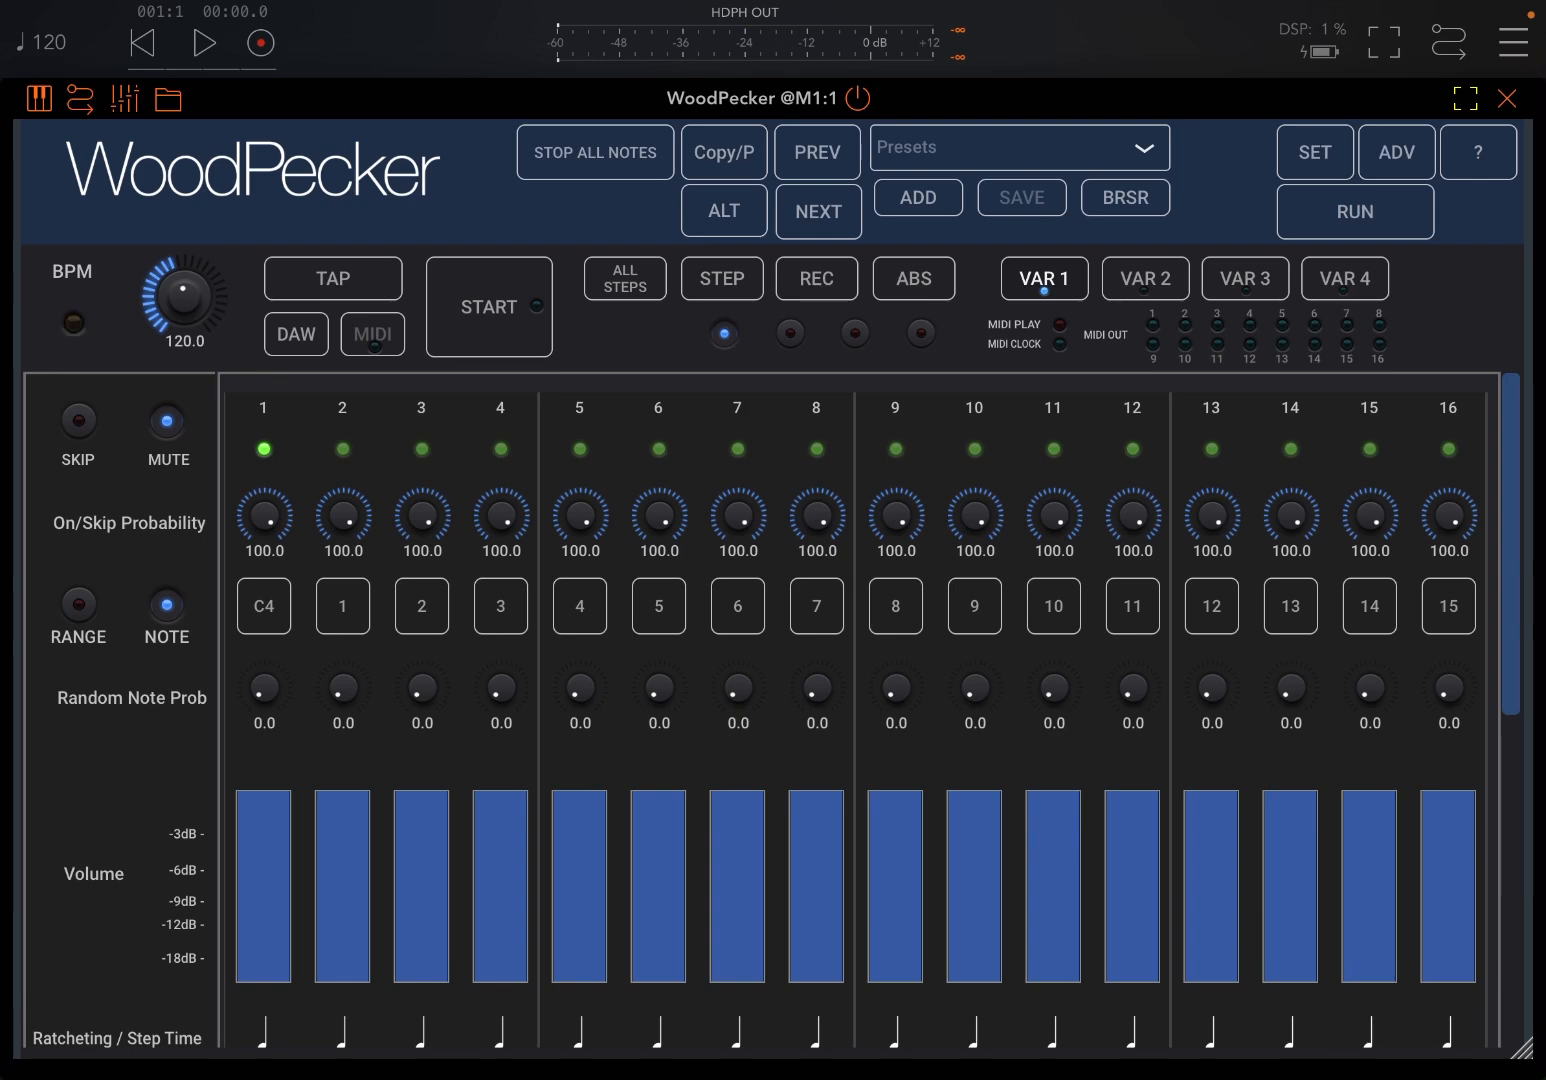
left_click(72, 324)
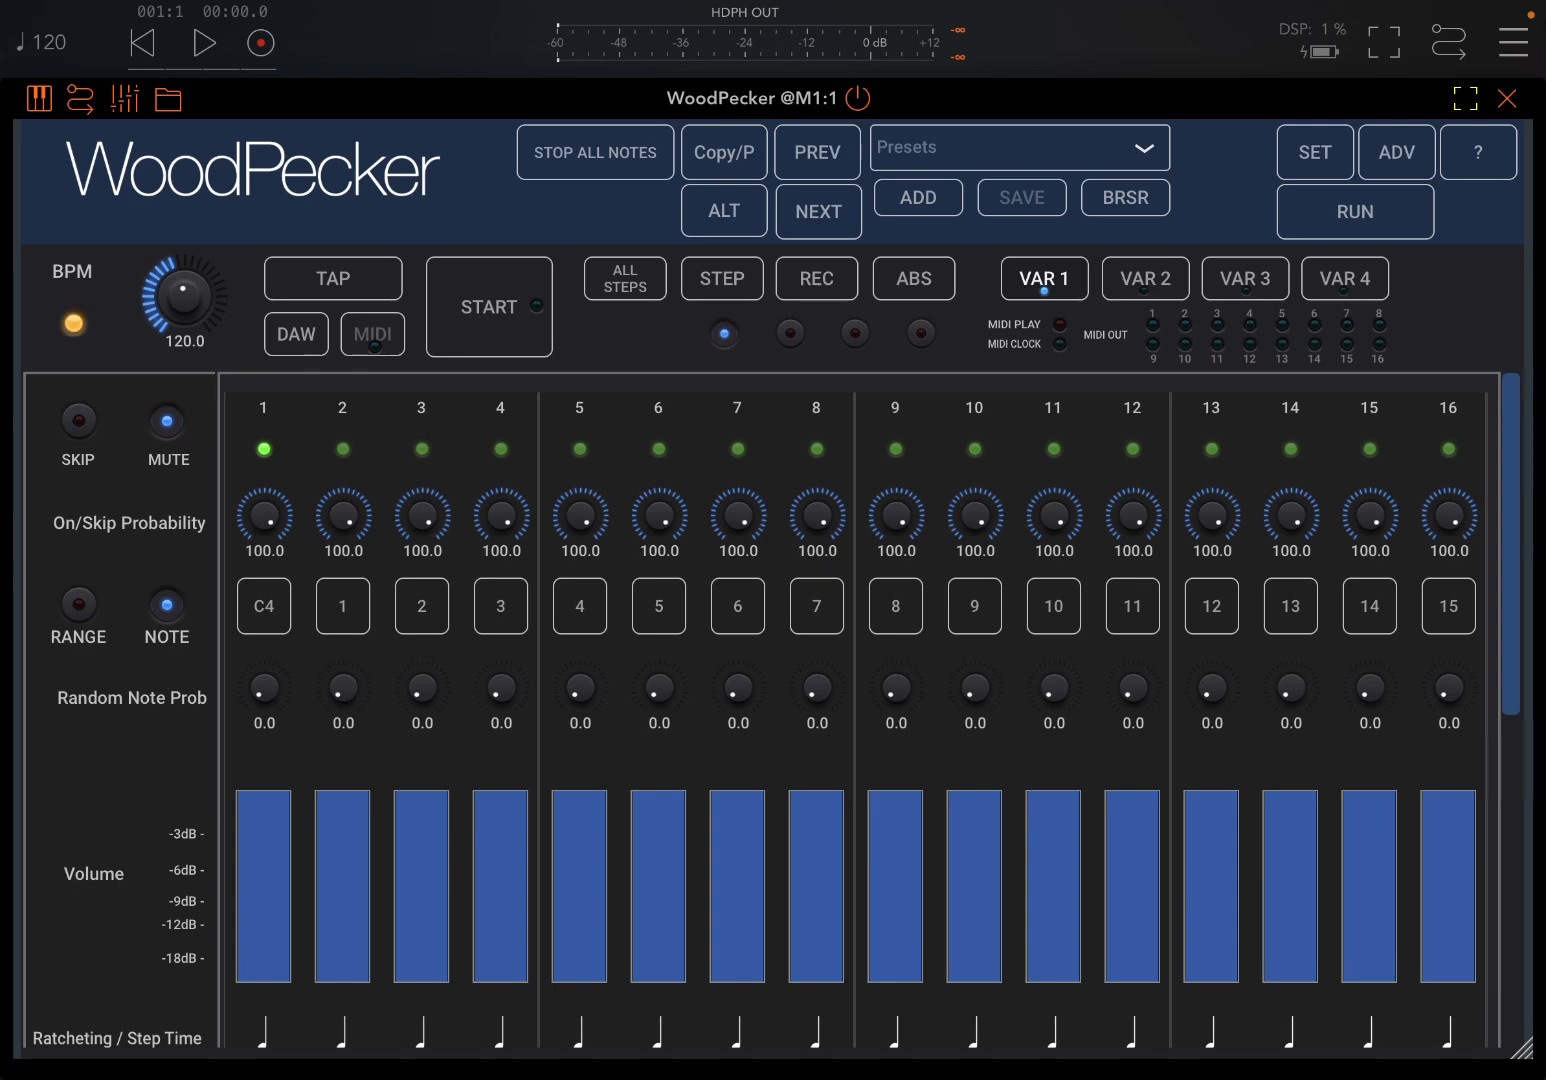
left_click(72, 324)
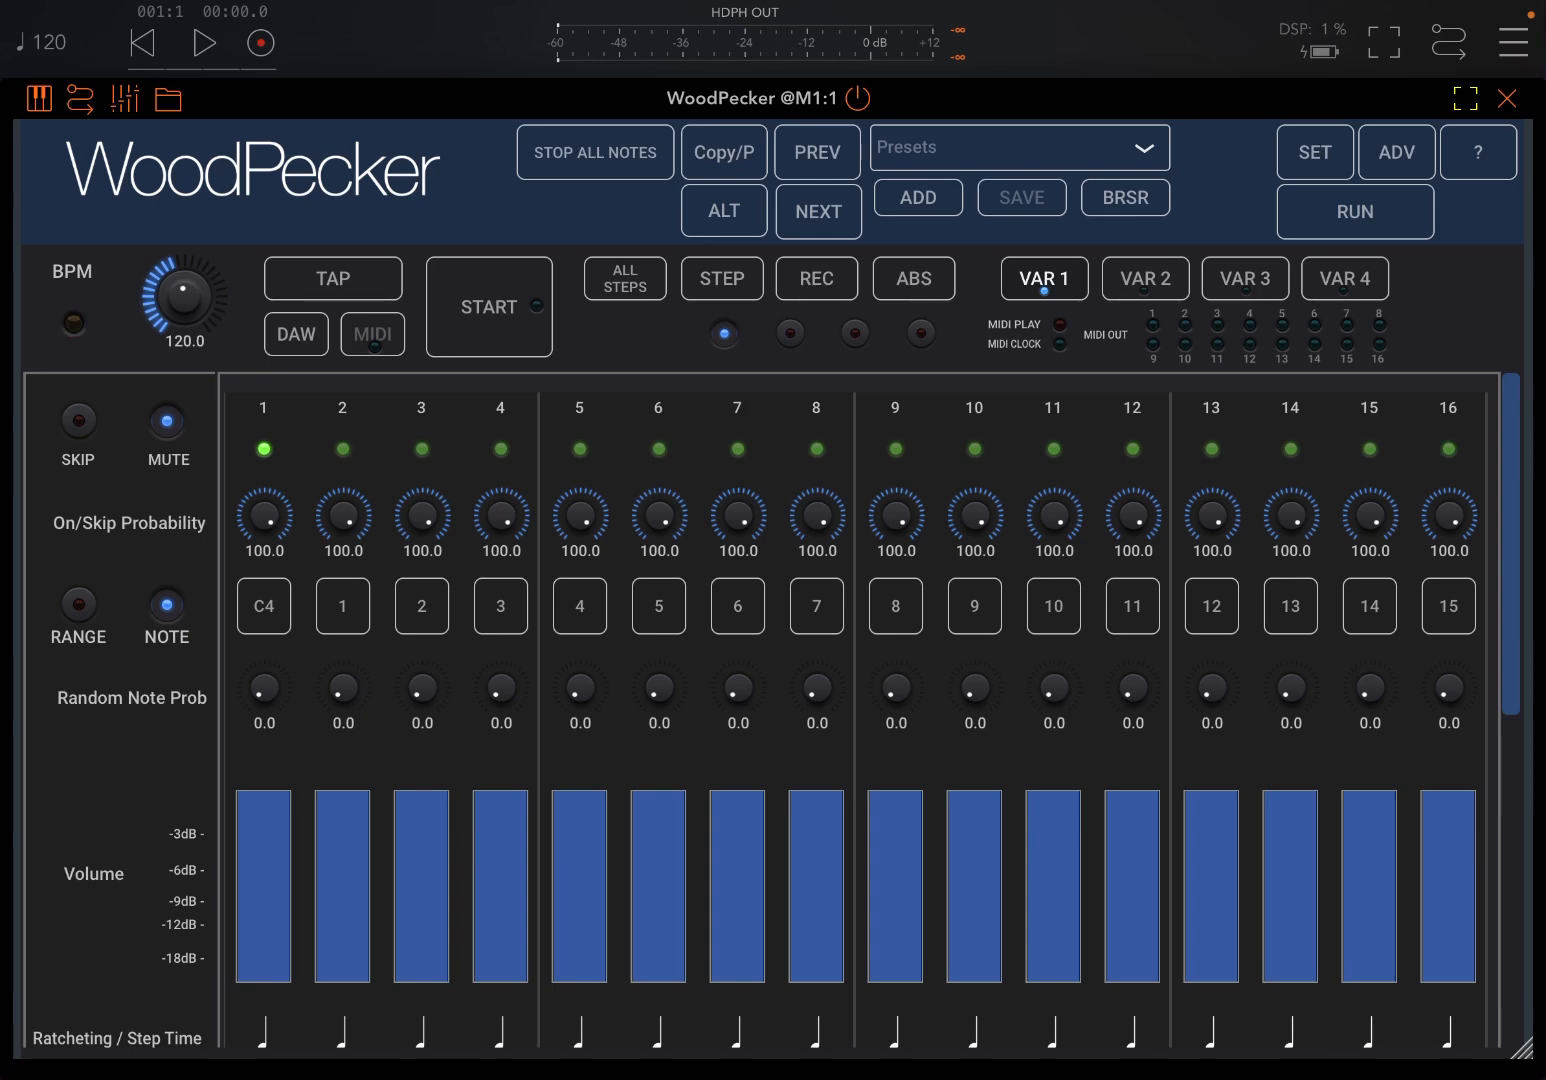
left_click(72, 324)
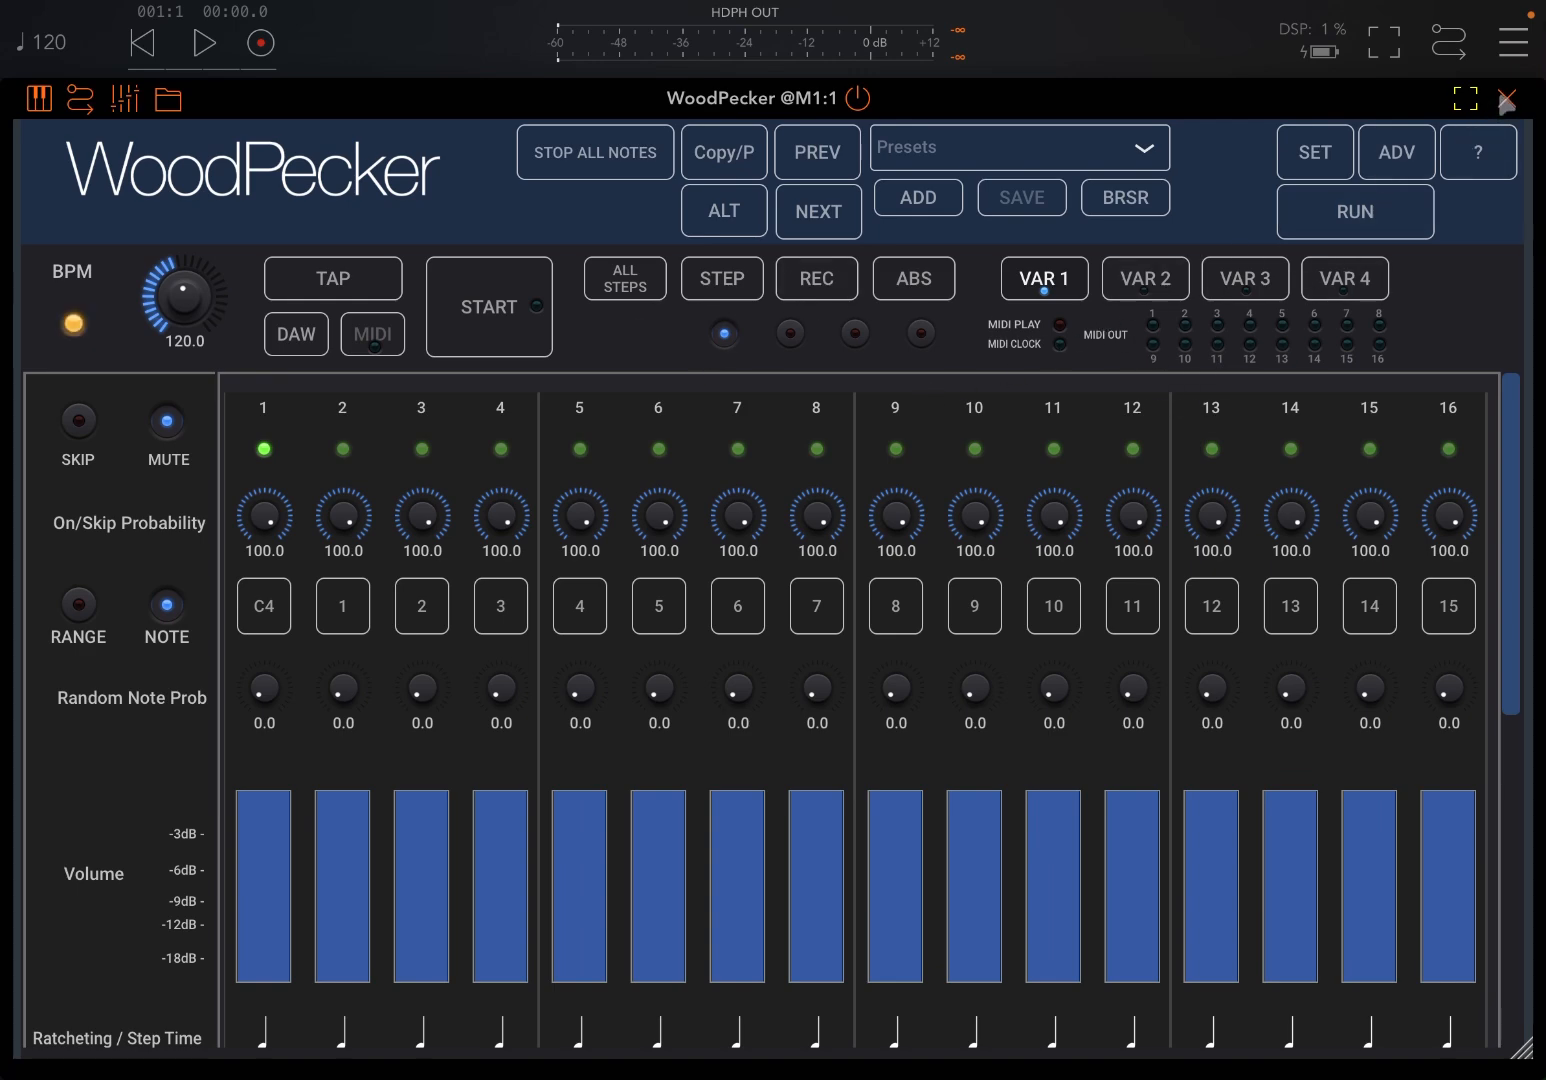
left_click(1506, 100)
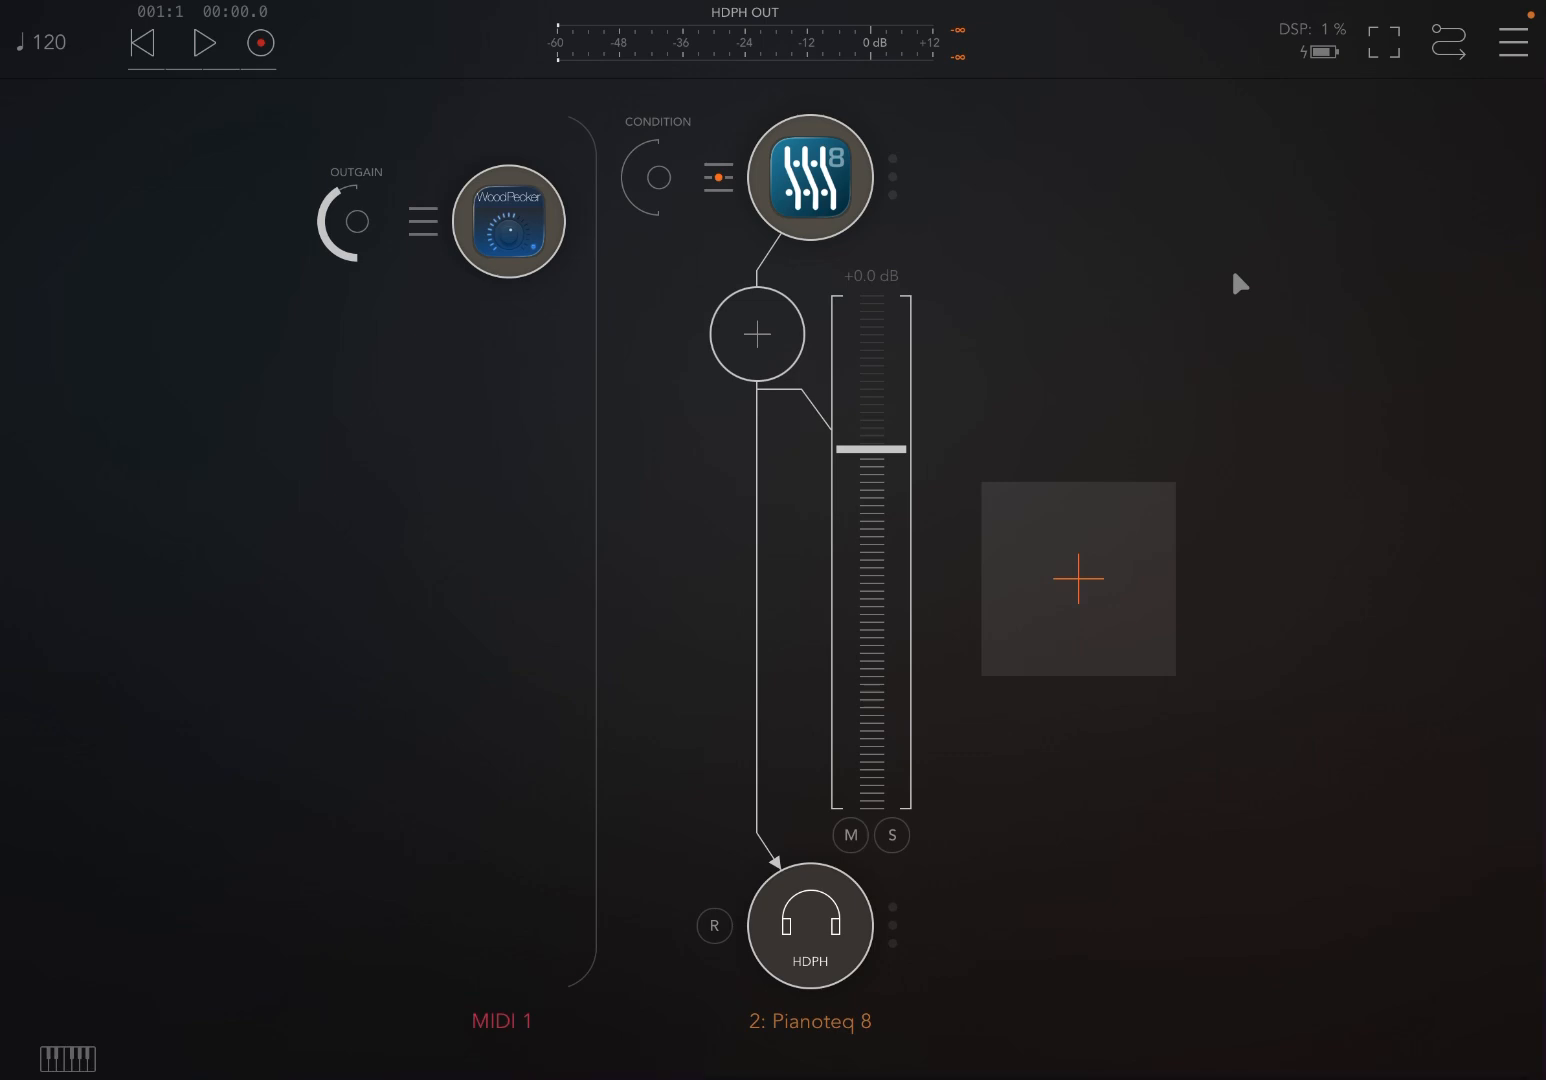
mouse_move(808, 292)
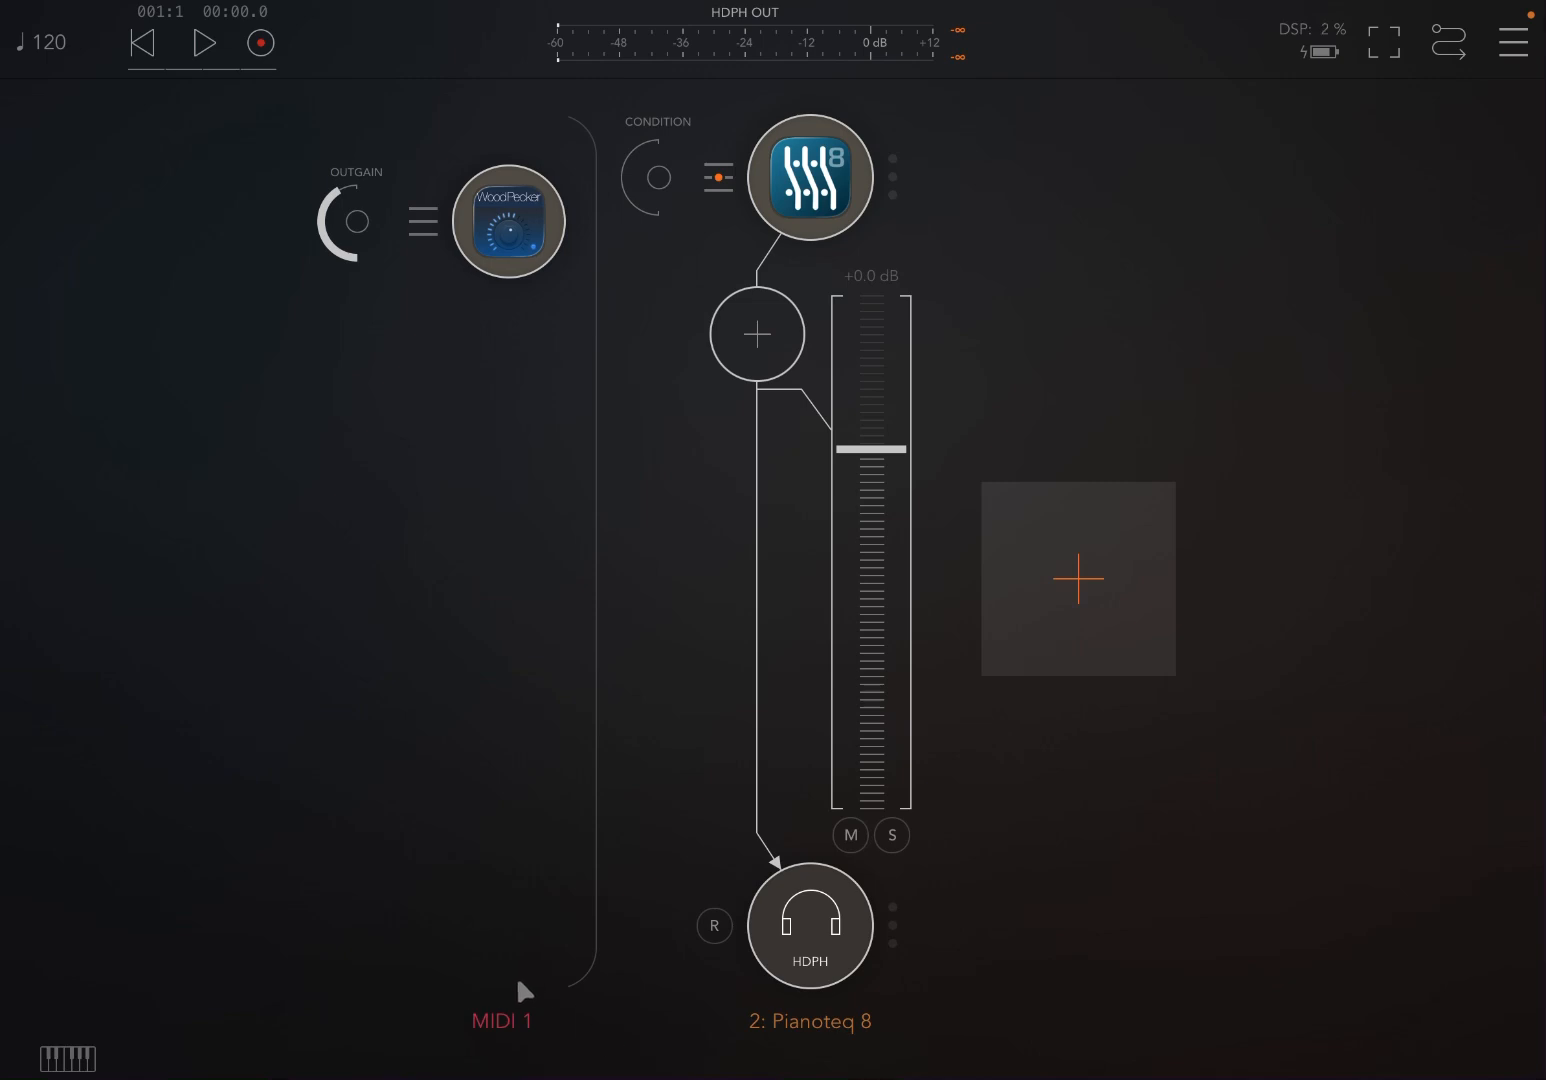
mouse_move(696, 244)
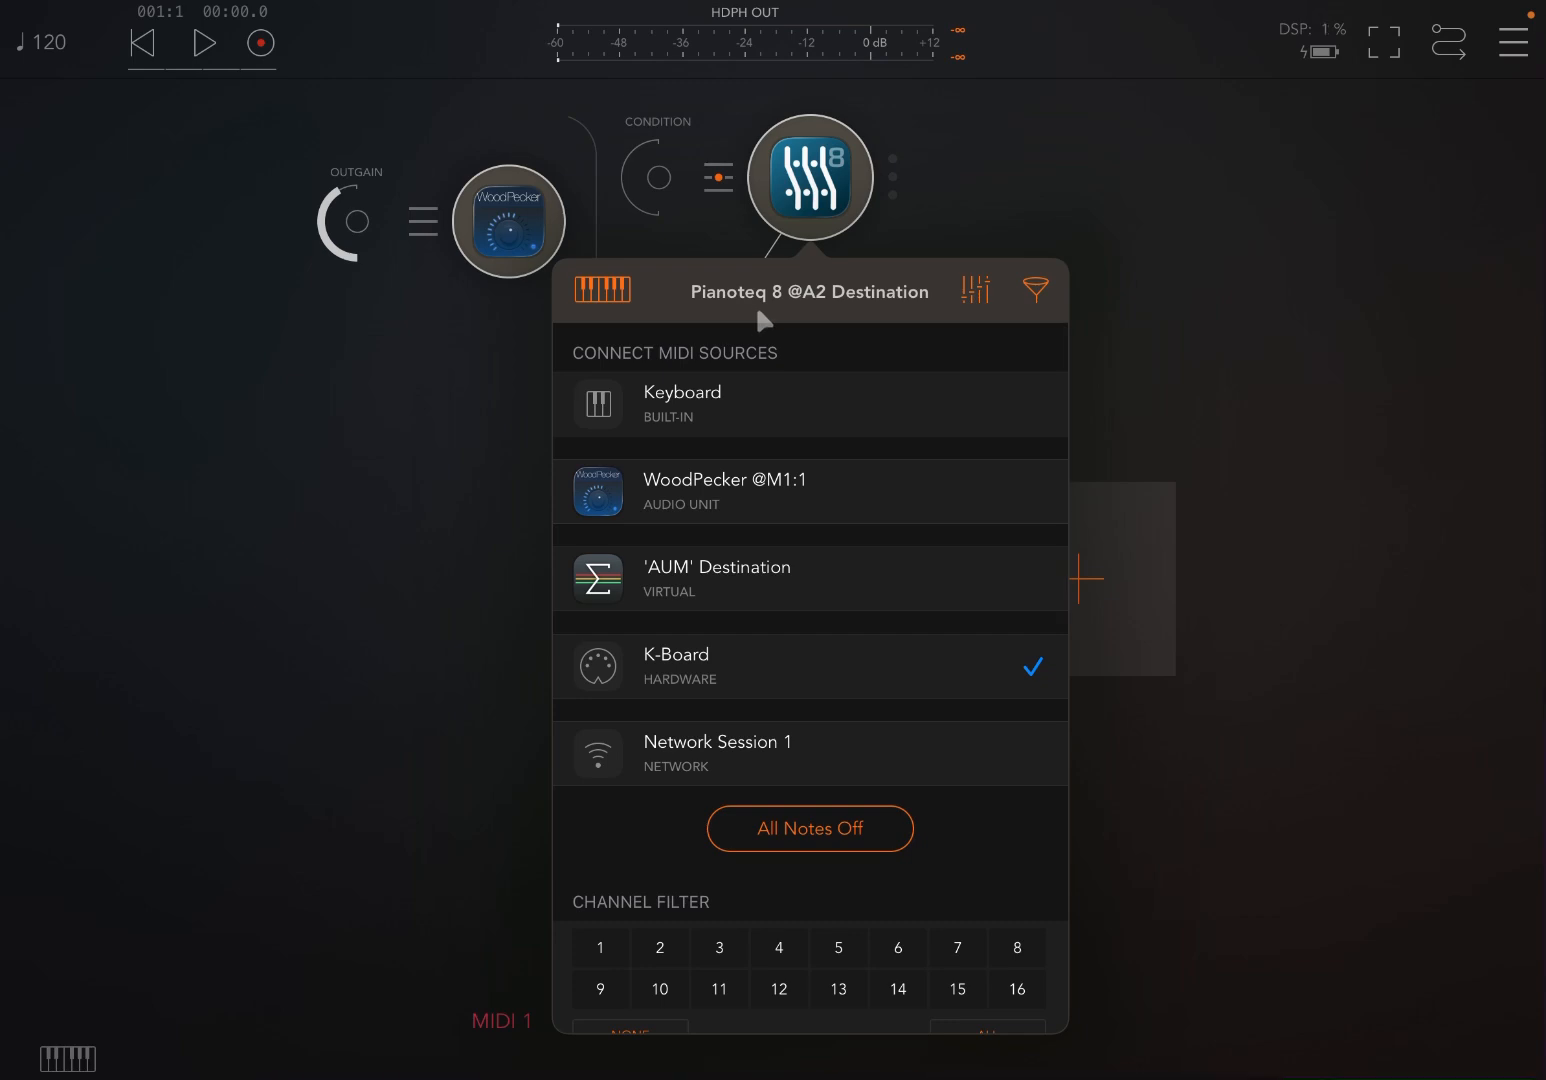
left_click(810, 492)
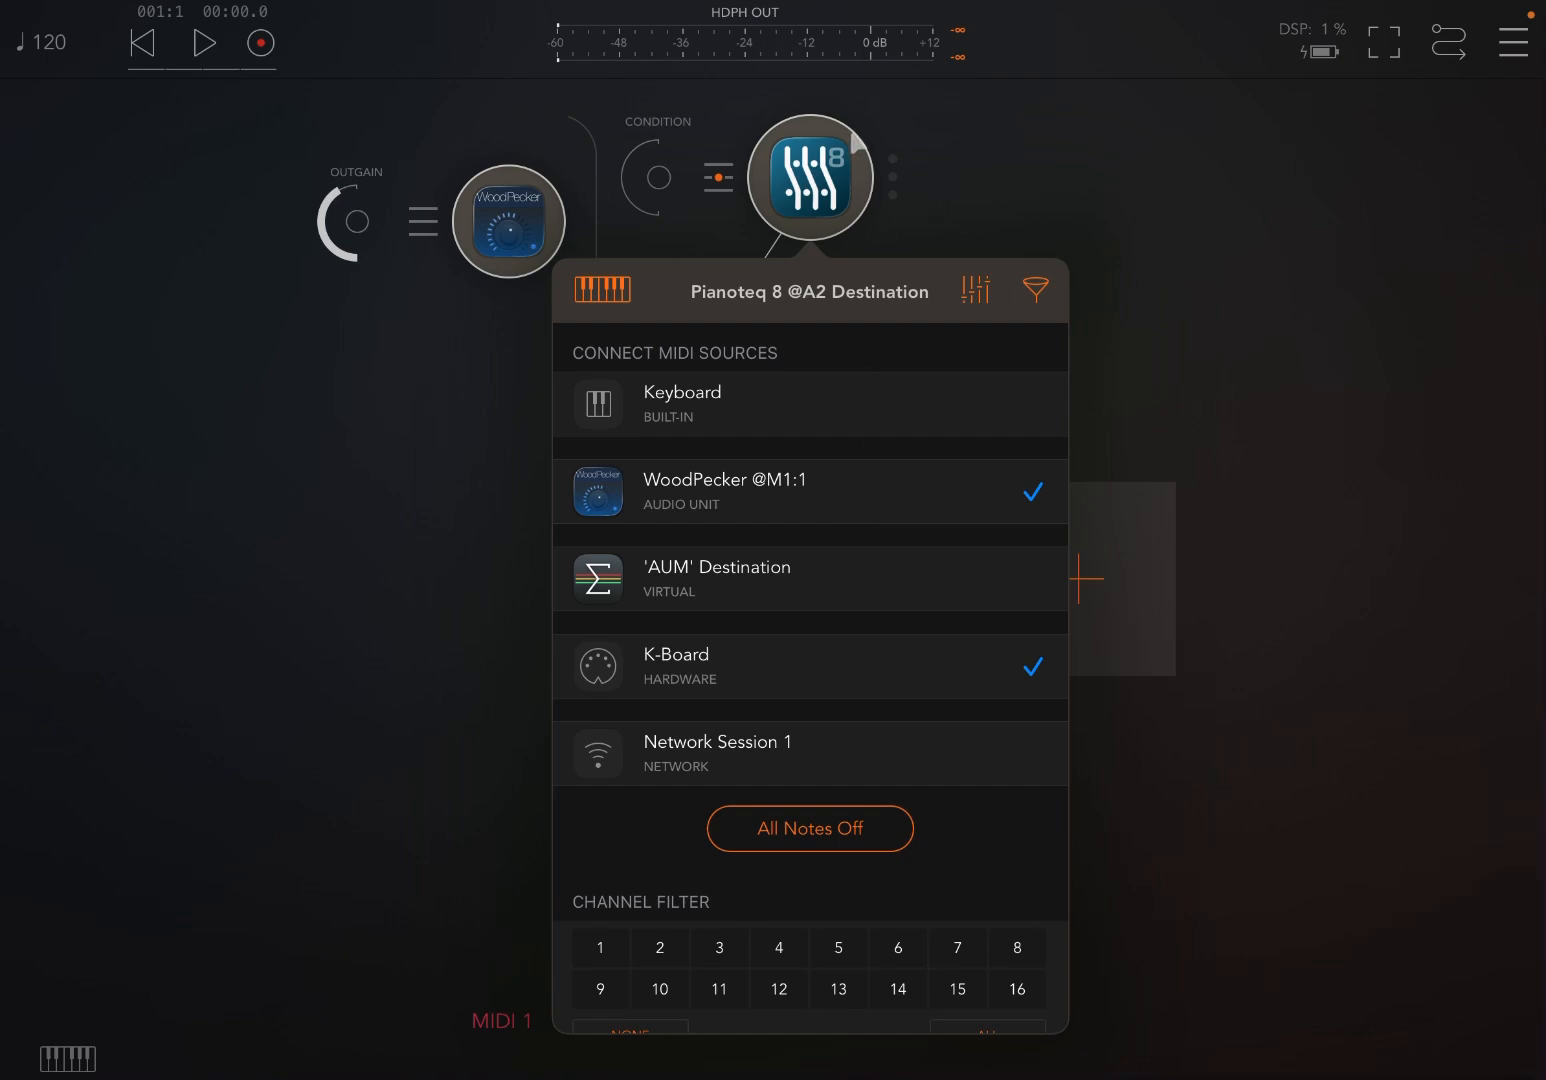
mouse_move(1236, 322)
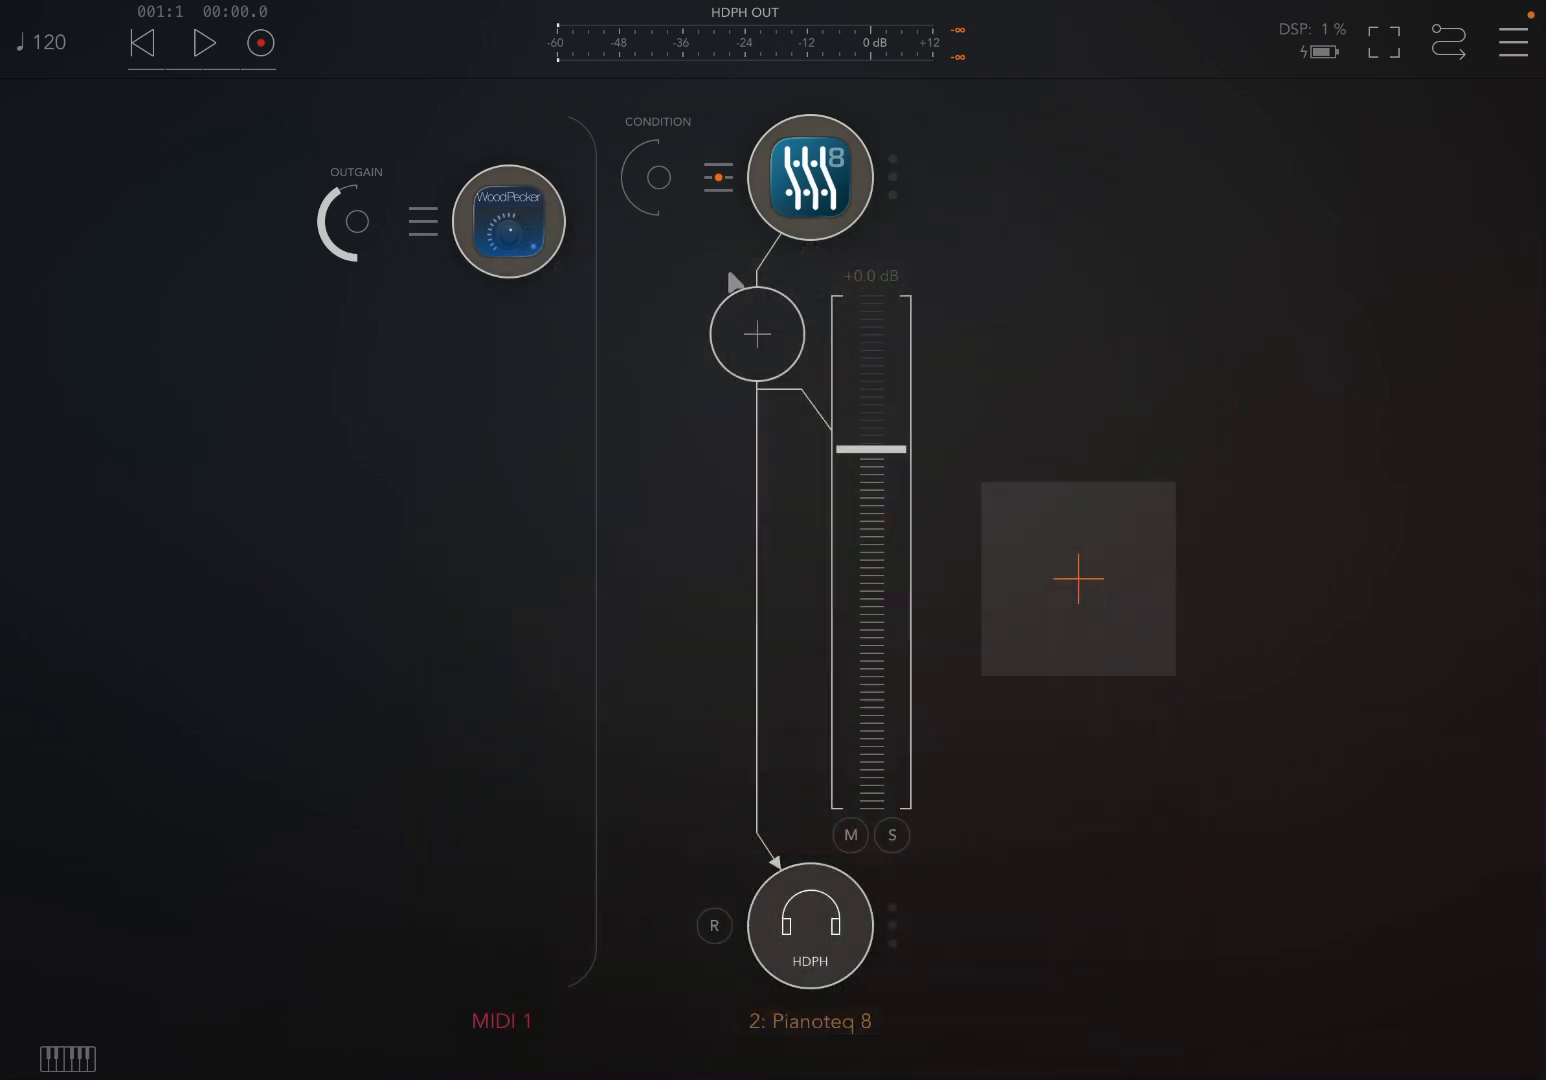
mouse_move(658, 260)
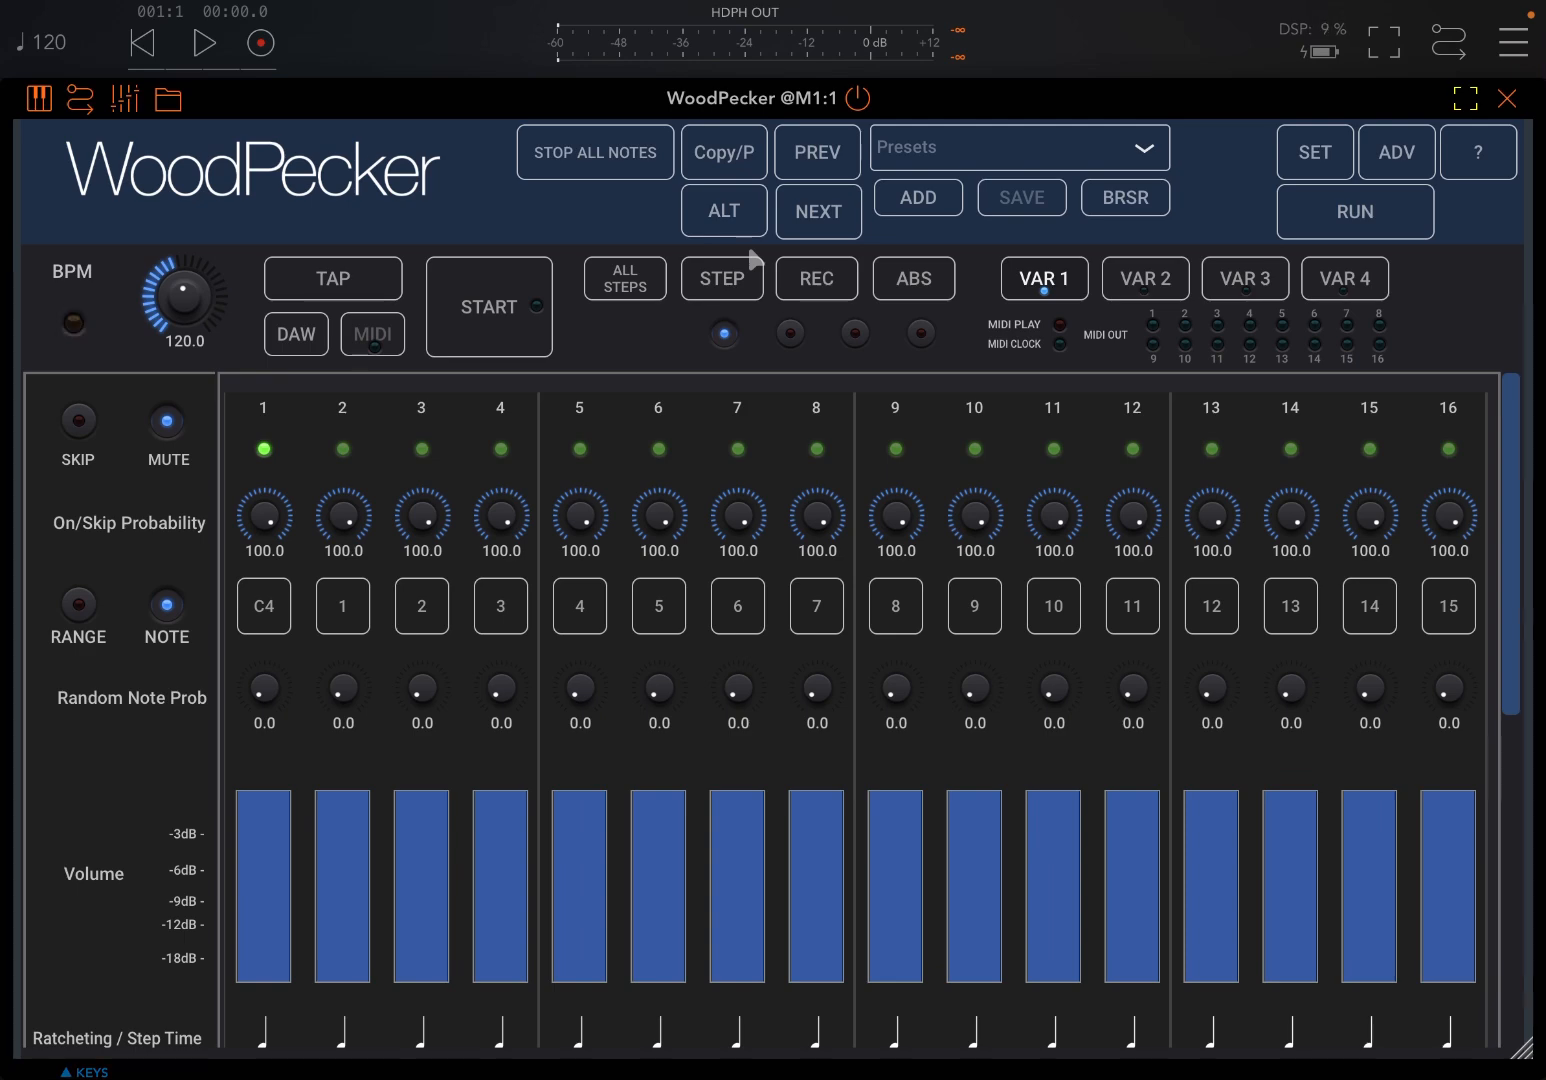
left_click(72, 324)
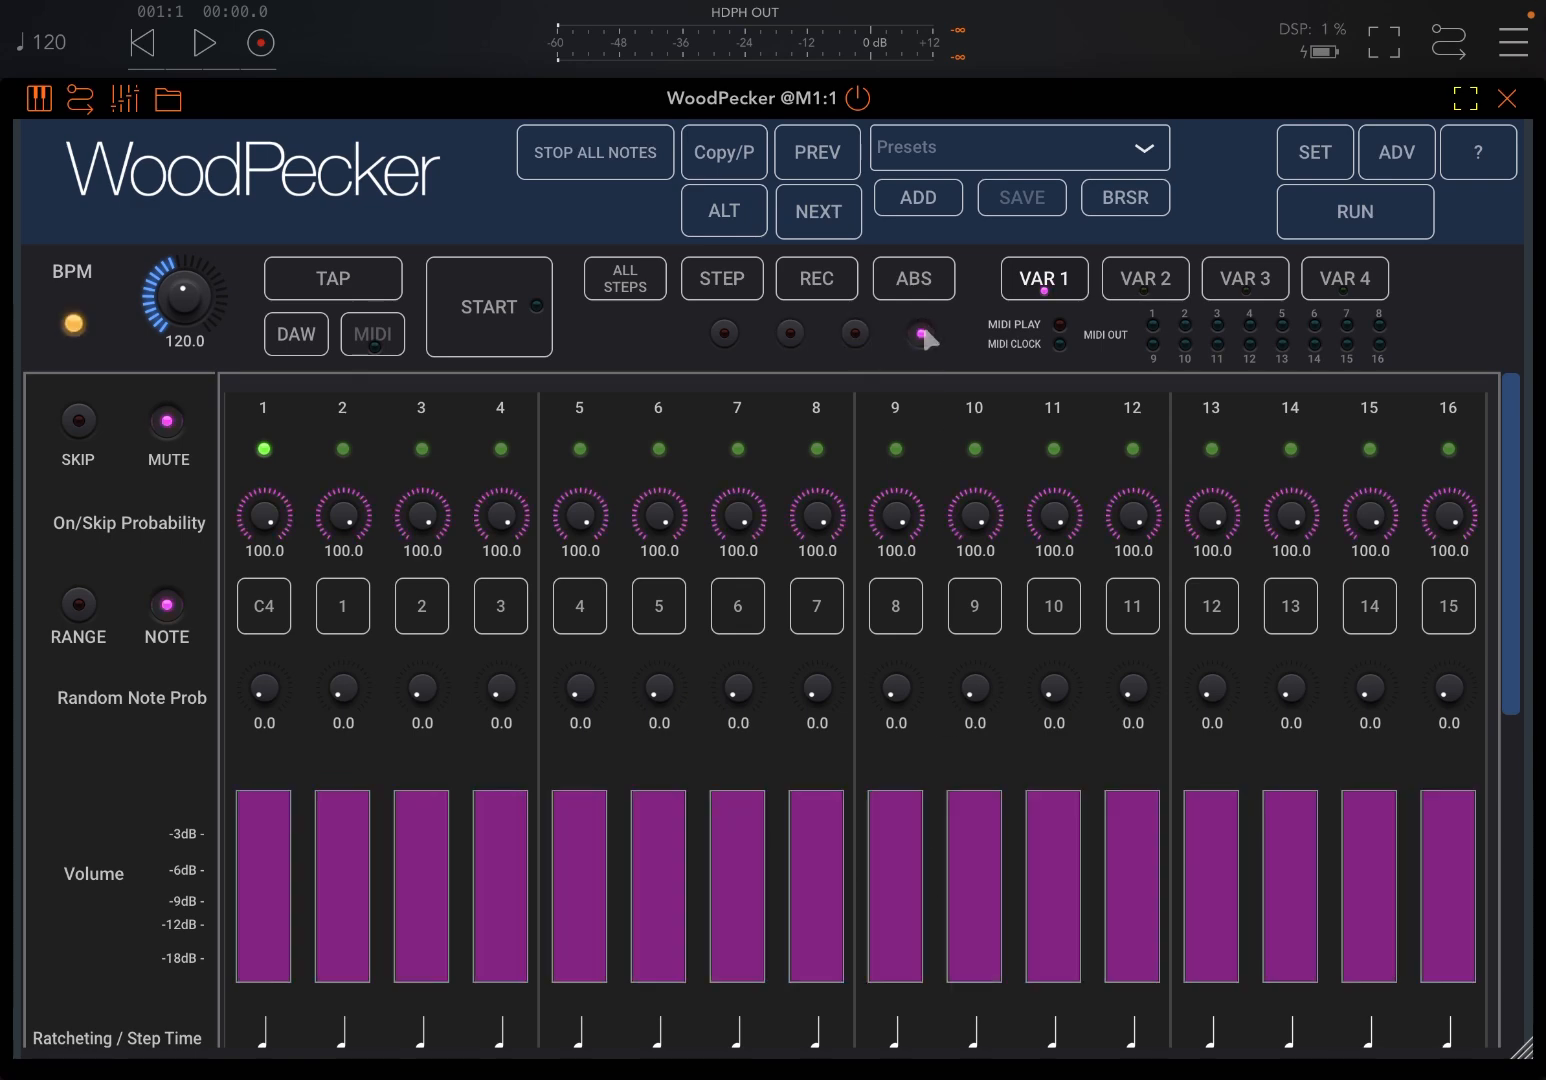
left_click(920, 332)
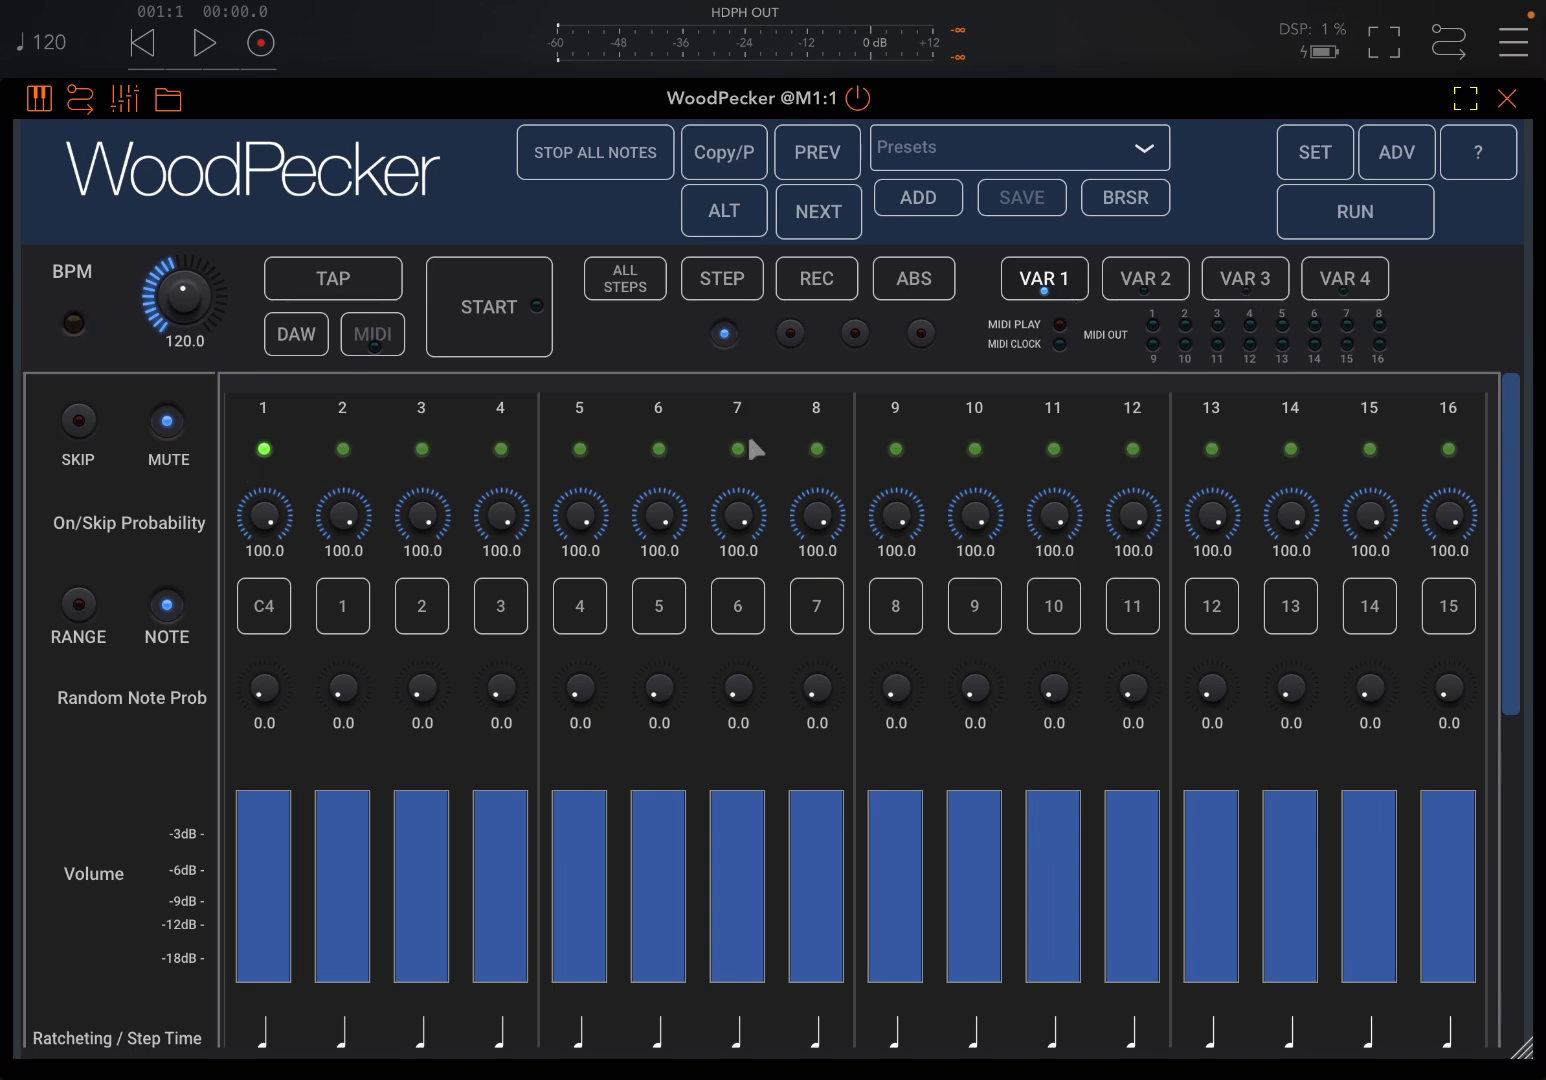
mouse_move(808, 1020)
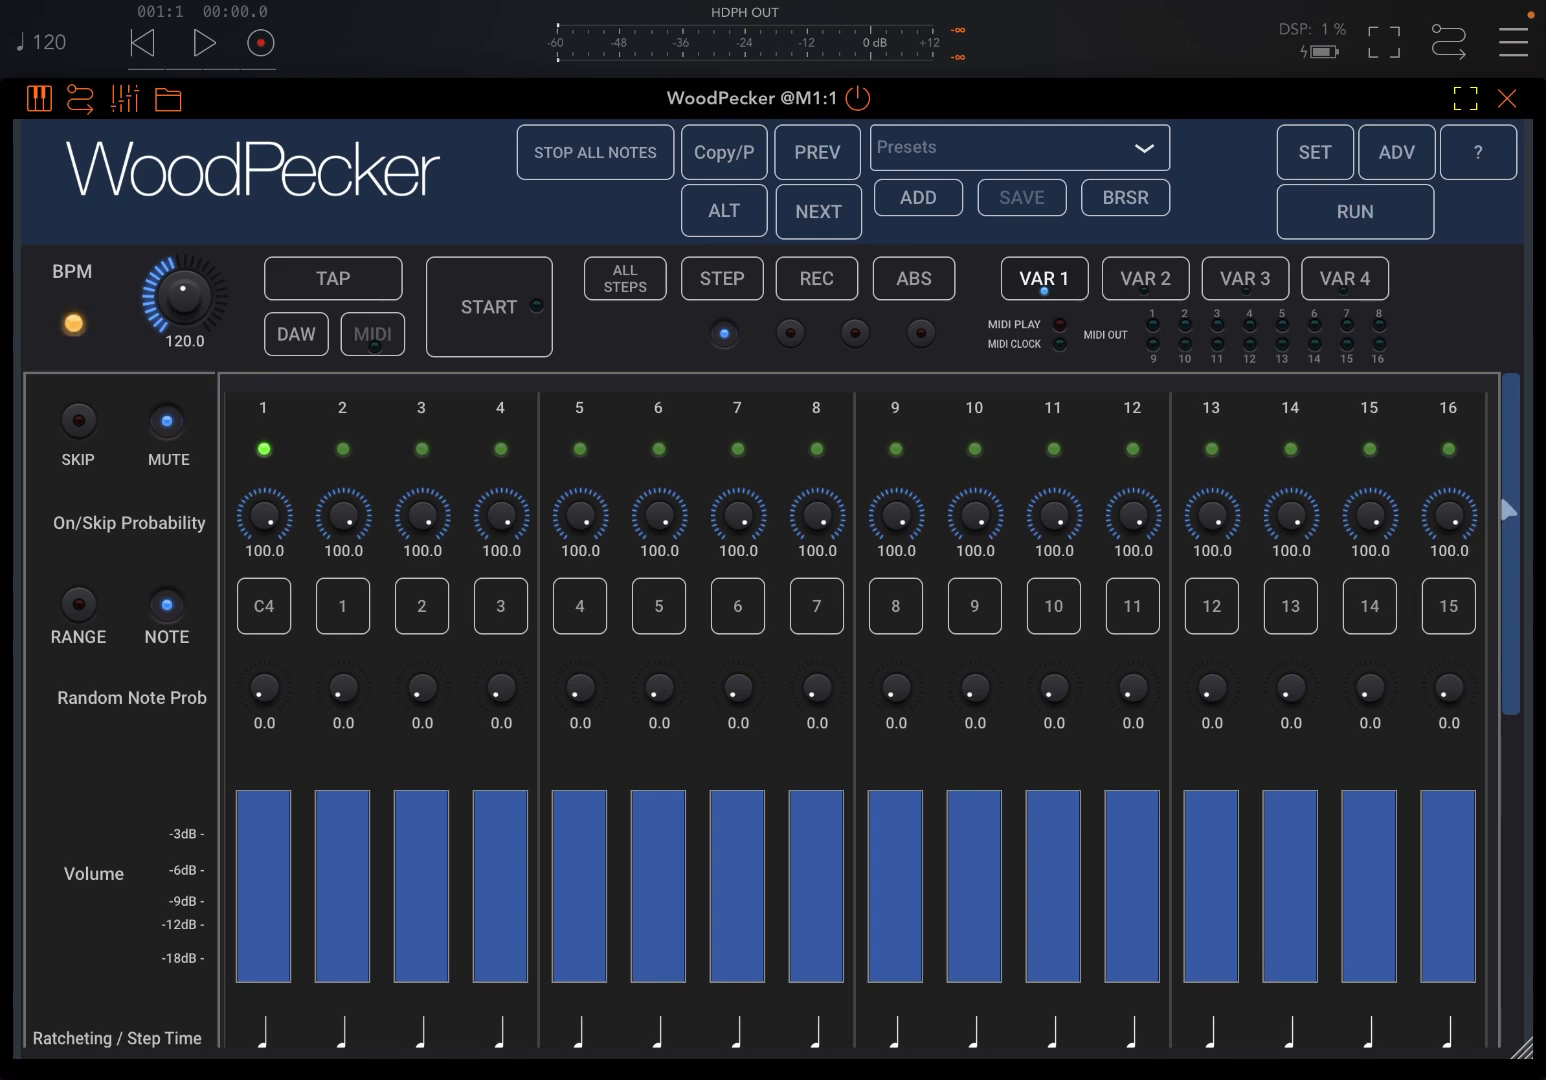
scroll("down", 3)
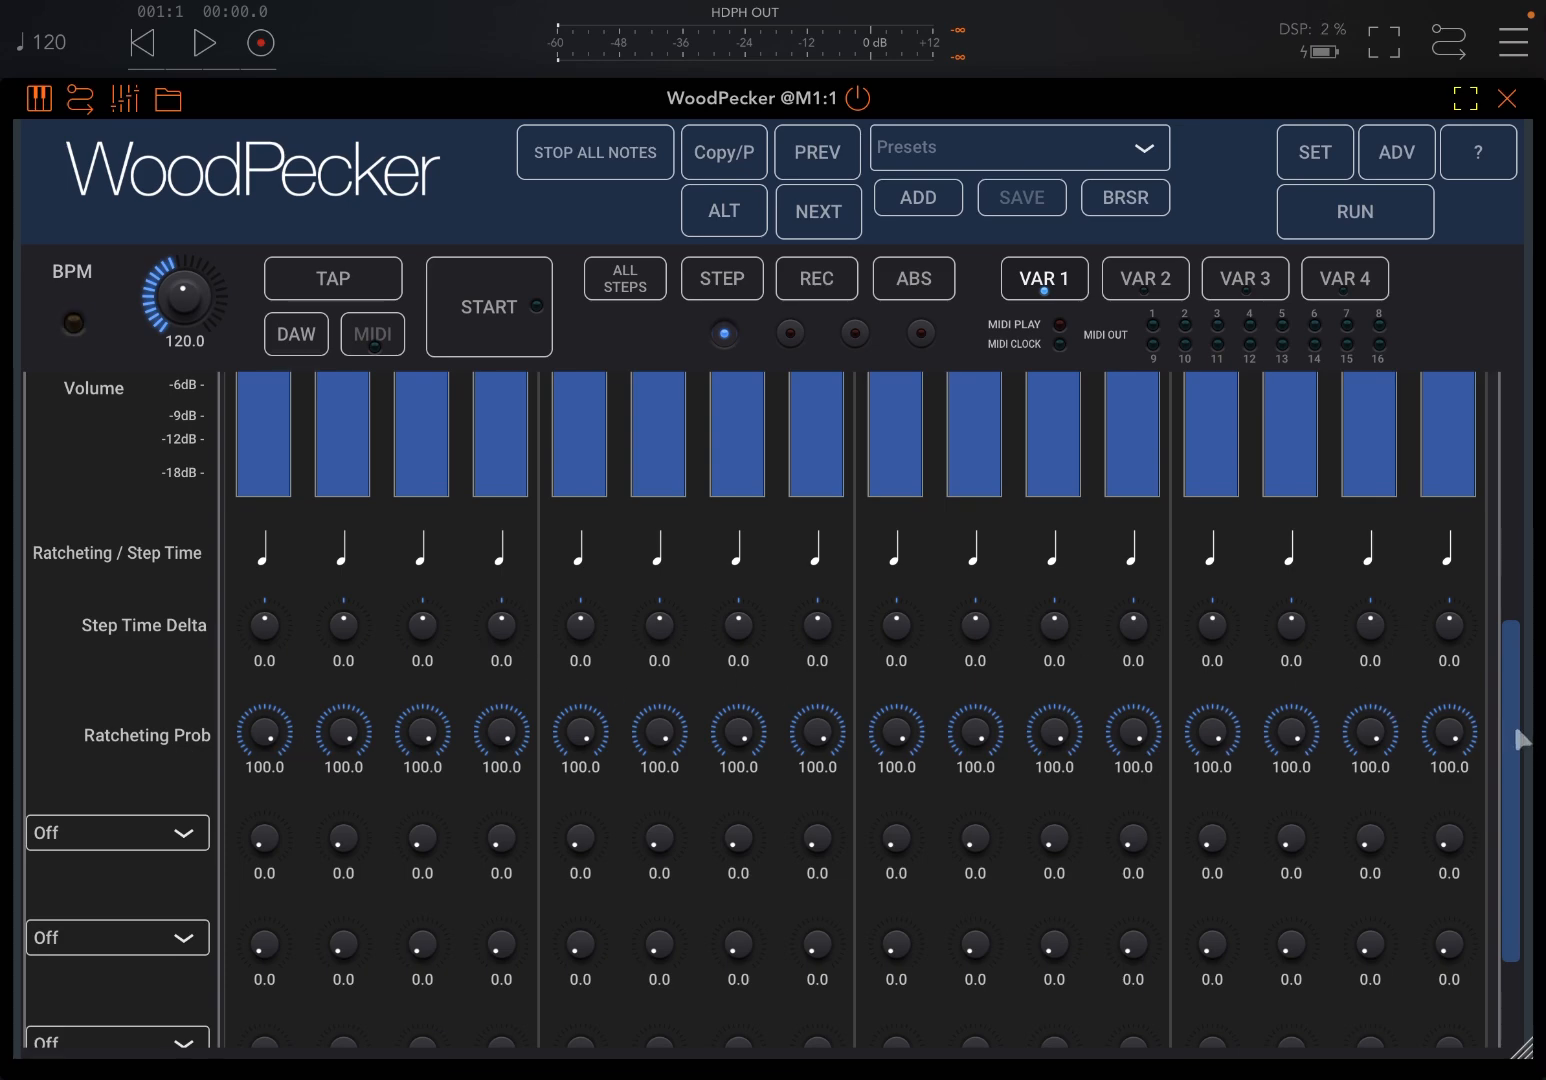
scroll("down", 3)
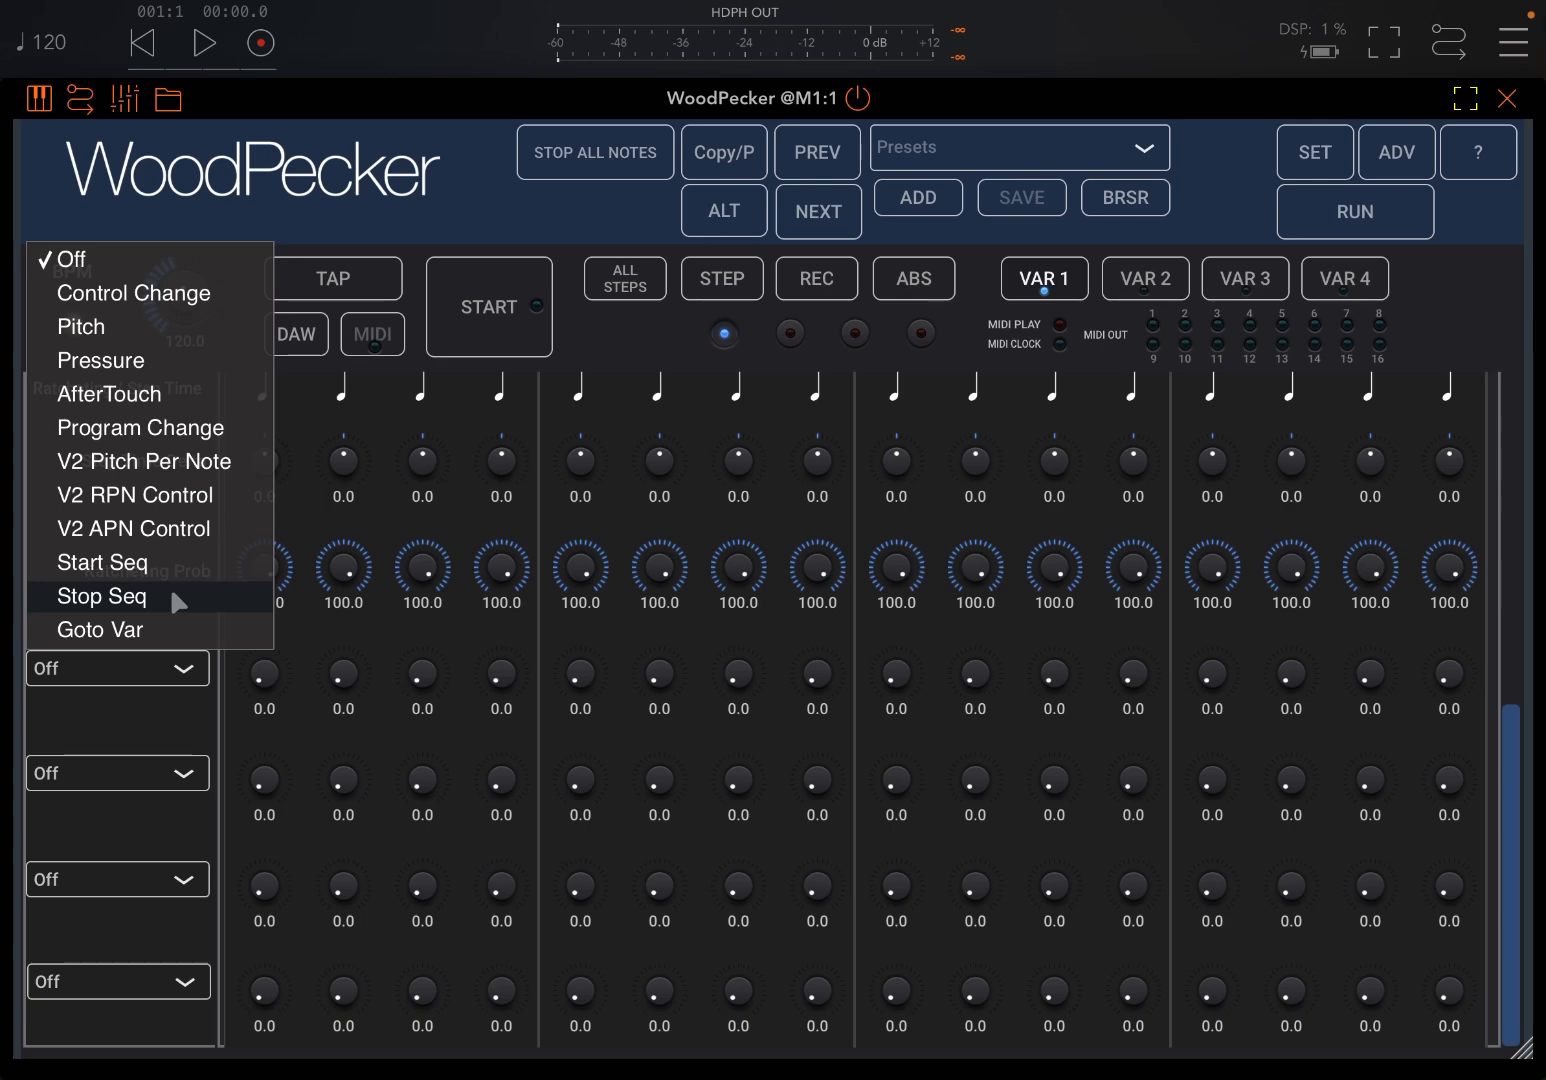
mouse_move(252, 602)
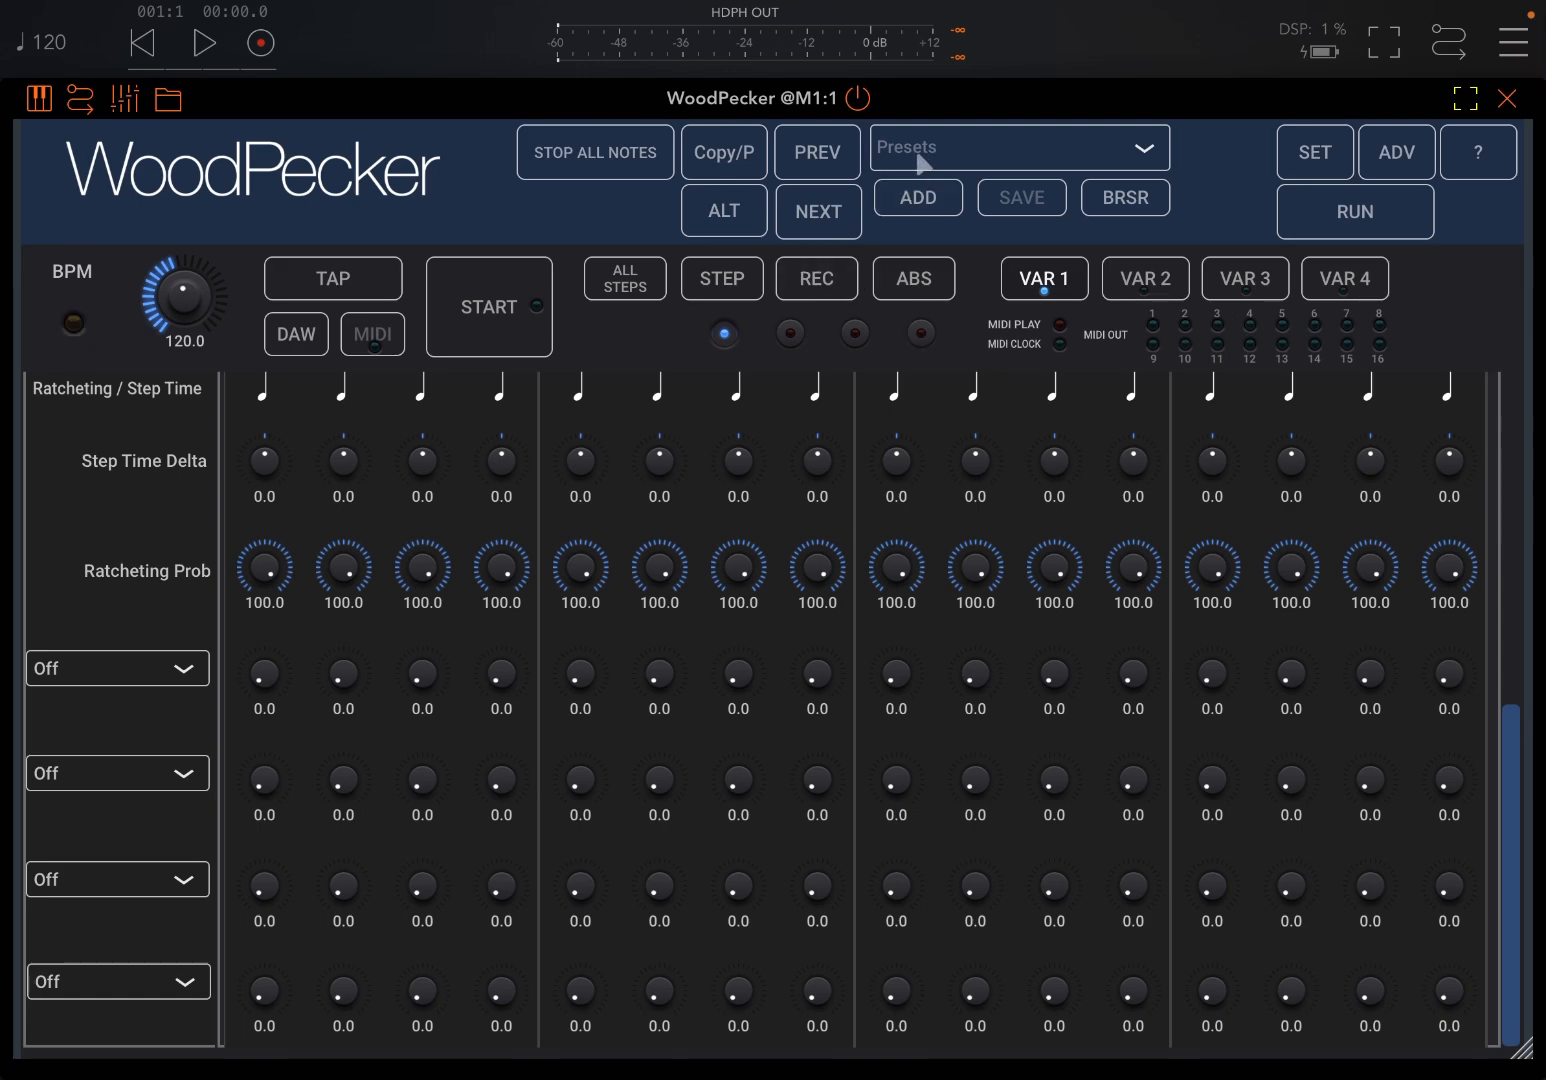
Load the factory preset '7 Is My Favourite number' from the preset menu
left_click(1020, 148)
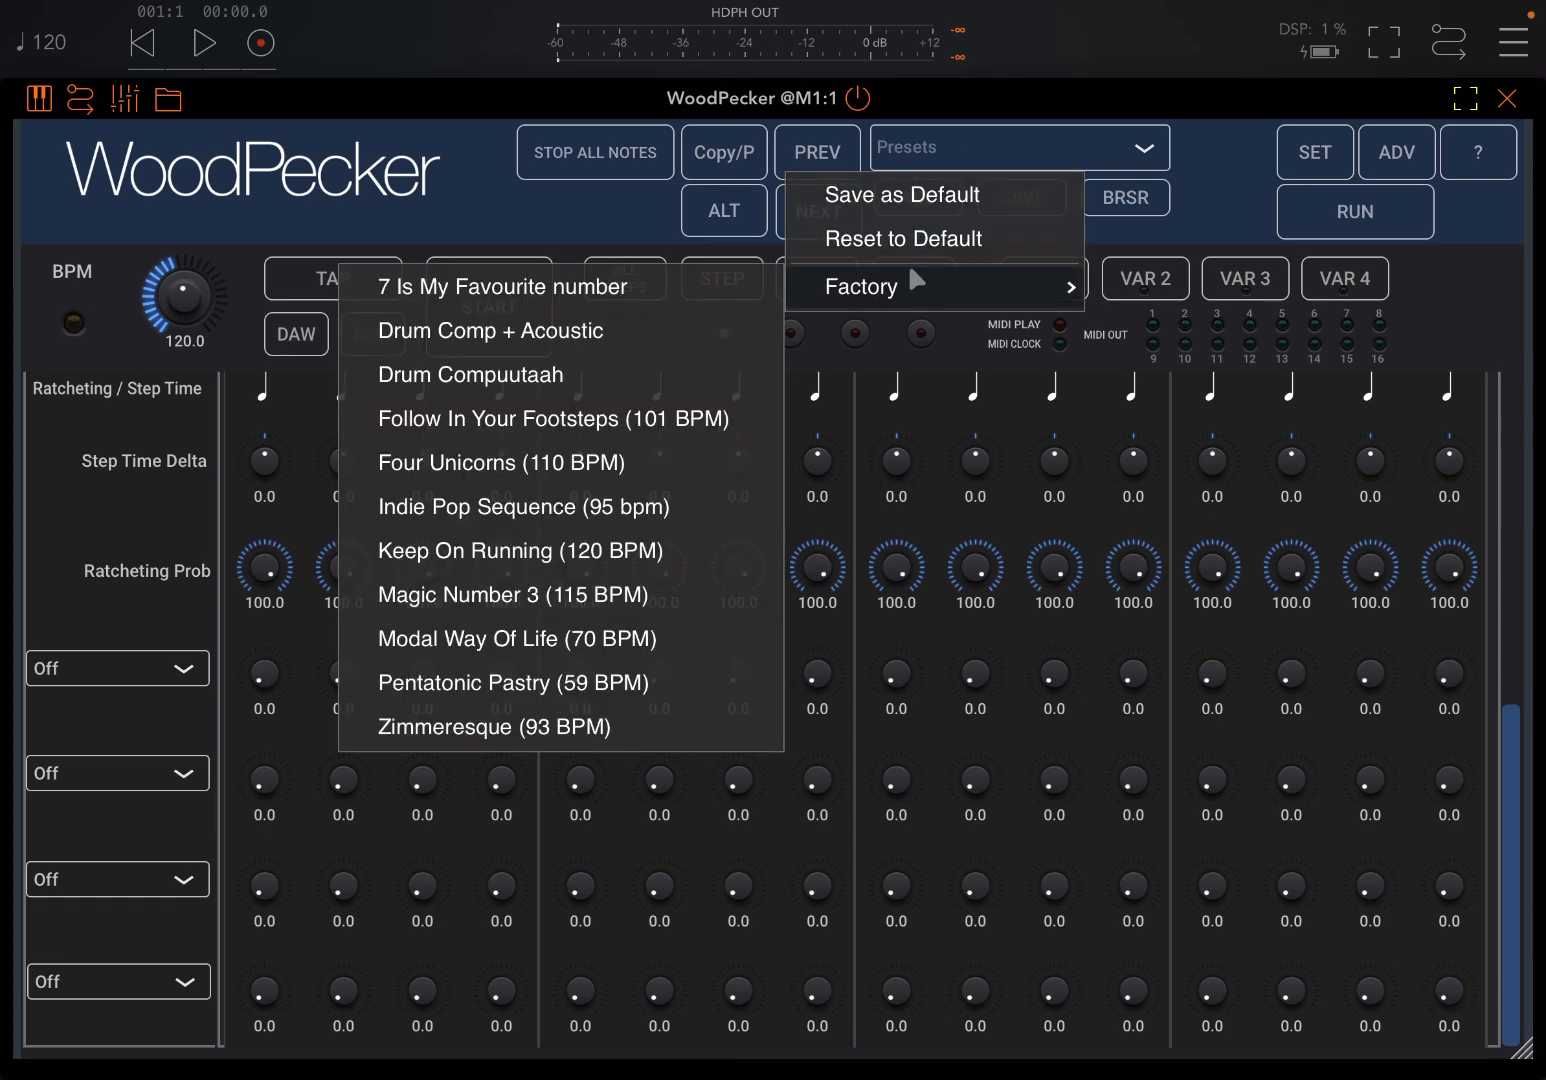
left_click(504, 286)
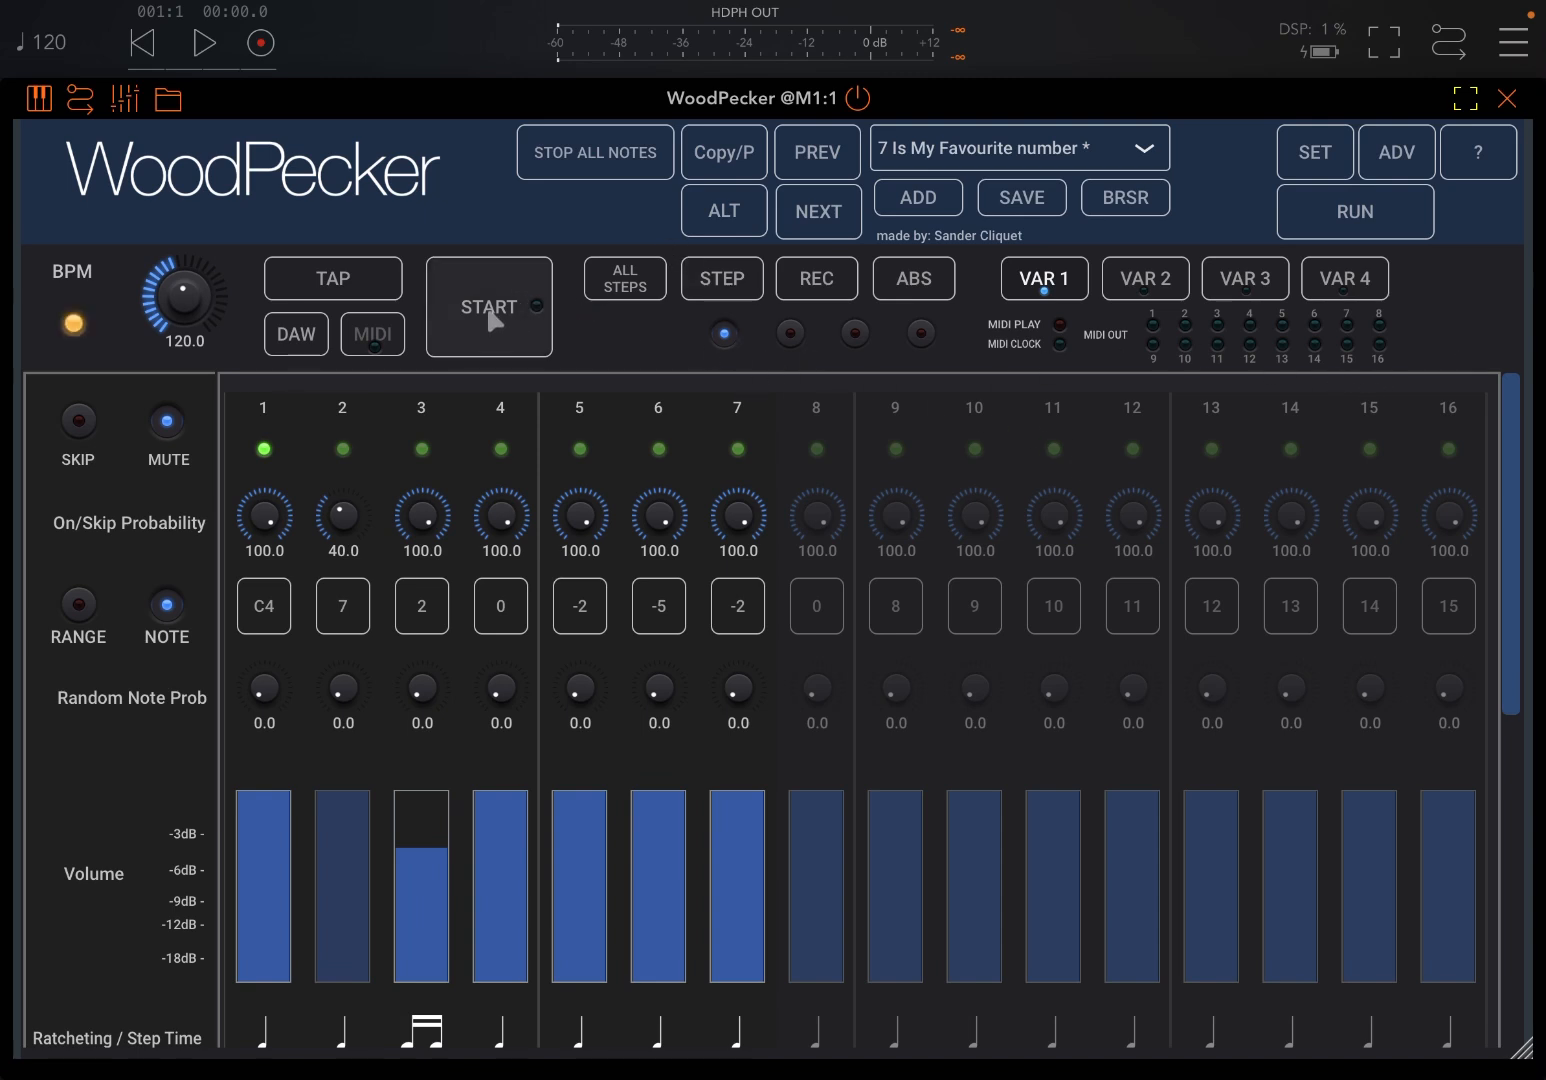
Play the loaded pattern briefly with START, stop it, and return to AUM
left_click(488, 306)
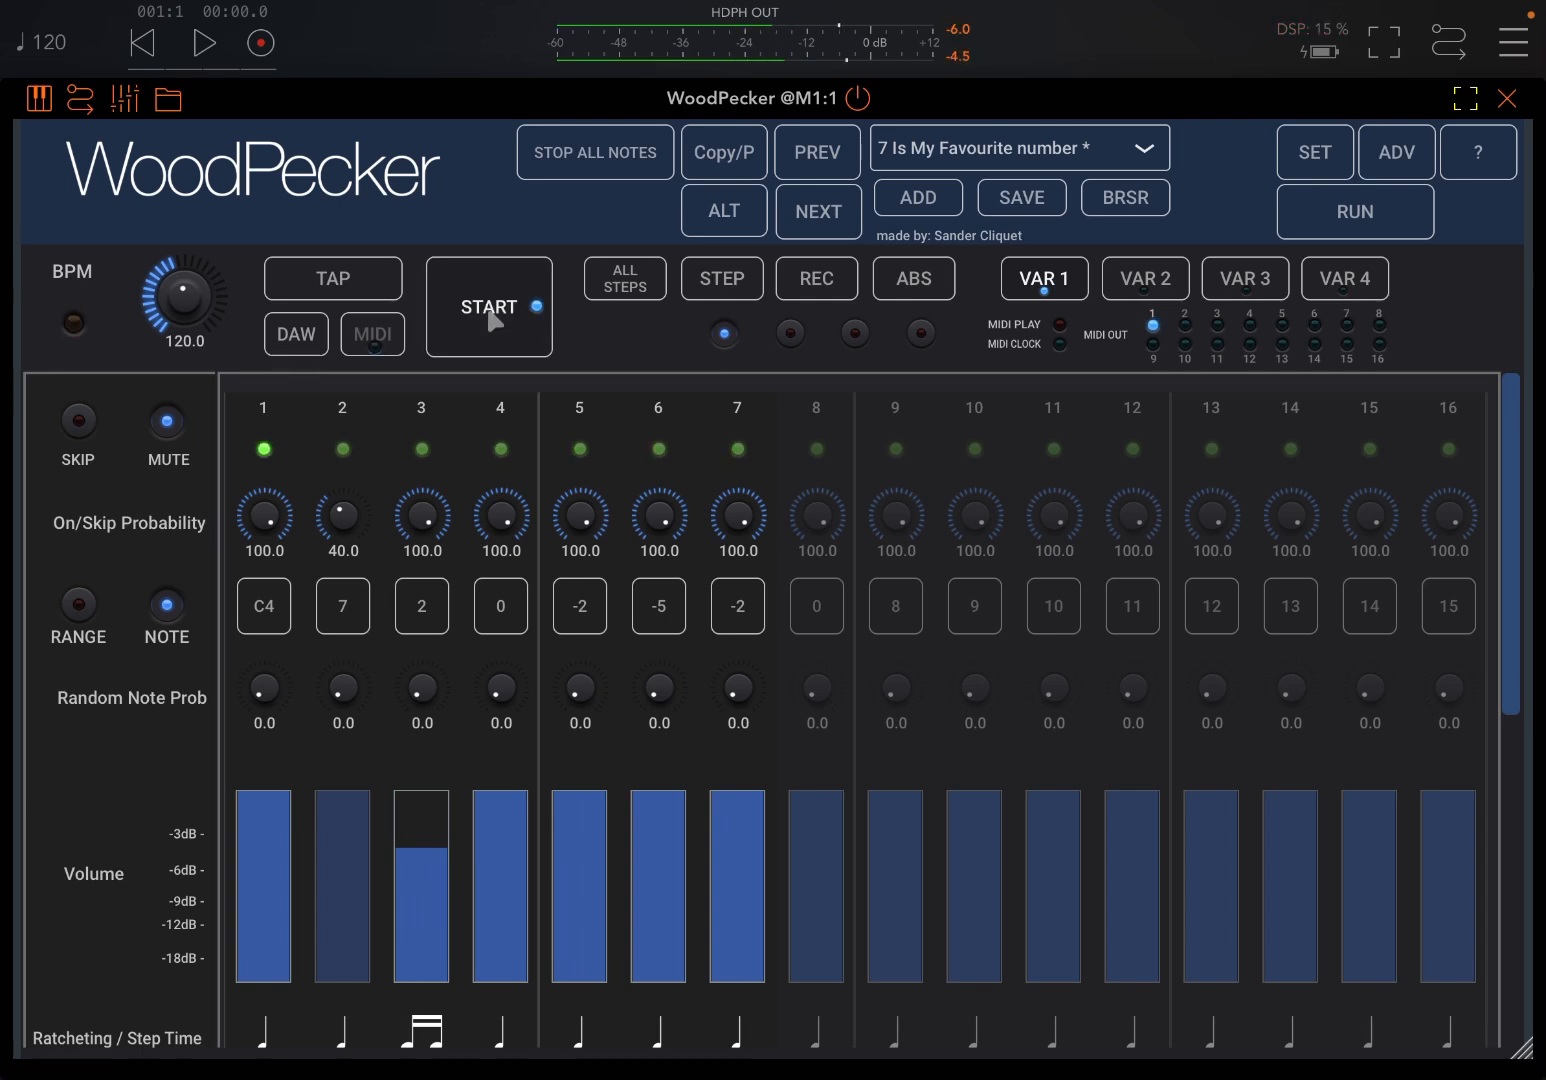
left_click(488, 308)
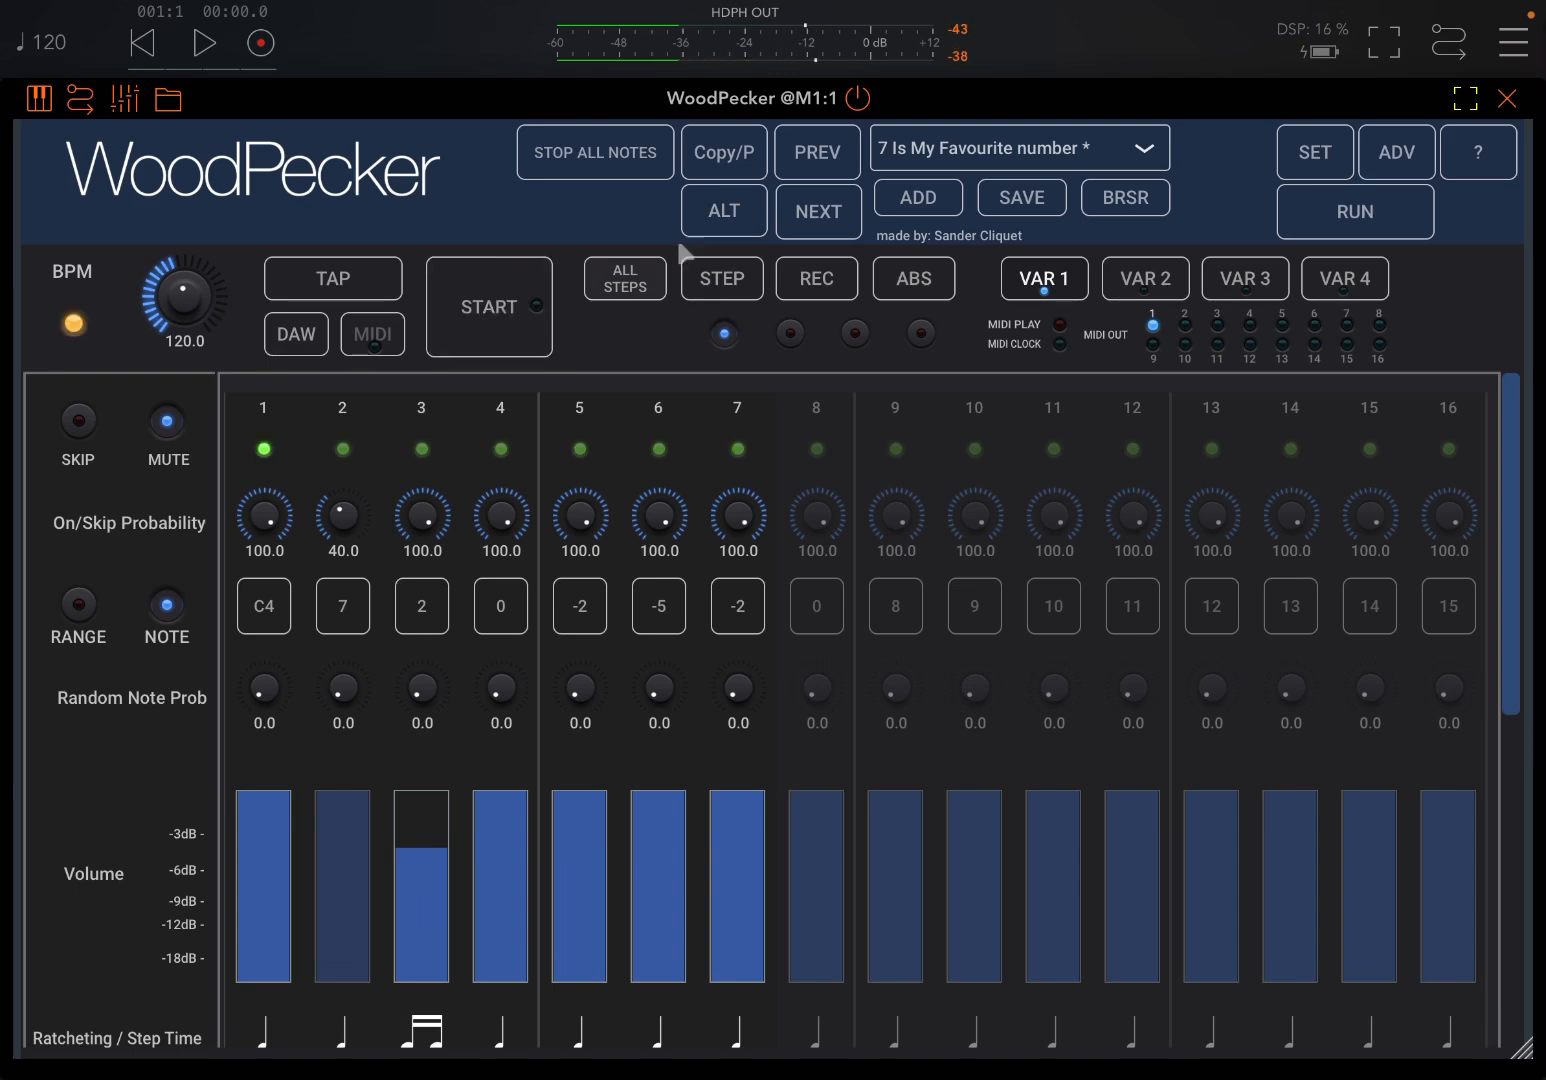
left_click(1508, 98)
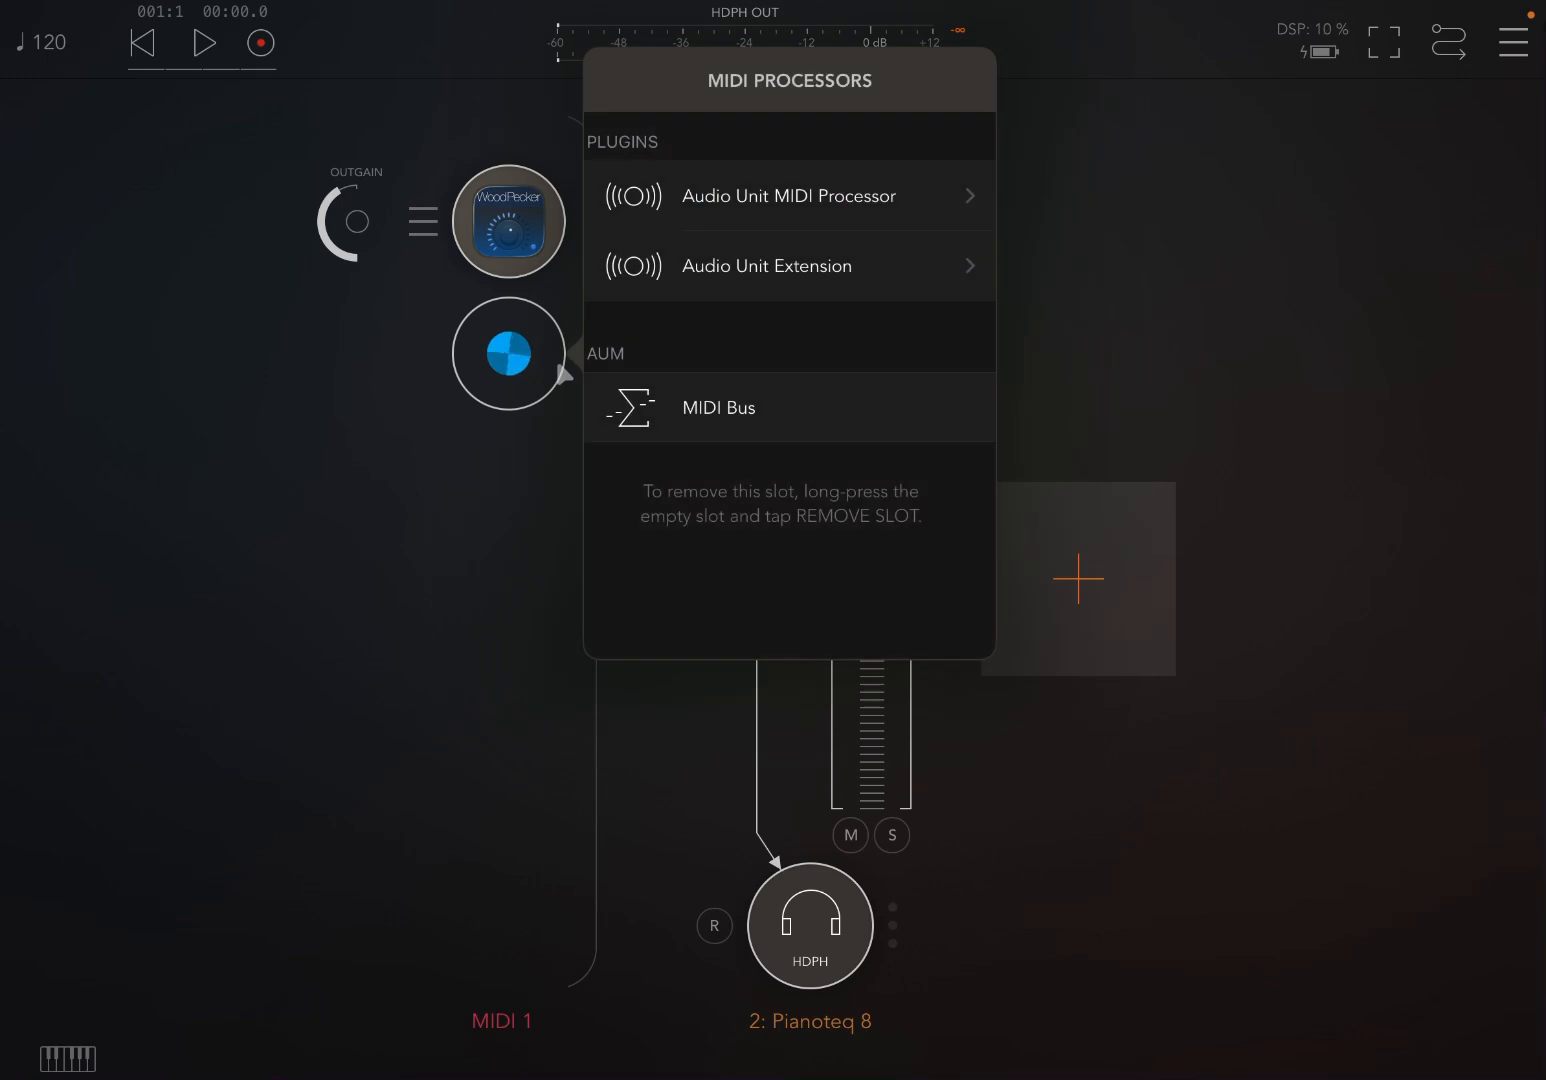
Add the Grand Staff plugin (search 'gra') in the second MIDI slot and show its input connections
left_click(772, 136)
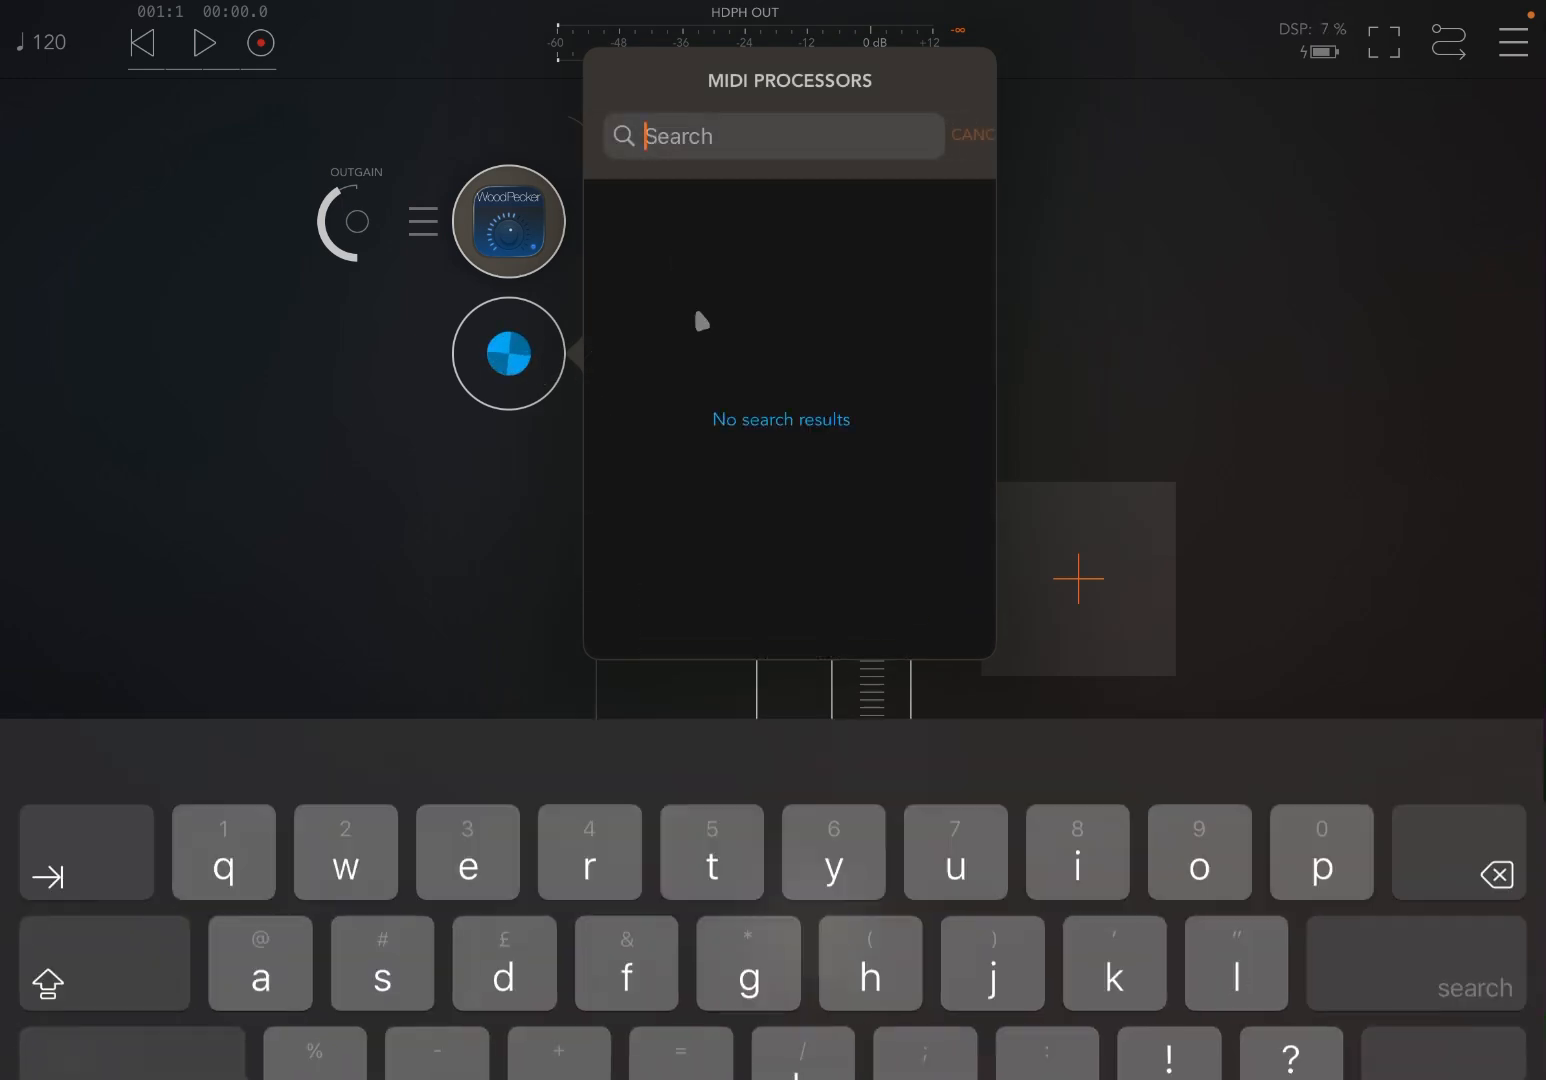
type("gra")
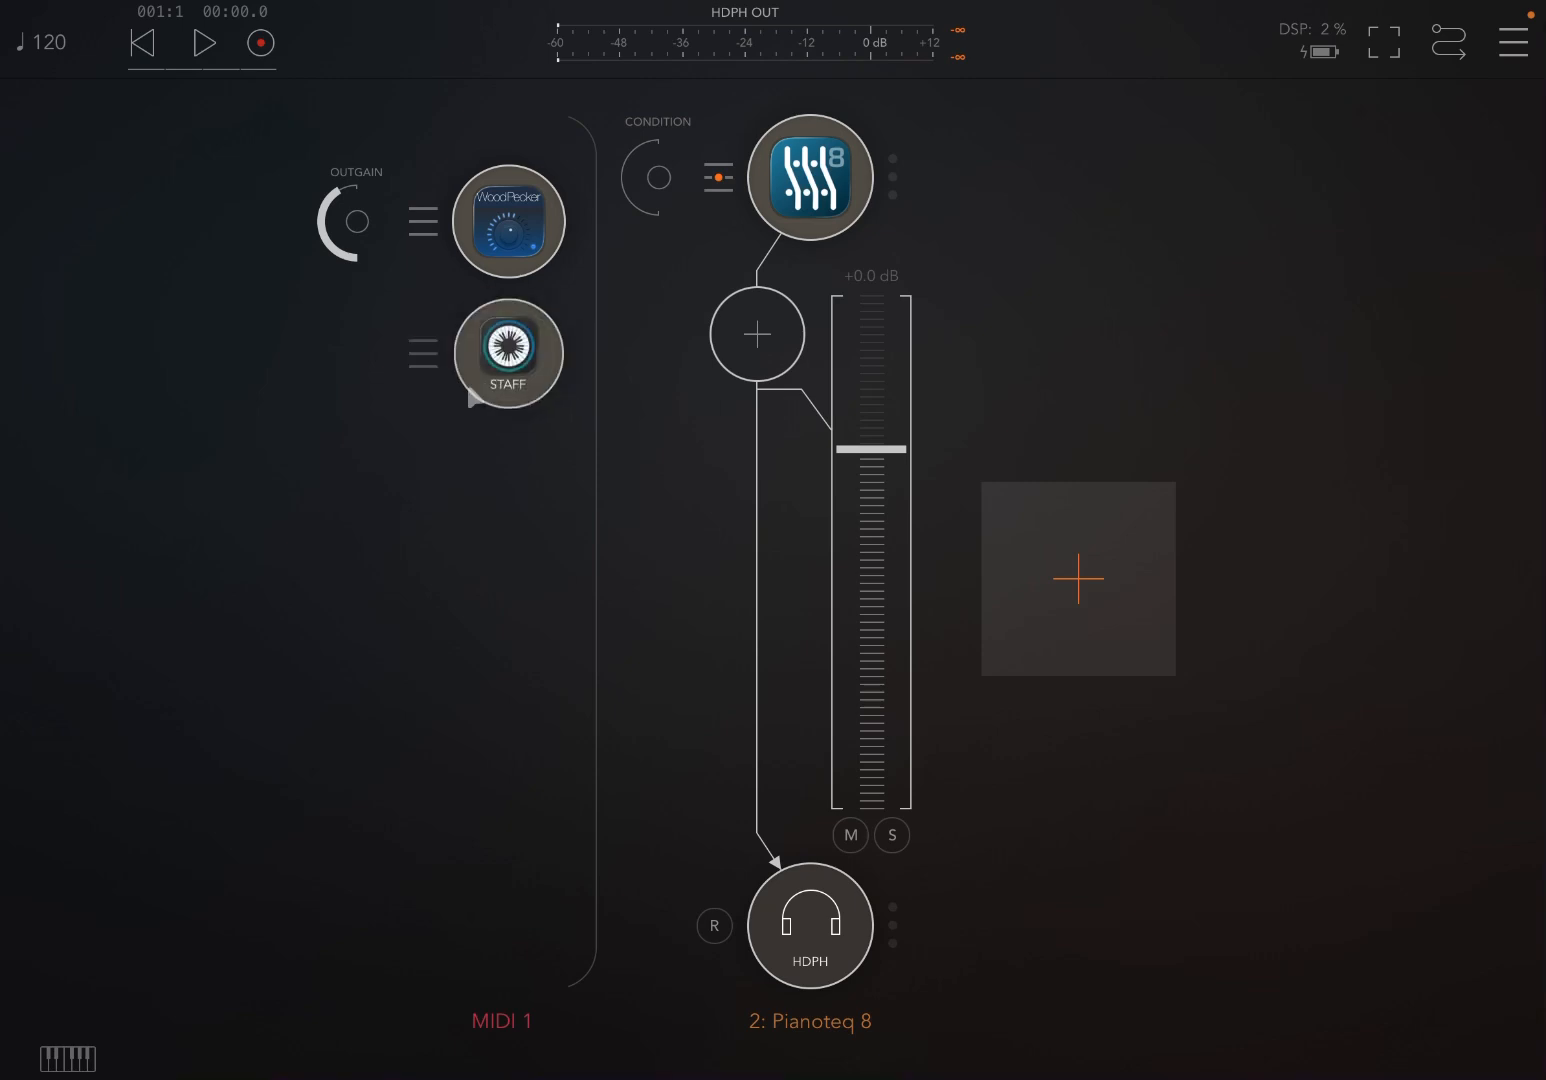
left_click(508, 352)
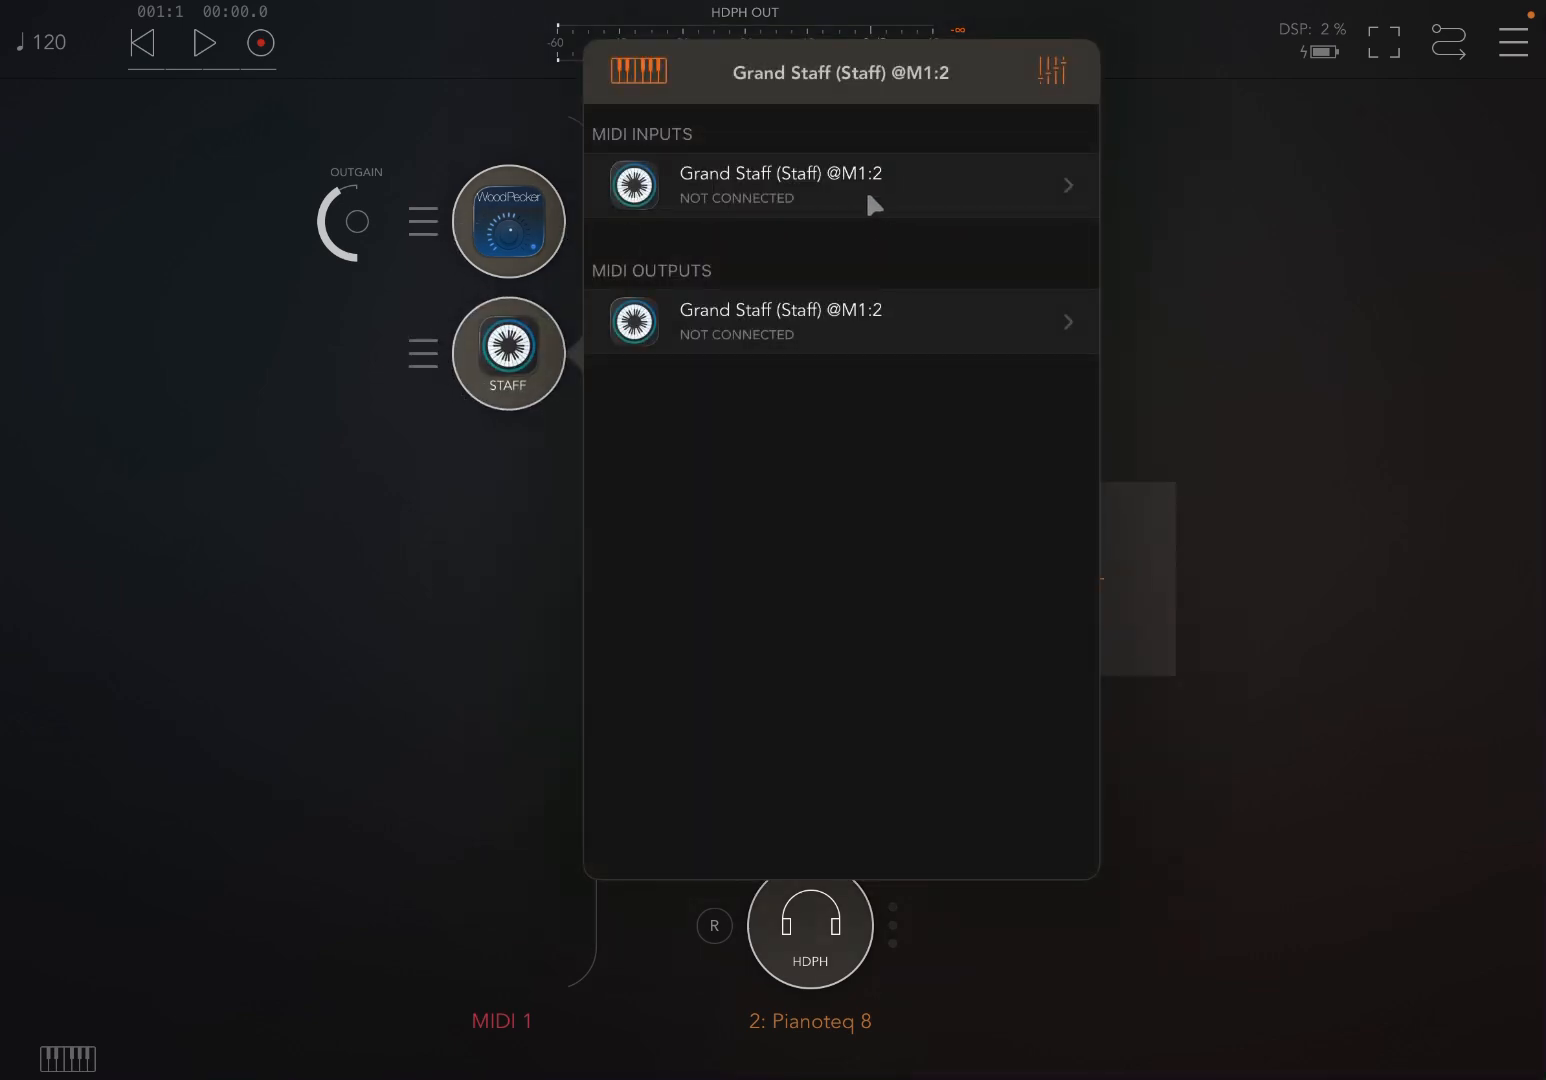
left_click(840, 184)
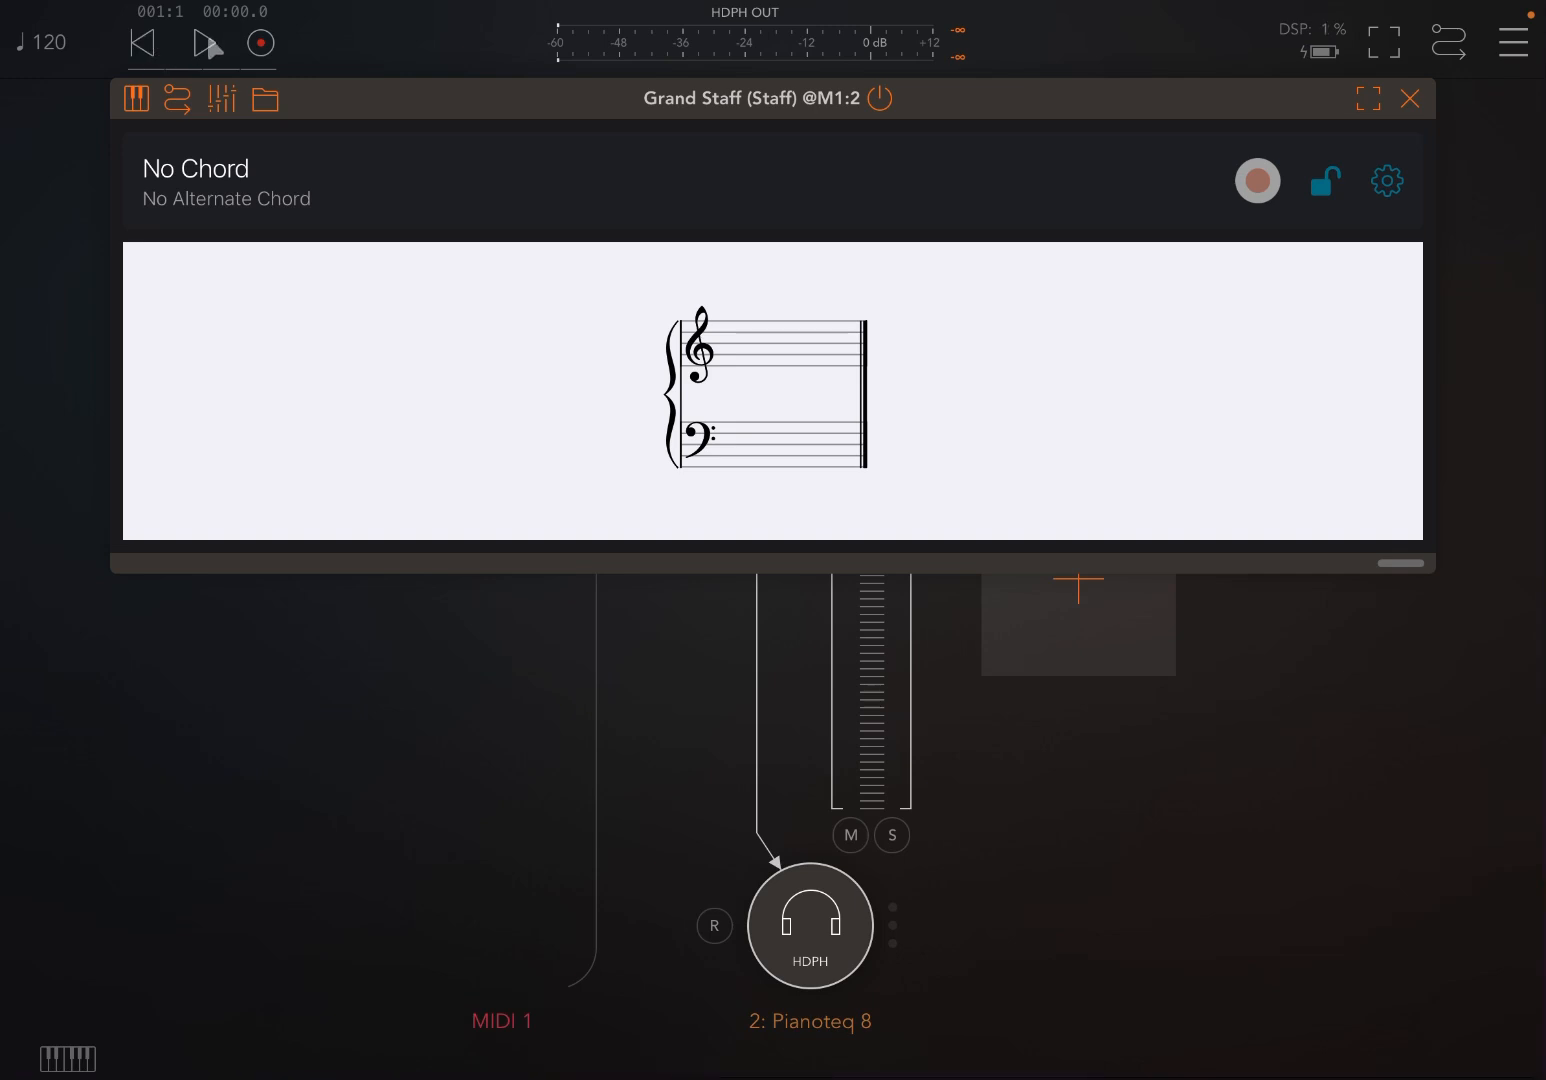
Start AUM's transport playing and return to the WoodPecker sequencer
left_click(208, 44)
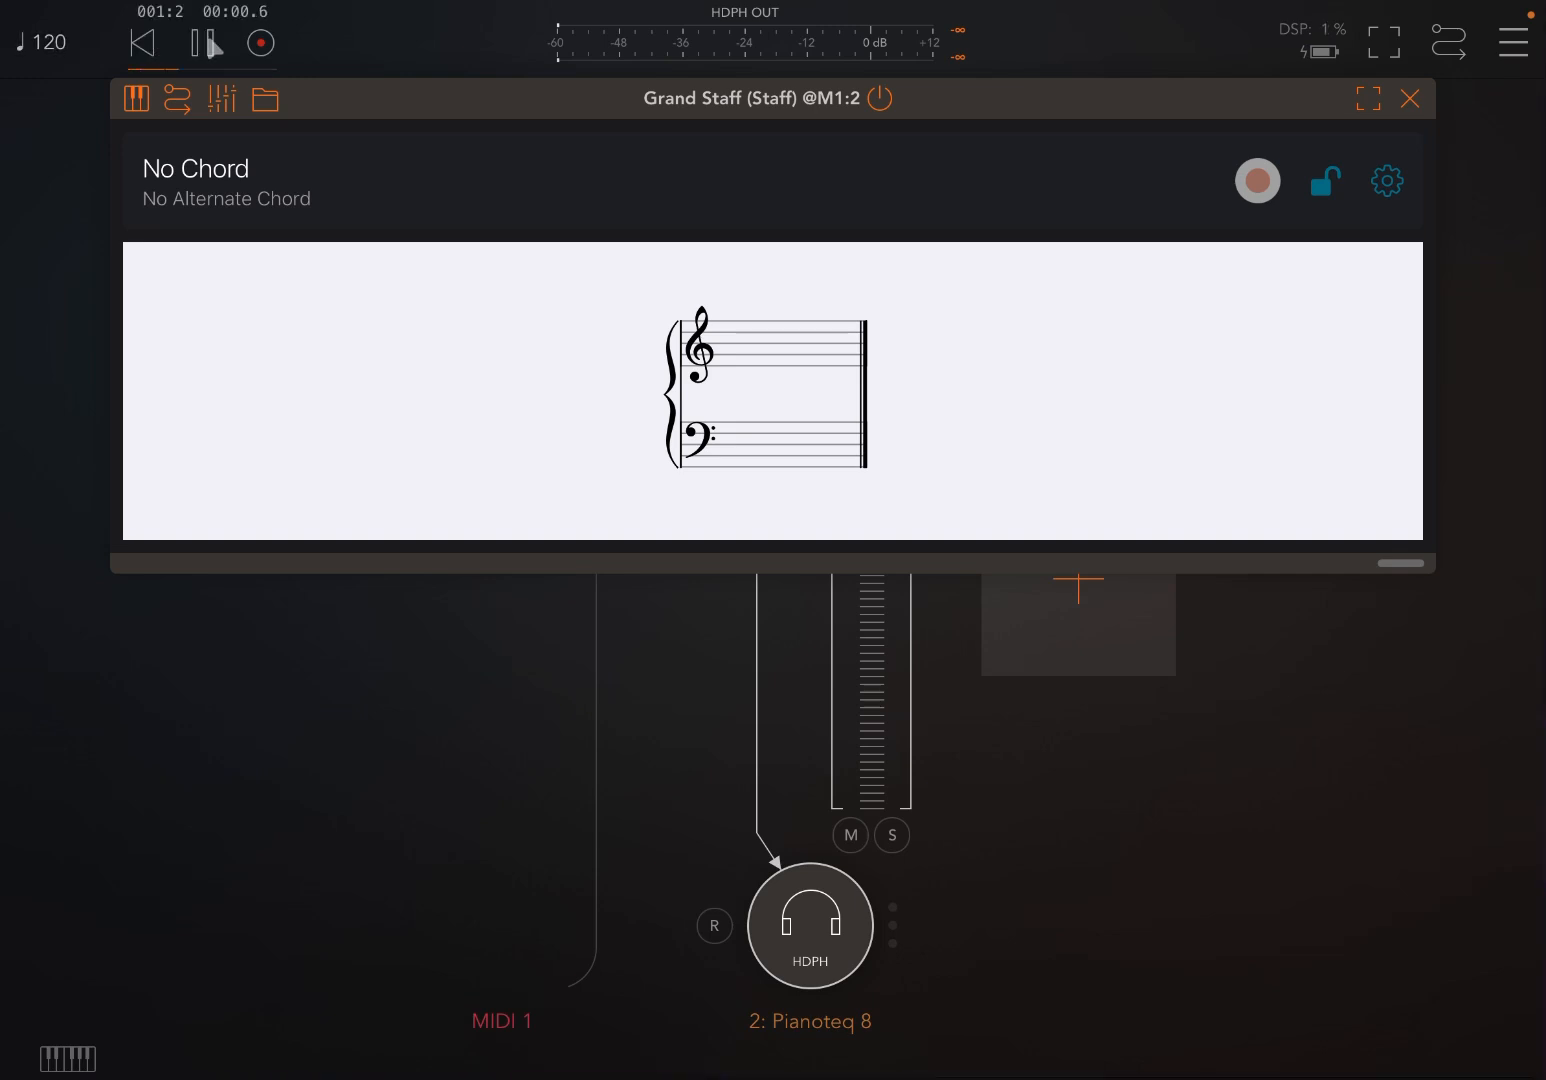
left_click(206, 44)
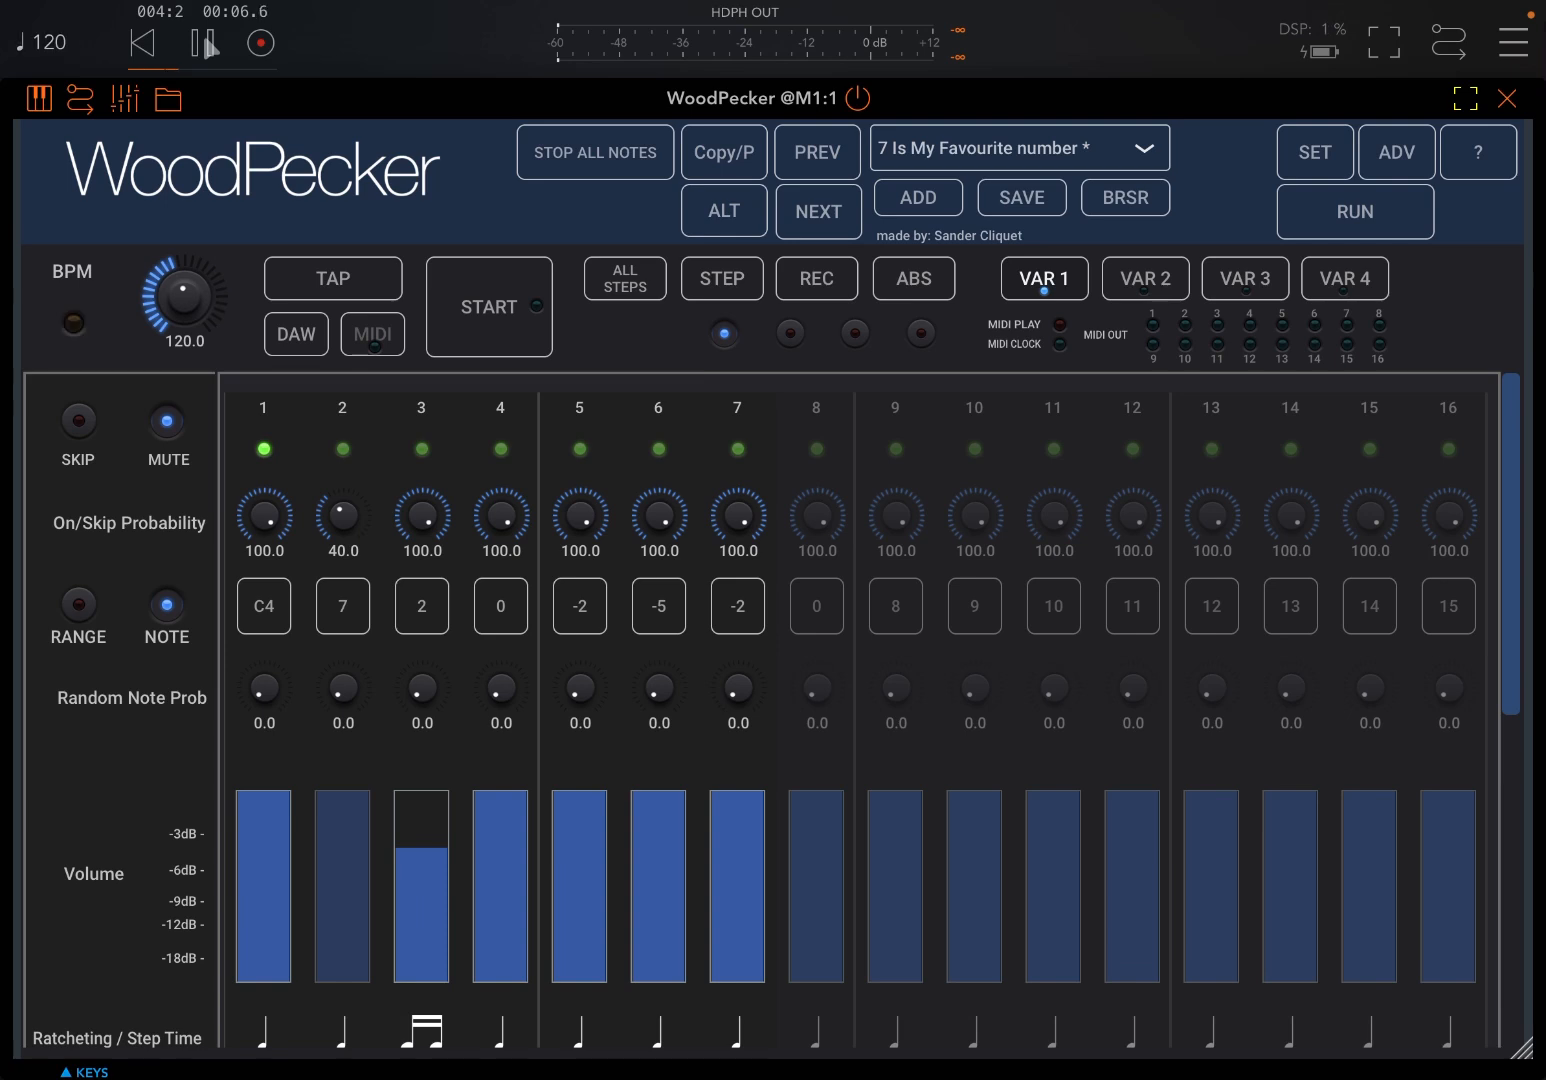
Change WoodPecker's START mode from Manual to DAW Transport in the SET panel
left_click(204, 44)
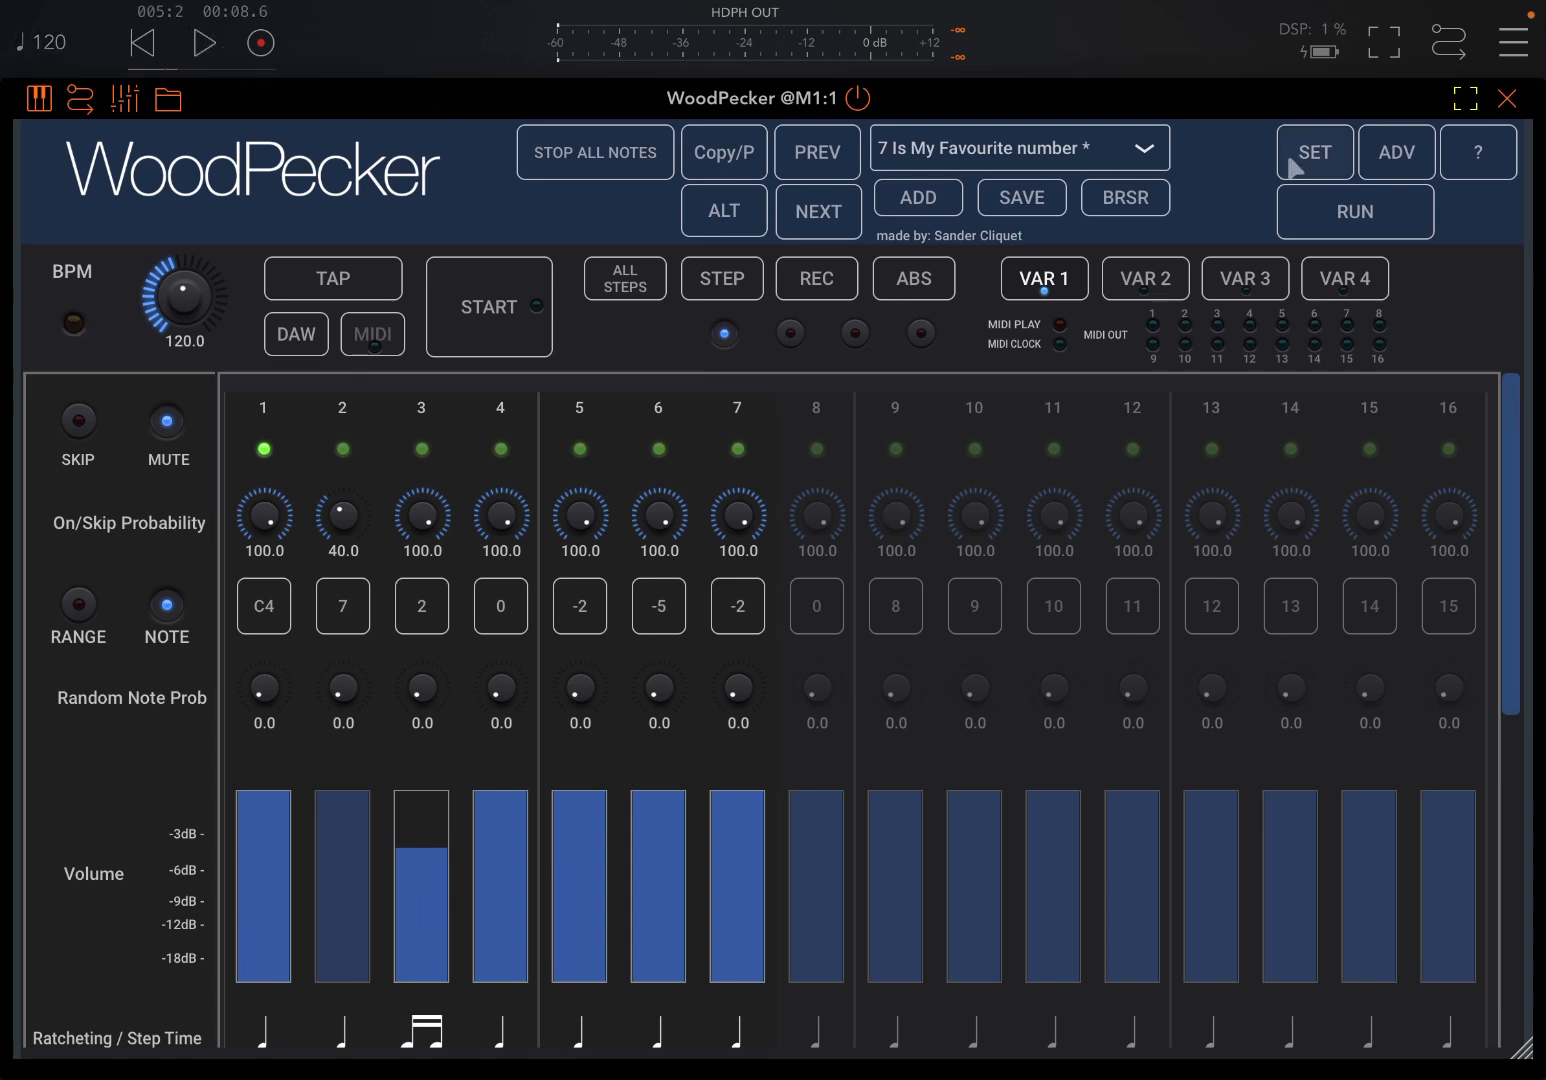
left_click(1314, 152)
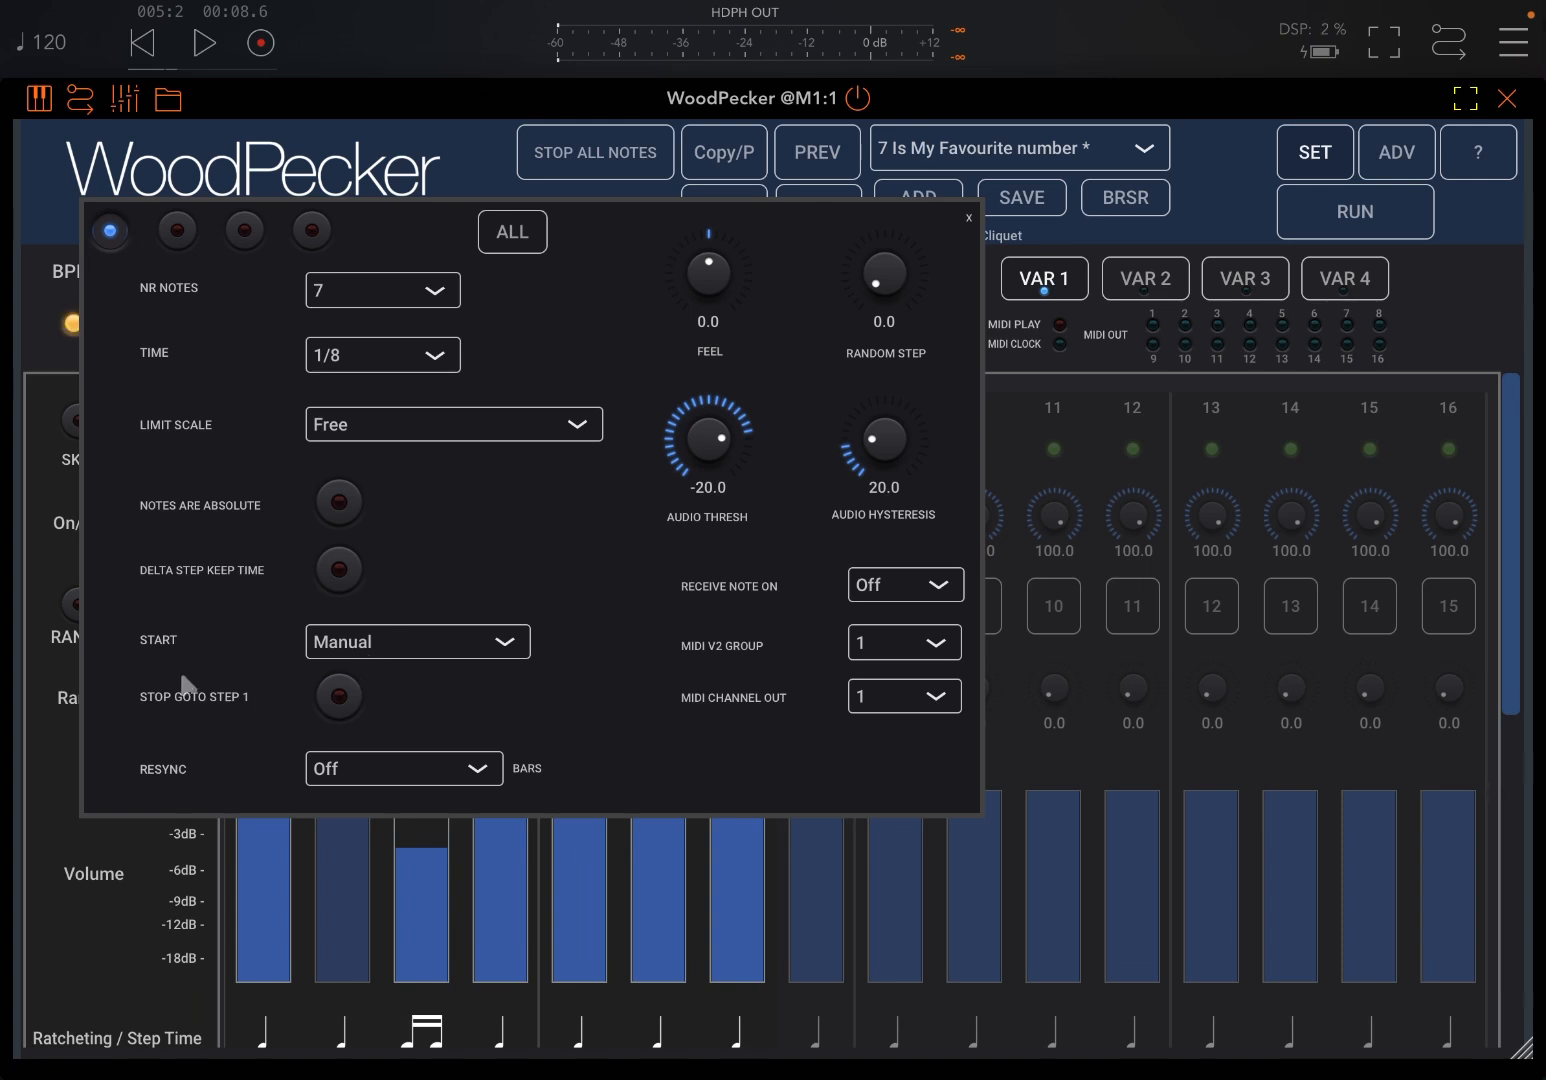
left_click(416, 640)
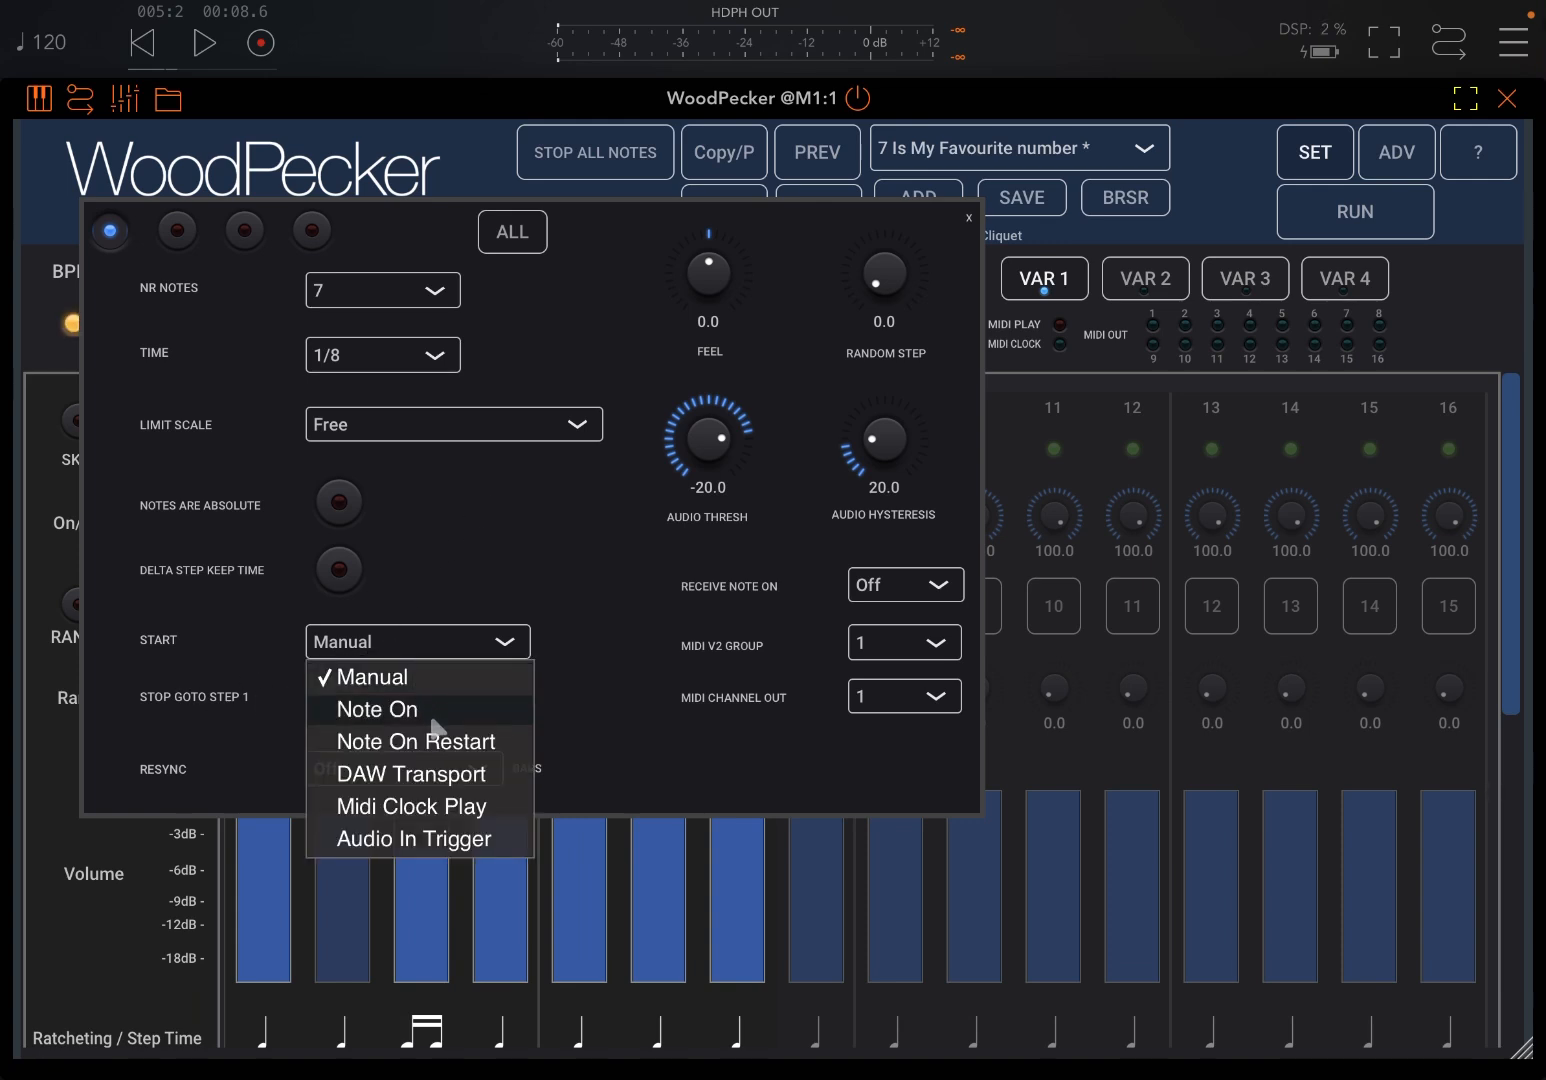
left_click(408, 772)
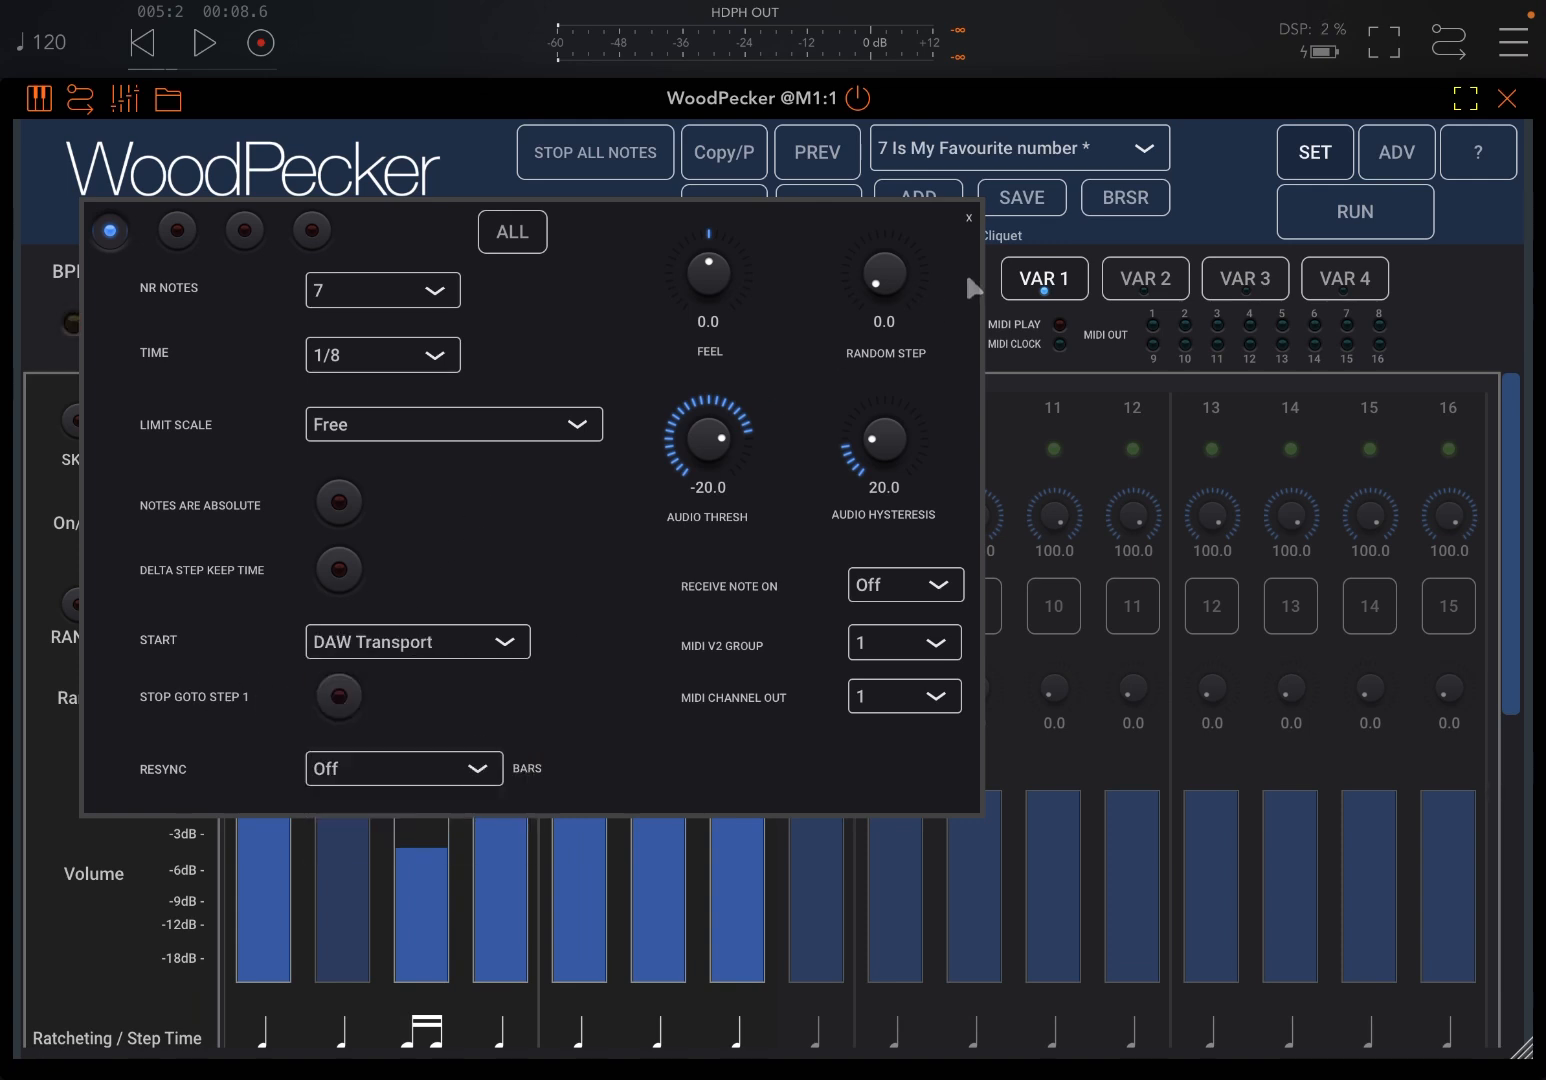
left_click(966, 218)
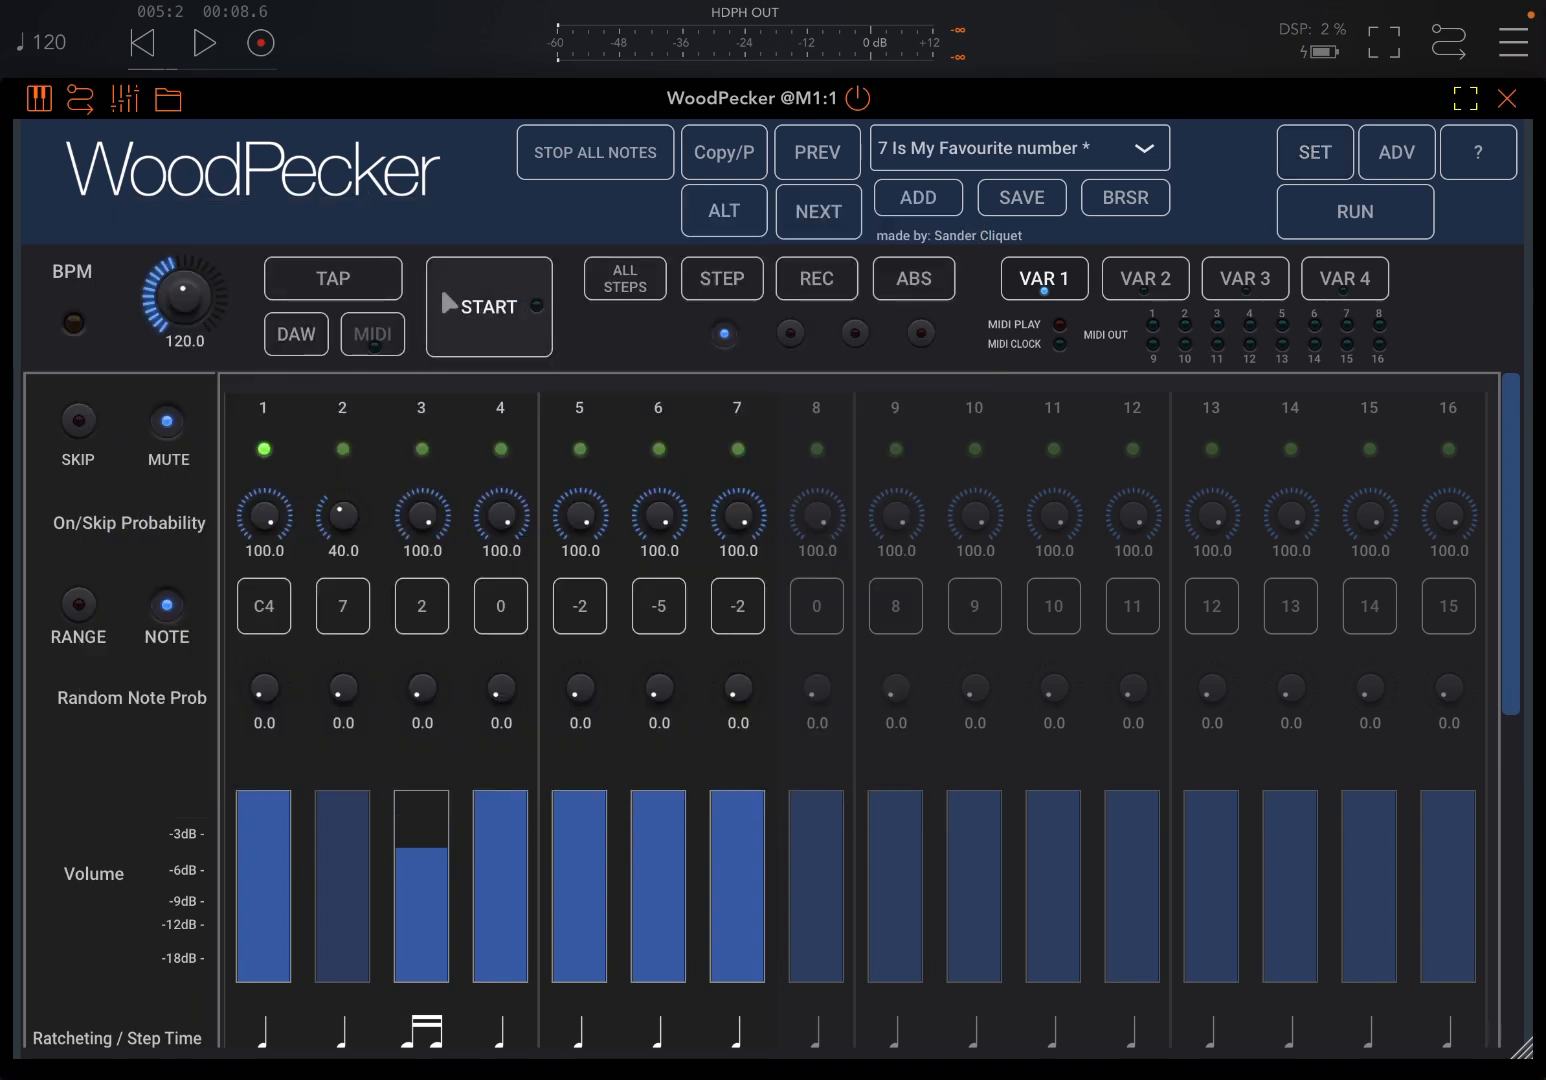
Launch the sequence from host playback and bring up the Grand Staff window
left_click(488, 306)
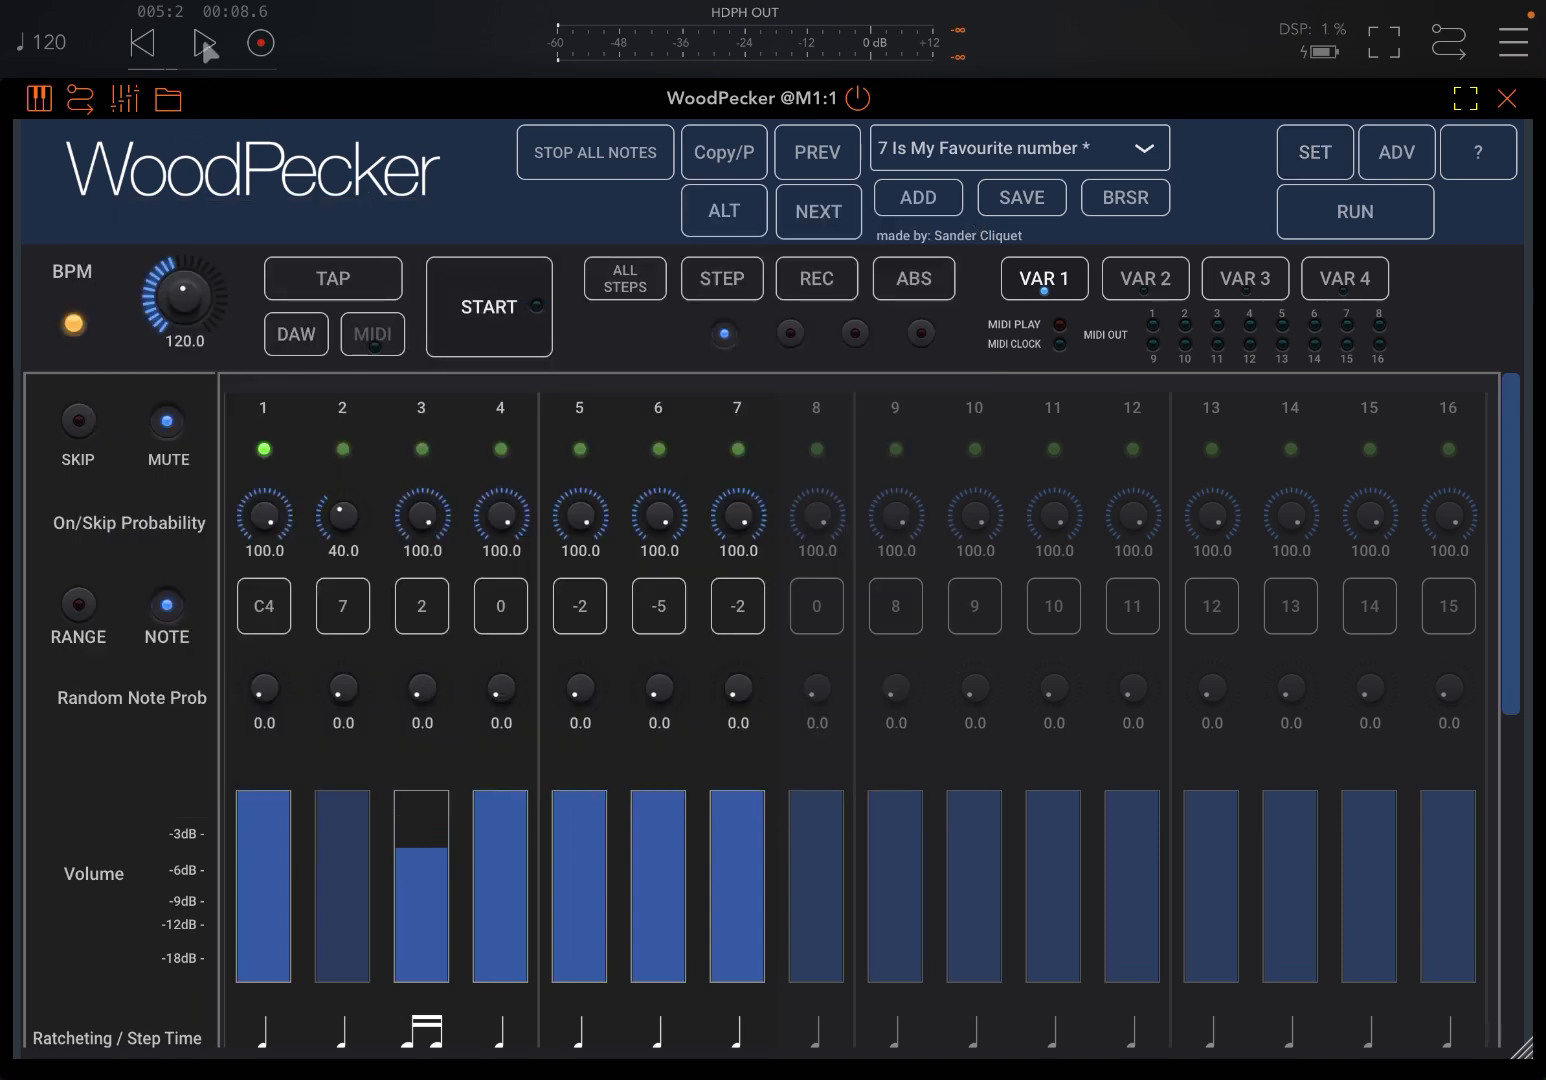
left_click(206, 44)
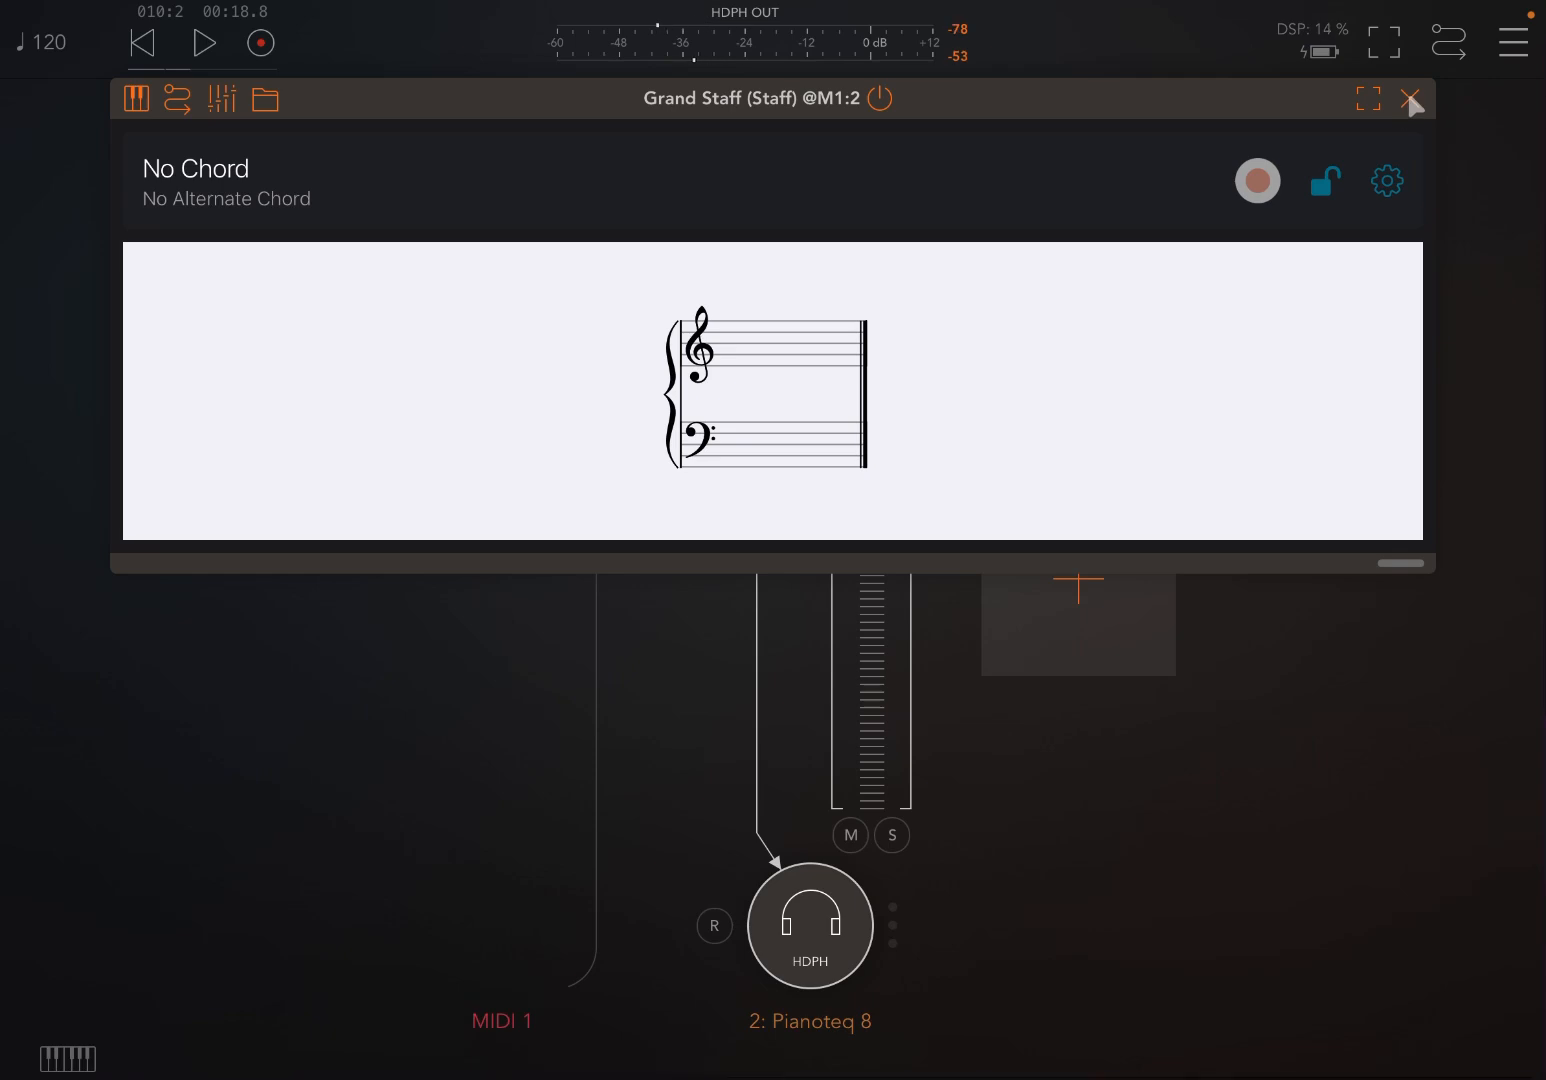
Return to WoodPecker, set START back to Manual, and run the sequence
left_click(1412, 100)
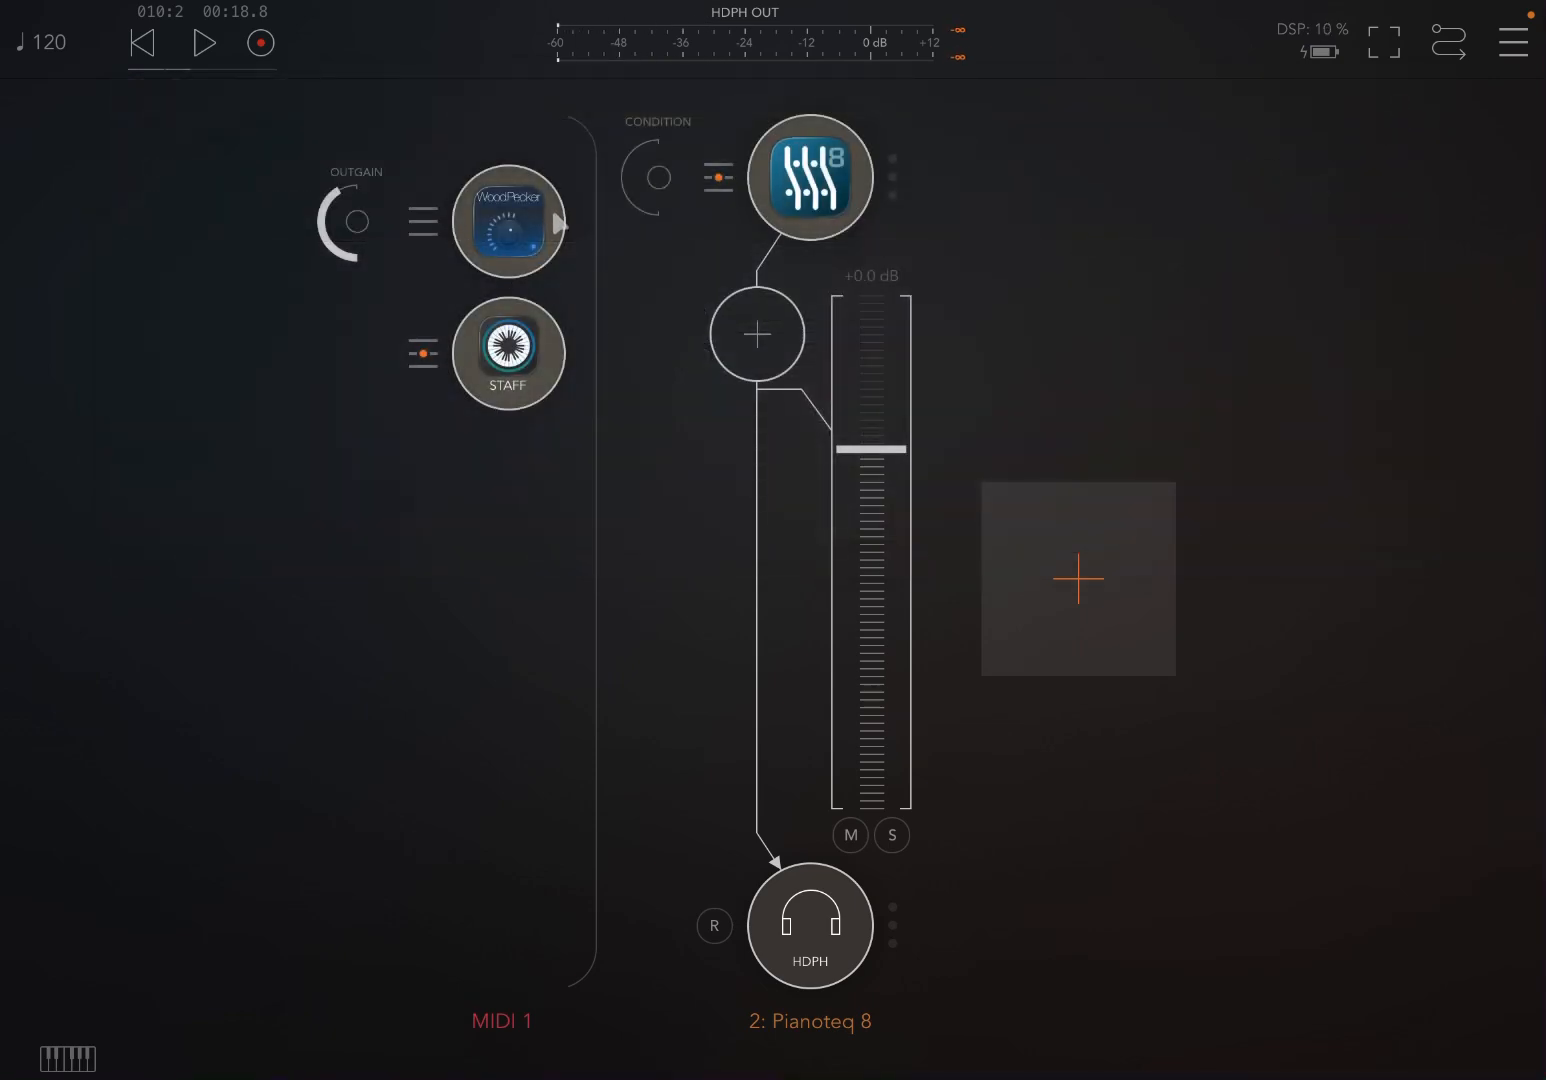
left_click(508, 222)
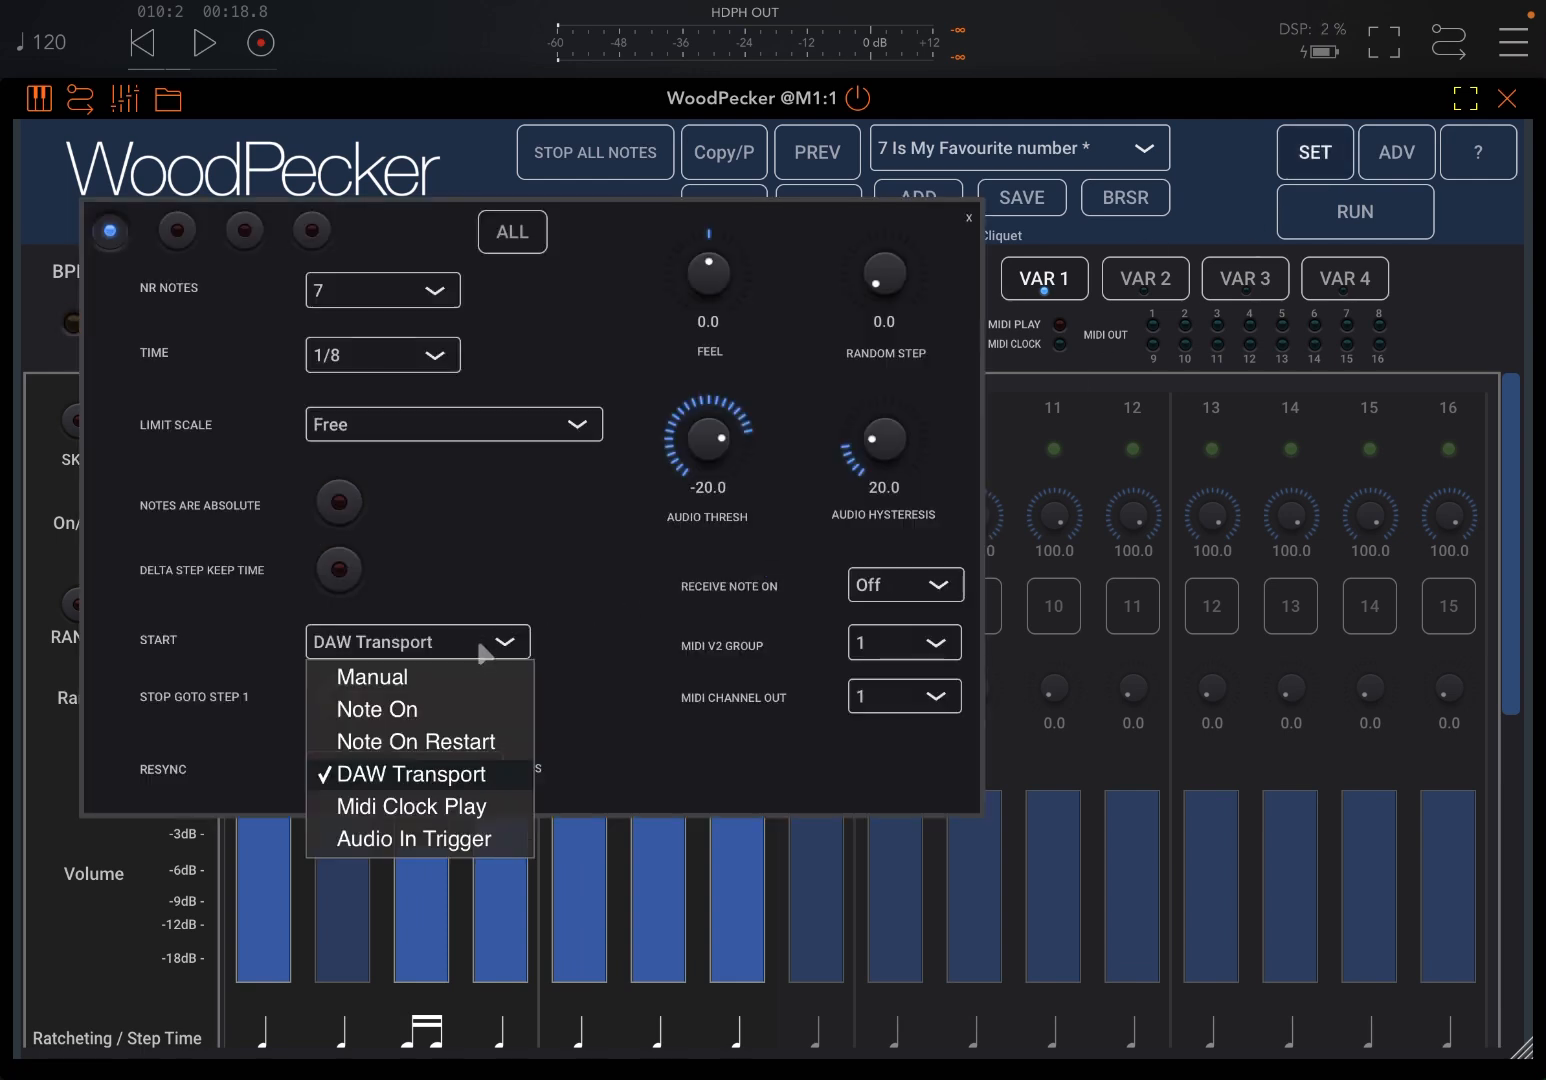
left_click(372, 676)
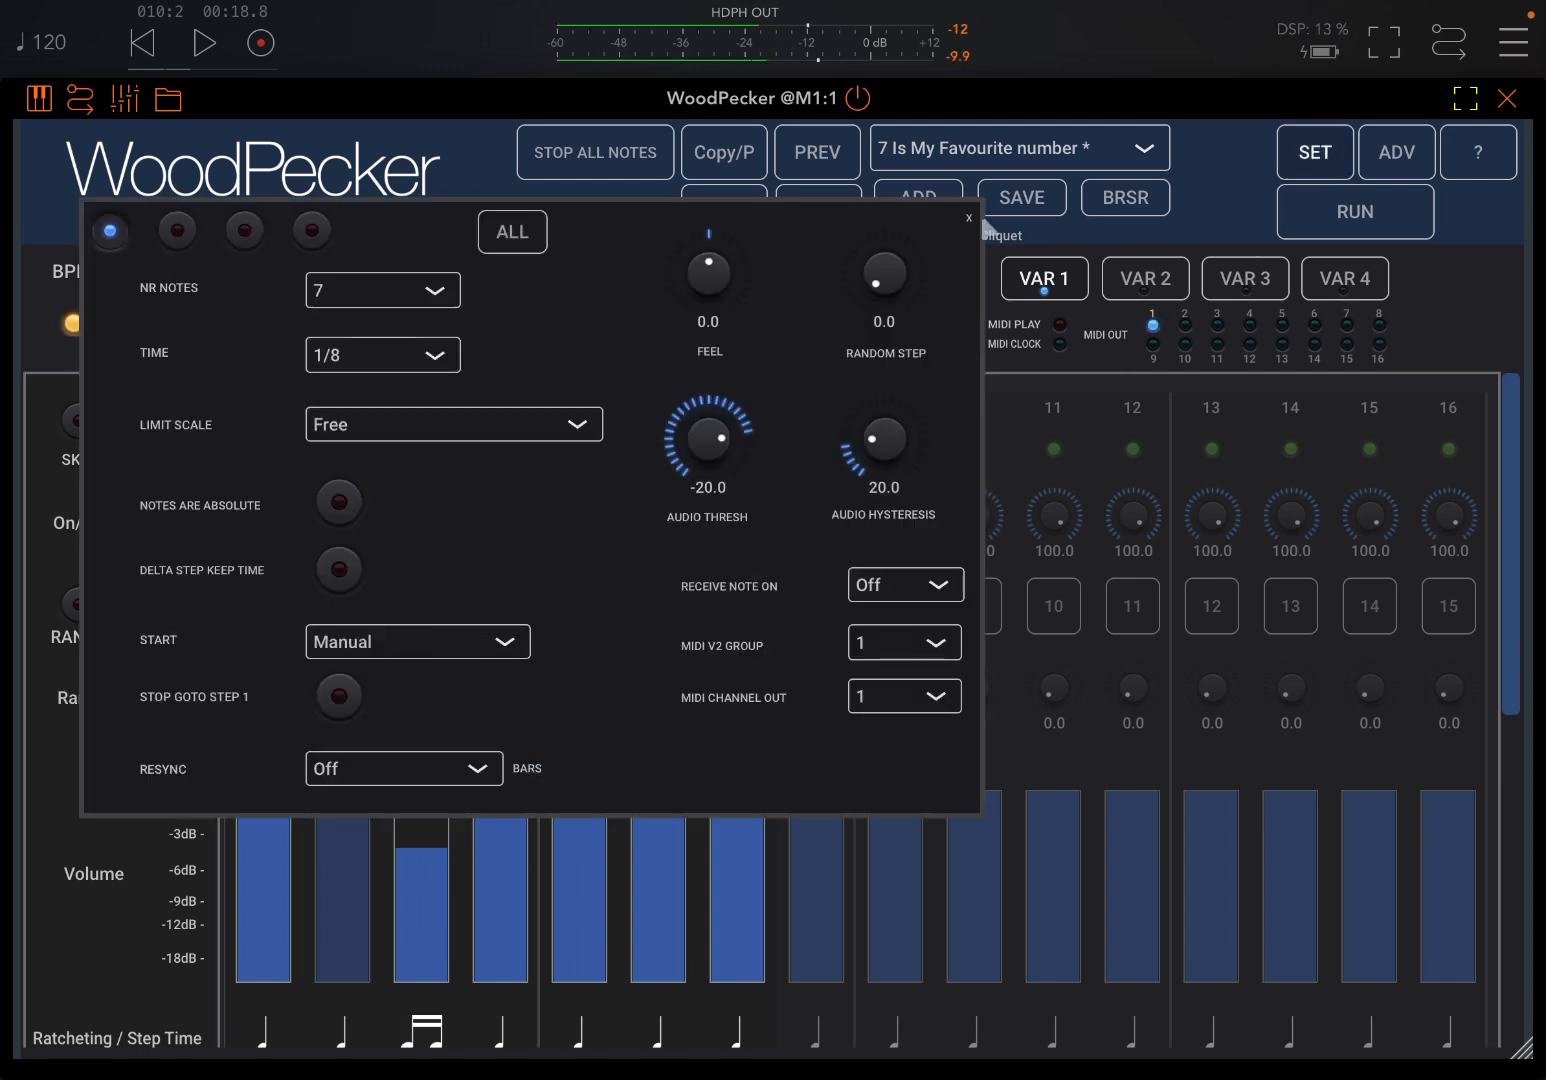
left_click(968, 218)
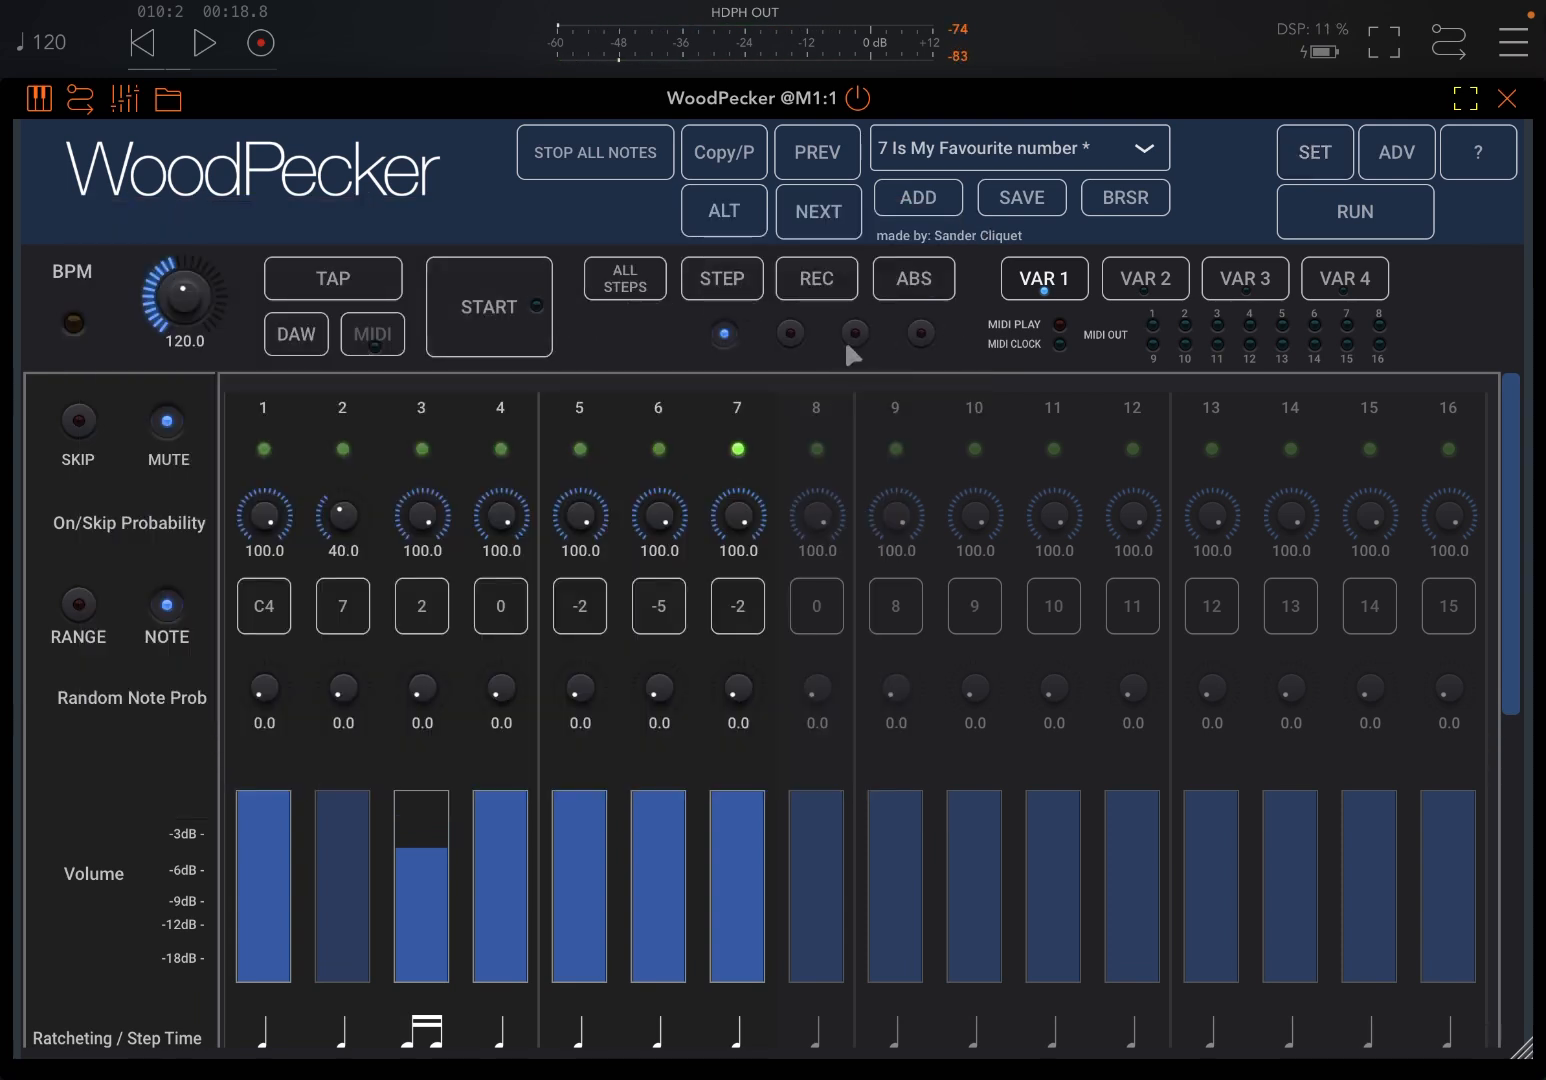
left_click(488, 306)
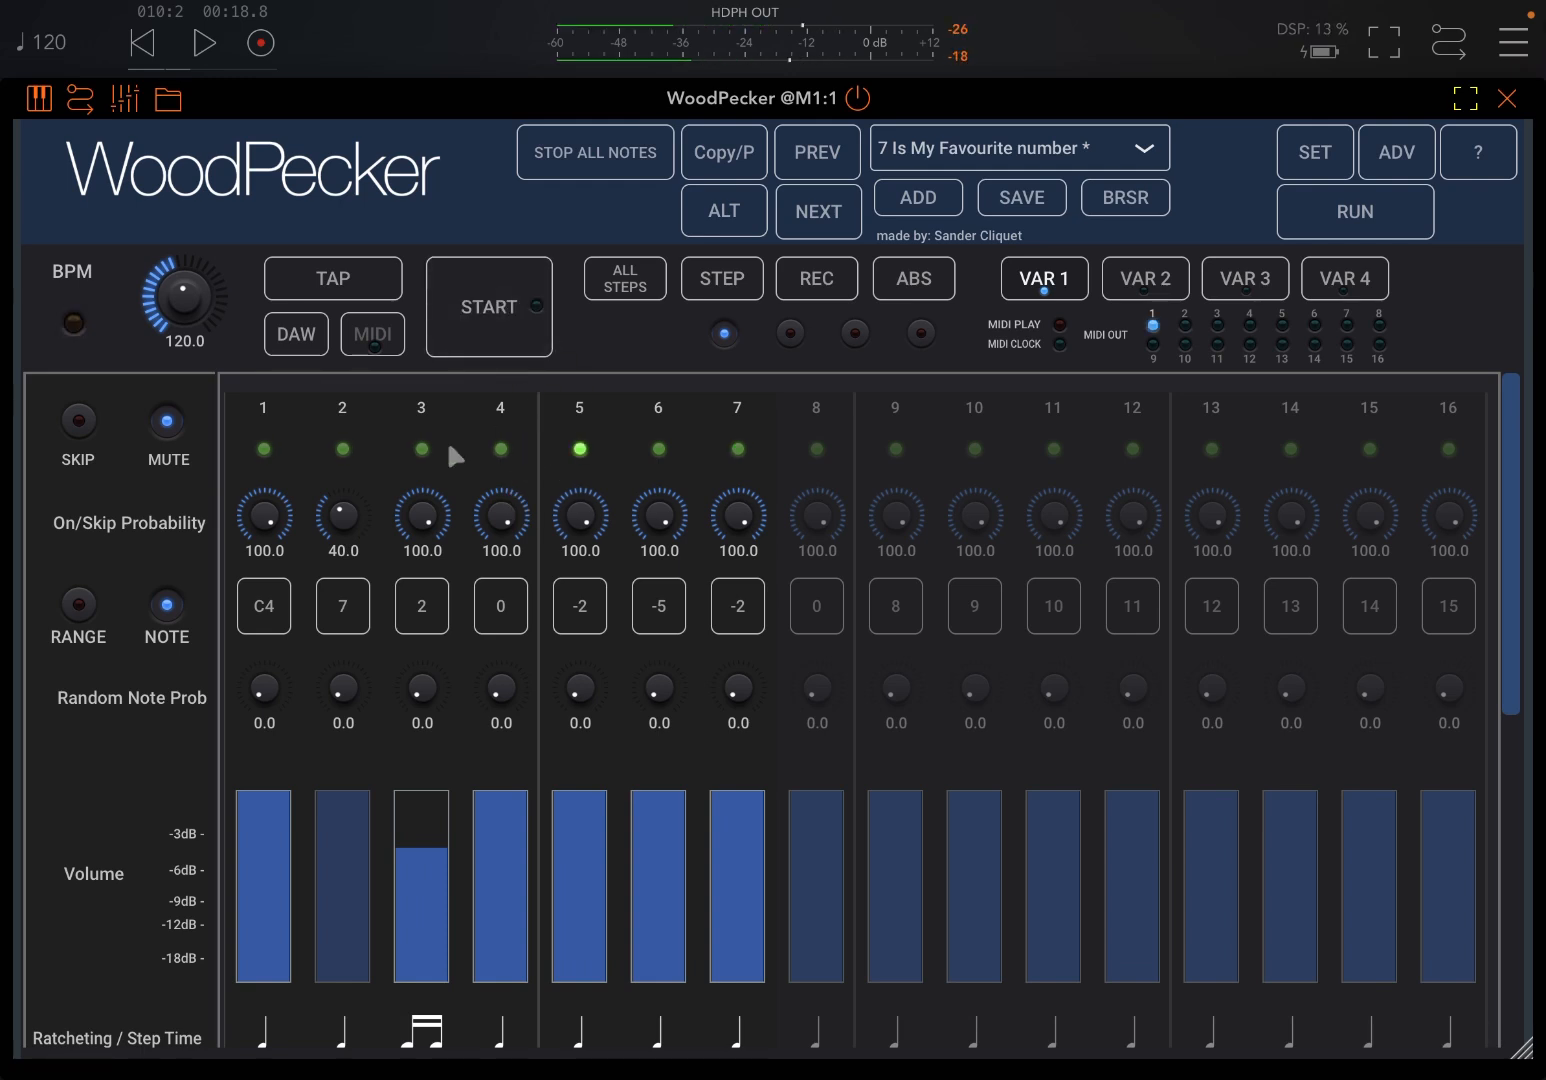
left_click(488, 306)
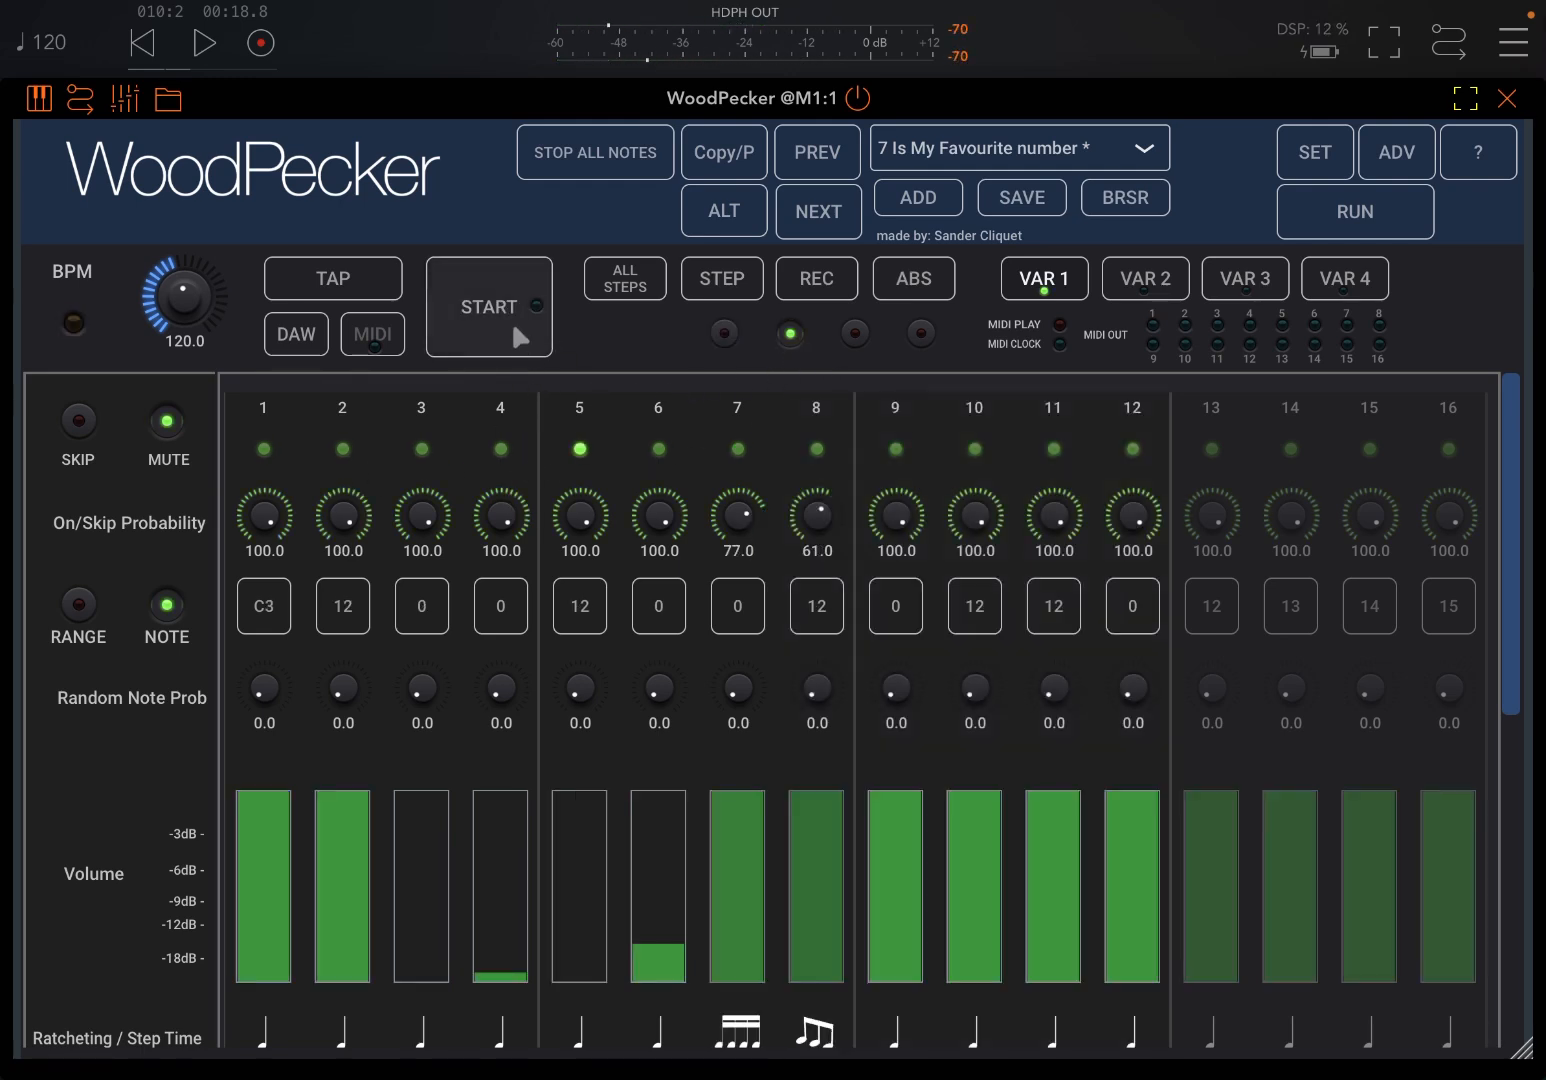
left_click(488, 308)
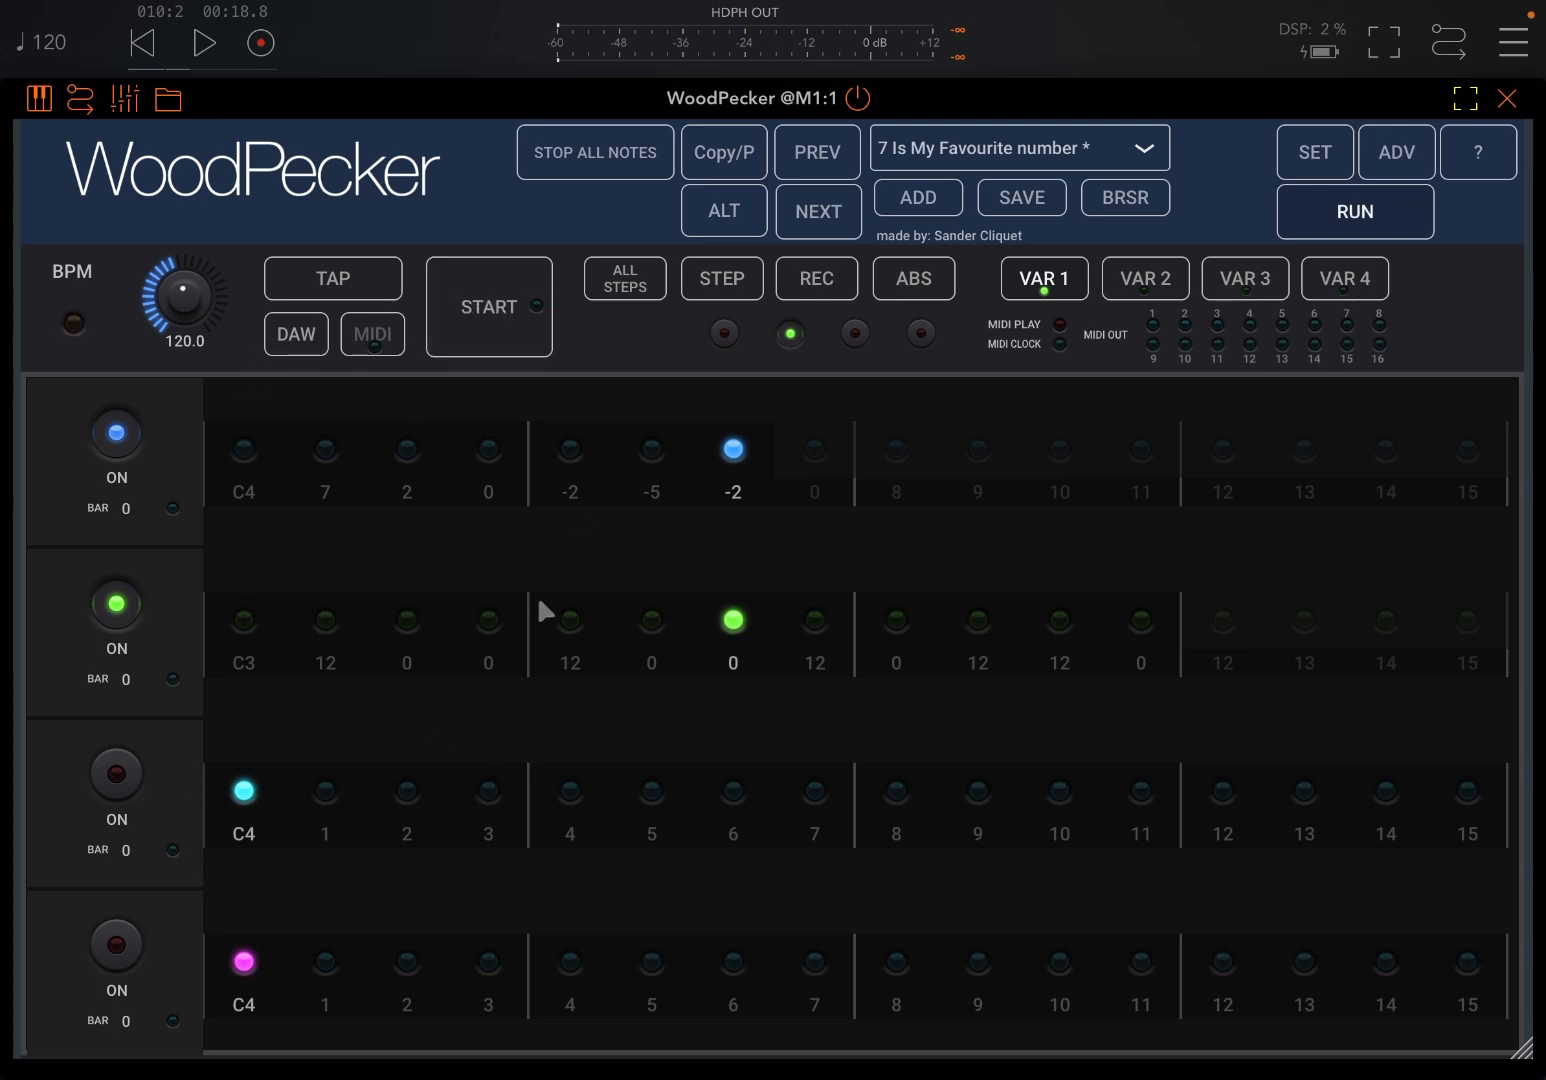
left_click(488, 306)
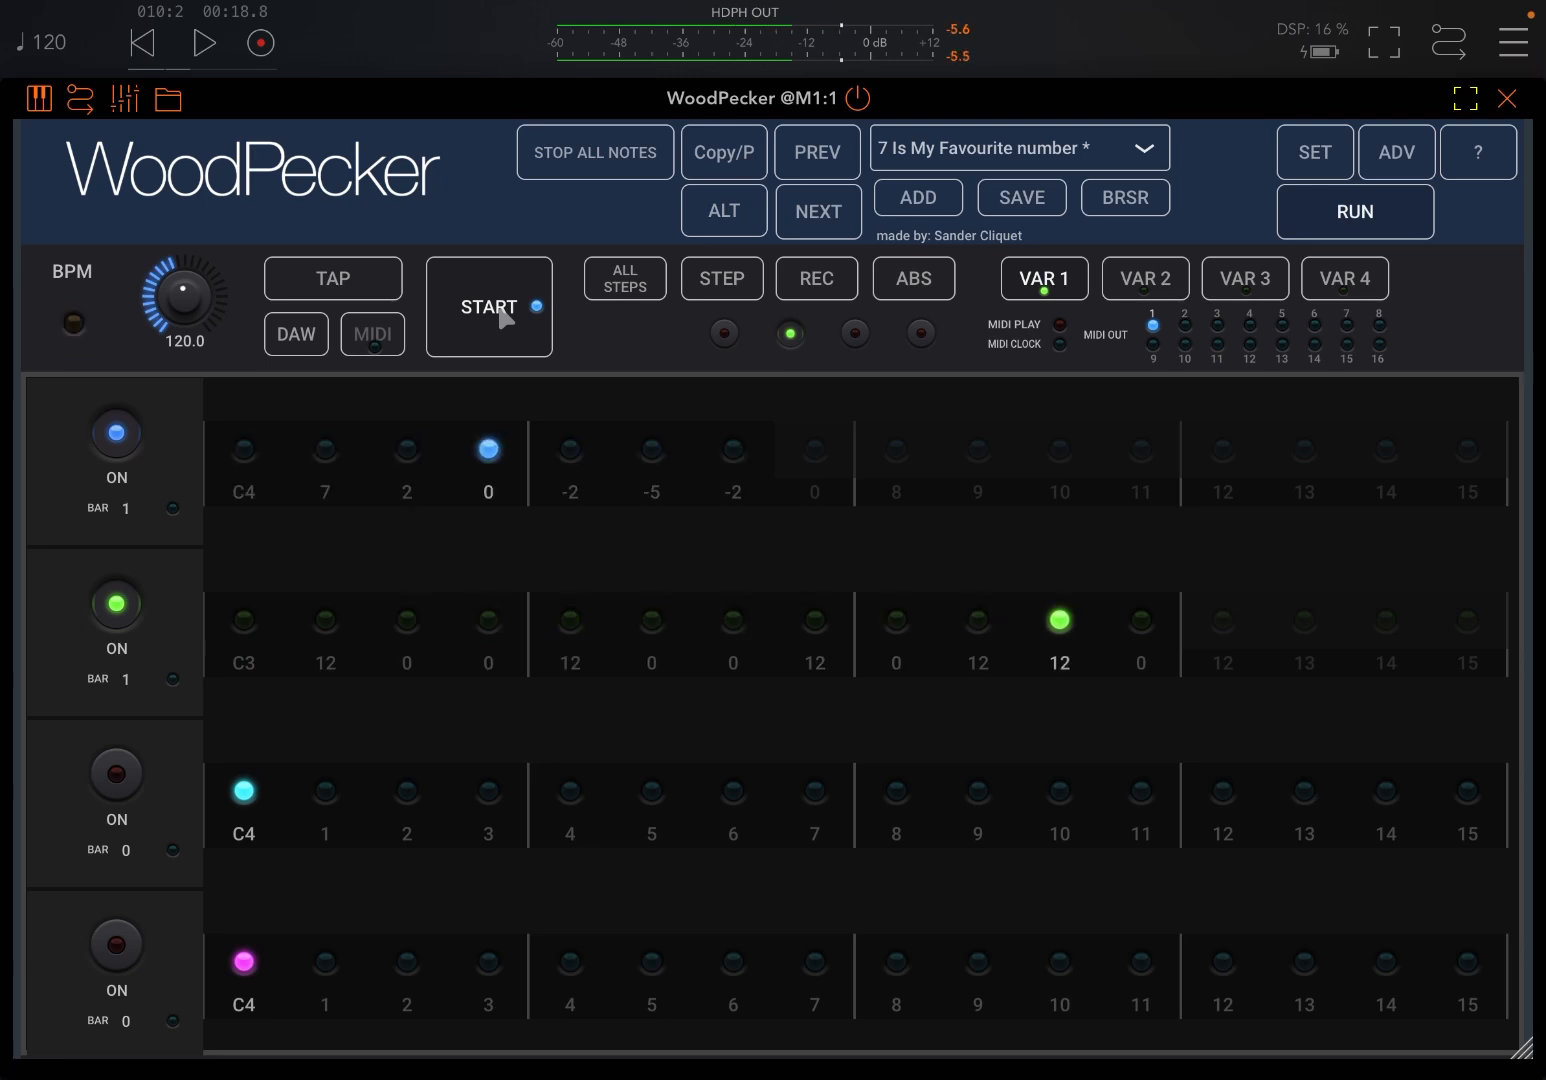
left_click(488, 306)
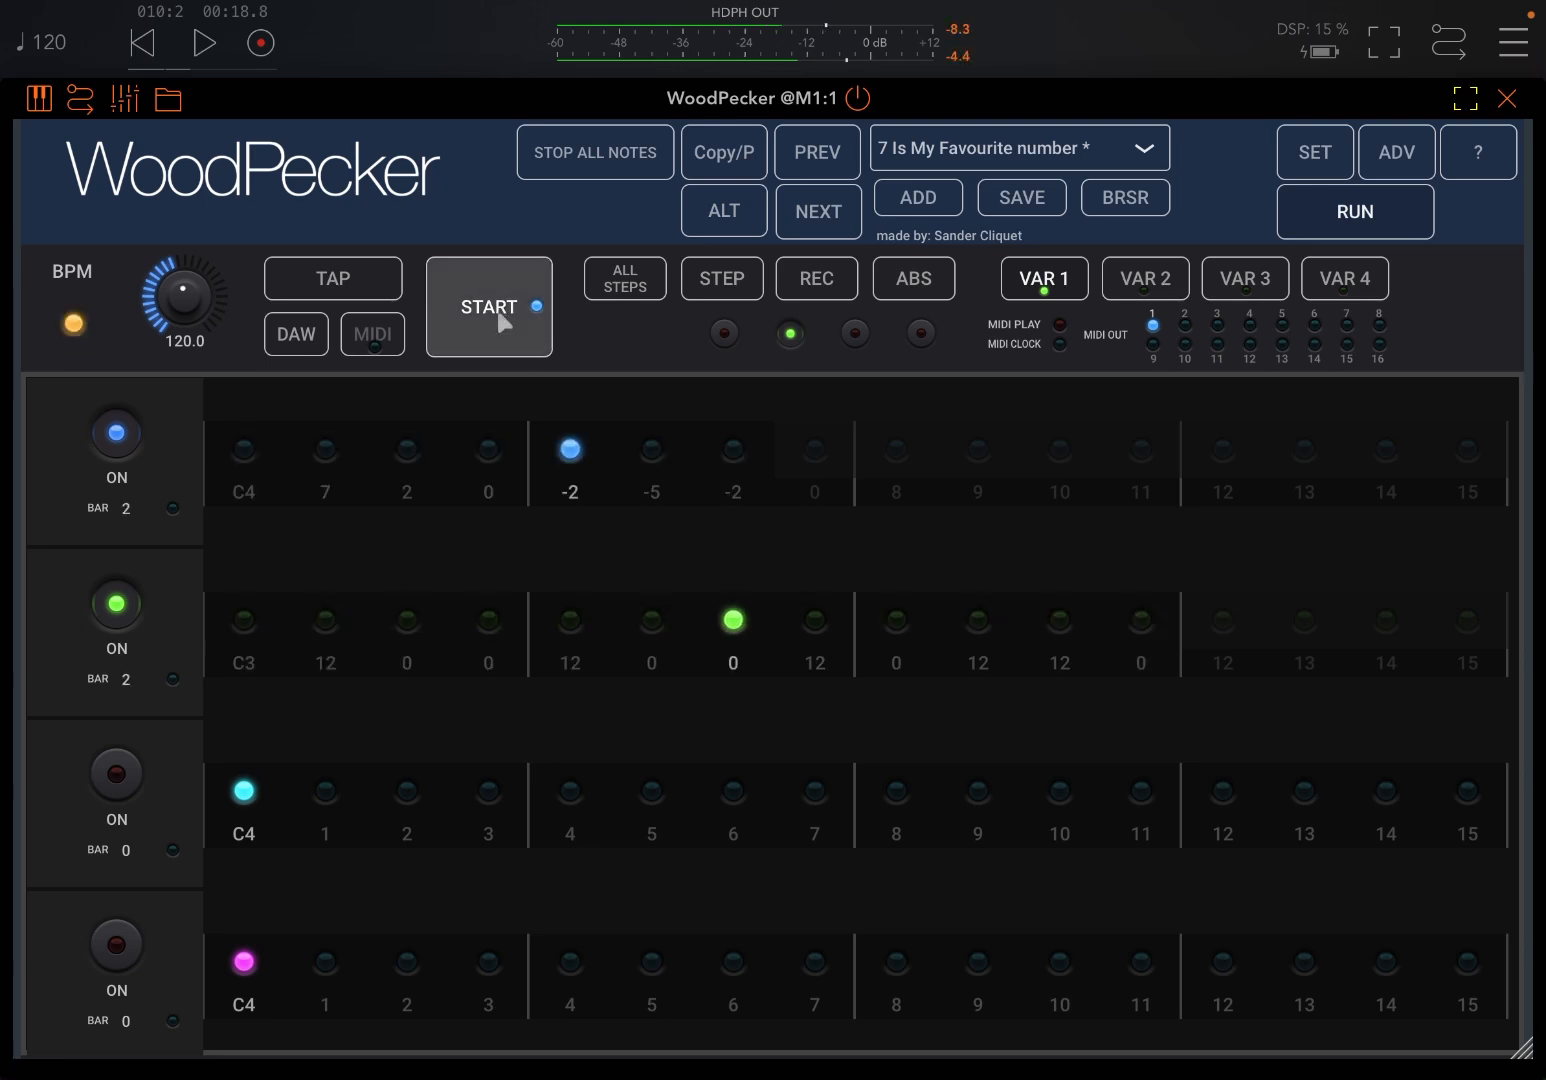
left_click(488, 308)
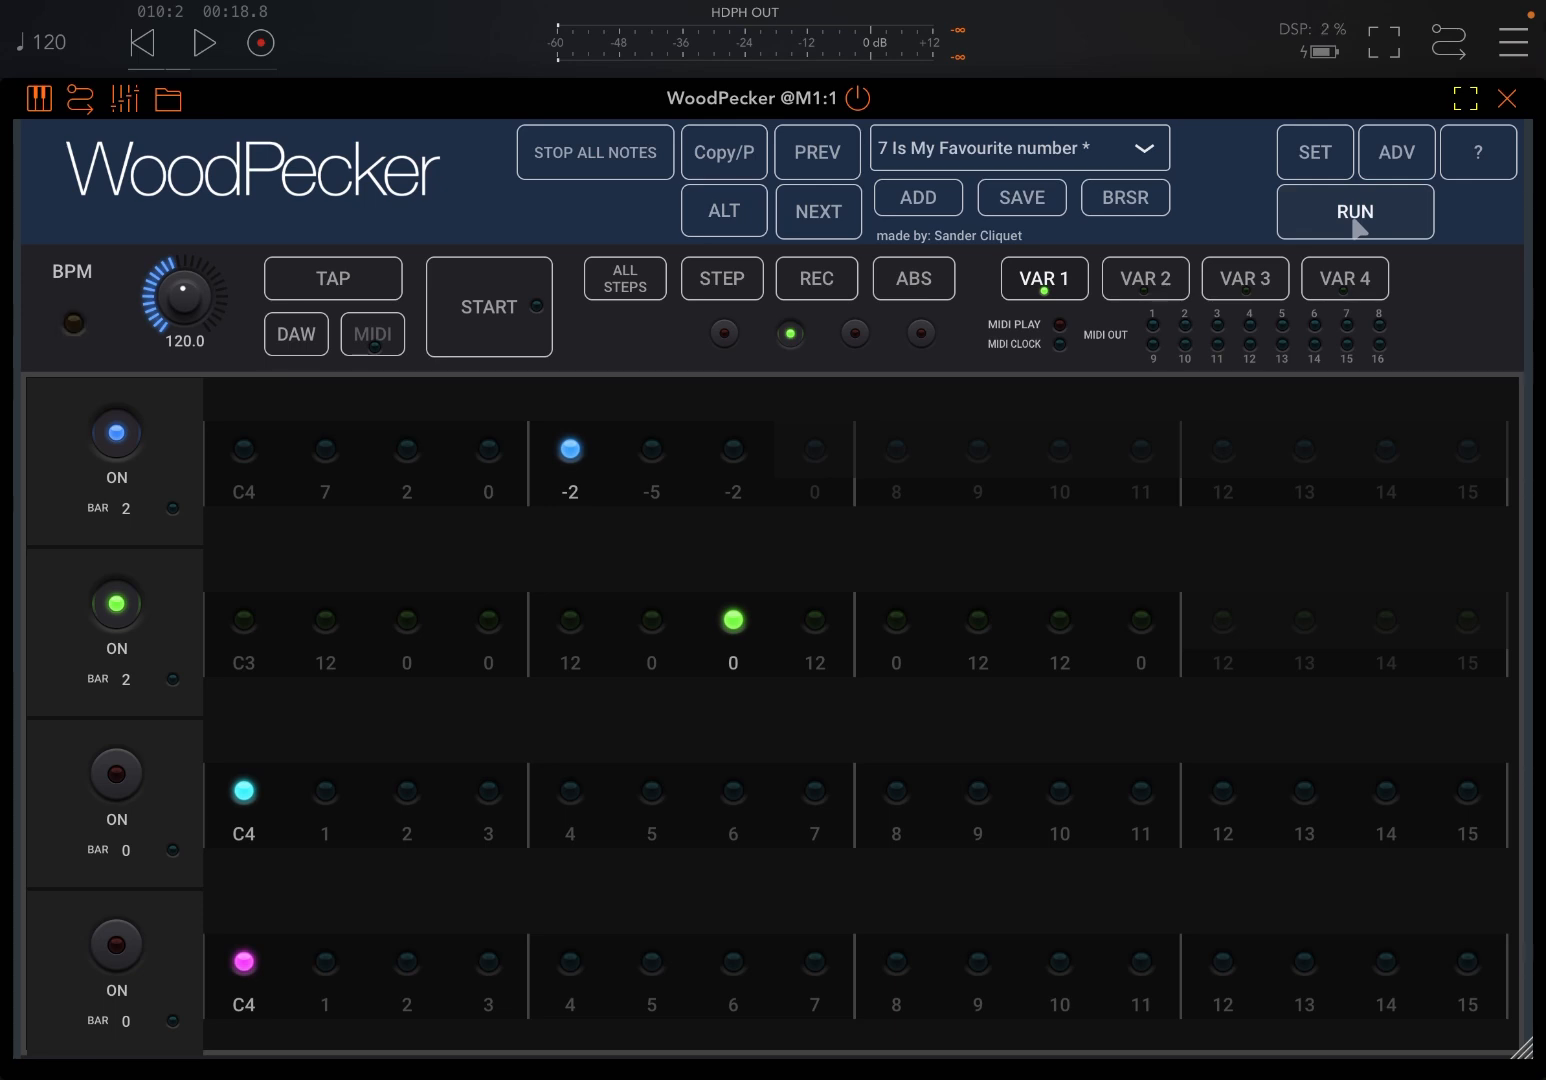
left_click(1354, 212)
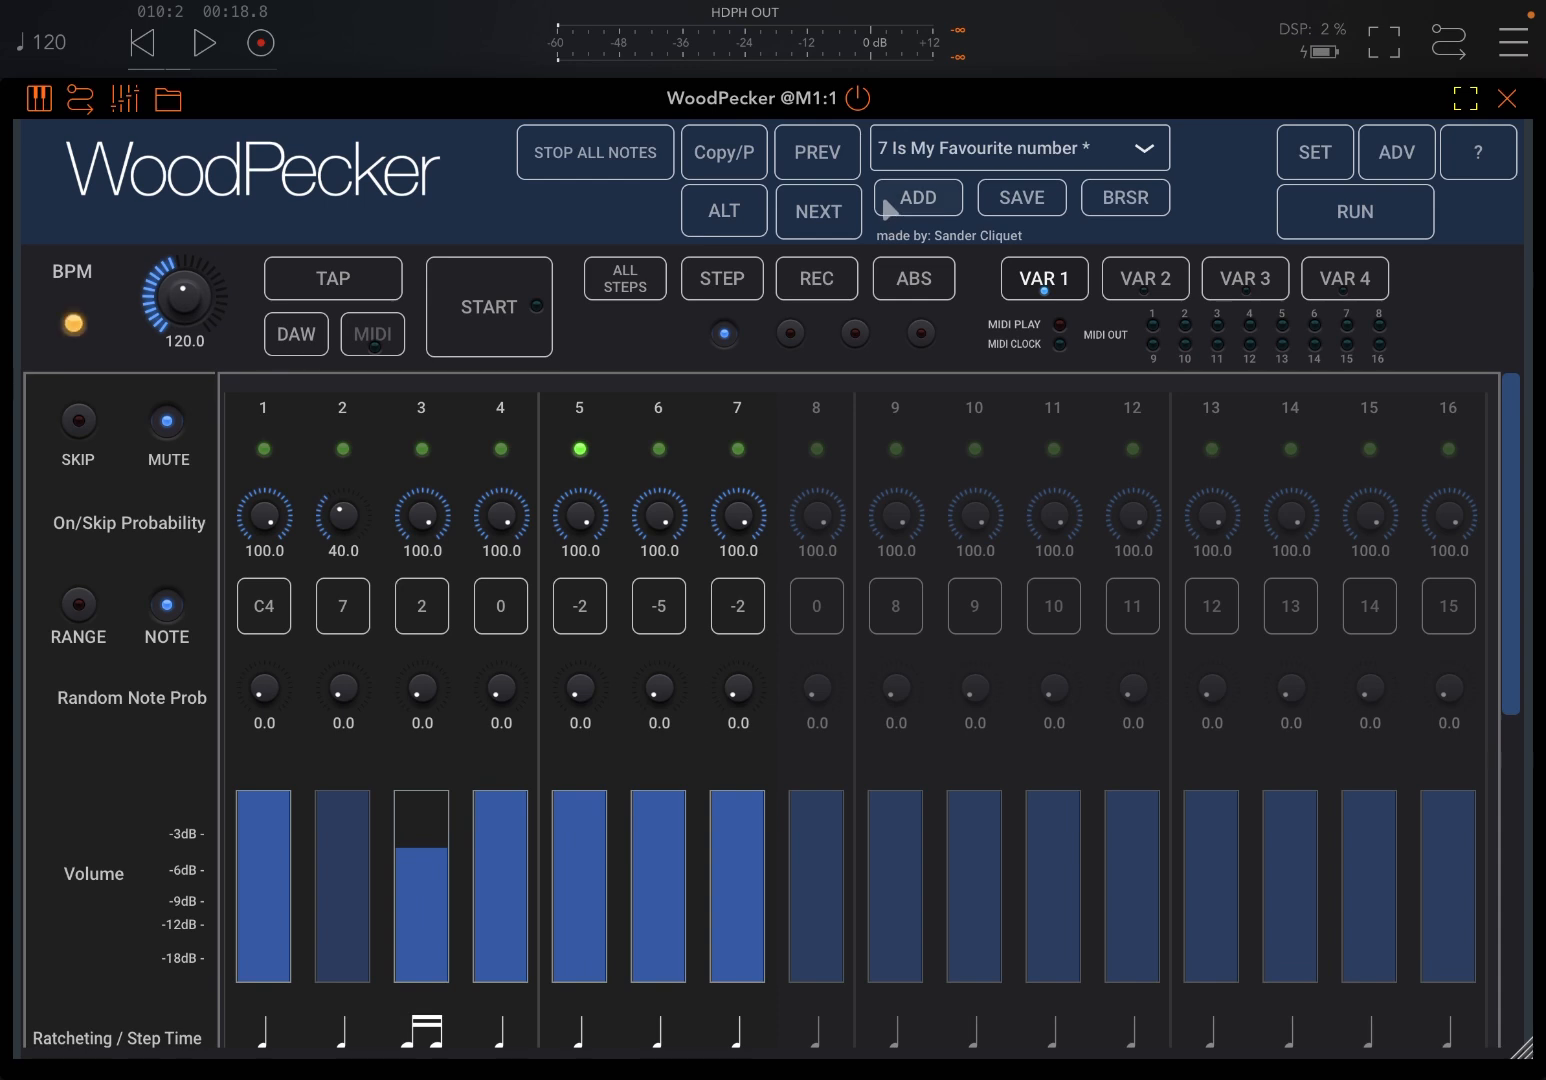
Load the next preset, audition the drum pattern, then move on to Follow In Your Footsteps (101 BPM)
left_click(818, 212)
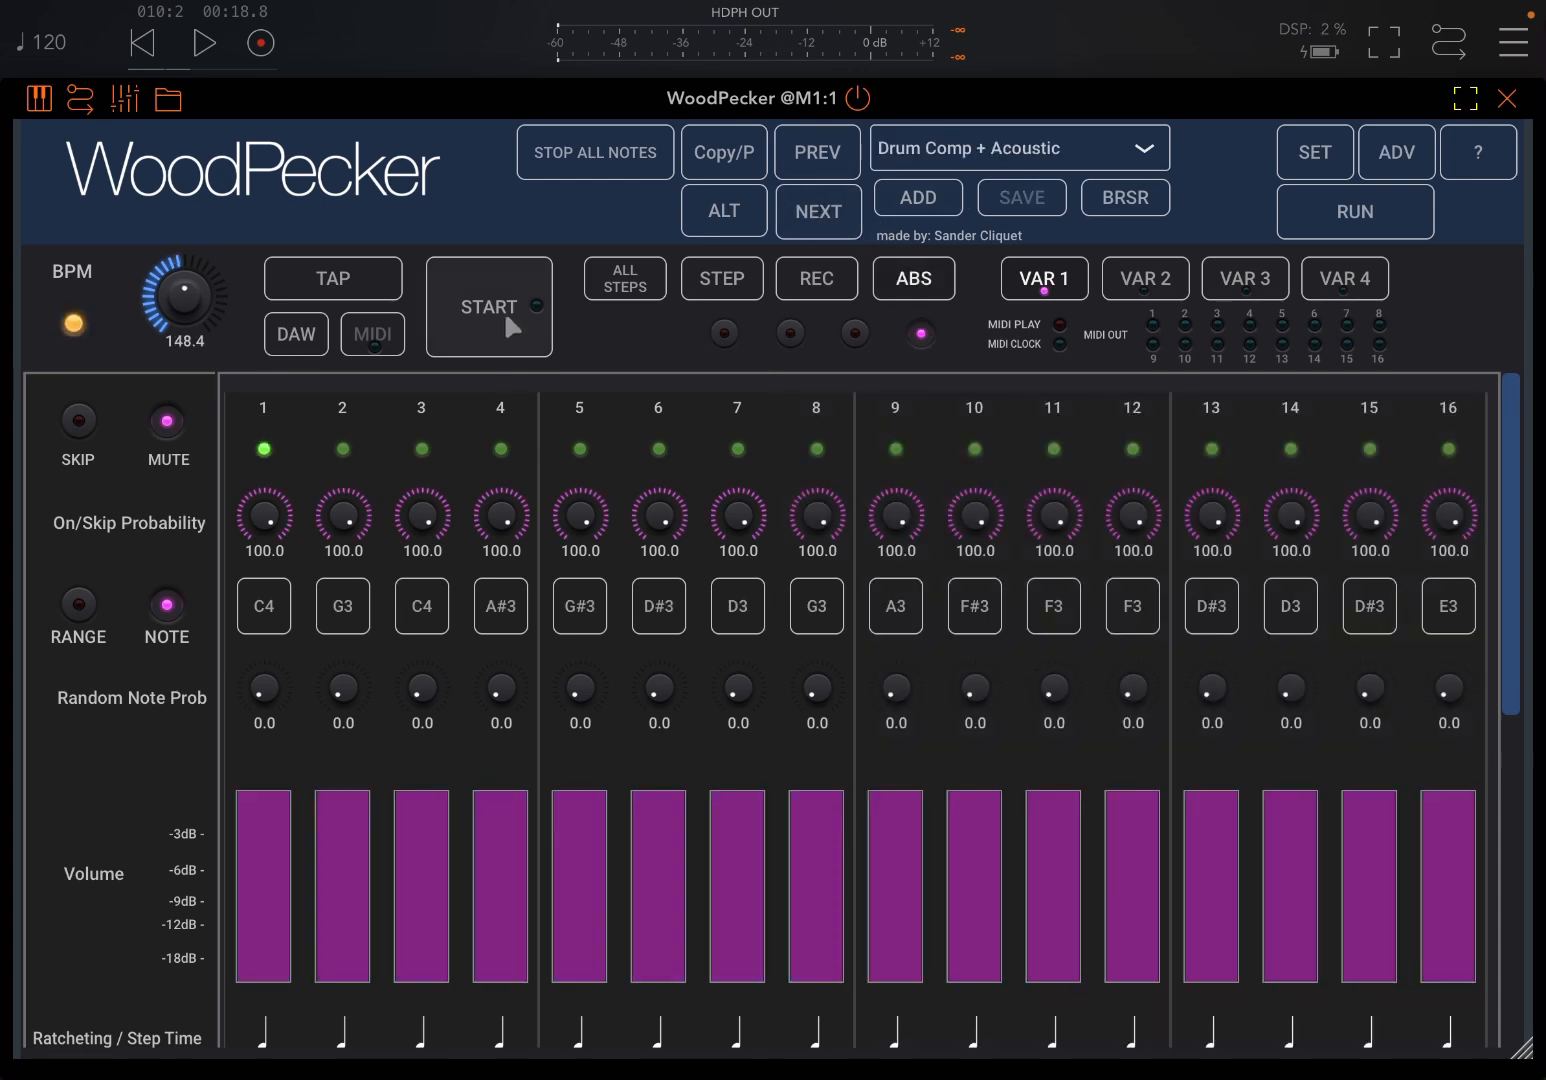
left_click(488, 308)
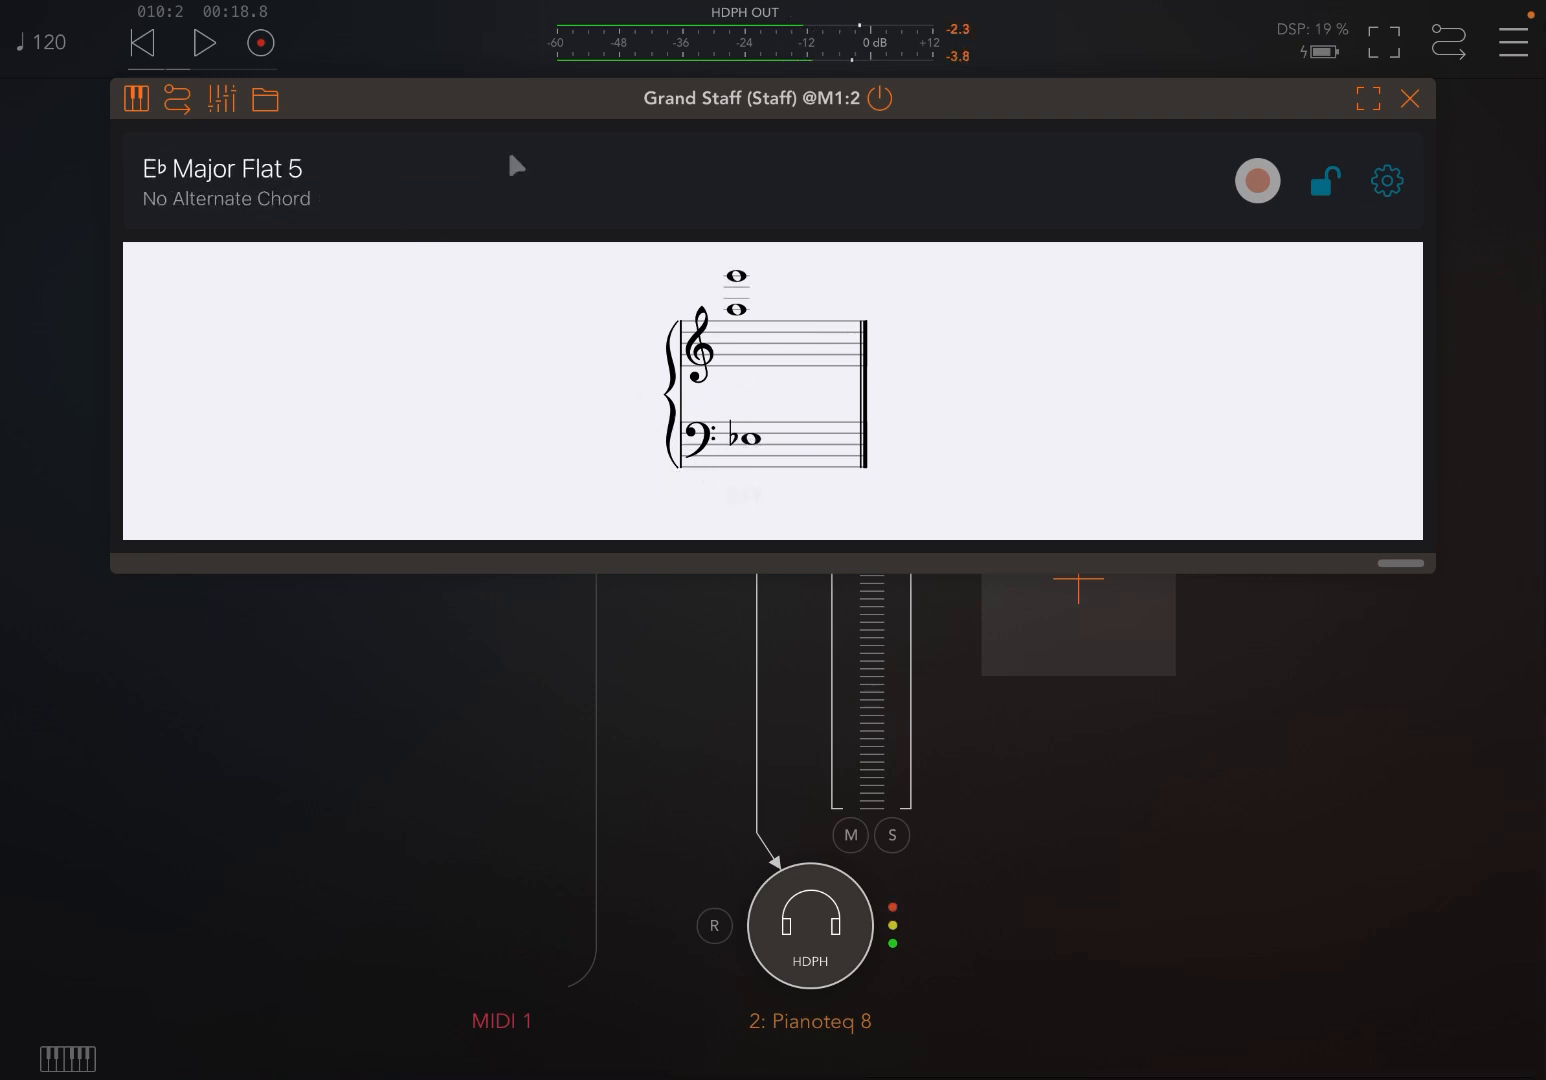
left_click(1410, 98)
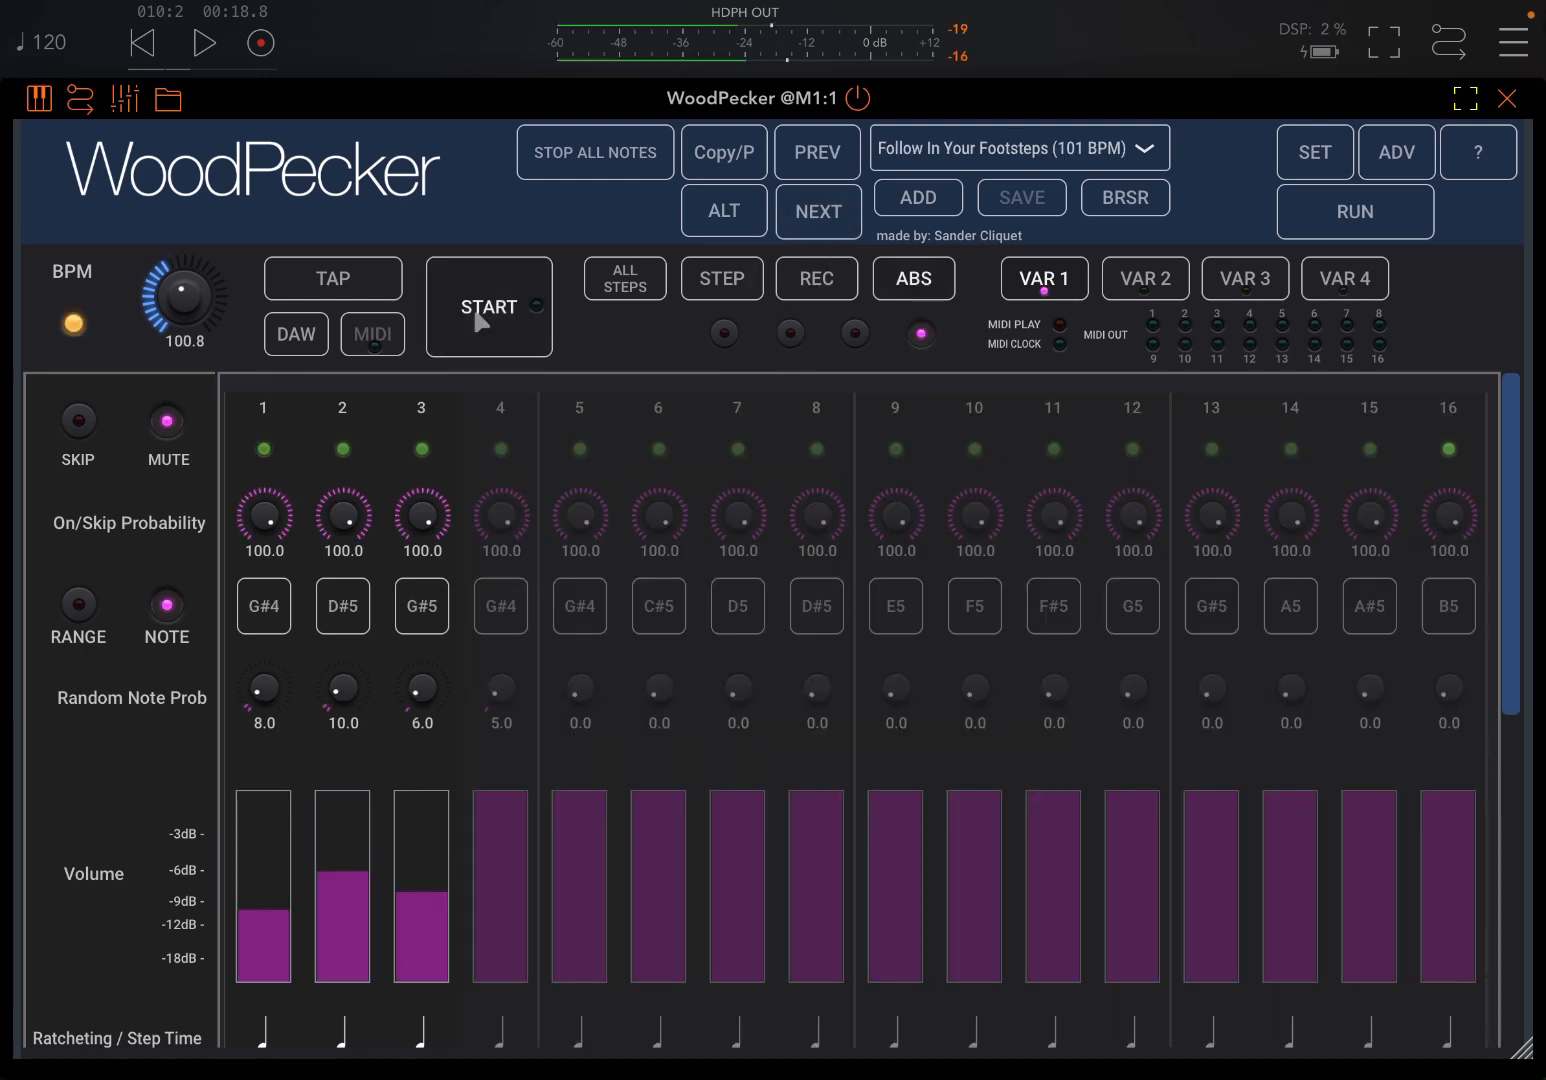
Play Follow In Your Footsteps, then load and play Four Unicorns on the way to Indie Pop Sequence (95 bpm)
left_click(488, 306)
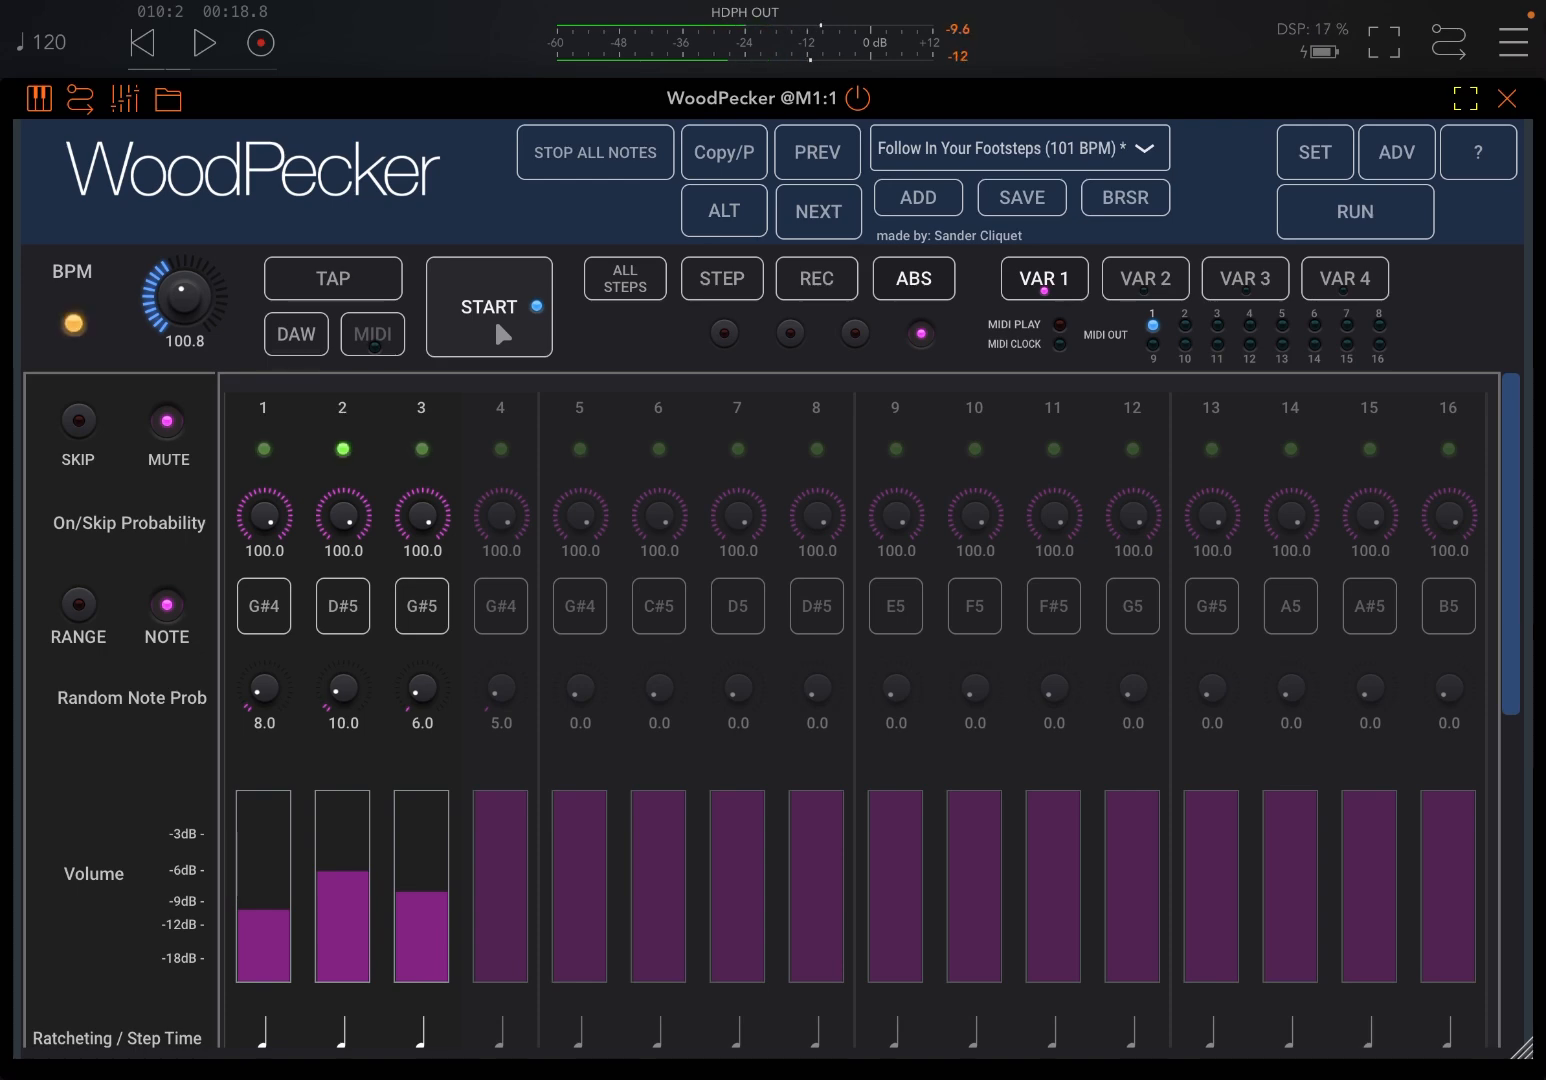
left_click(1508, 98)
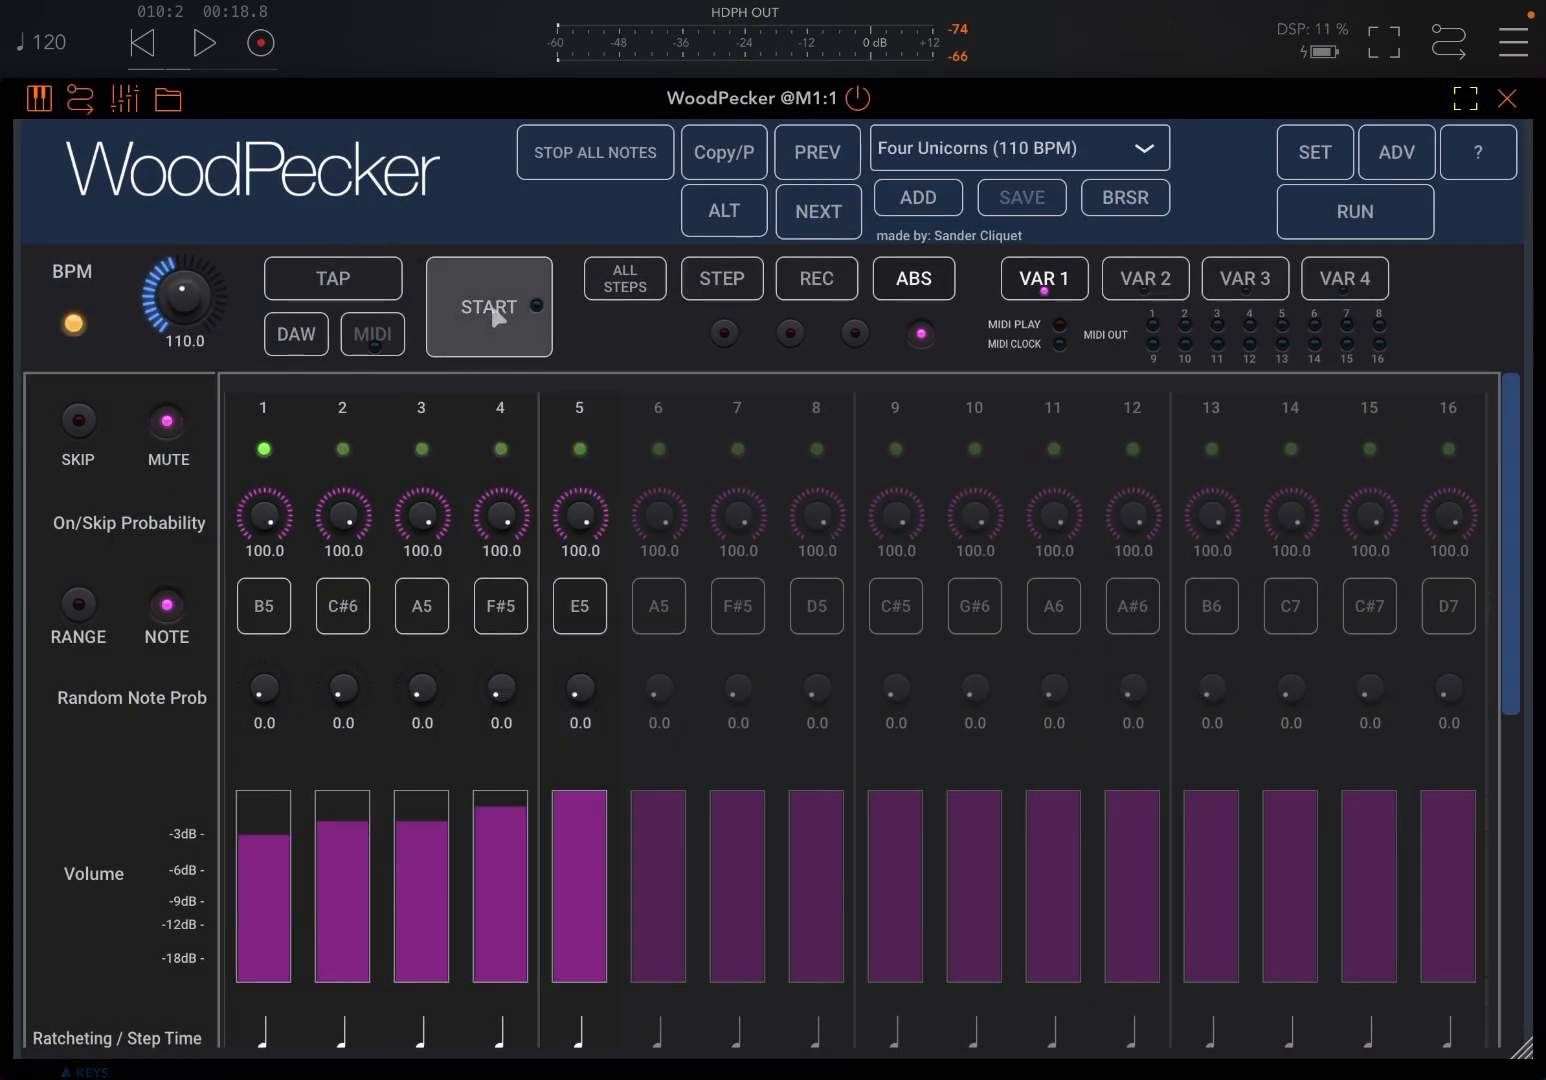
left_click(488, 308)
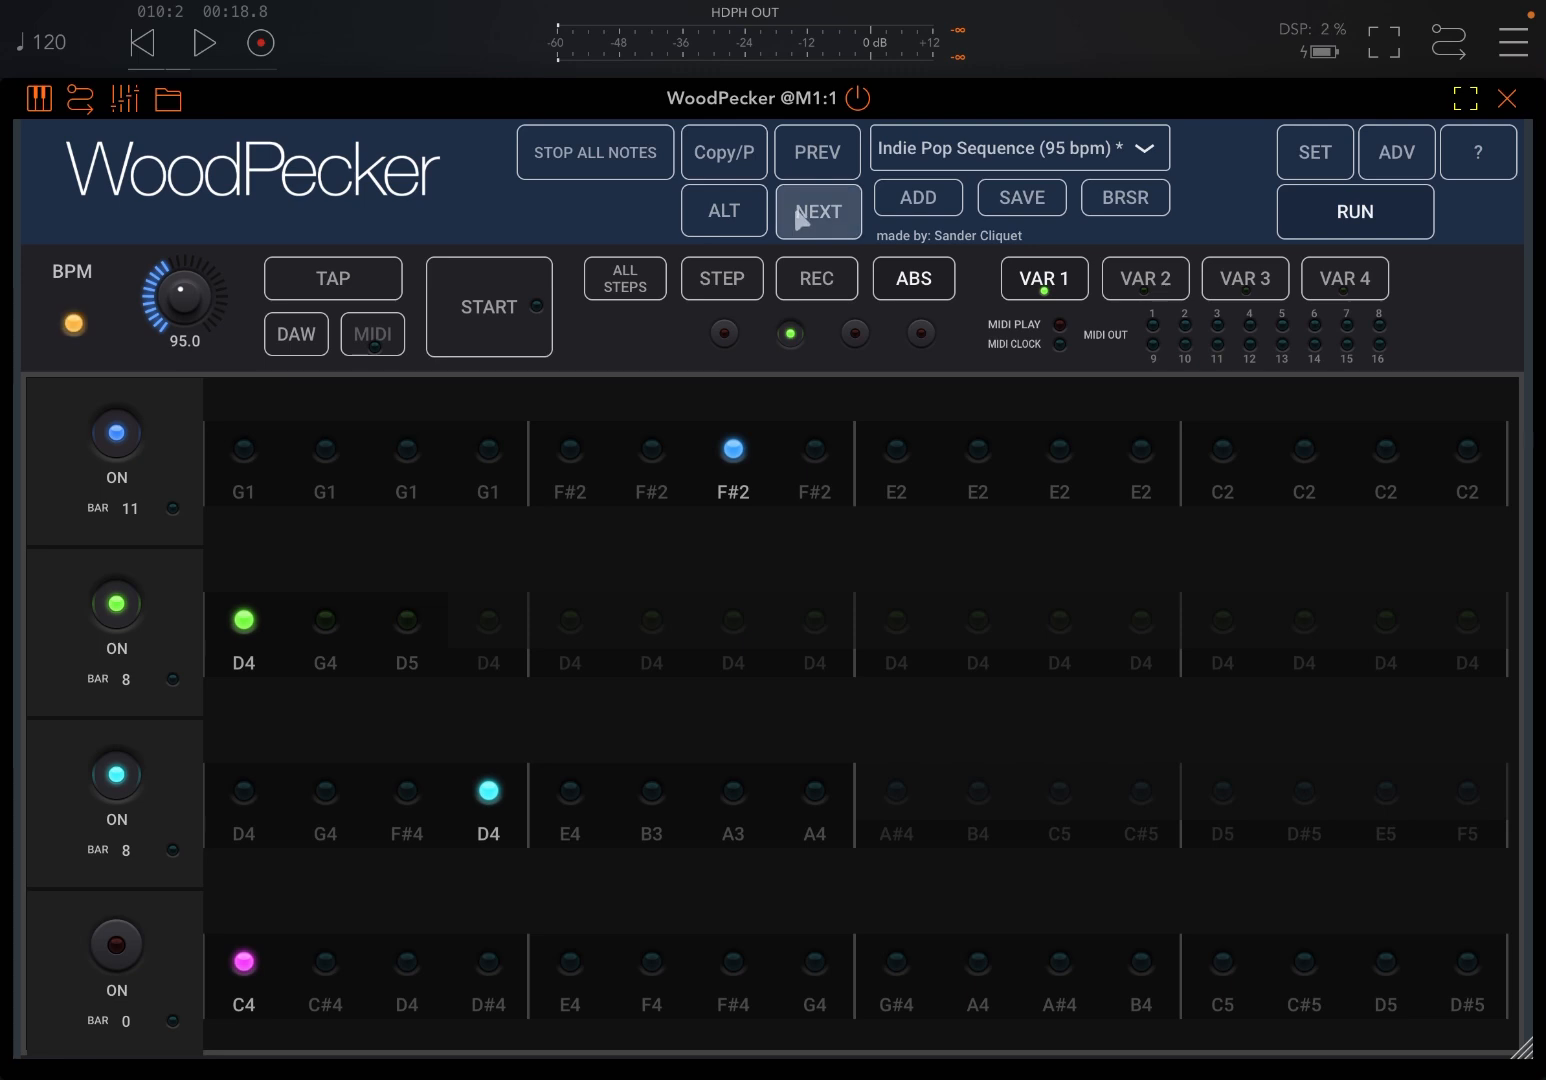
Load and play Keep On Running and Magic Number 3, arriving at Modal Way Of Life (70 BPM)
left_click(818, 212)
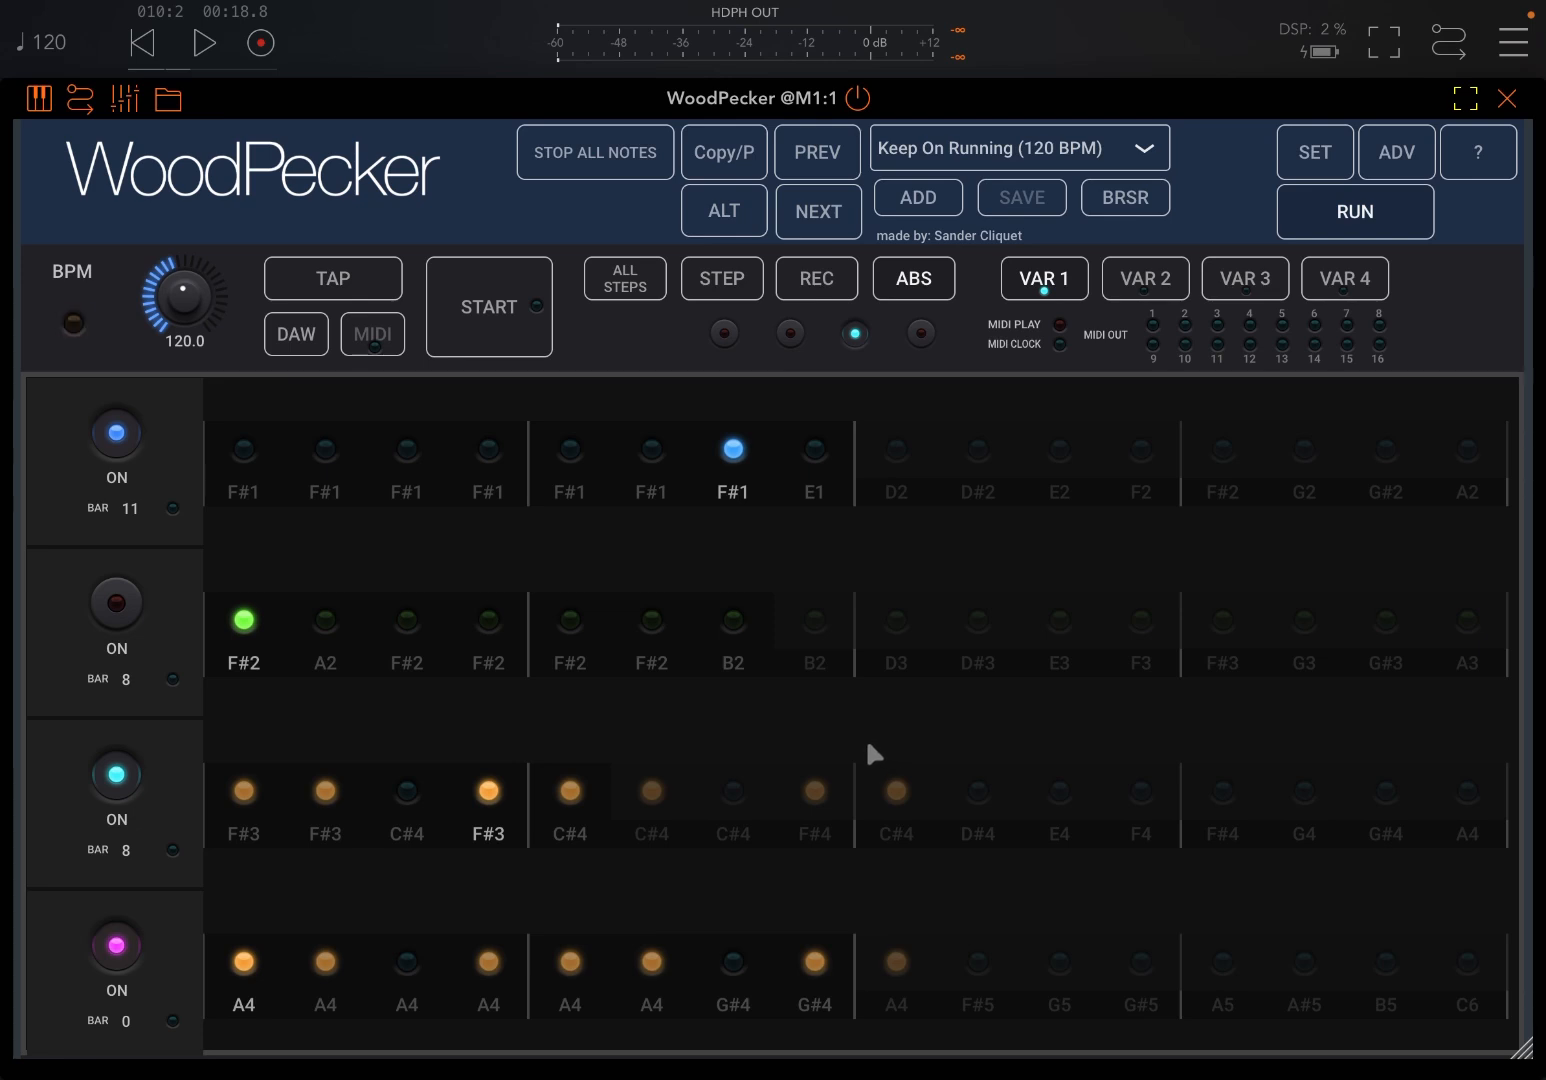
mouse_move(872, 752)
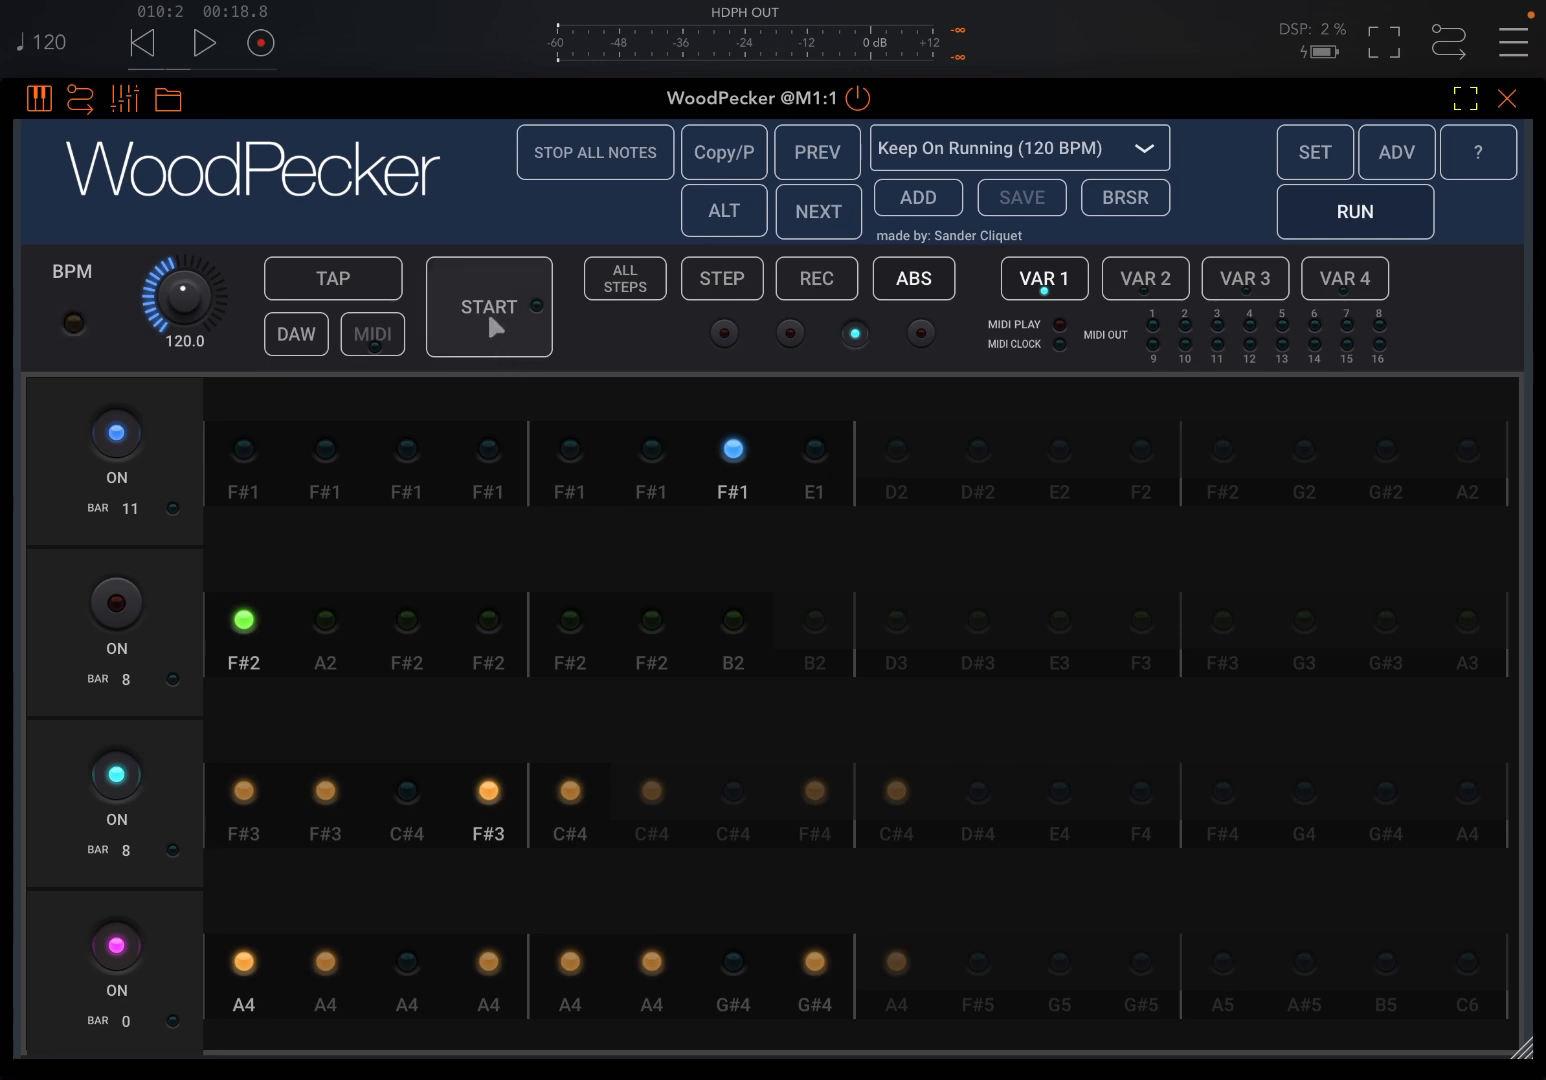
left_click(488, 308)
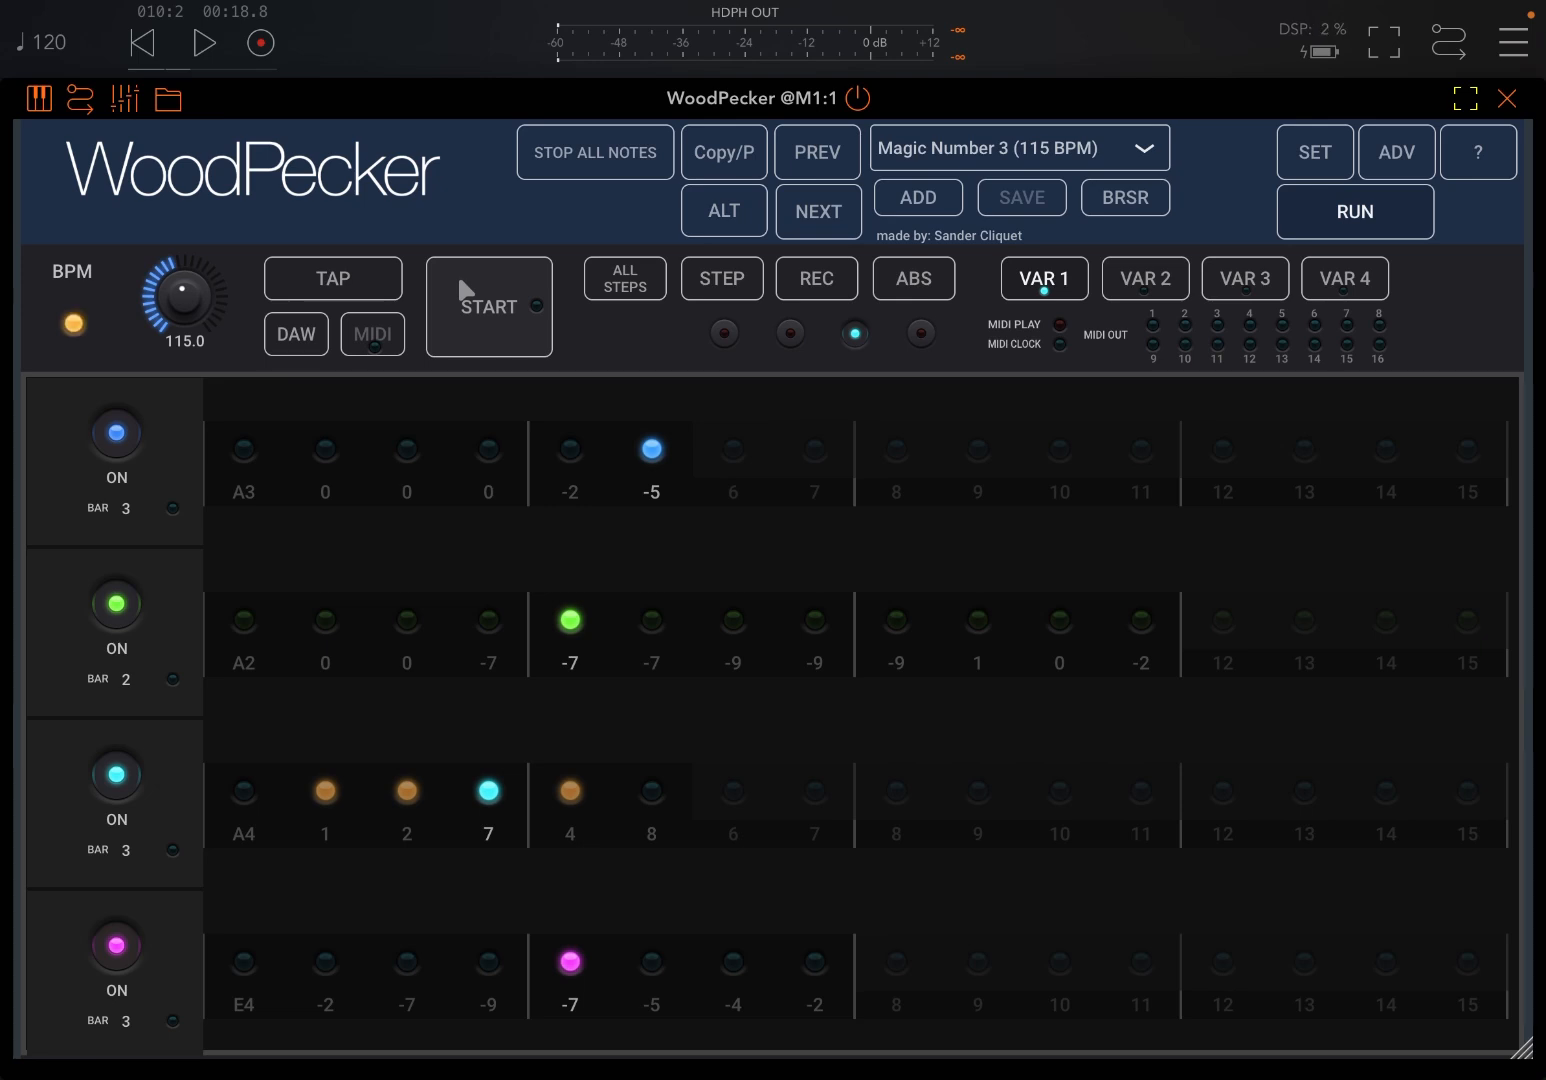
left_click(488, 306)
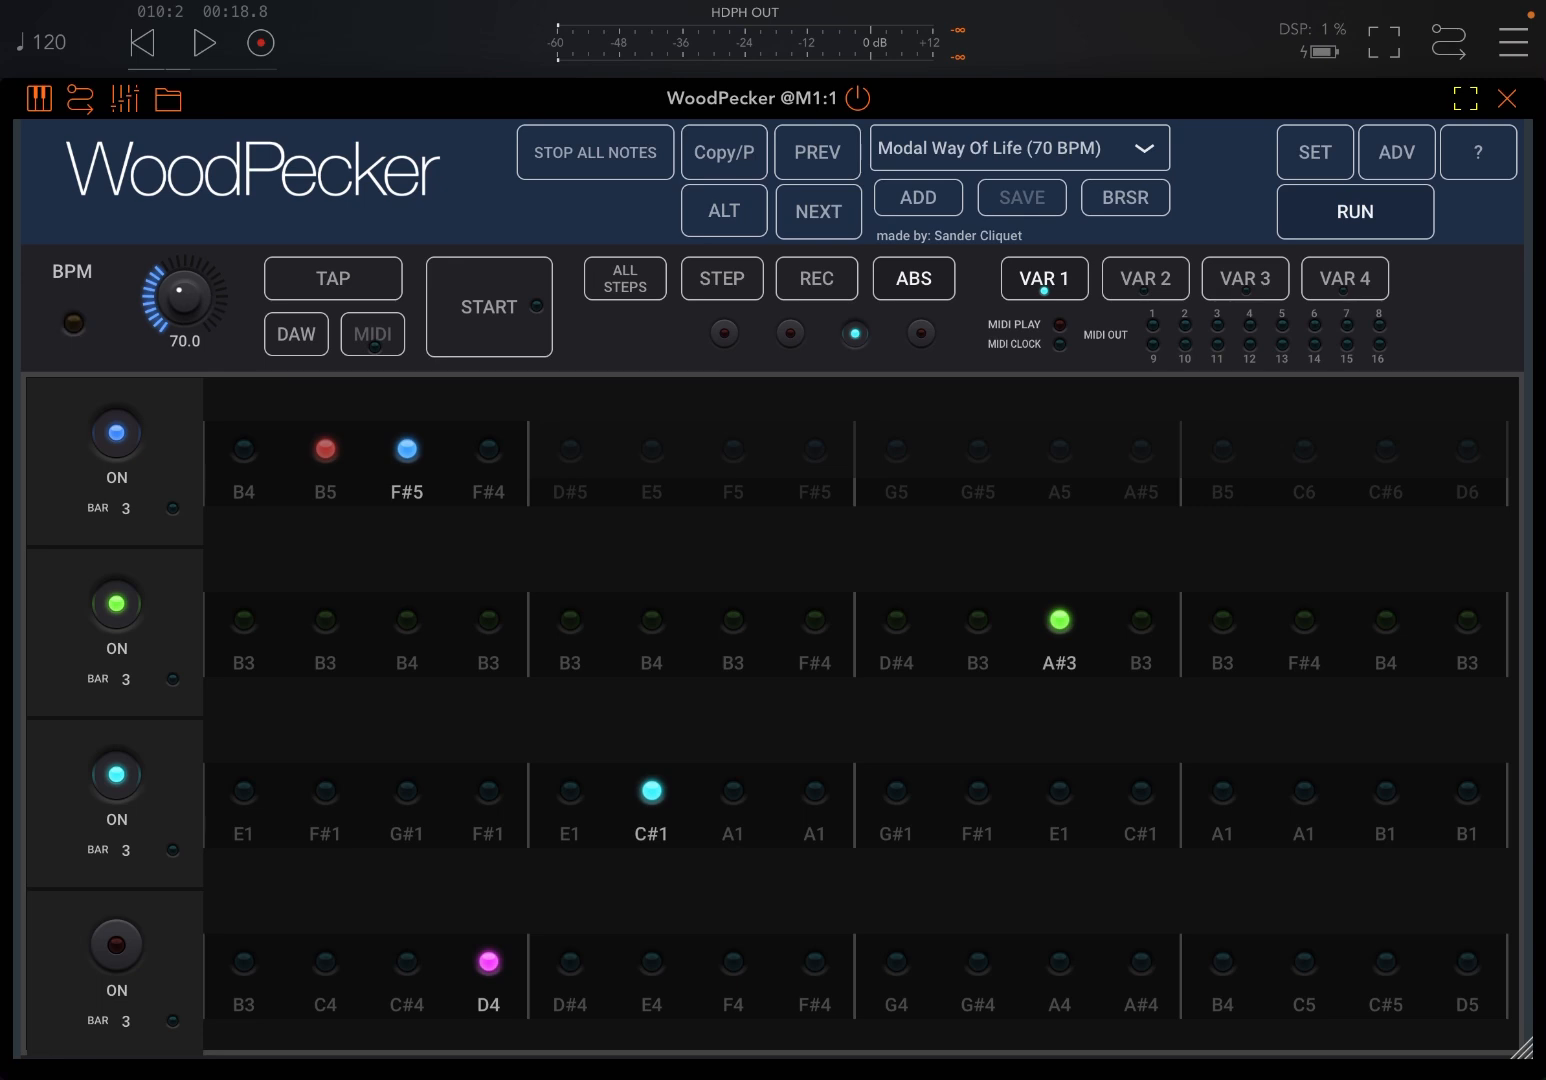
mouse_move(488, 308)
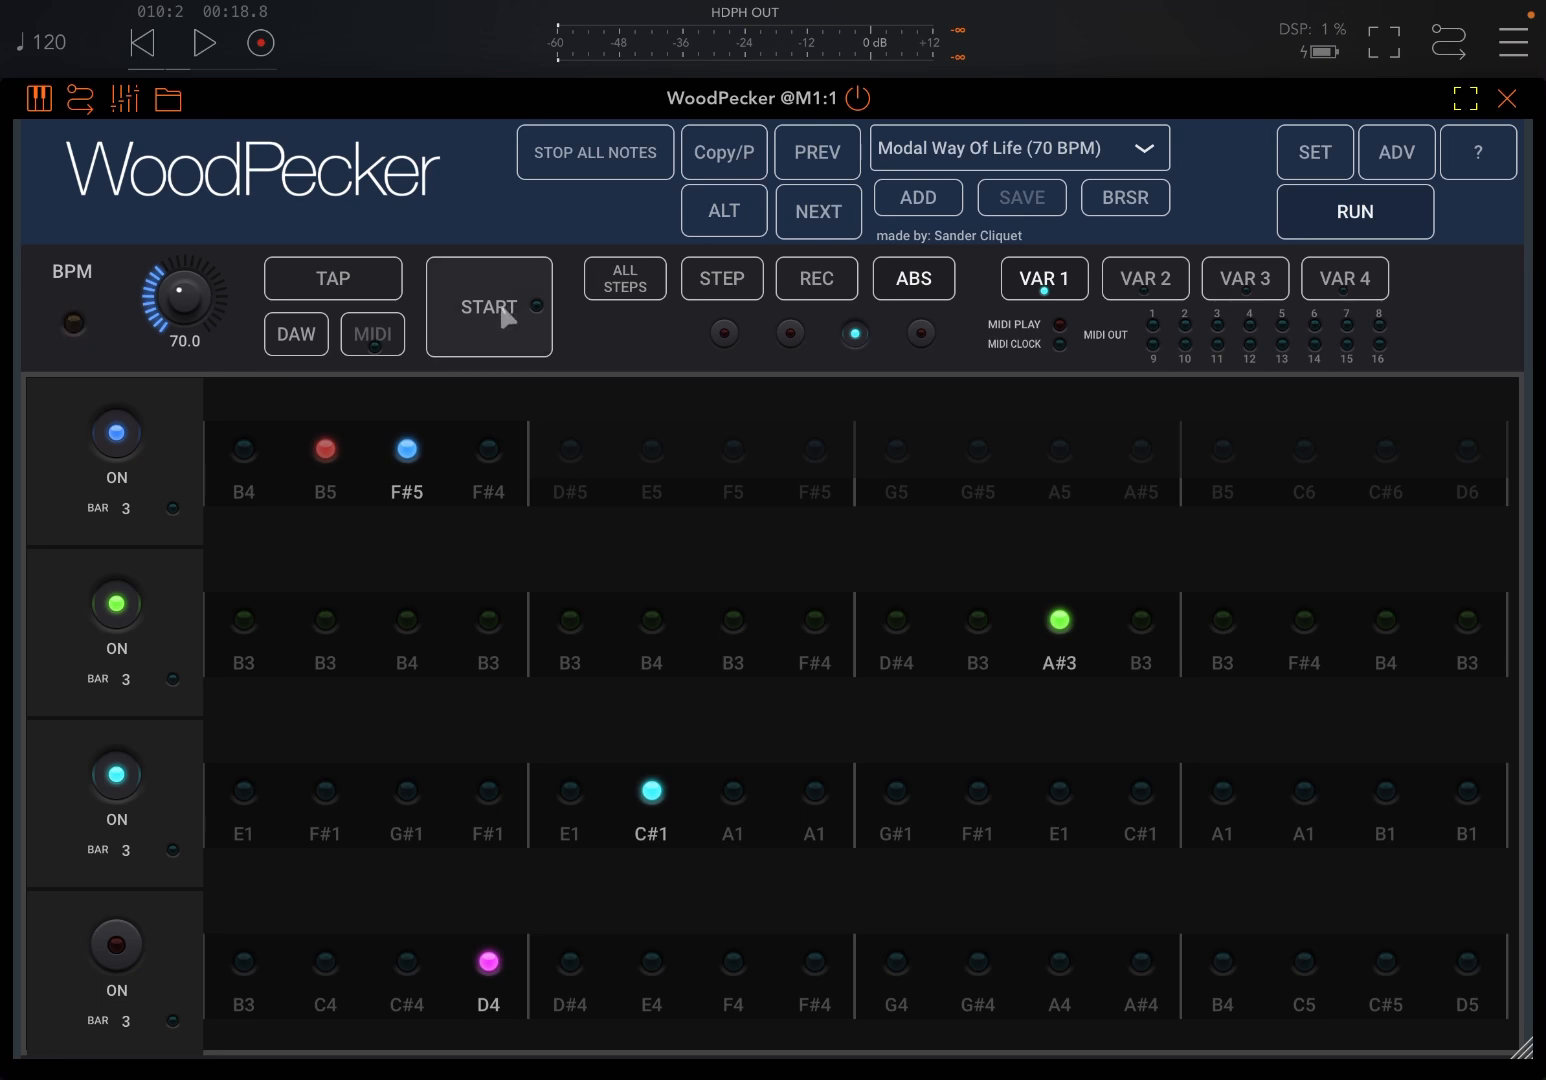
Play Modal Way Of Life to show its green second layer's notes and volumes, then load the next preset
left_click(488, 308)
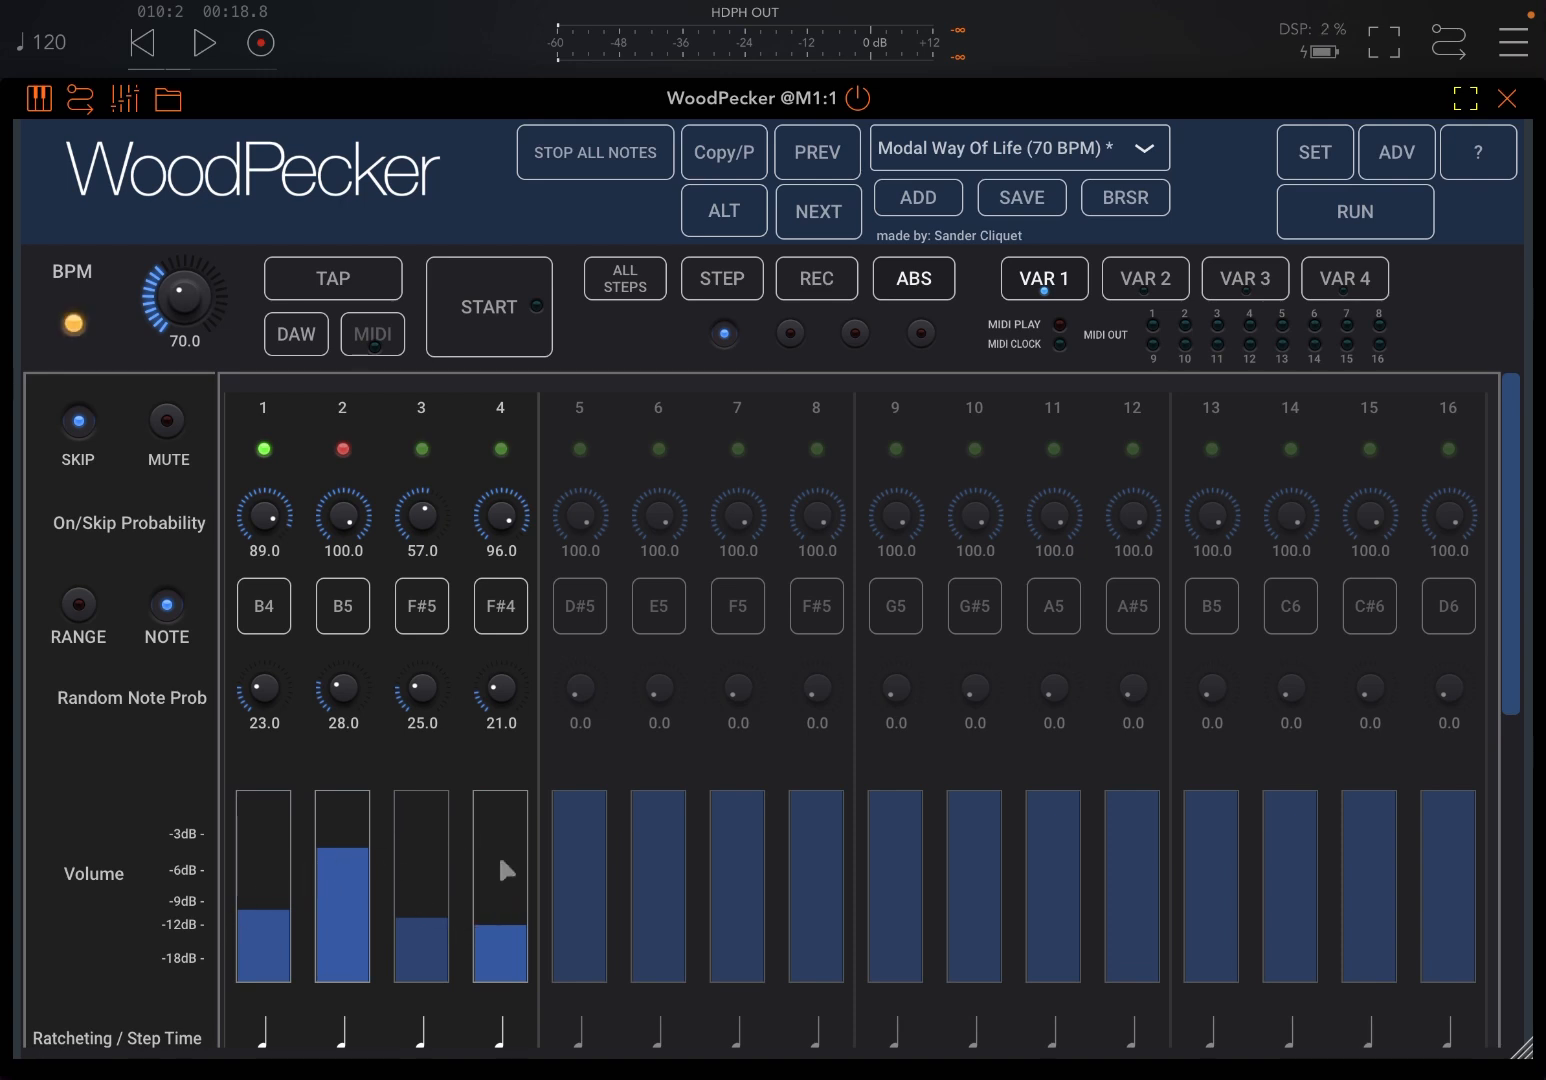
mouse_move(488, 308)
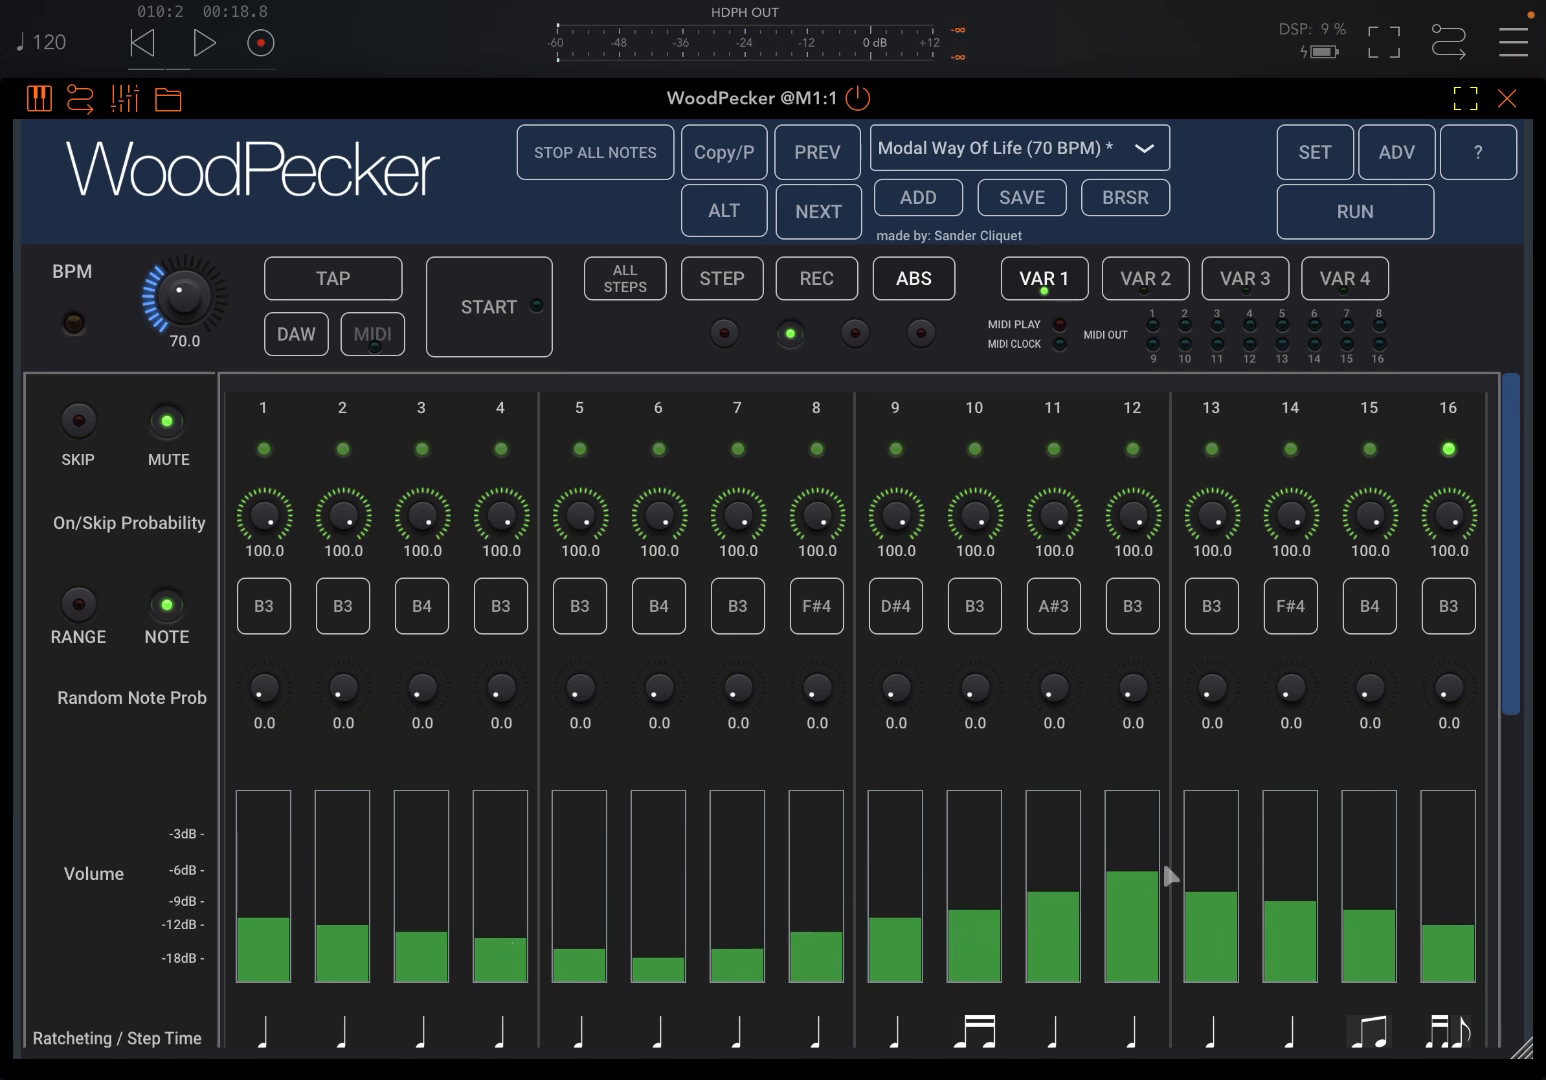
left_click(818, 212)
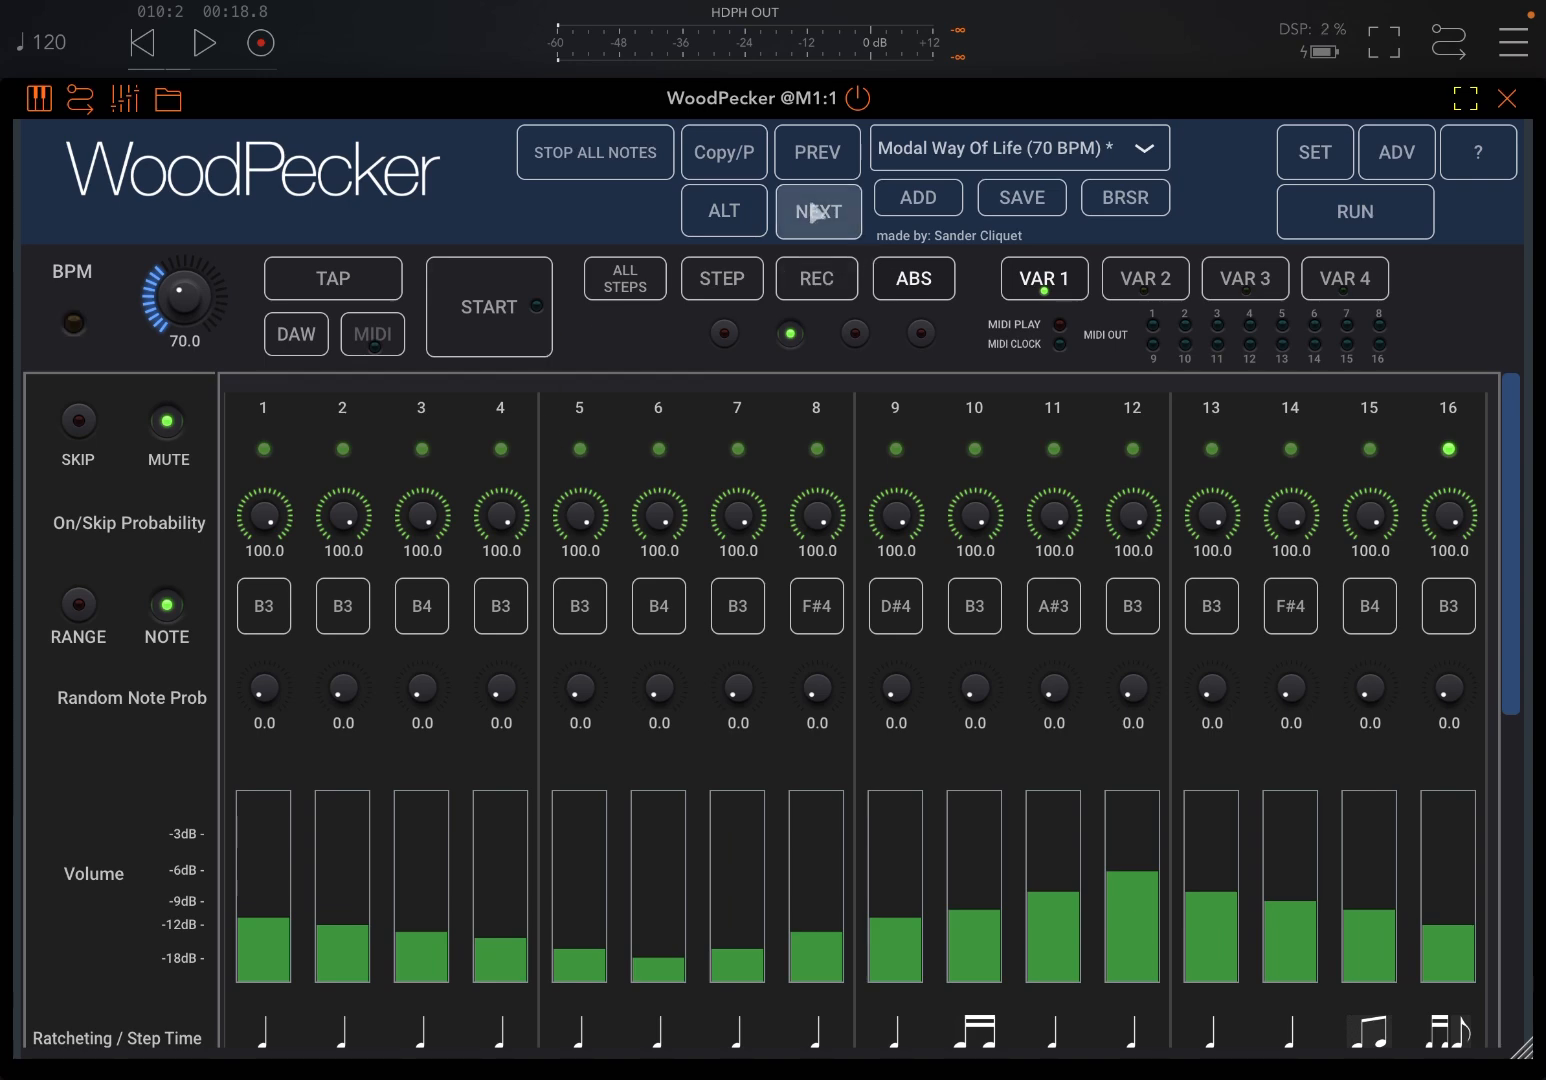
Audition one more preset, load the blank 120 BPM default pattern, play it and show the RUN overview
left_click(818, 212)
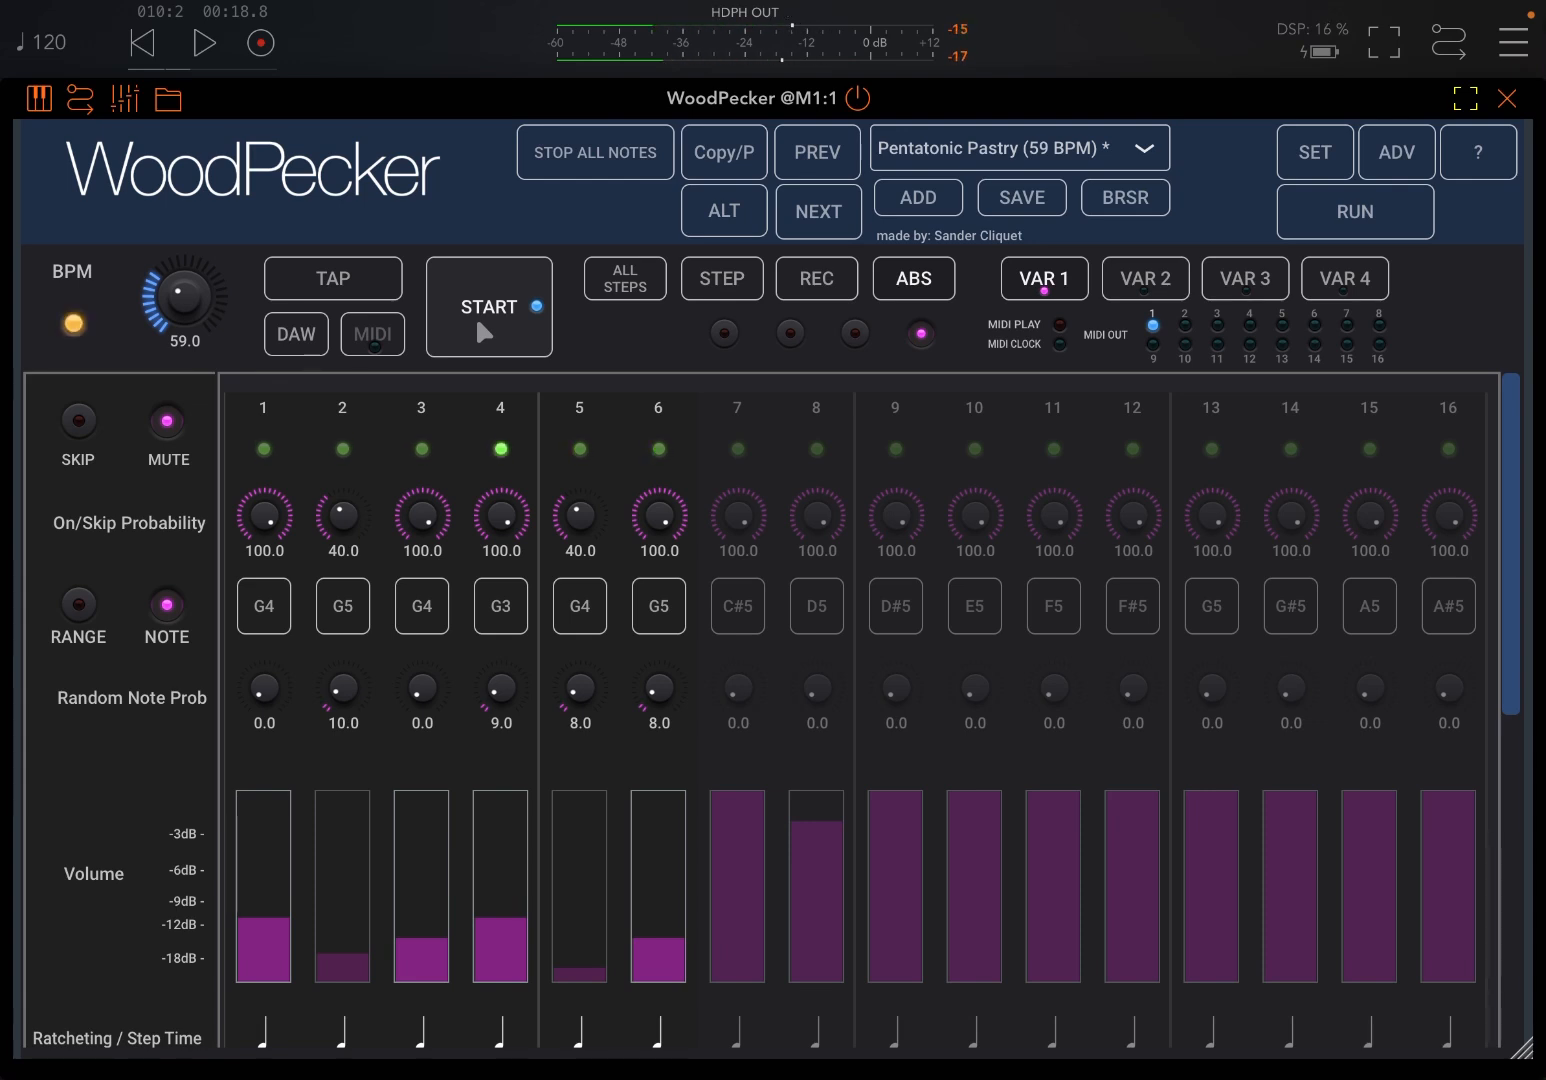
left_click(488, 308)
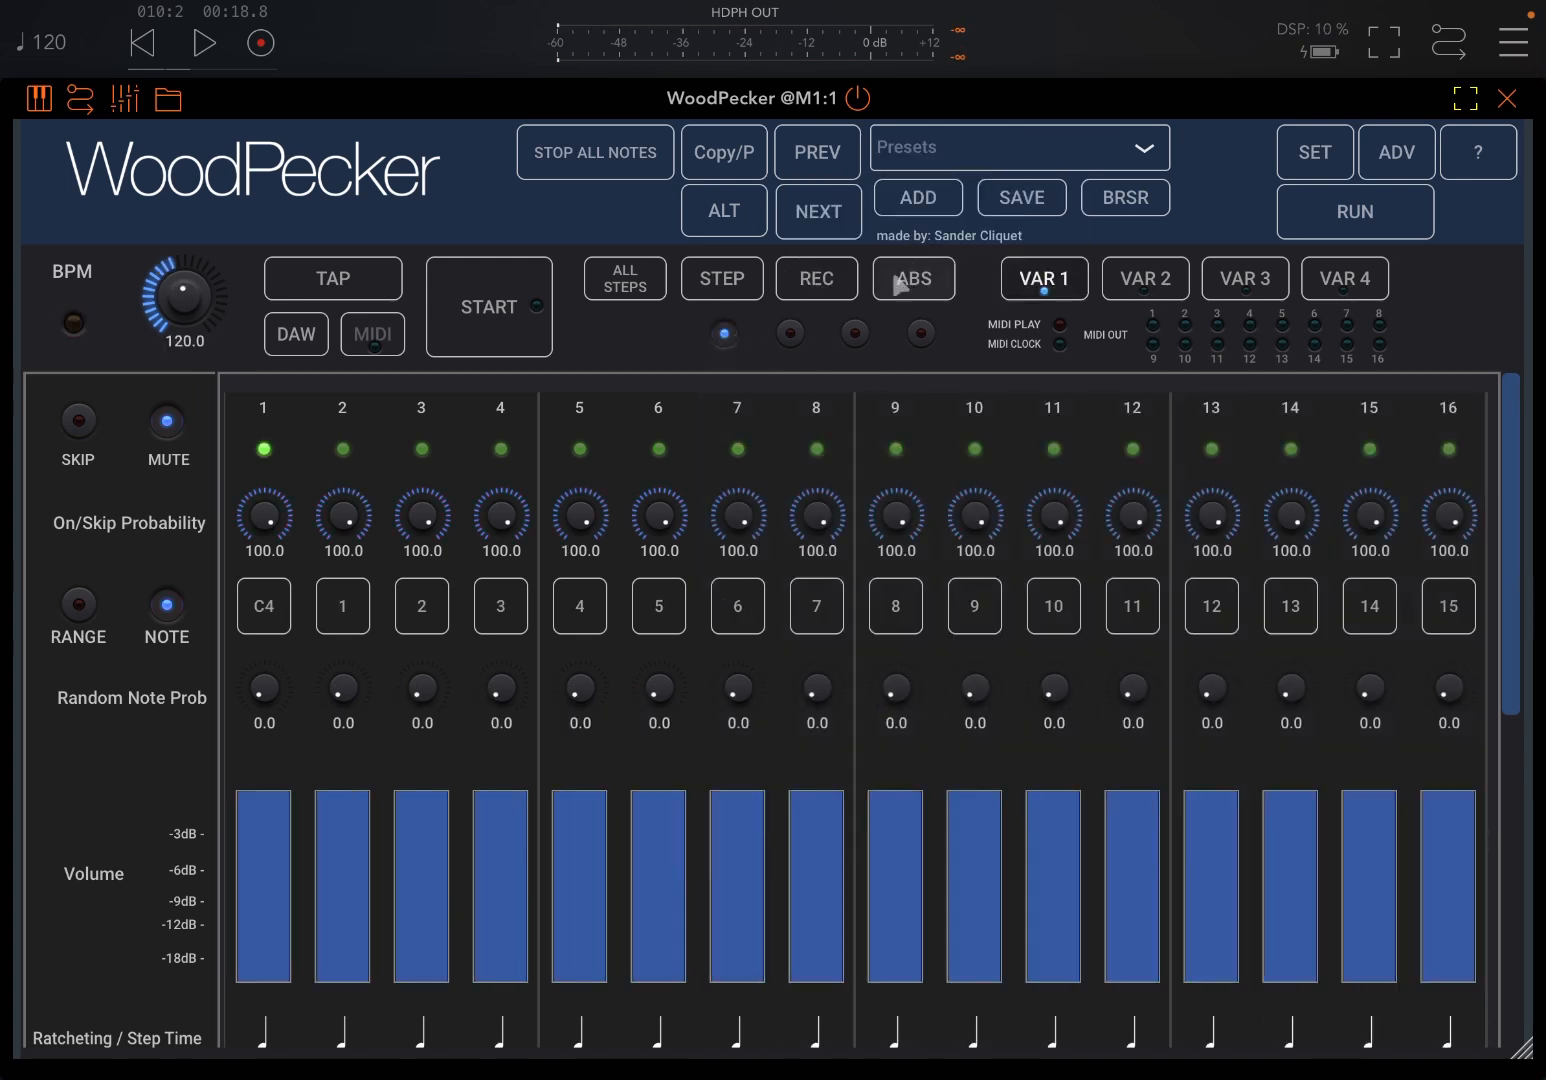
left_click(488, 308)
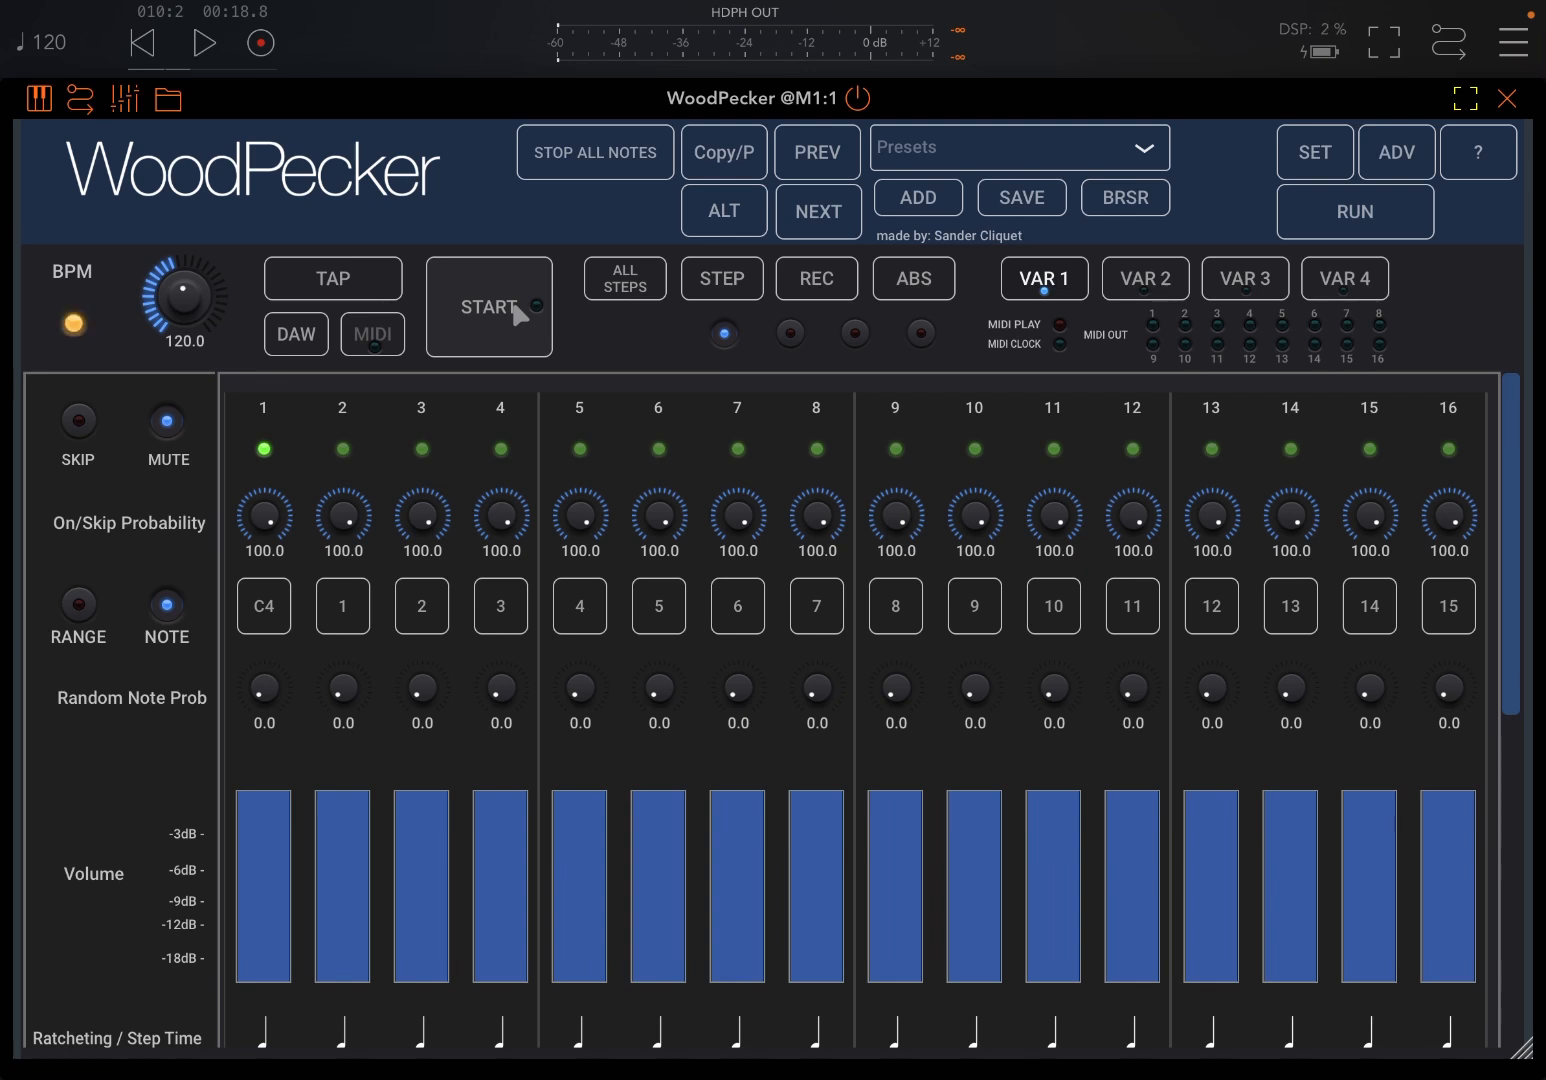
left_click(488, 308)
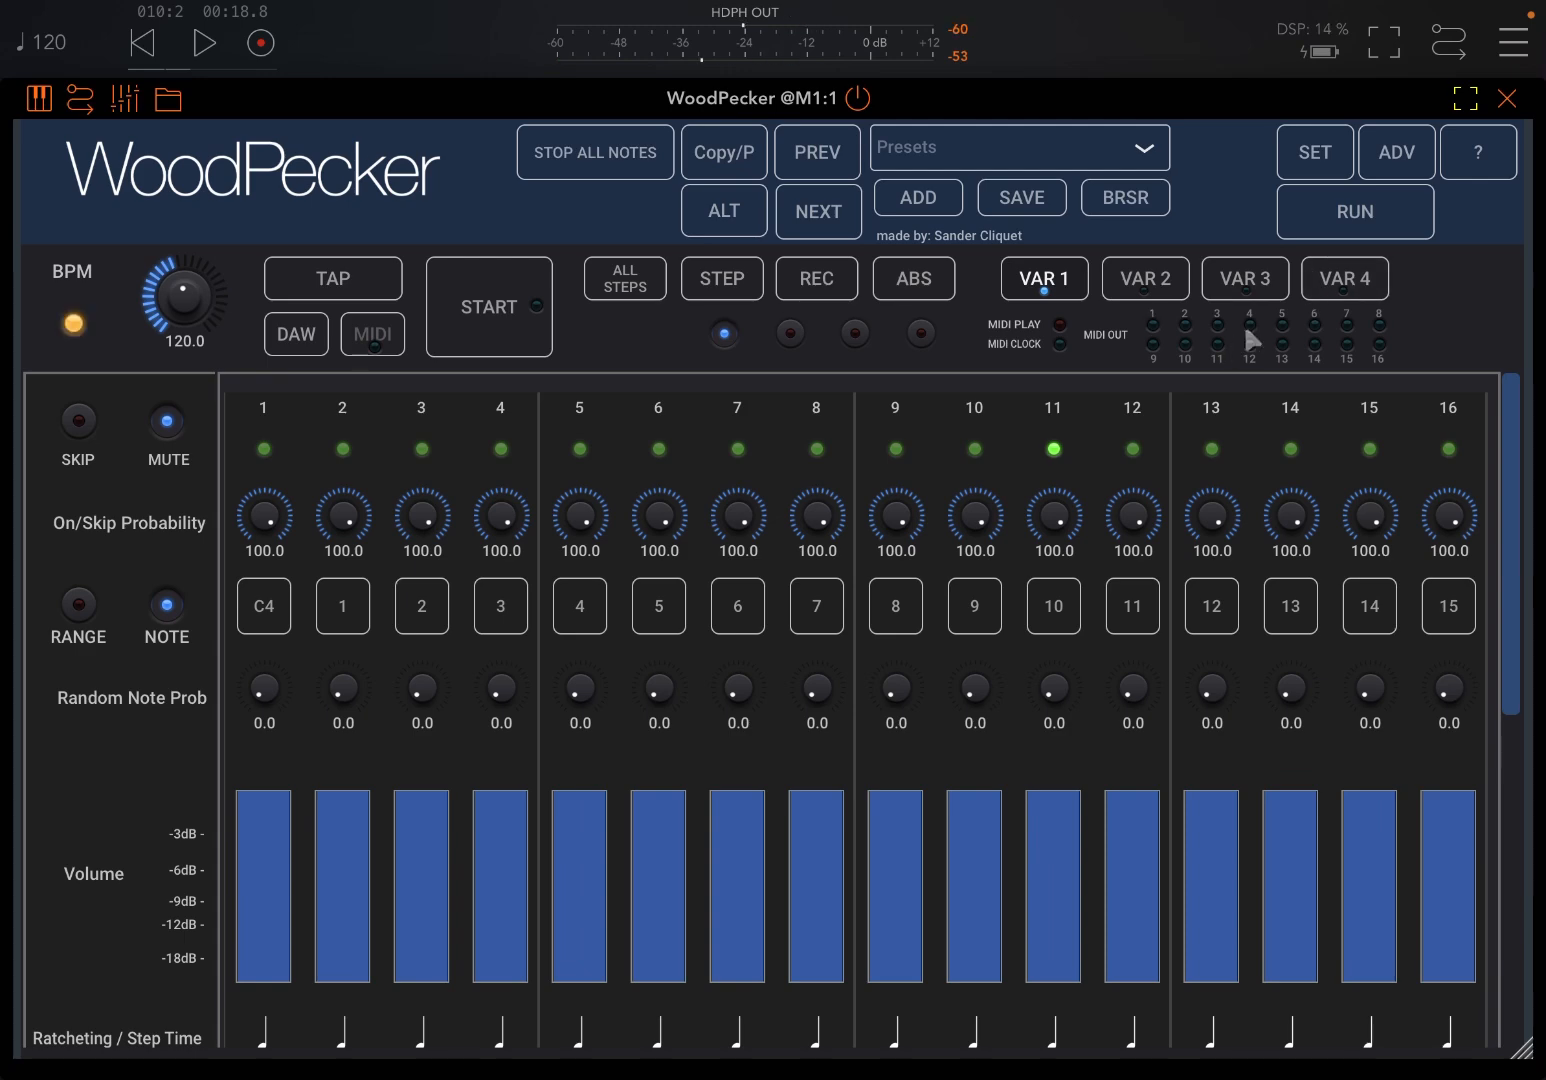
left_click(1354, 212)
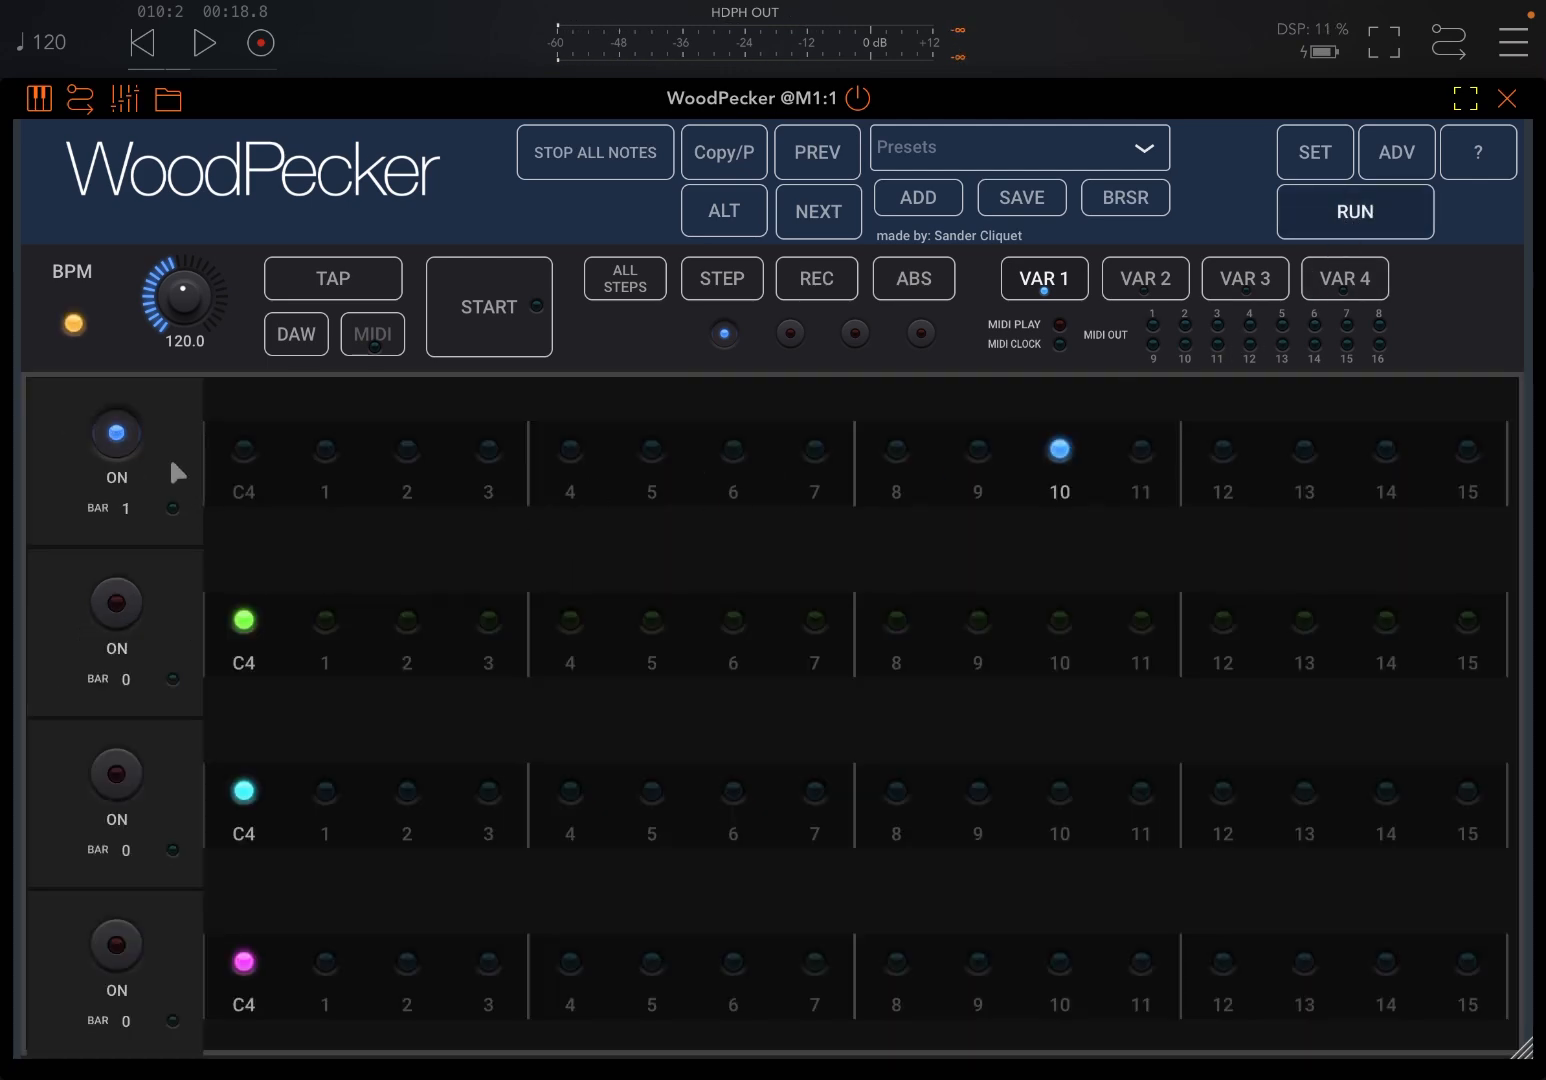
Leave the run overview and return to the first layer's 16-step editor
left_click(1354, 212)
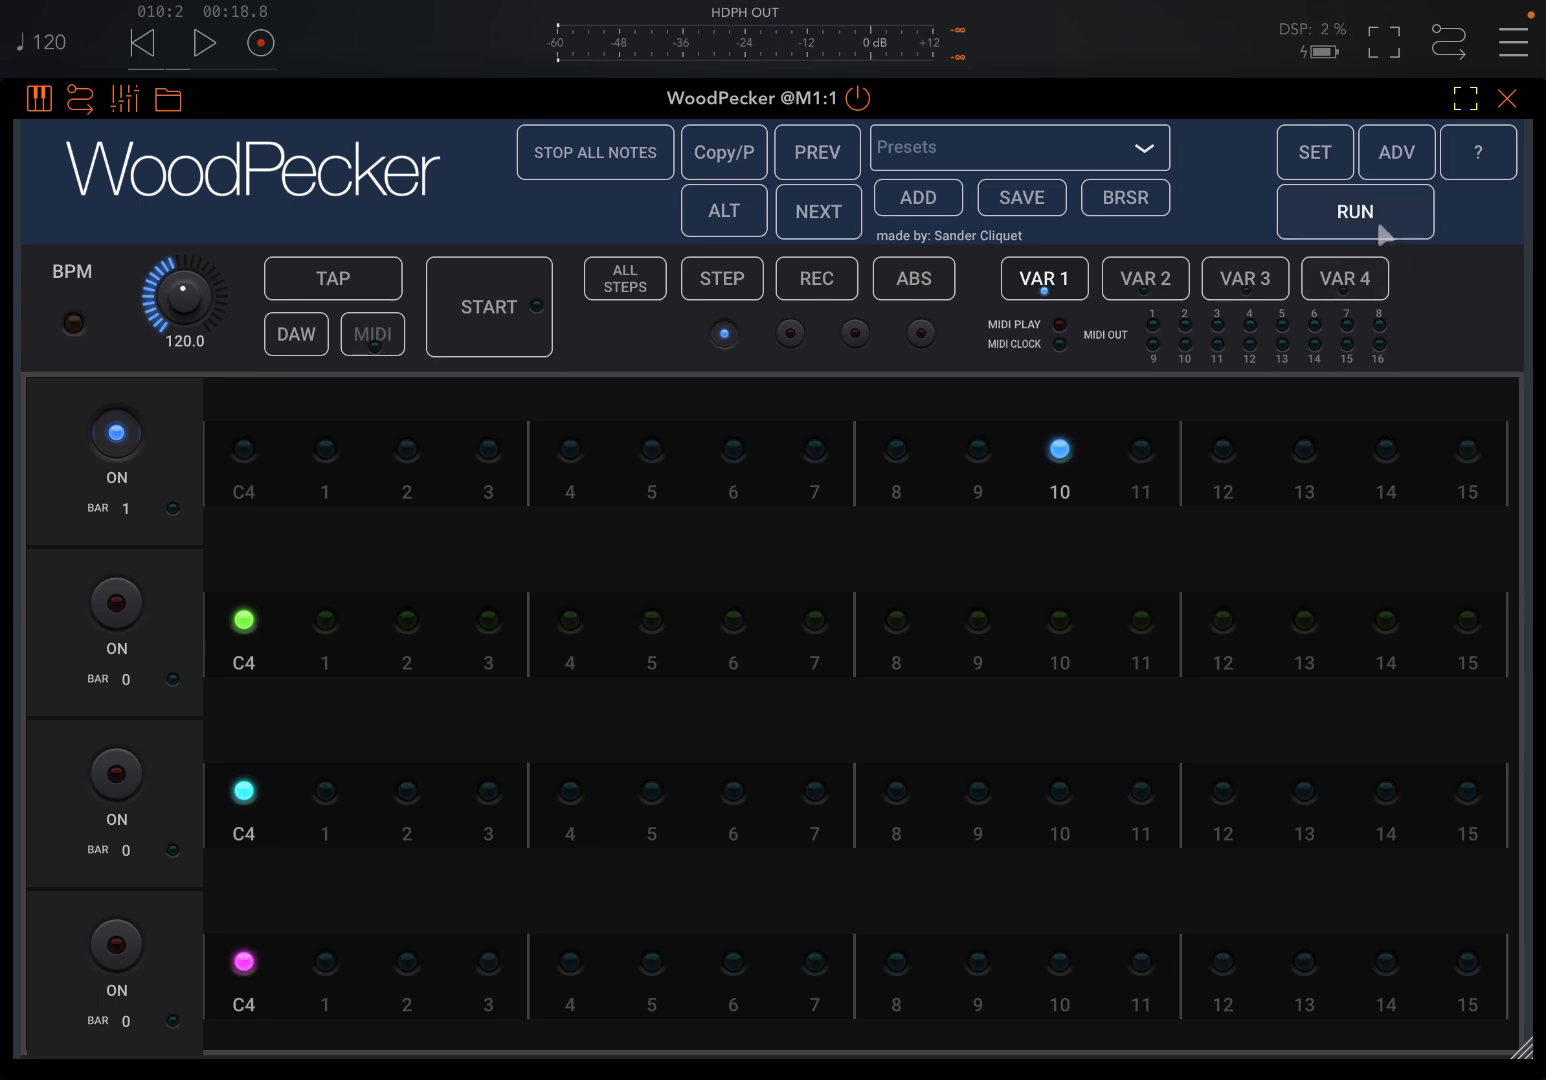
left_click(1354, 212)
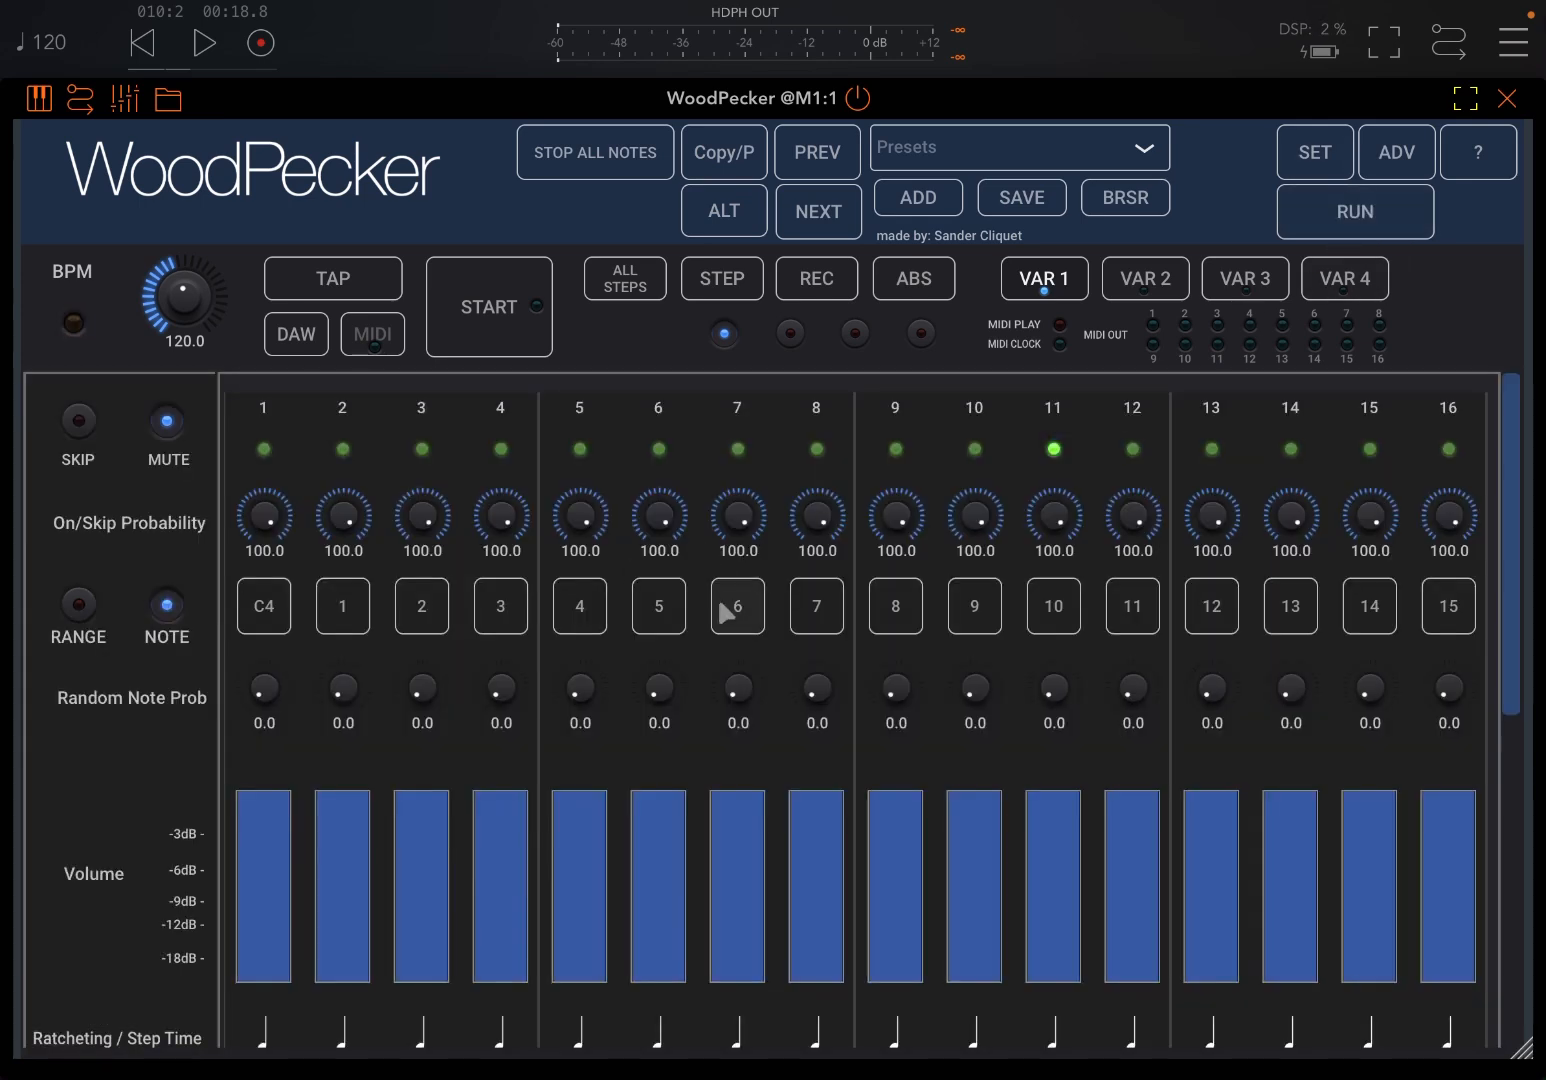
mouse_move(404, 578)
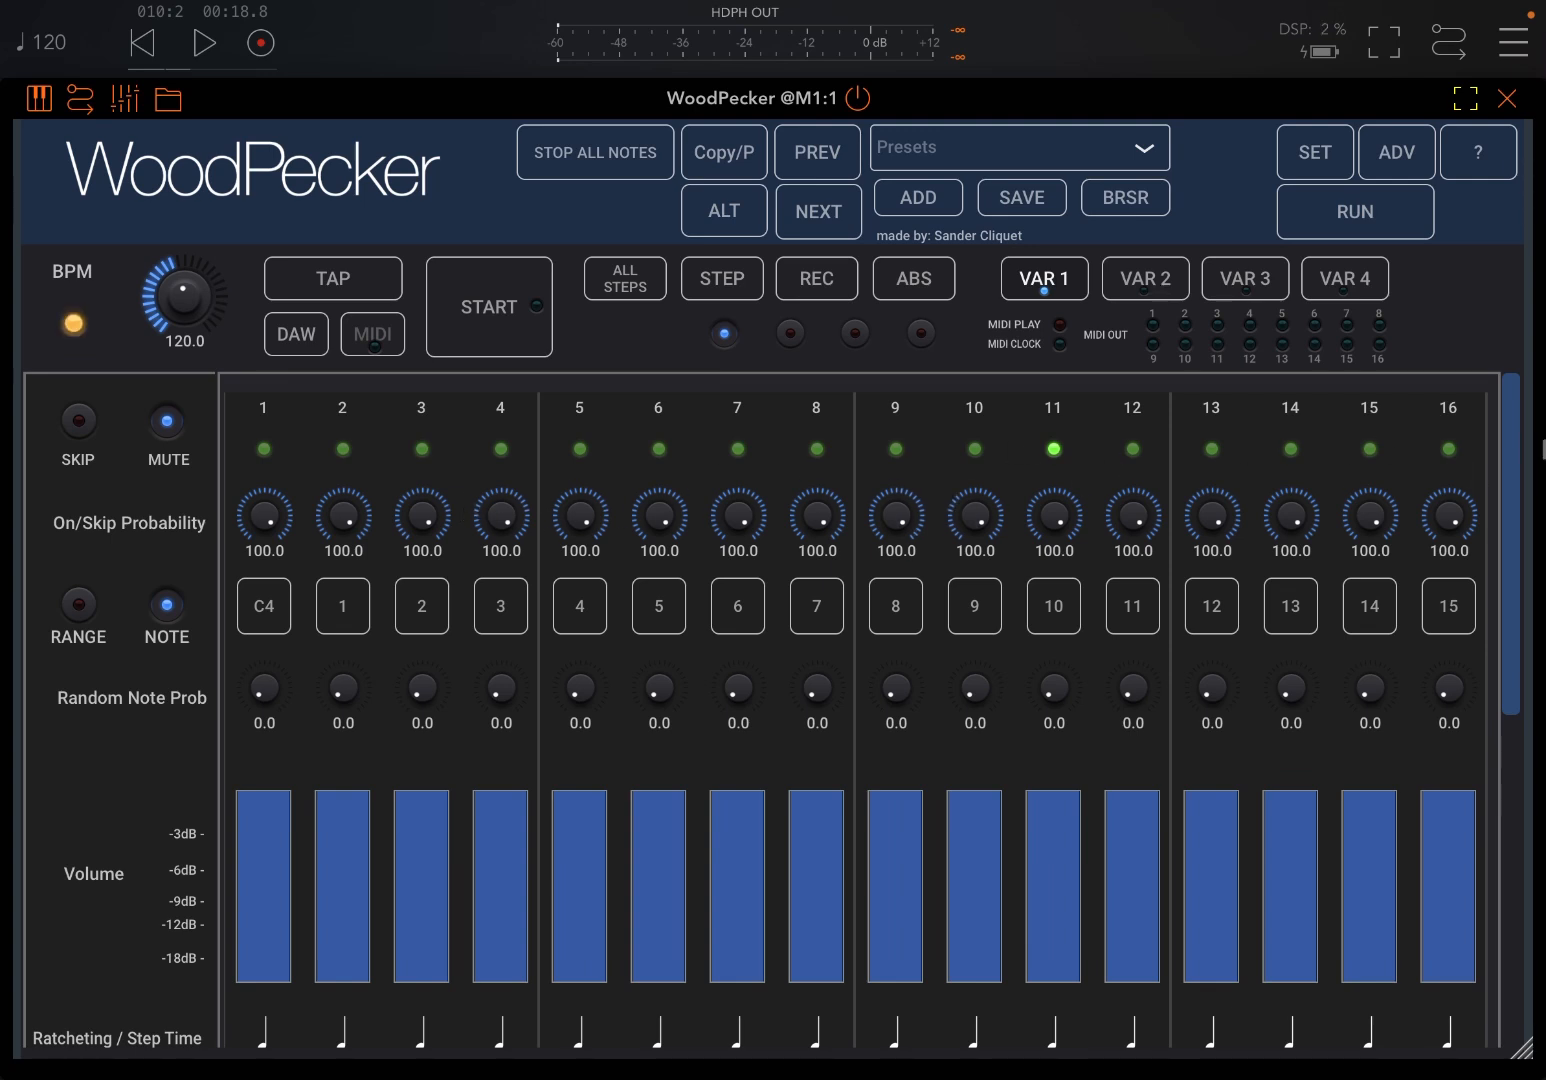
mouse_move(972, 512)
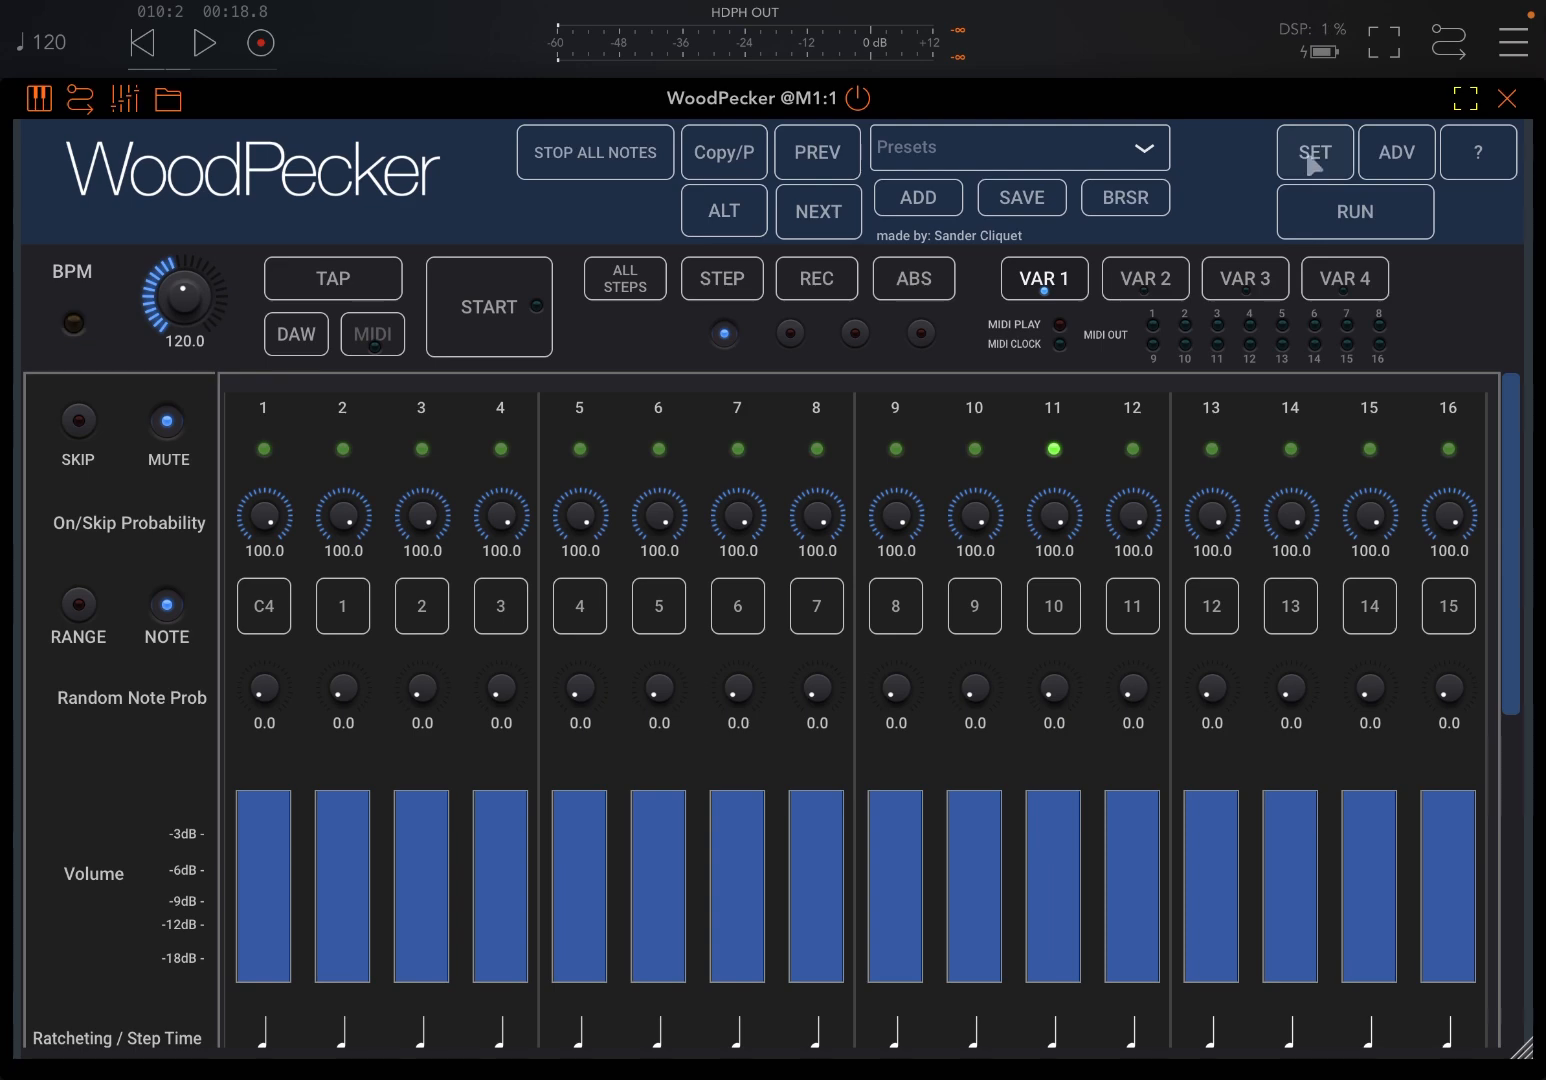
Glance at the sequencer settings, then briefly play and stop the blank pattern
left_click(1314, 152)
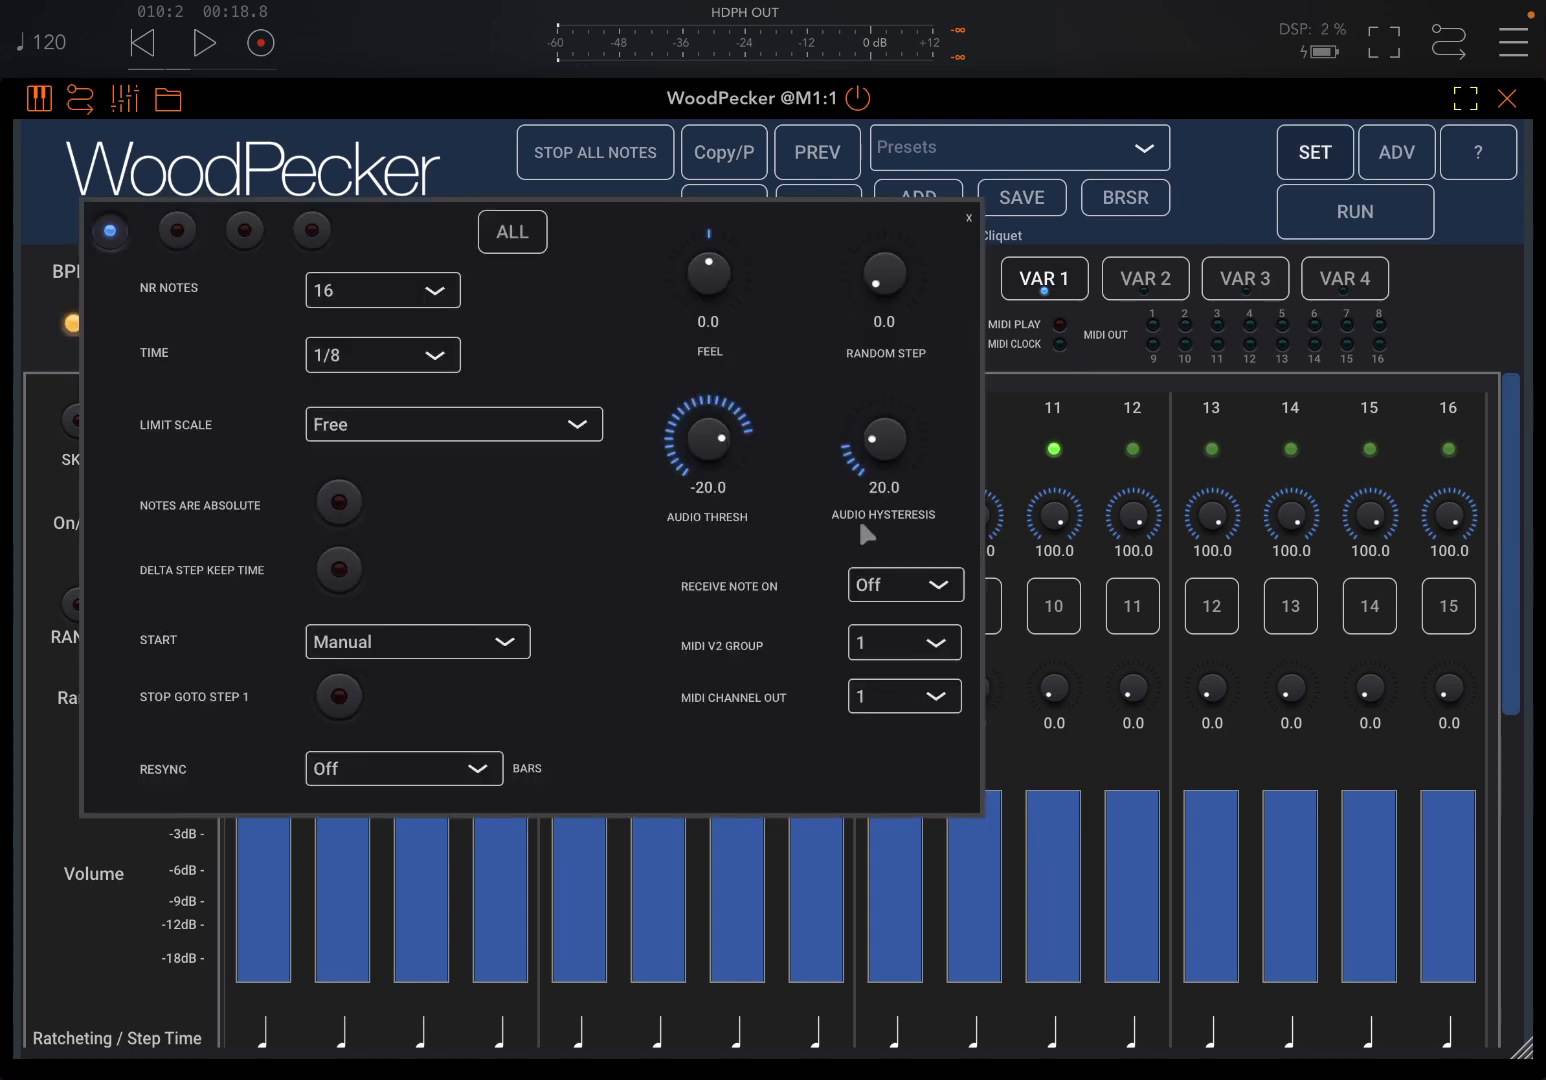
mouse_move(132, 264)
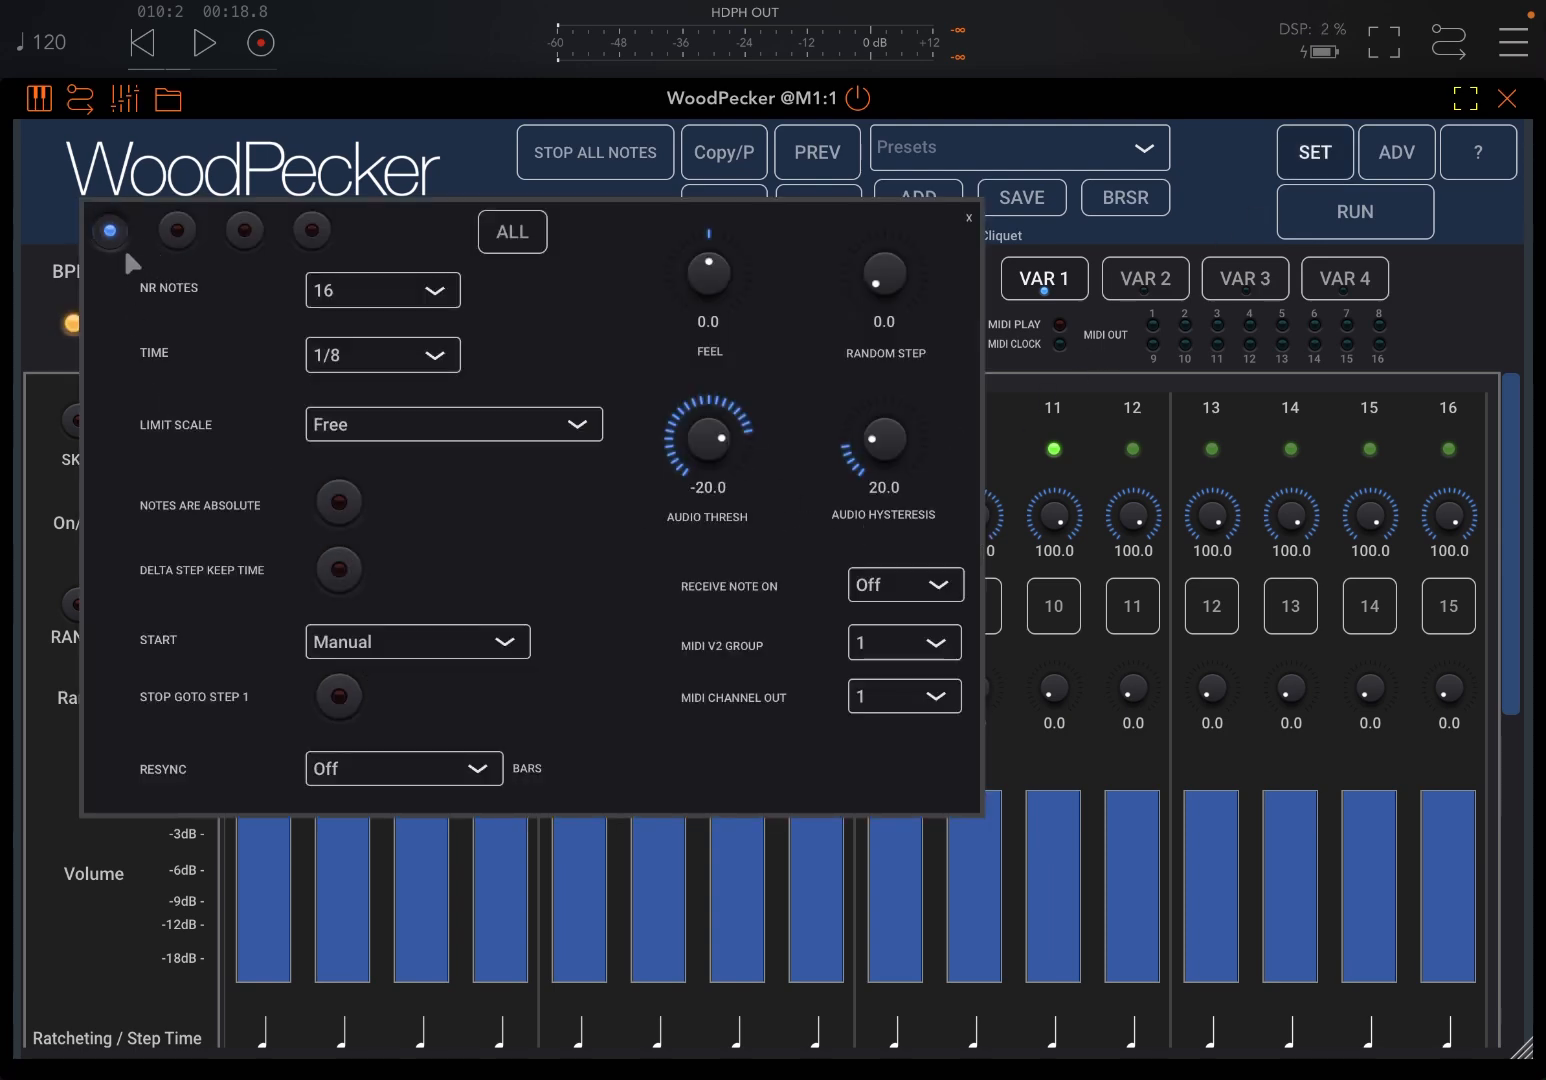
mouse_move(150, 304)
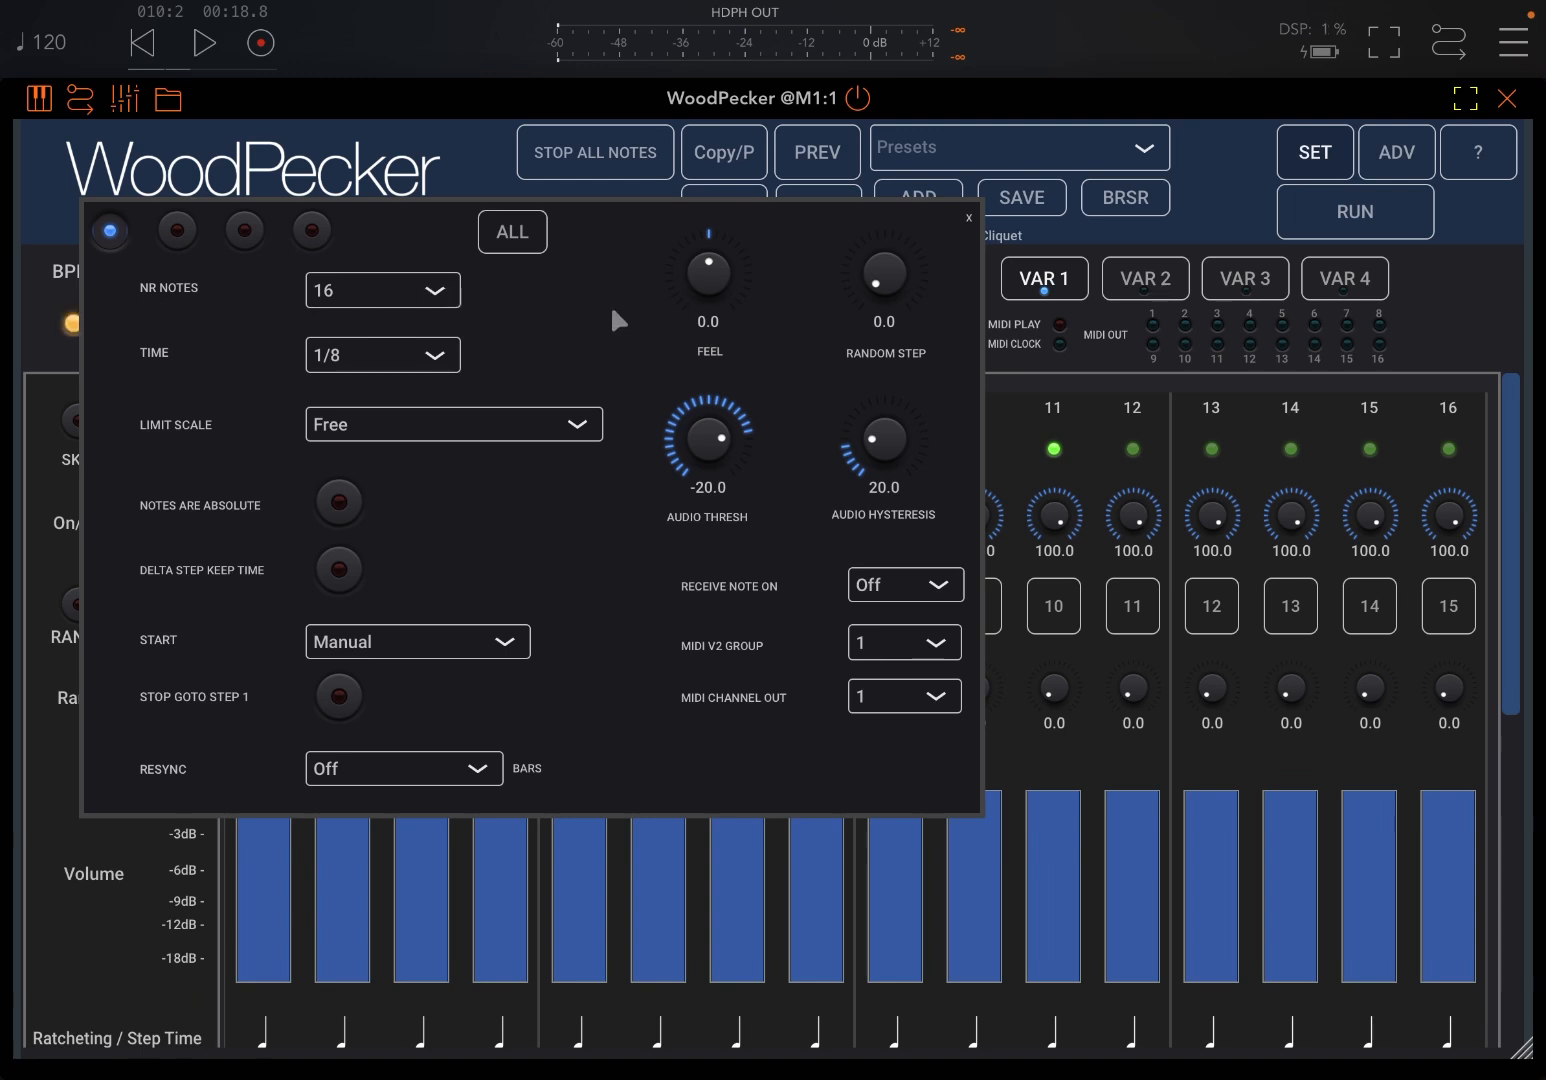
left_click(968, 216)
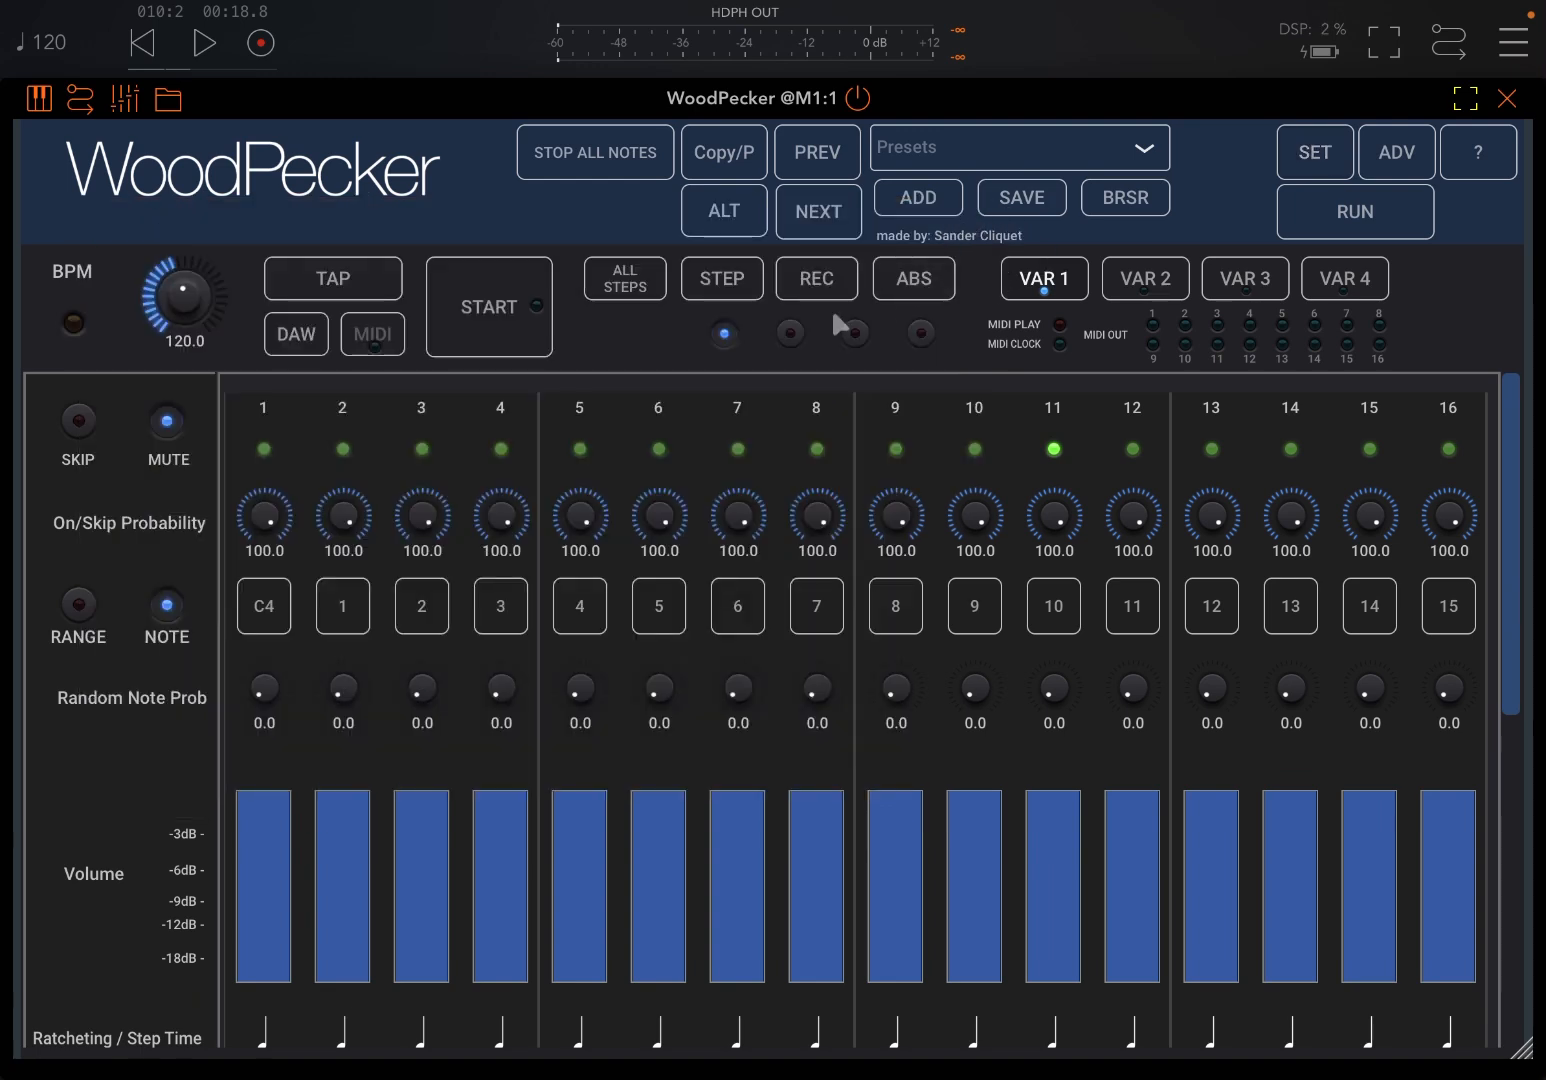
left_click(488, 308)
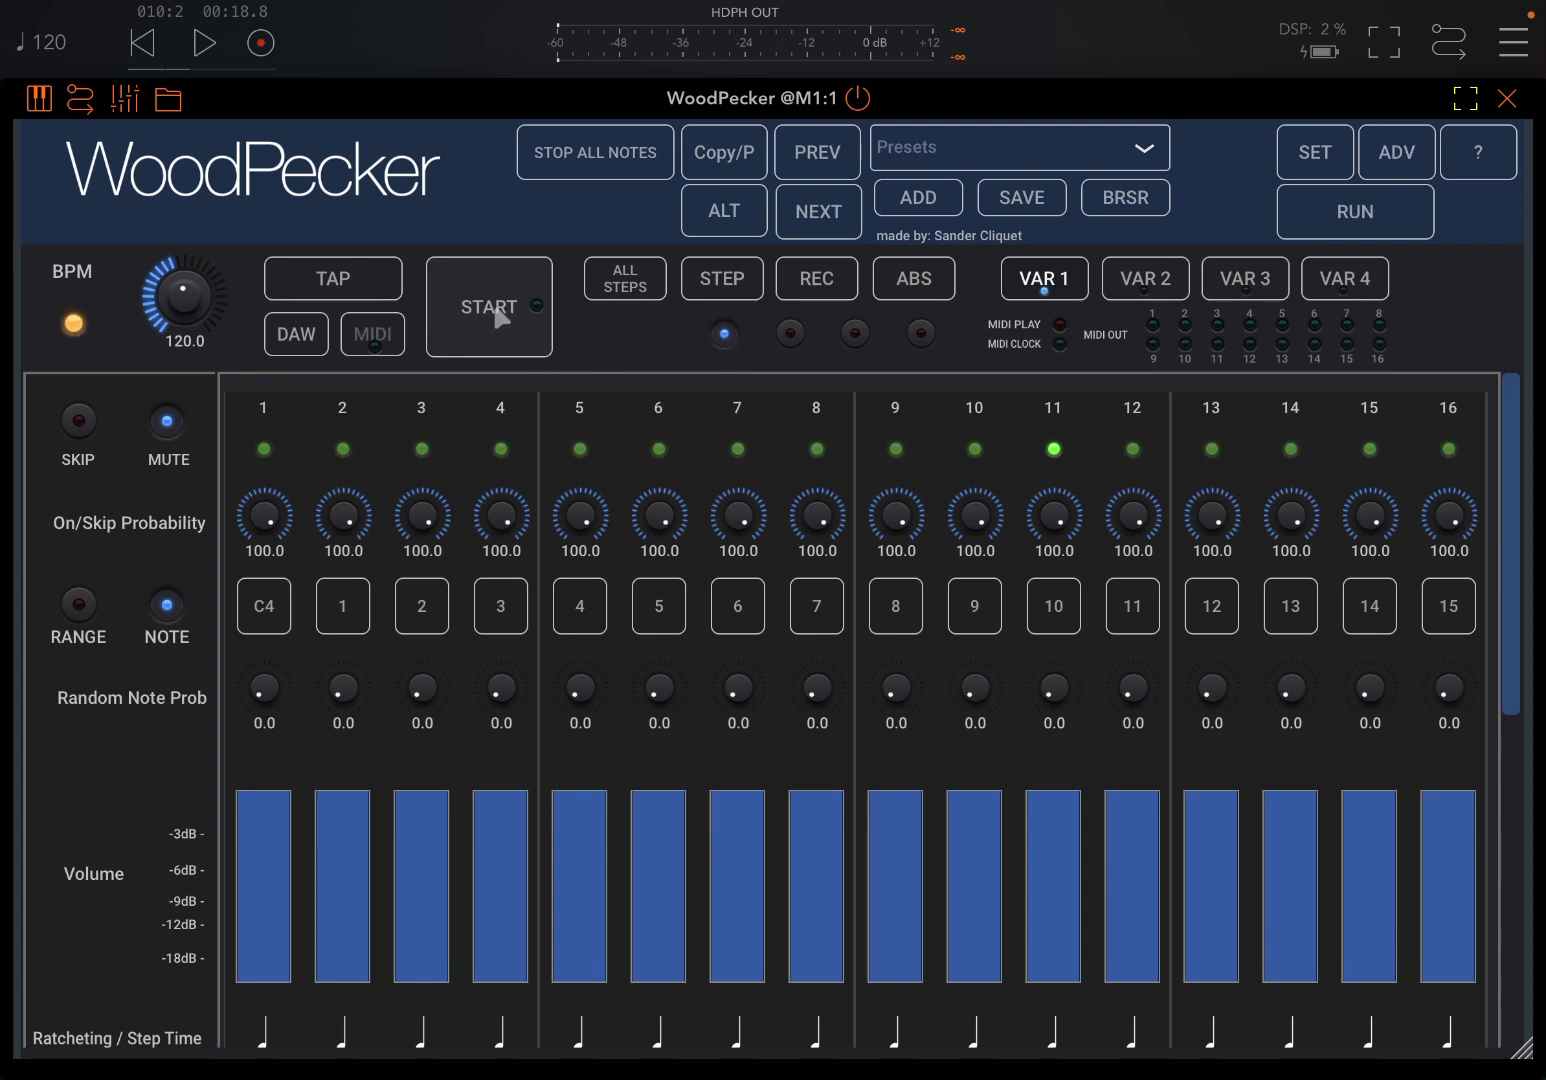
left_click(488, 308)
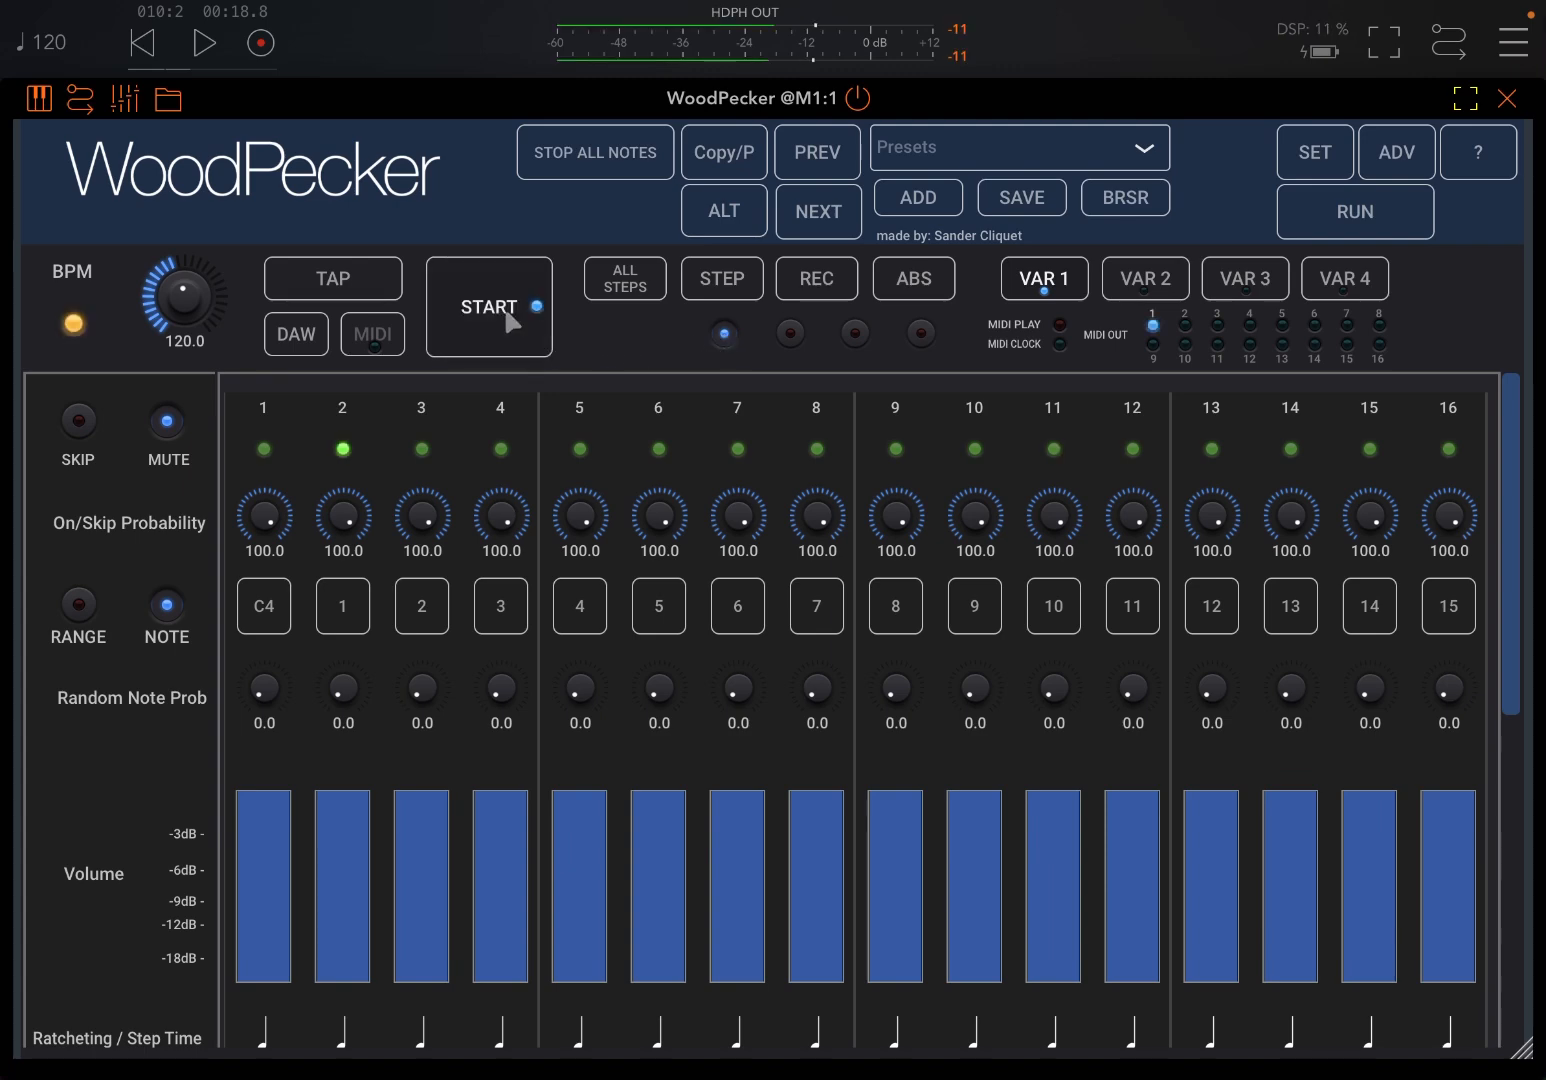
left_click(488, 308)
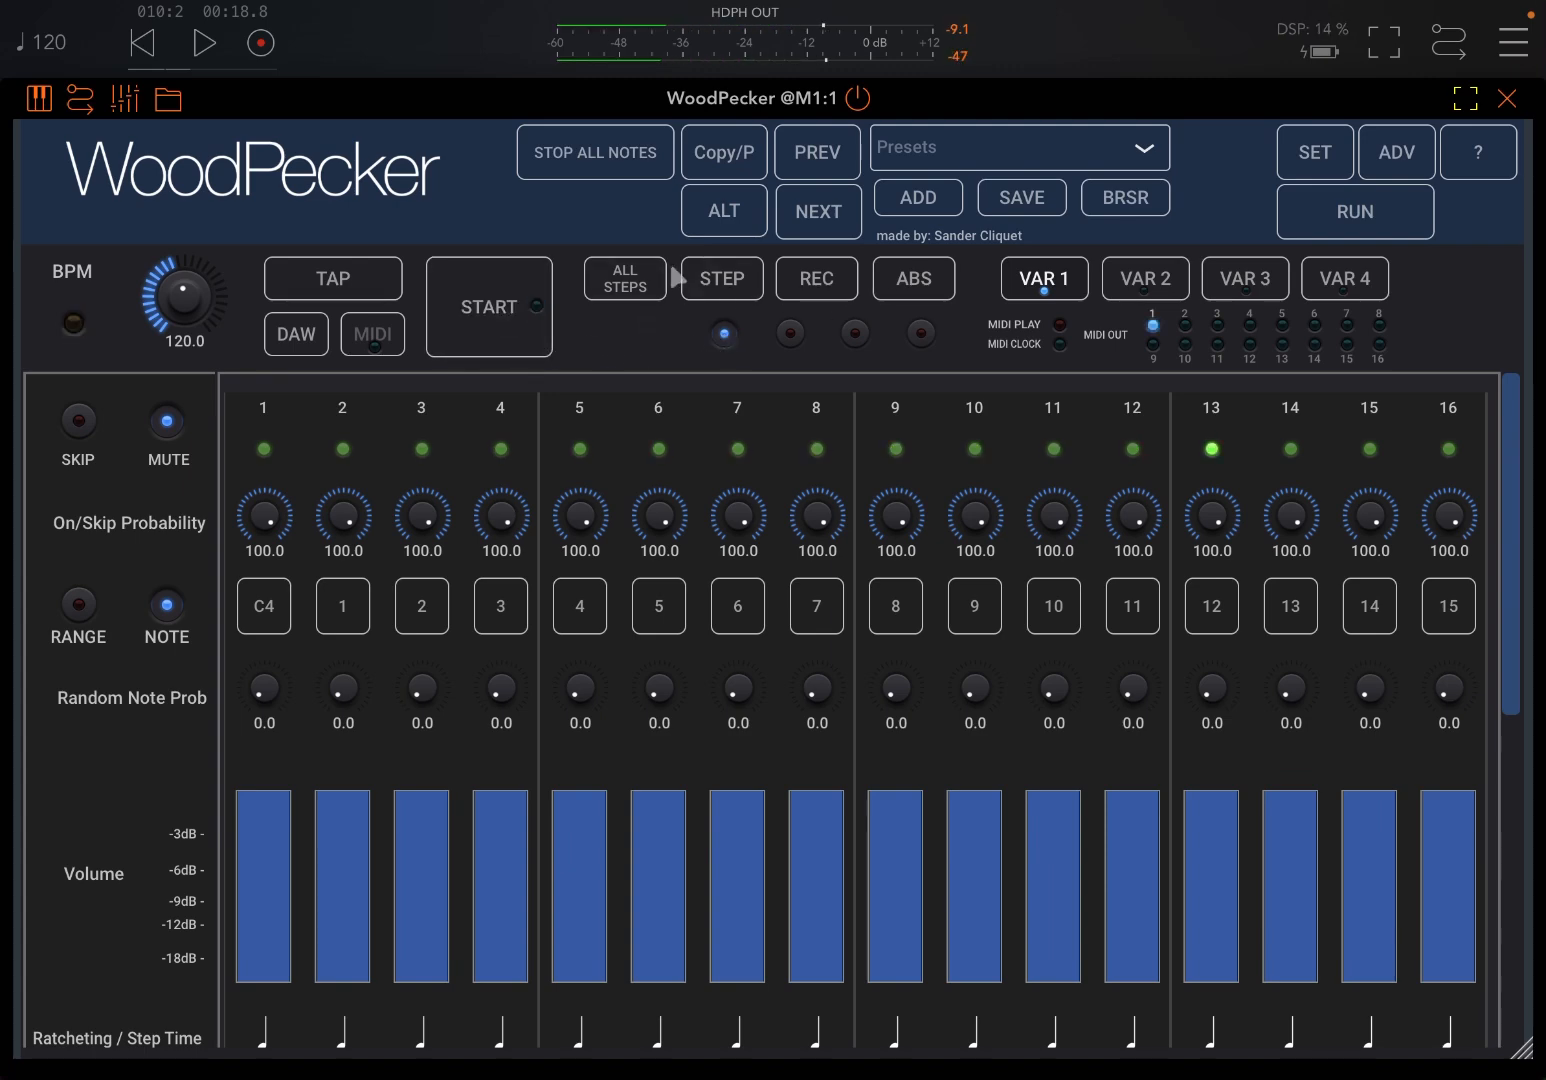
Set NR NOTES to 8 so only the first eight steps play
left_click(1312, 152)
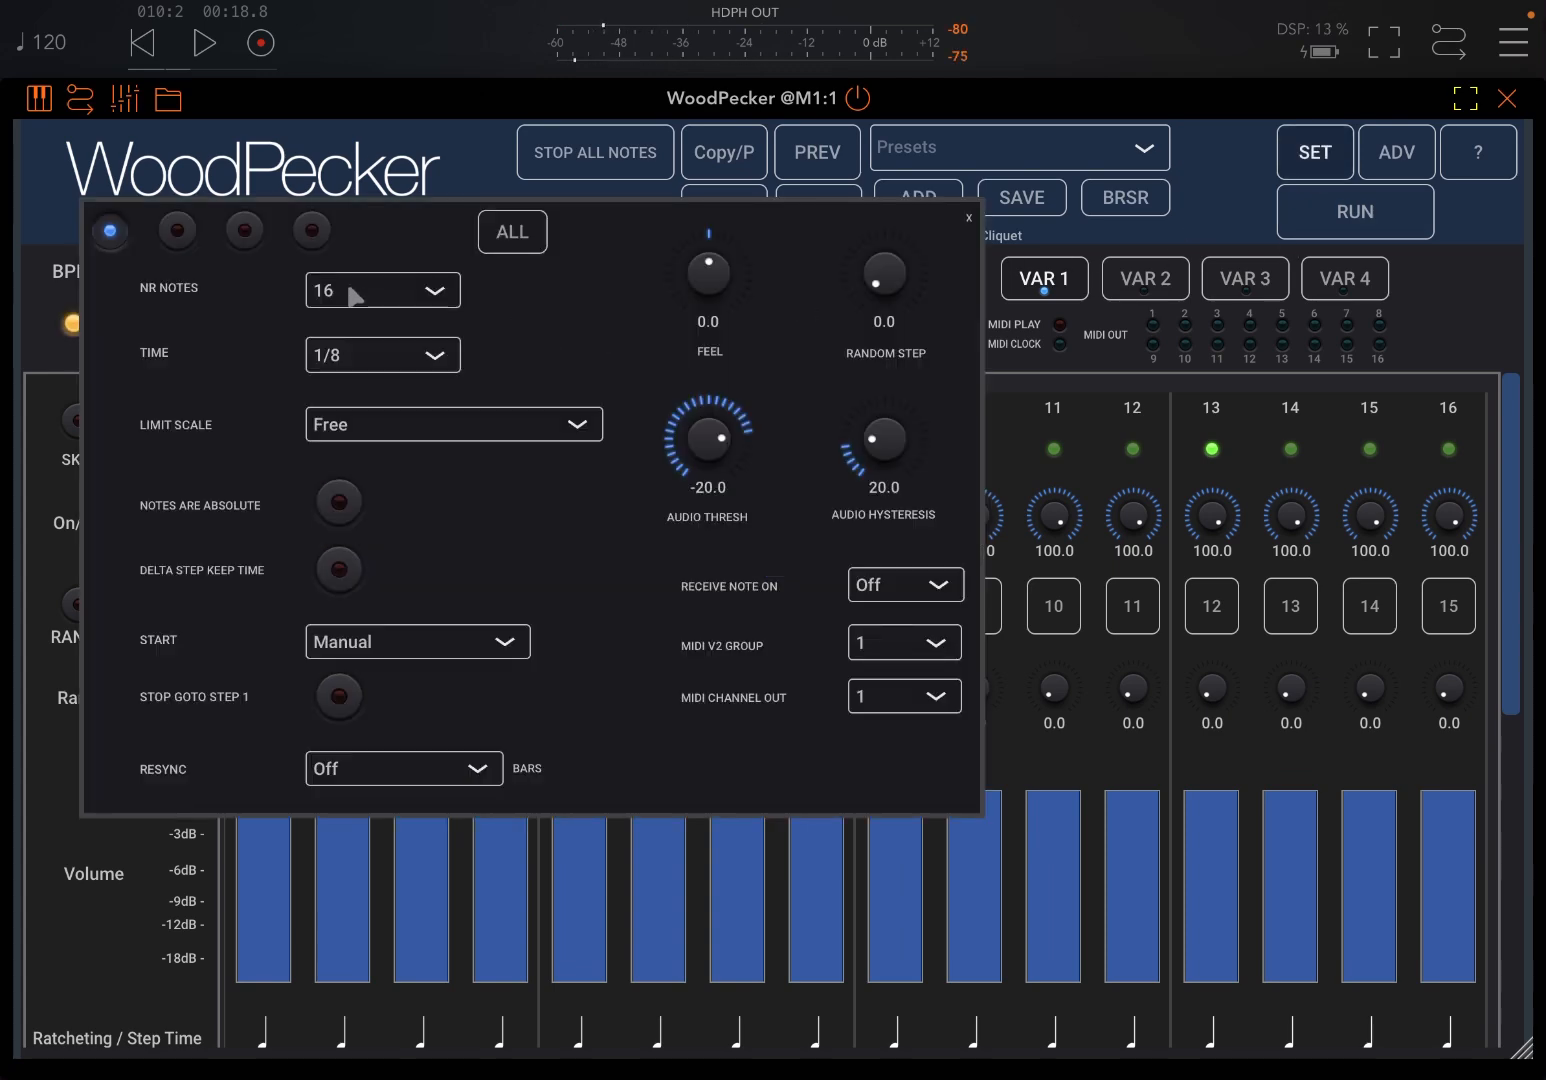
left_click(384, 290)
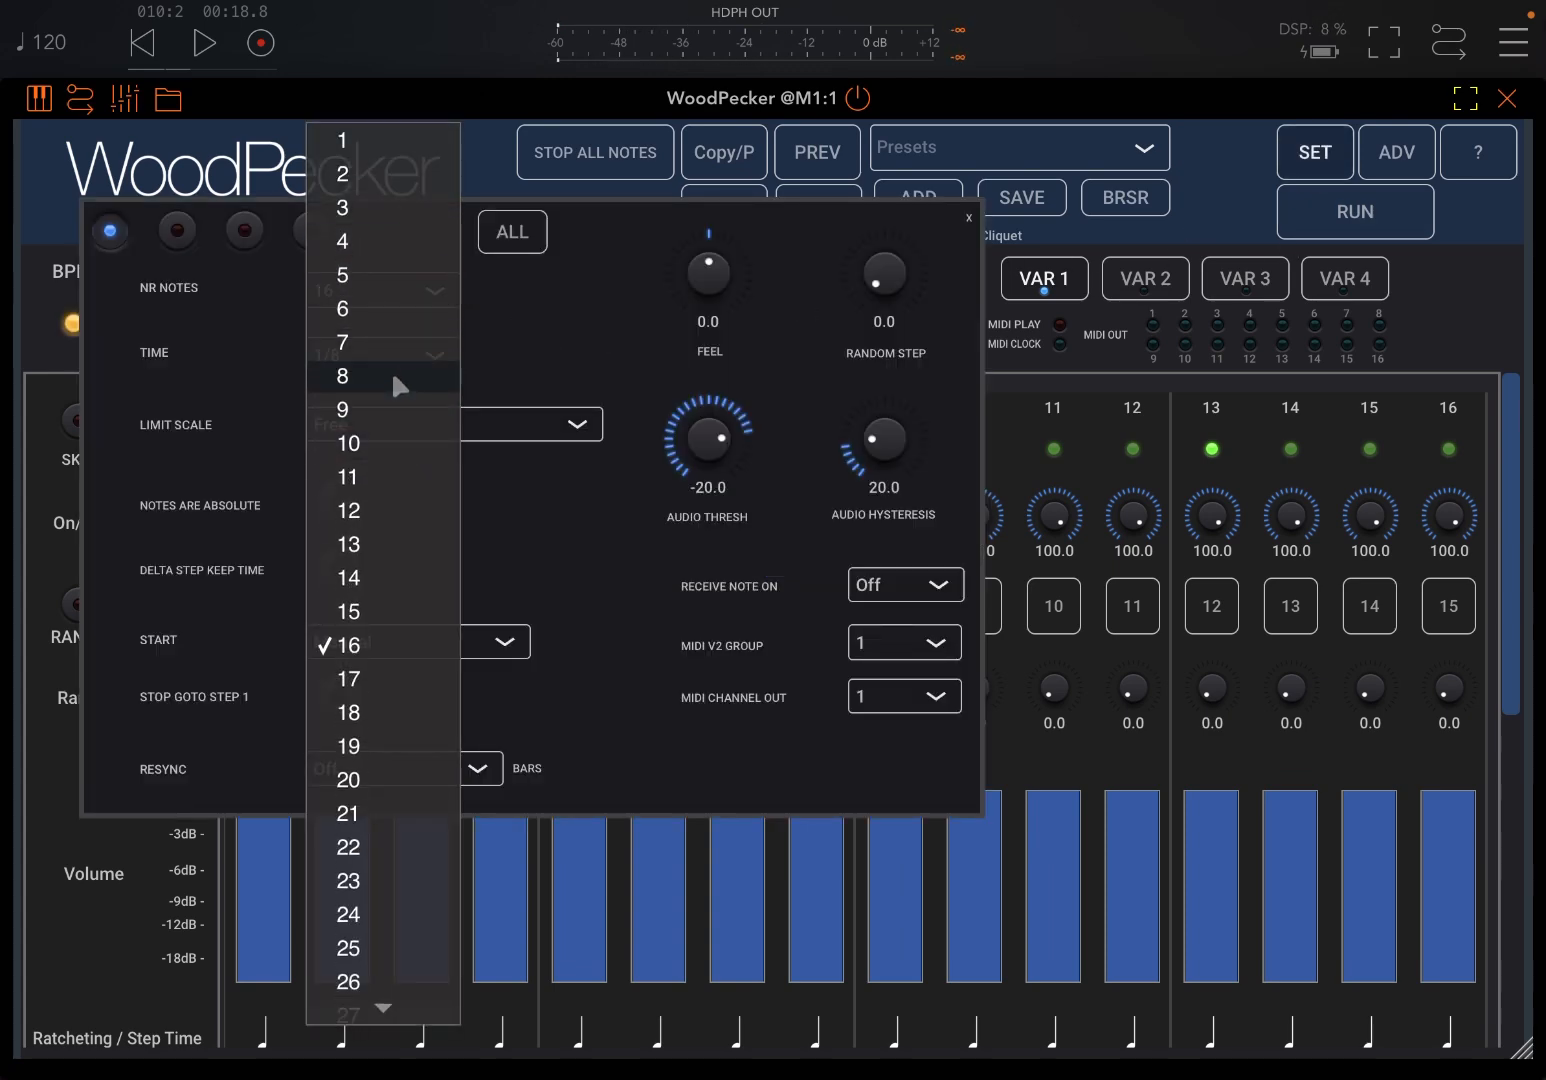
left_click(342, 376)
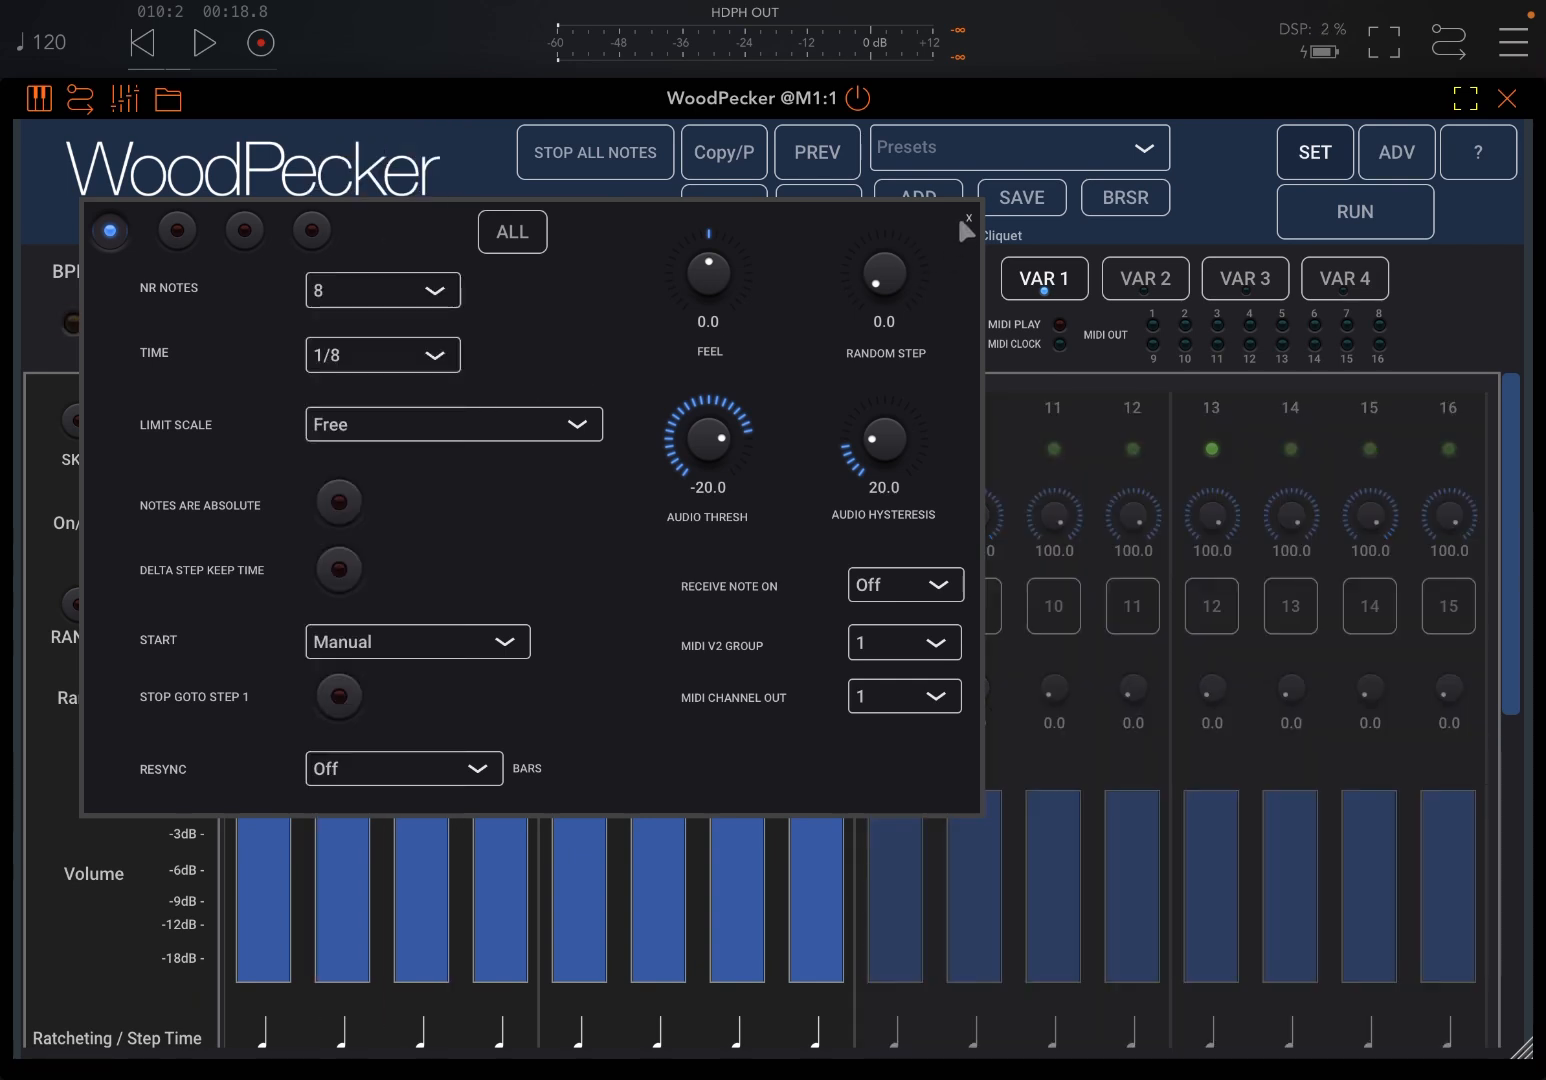
left_click(966, 218)
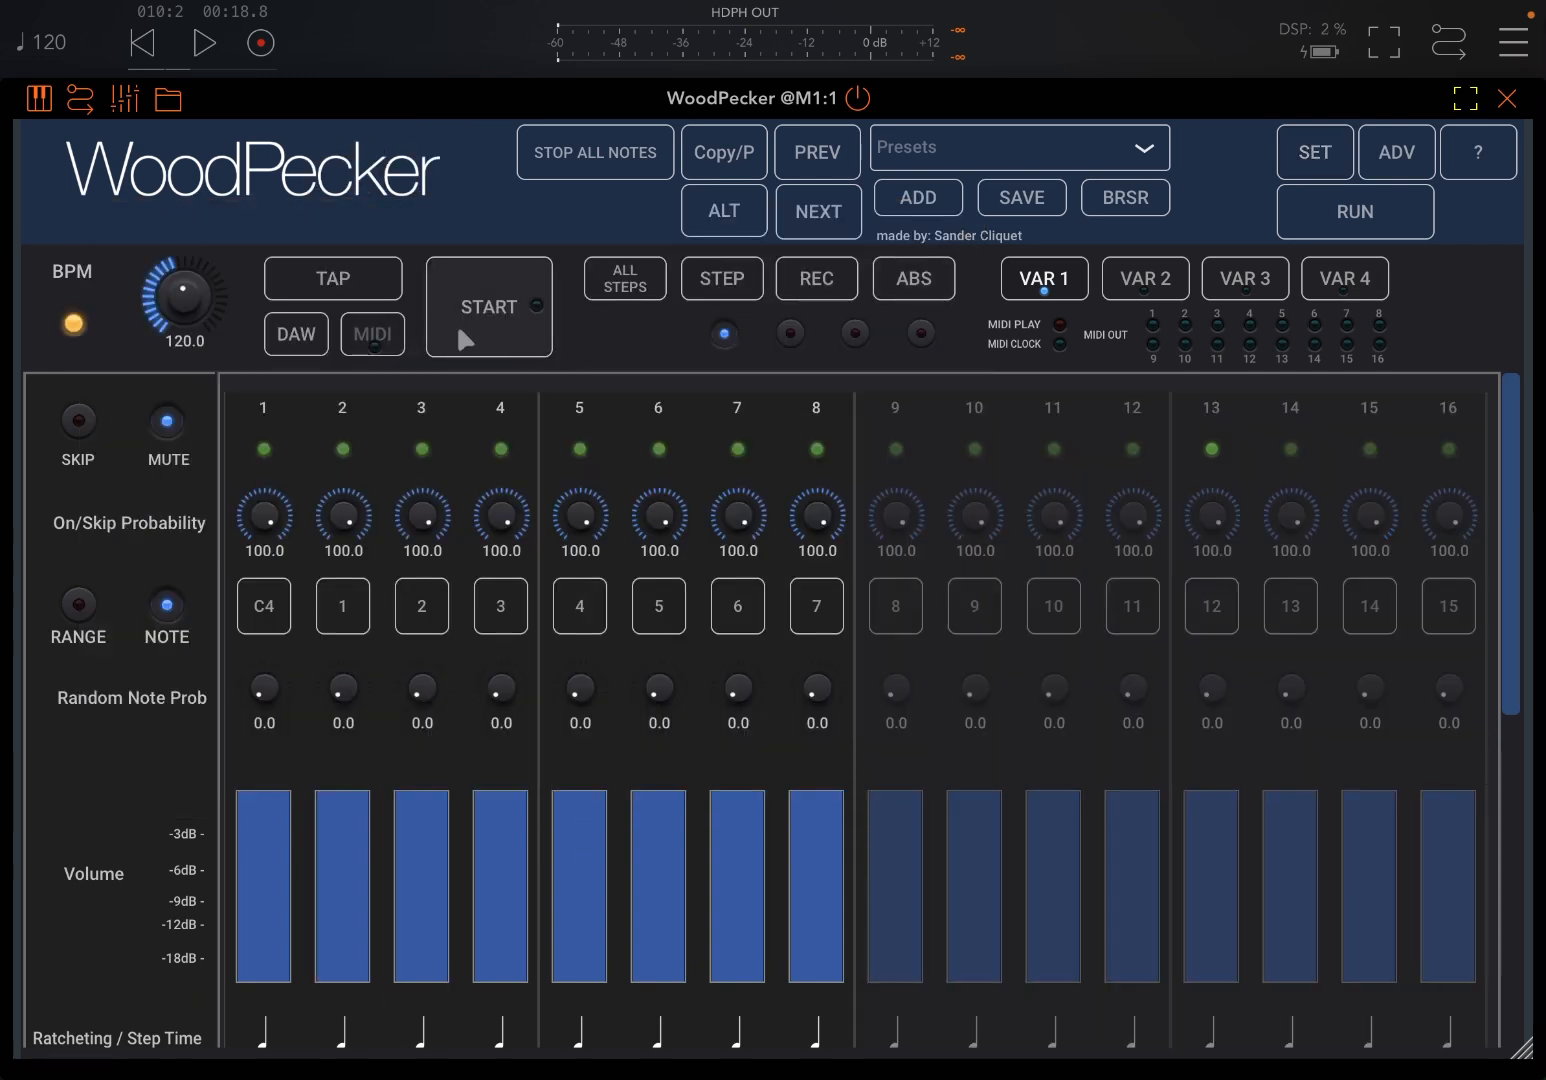
Play the 8-step pattern and set the step TIME to a quarter note
left_click(488, 308)
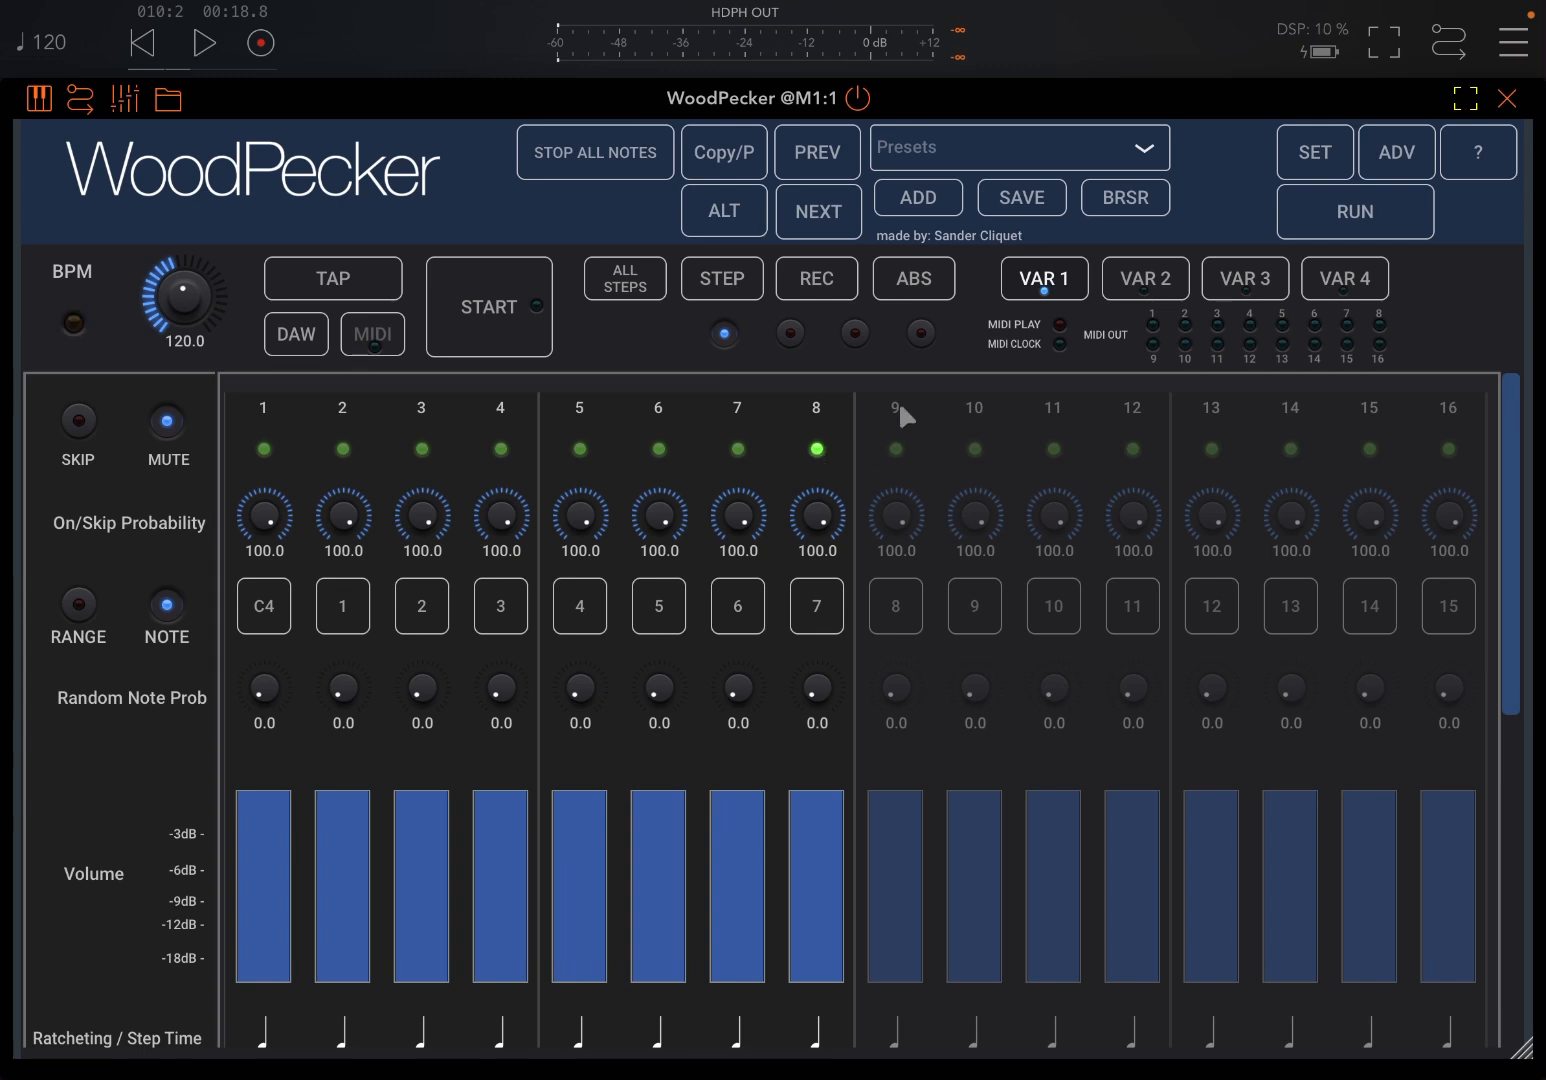
left_click(1312, 152)
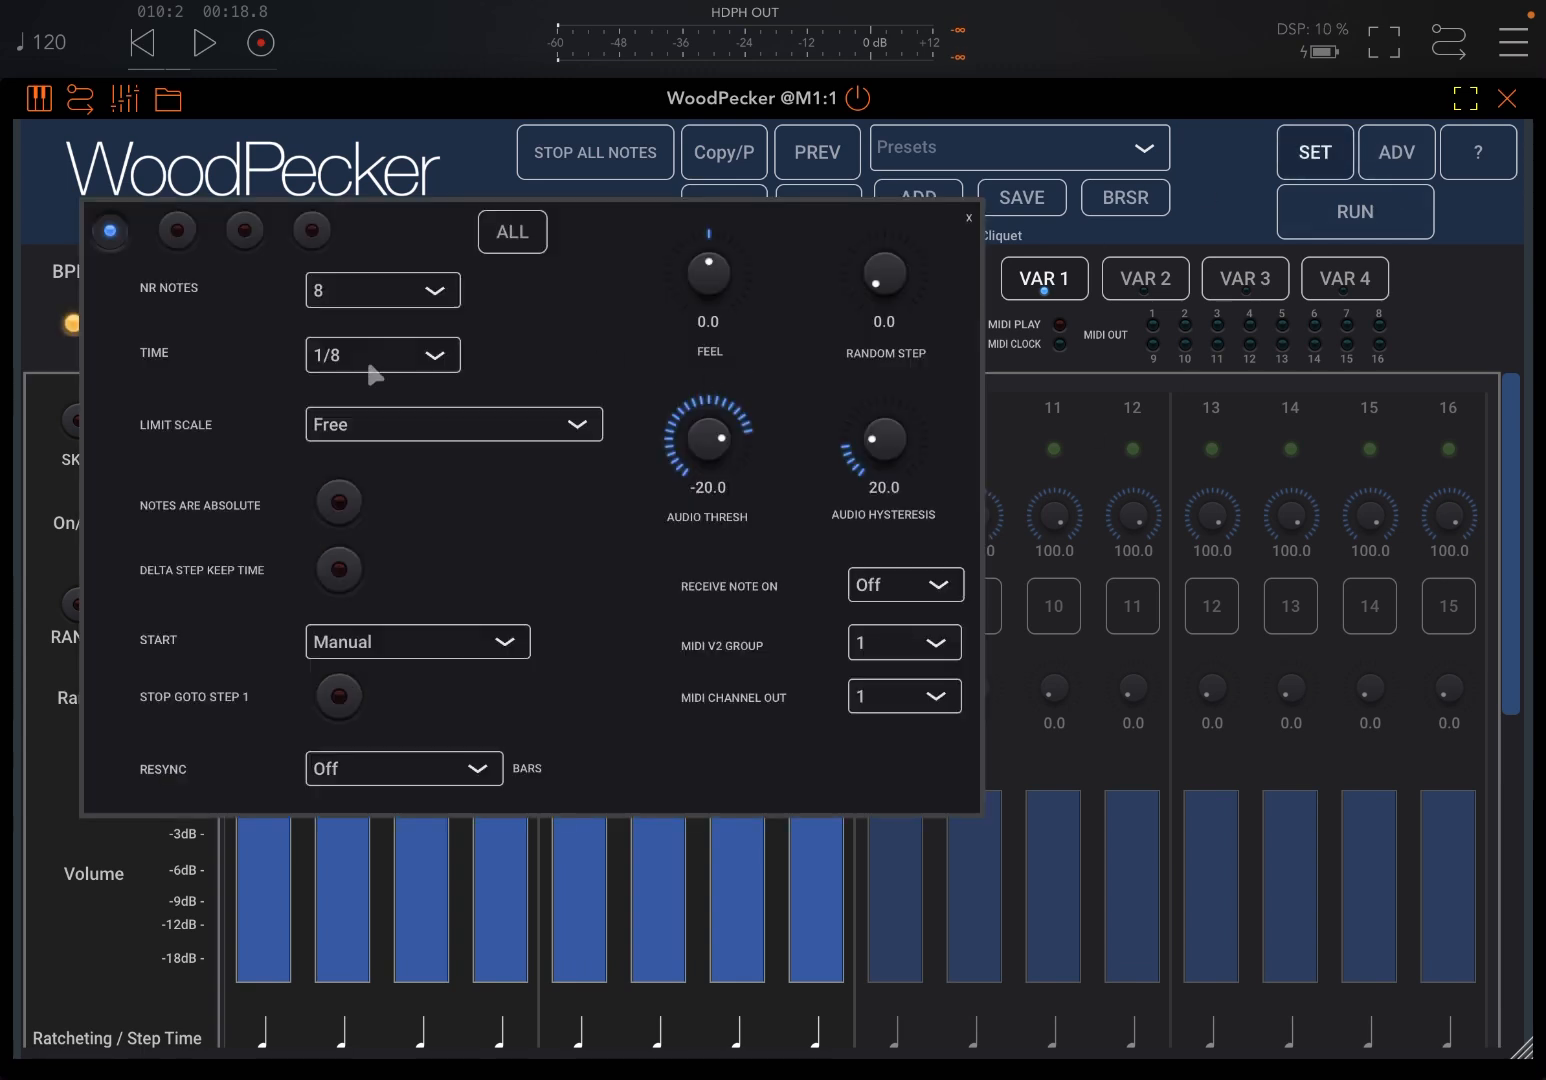
left_click(382, 356)
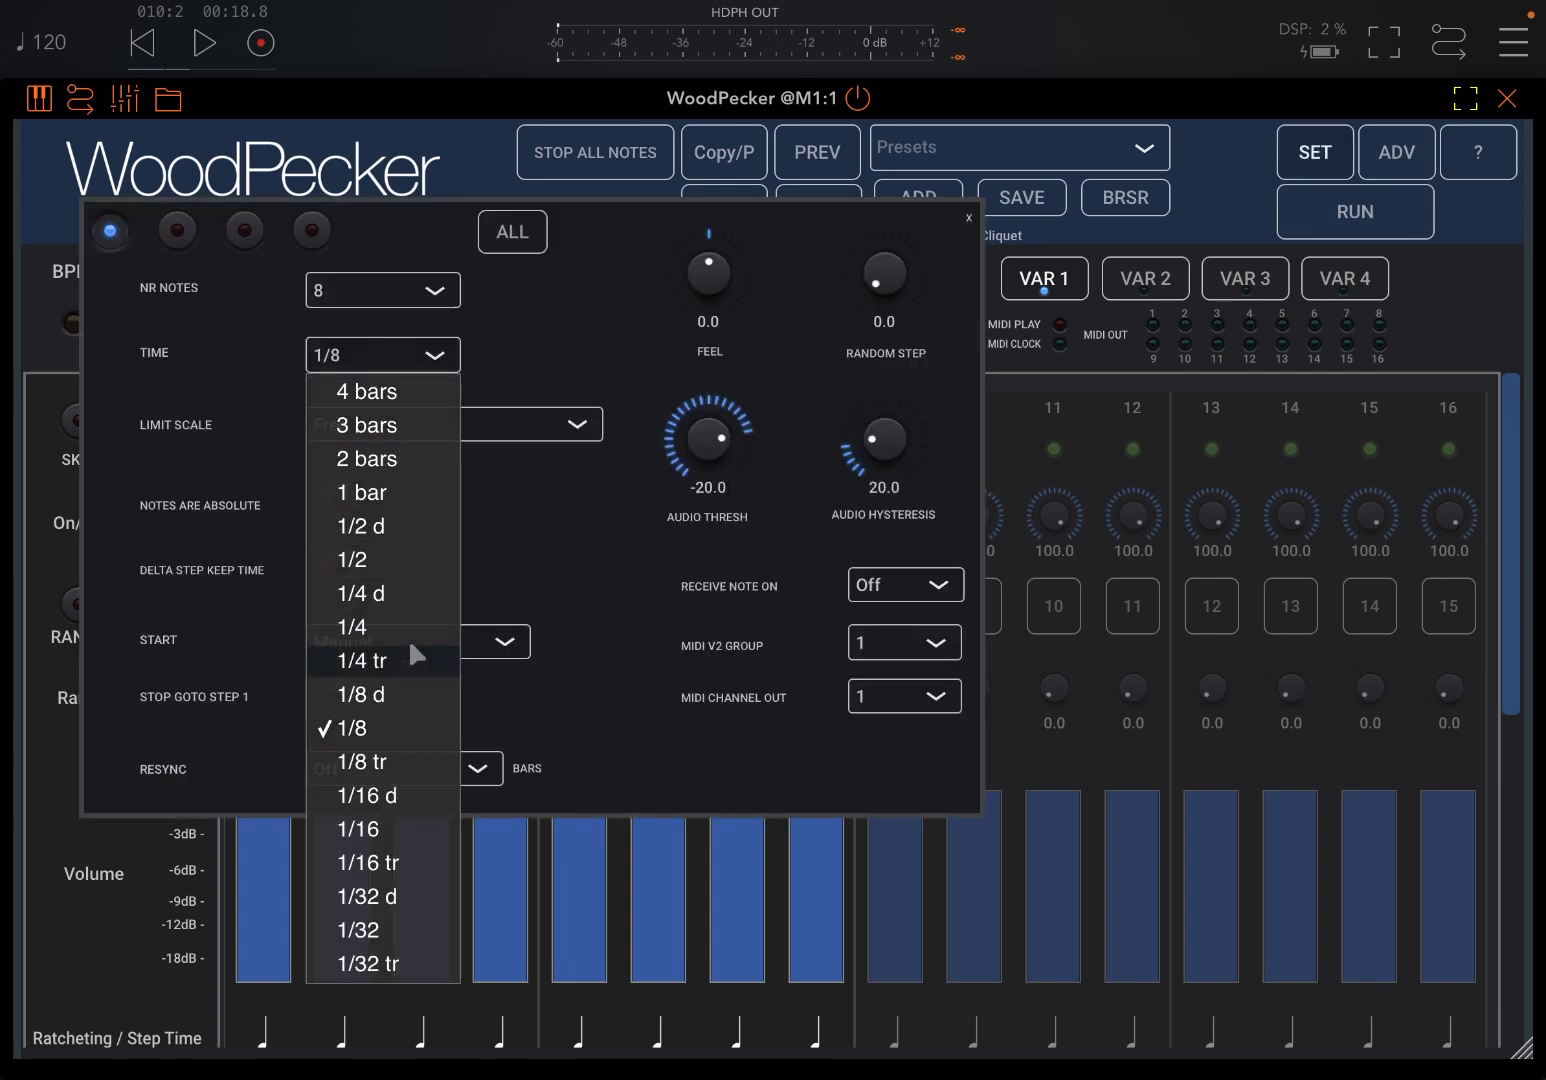
left_click(352, 626)
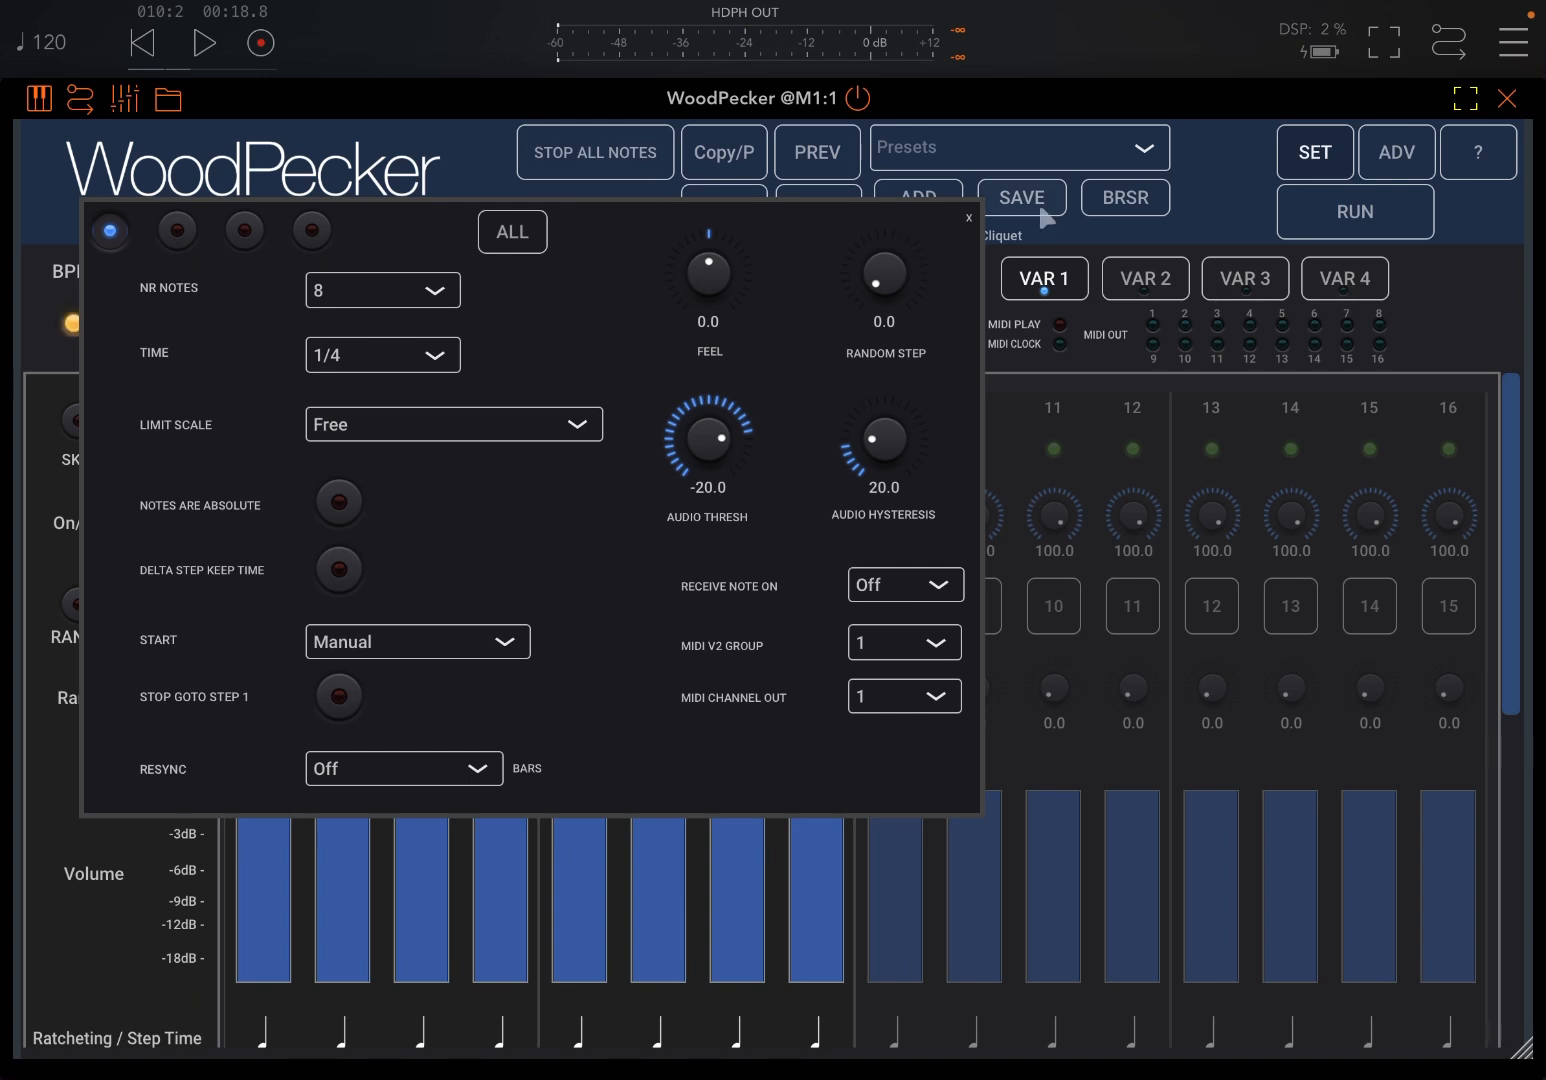
left_click(966, 216)
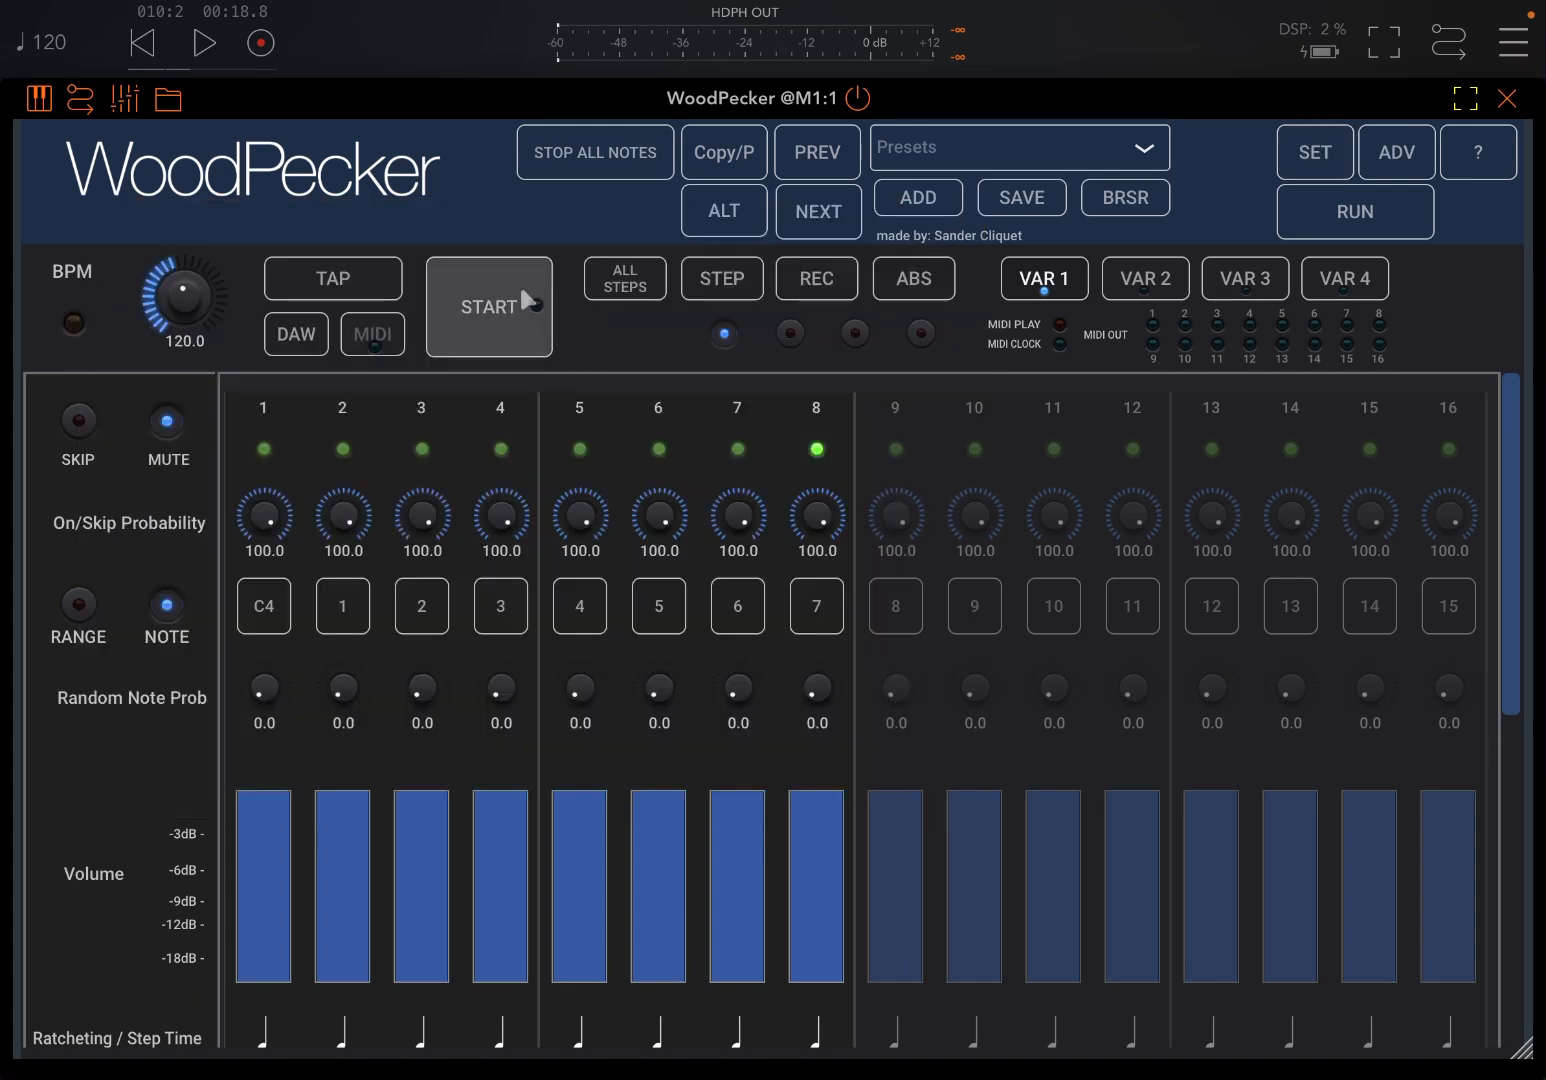
left_click(488, 306)
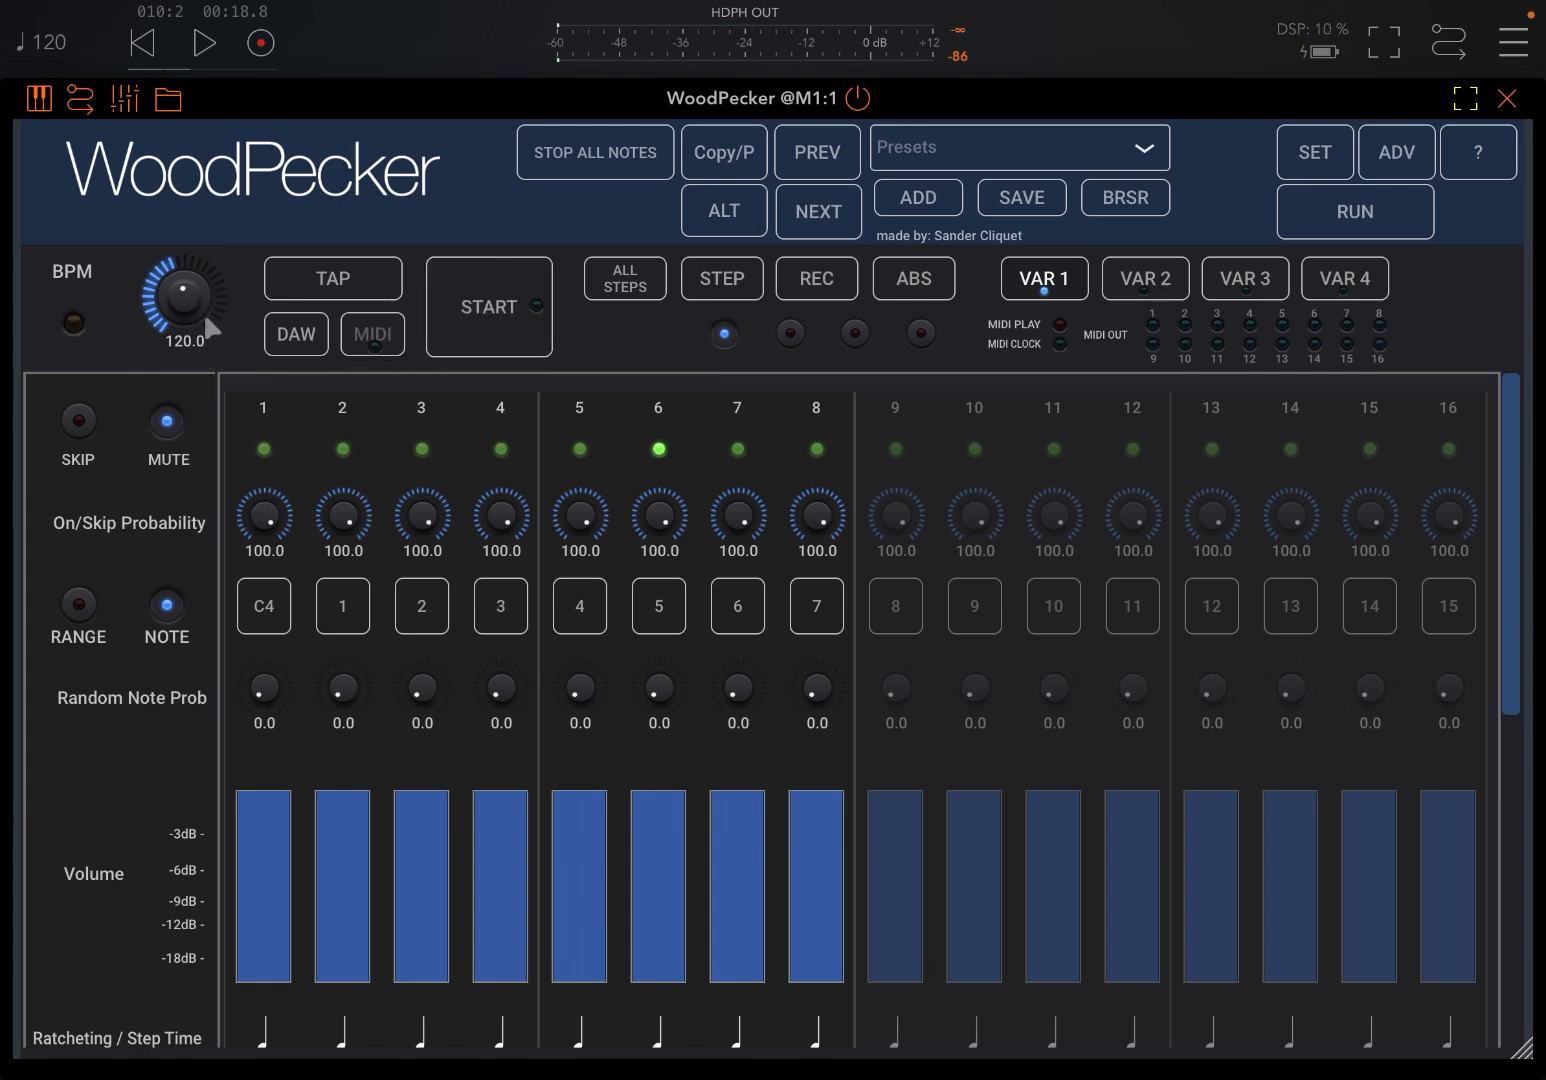
Enable DAW host sync, then audition the pattern and stop it again
left_click(296, 332)
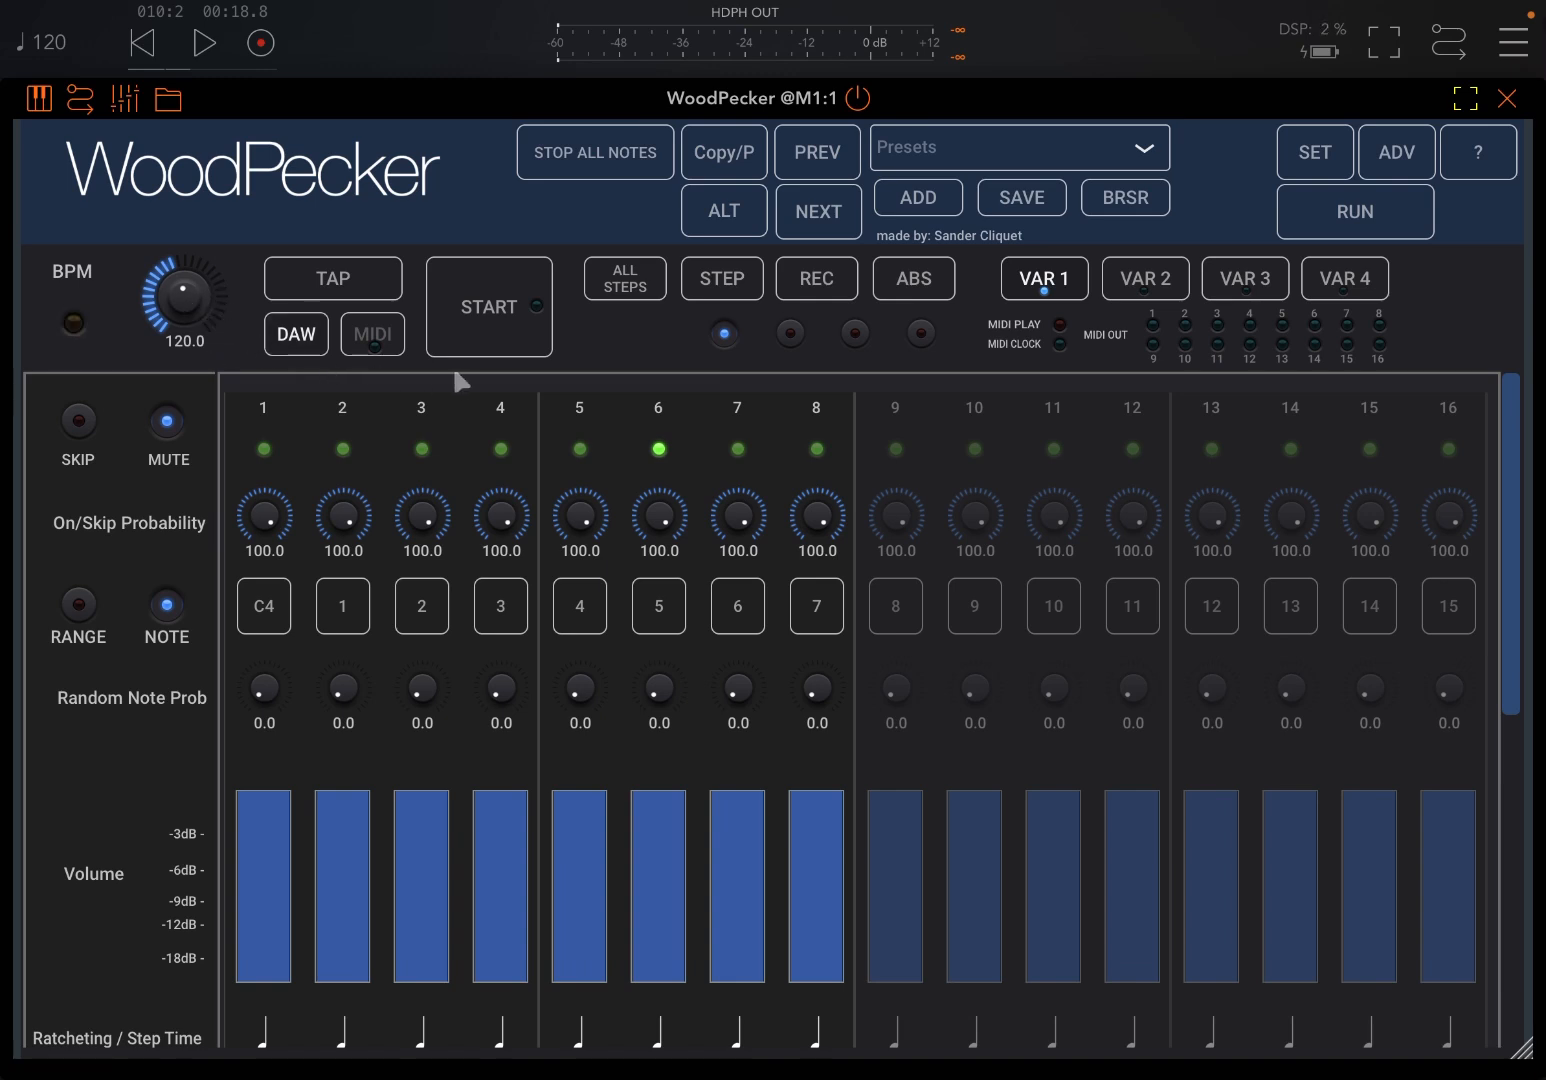
left_click(488, 308)
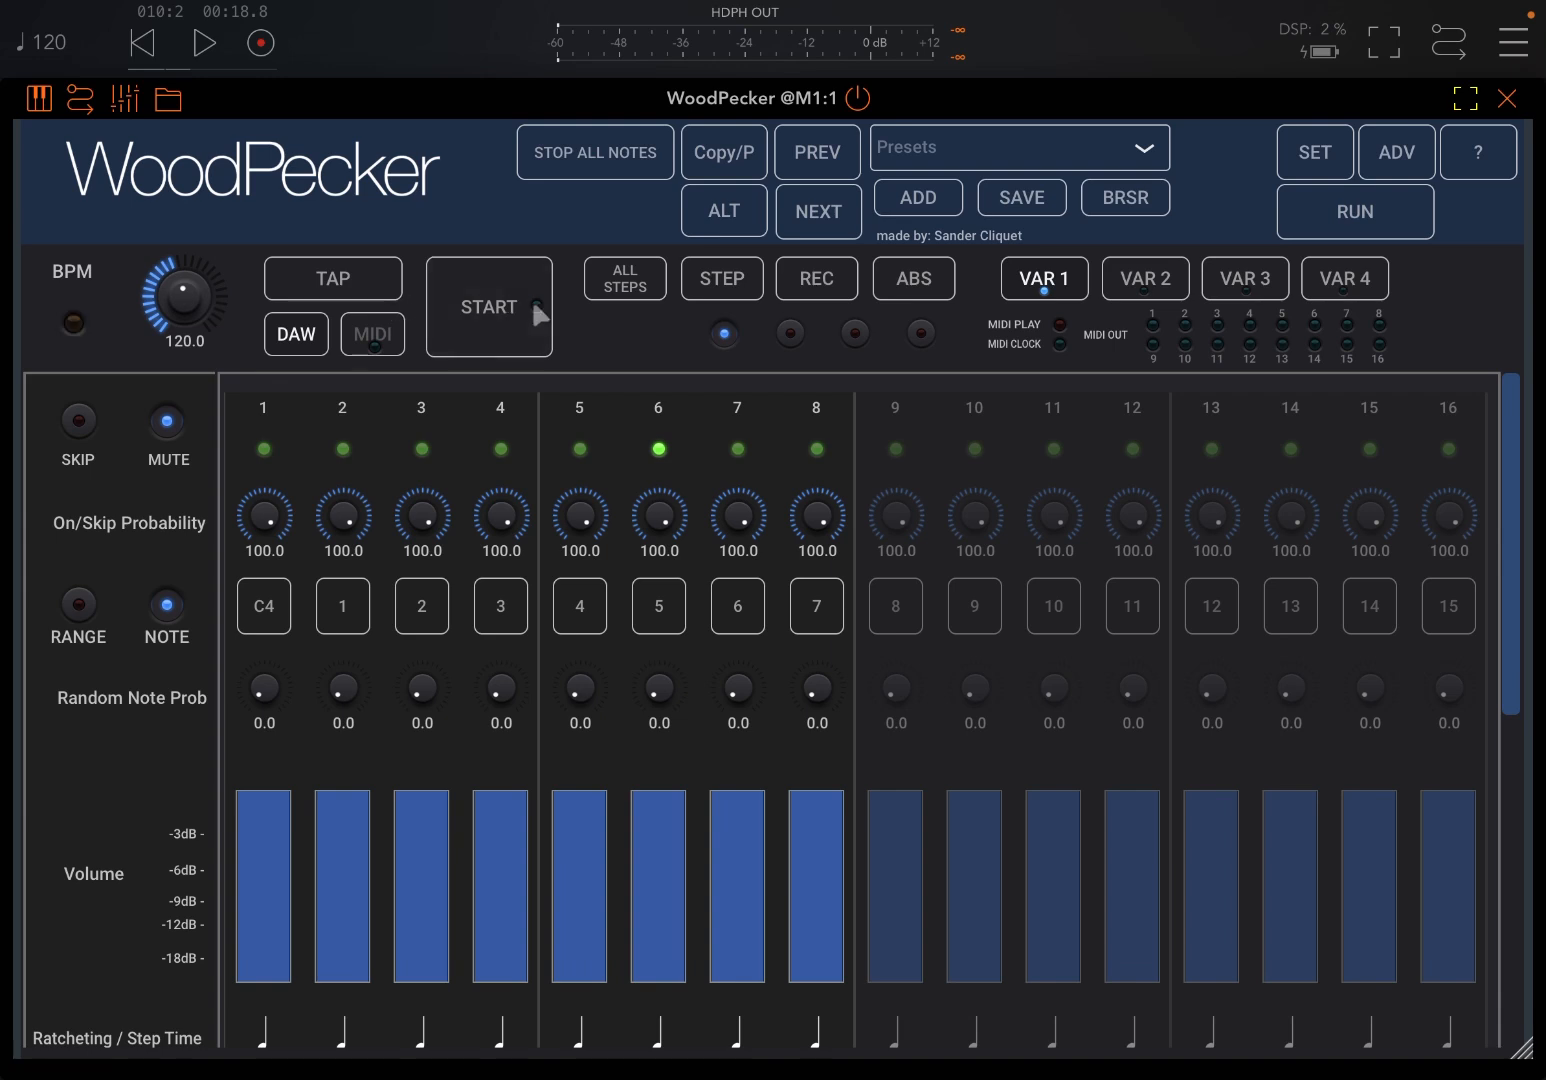
left_click(488, 308)
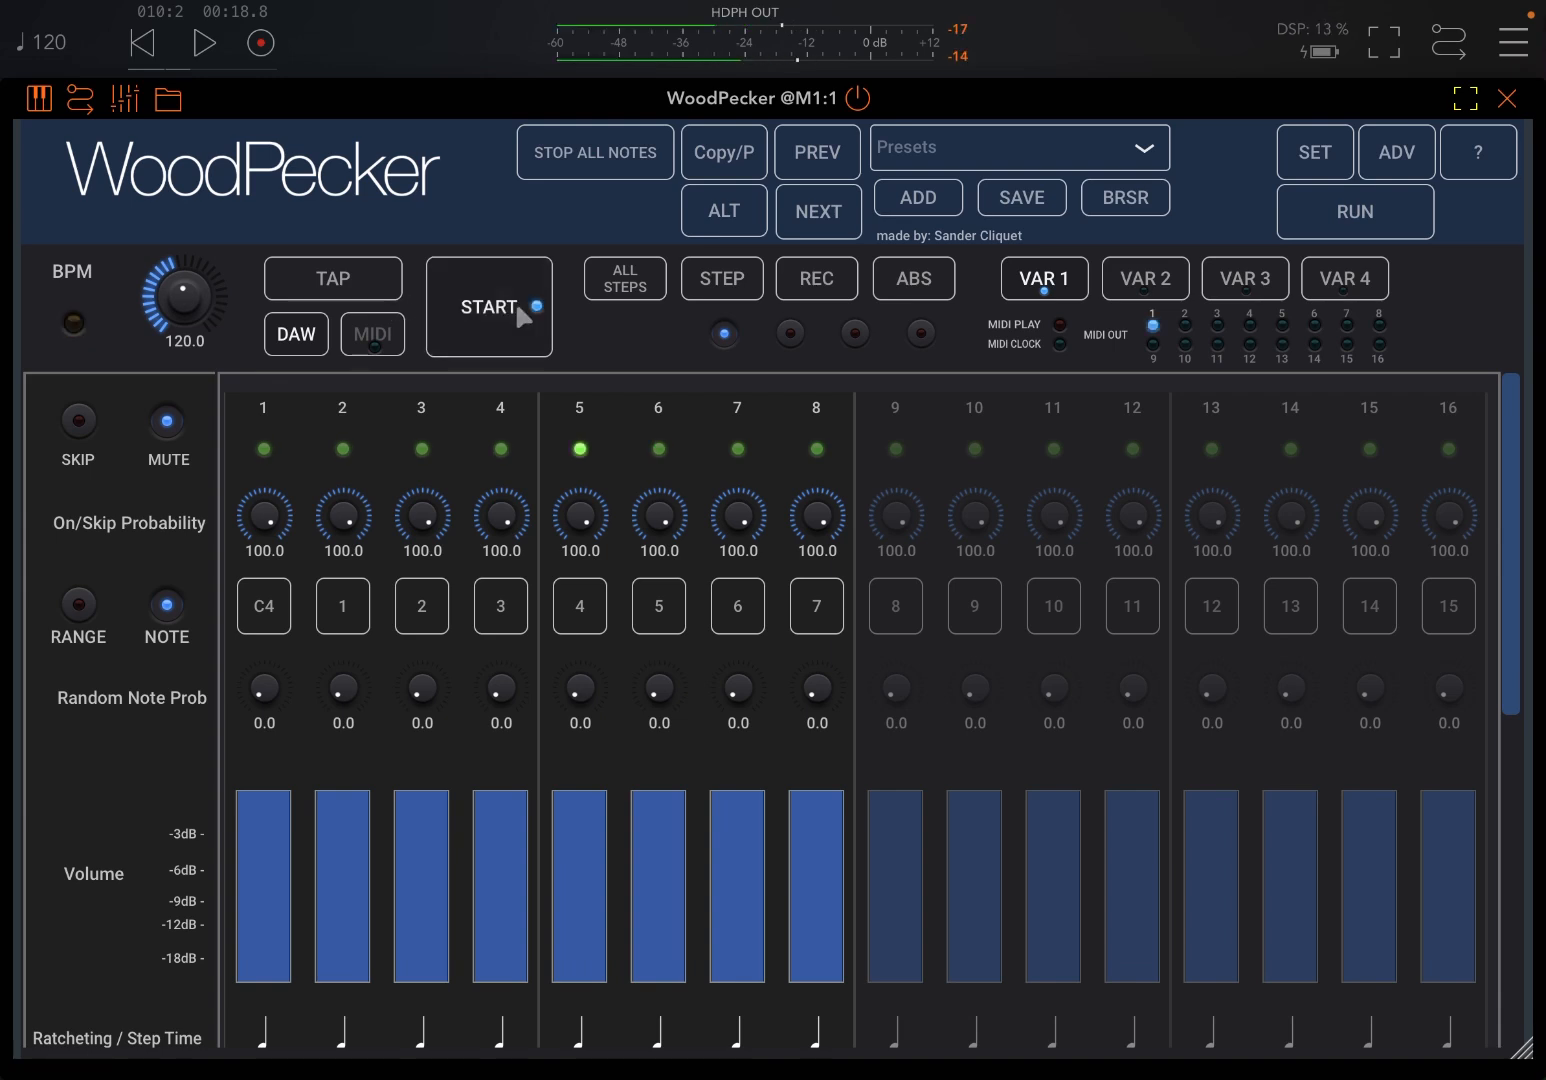
left_click(488, 308)
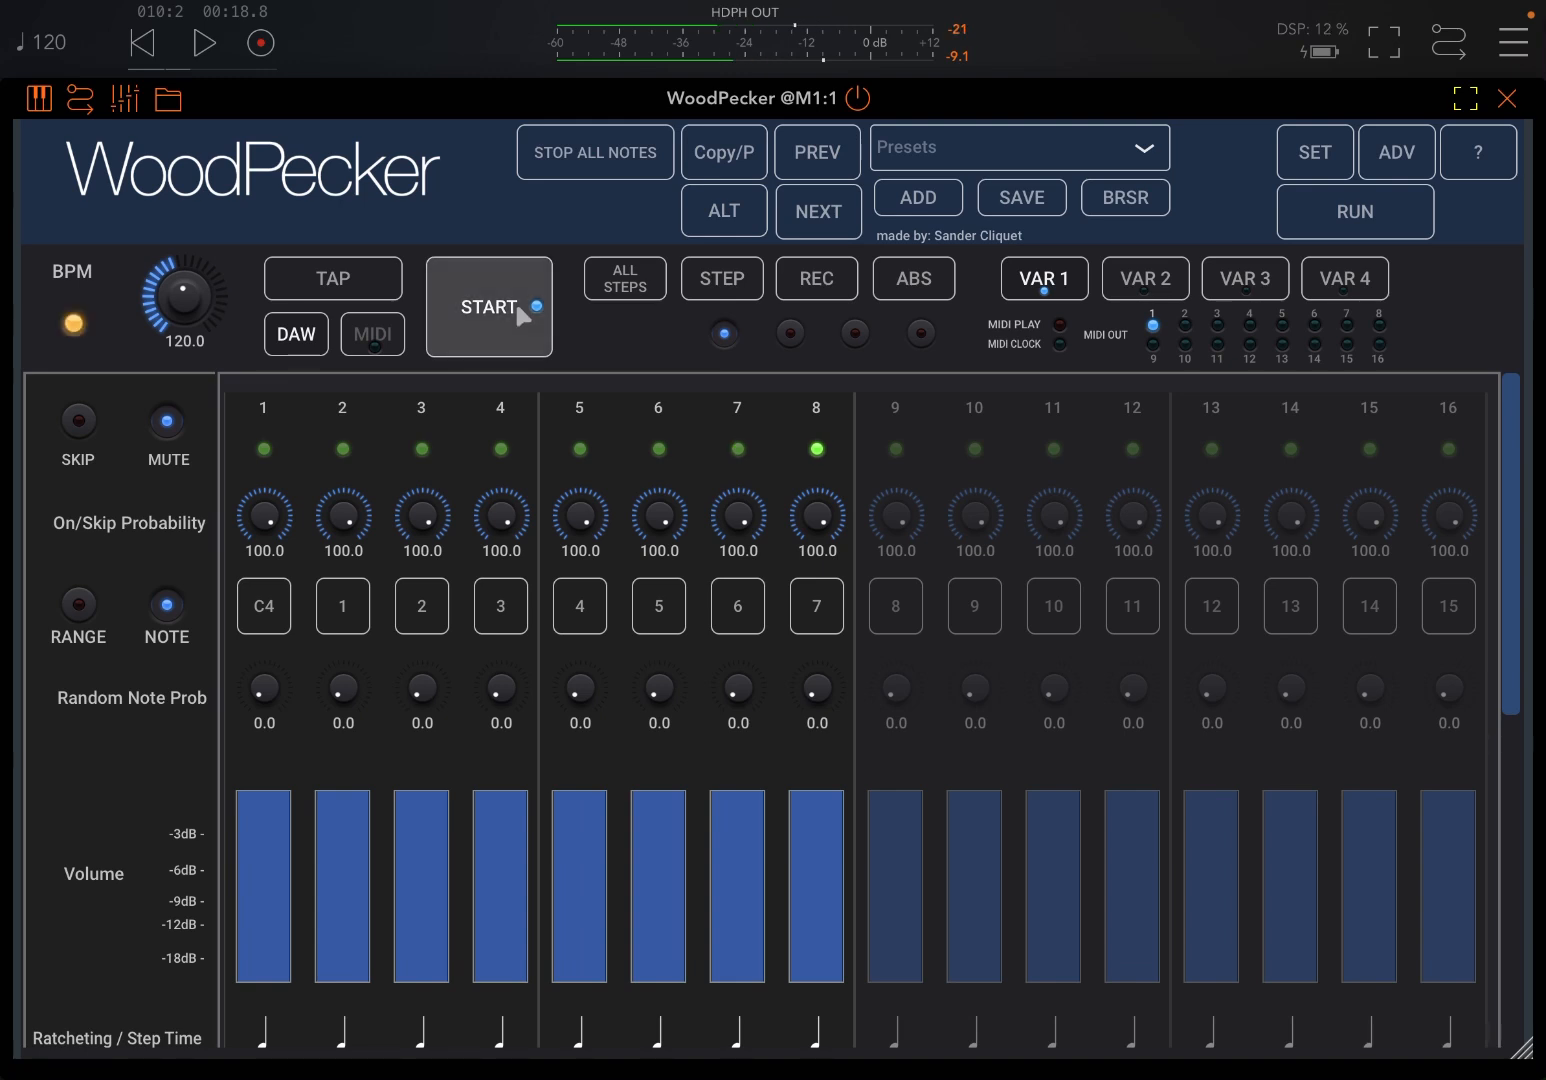
left_click(488, 308)
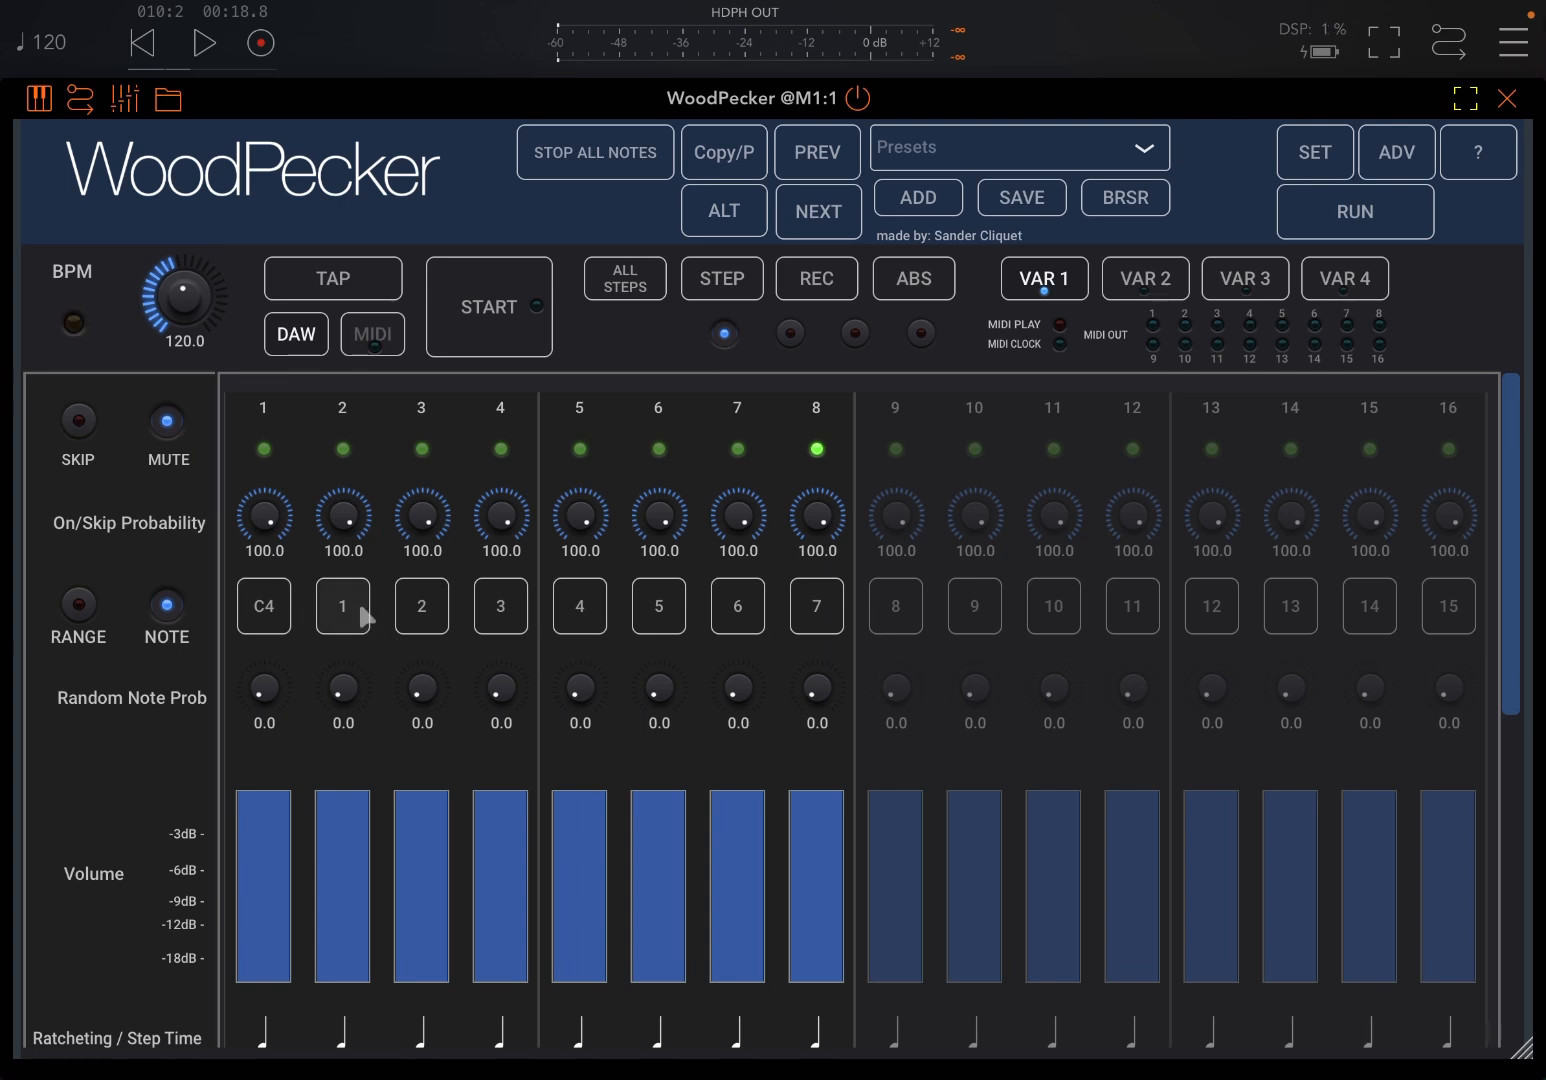
Set step 2's note value to 0 and play the pattern to hear it
left_click(342, 606)
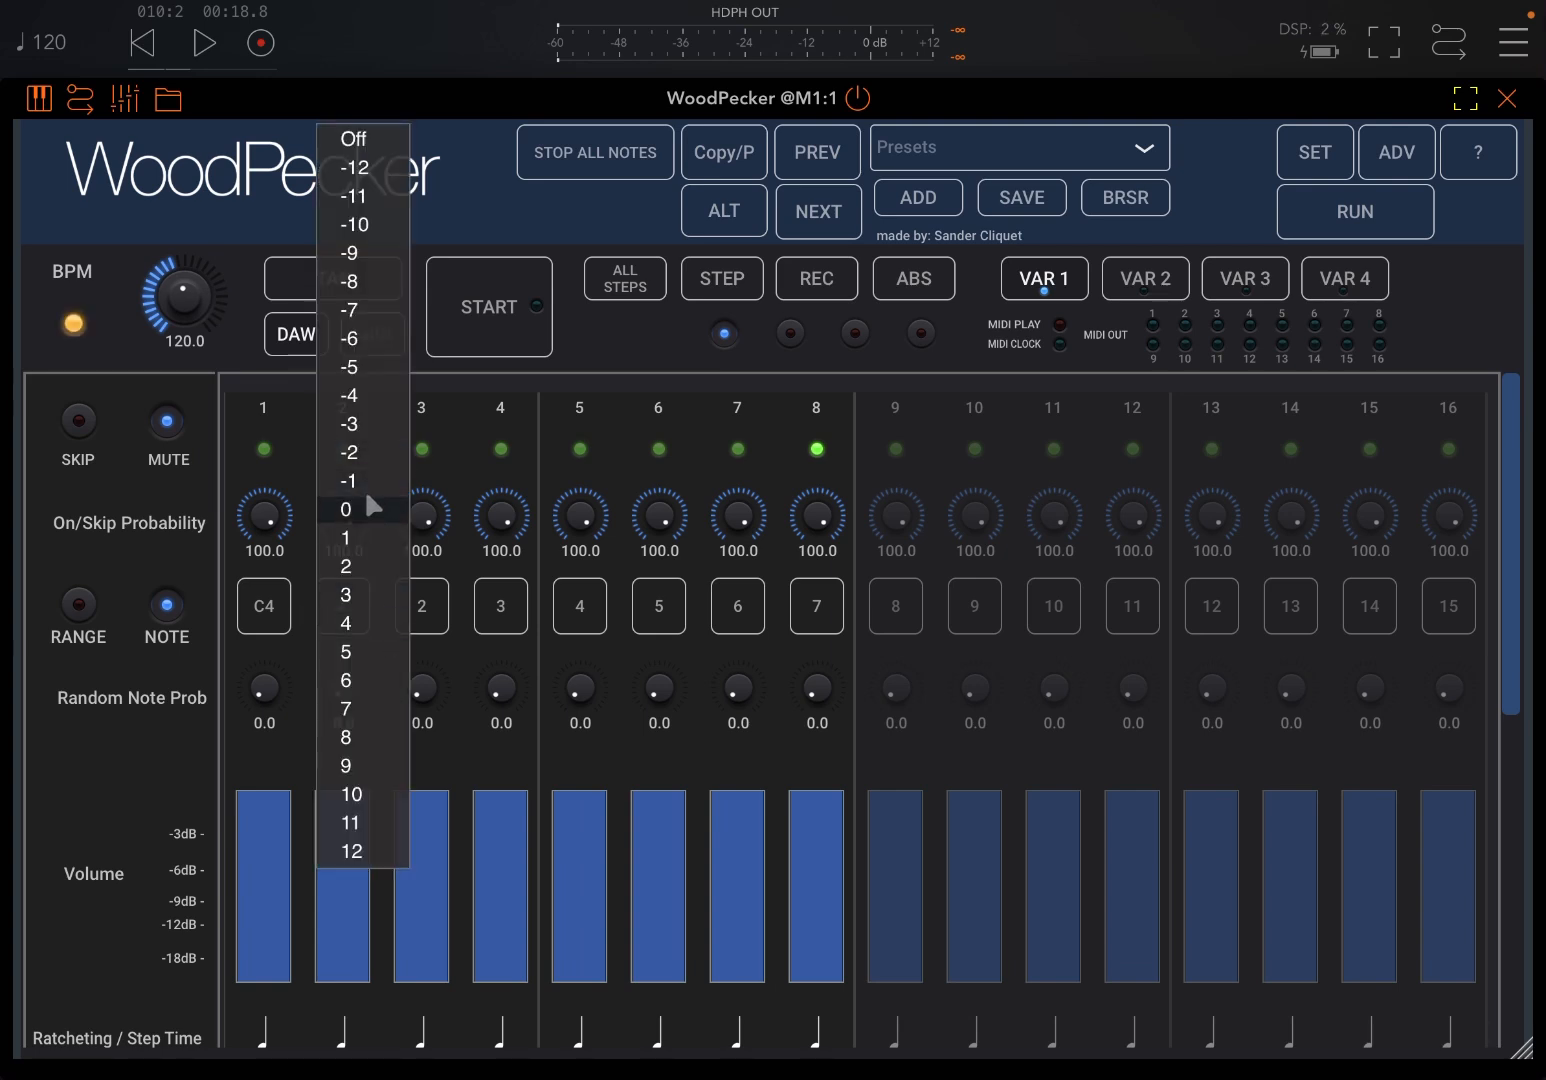
left_click(344, 508)
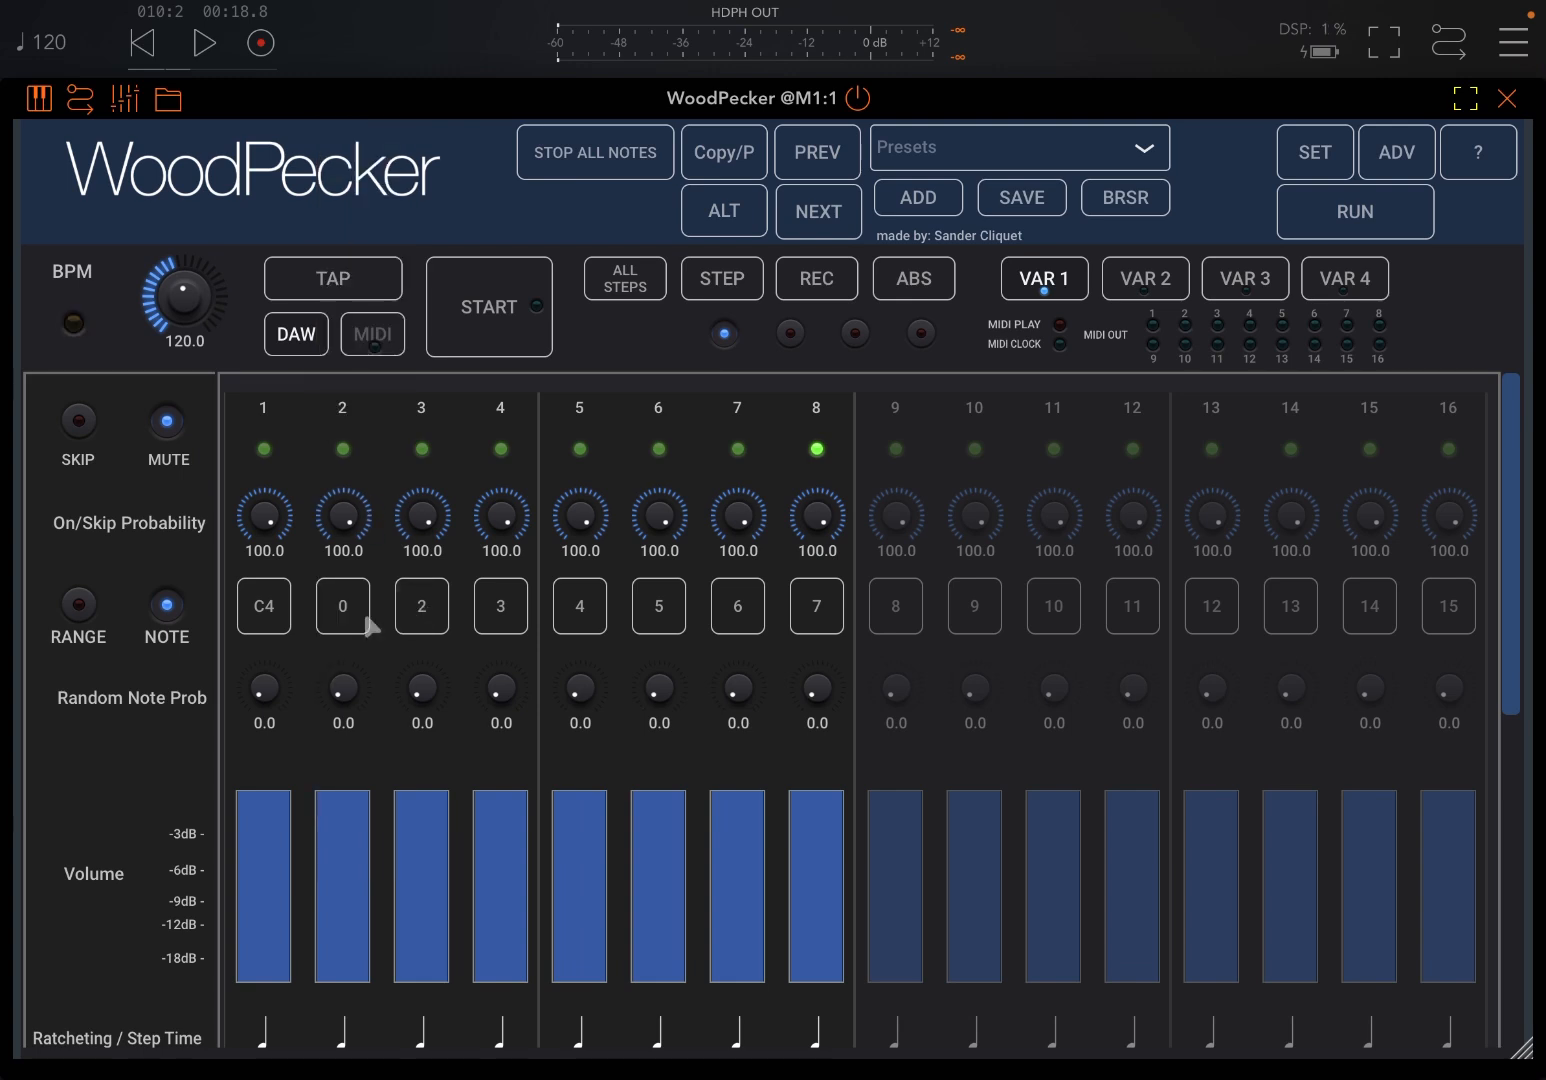
left_click(488, 308)
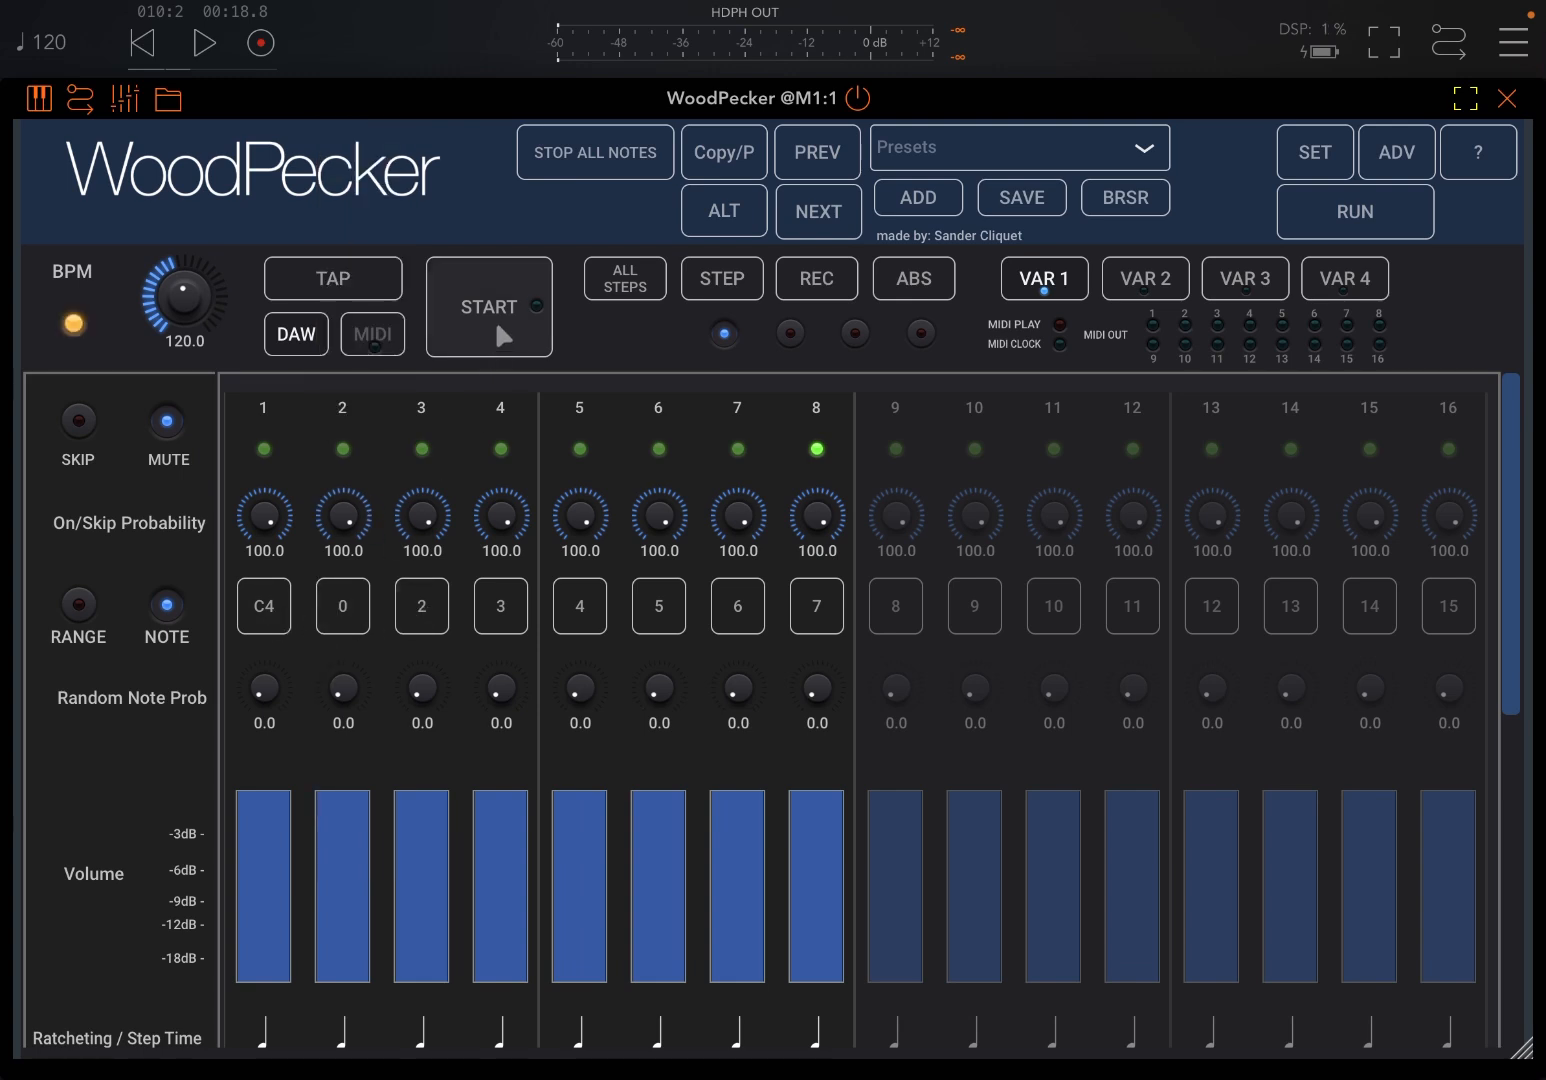
left_click(488, 308)
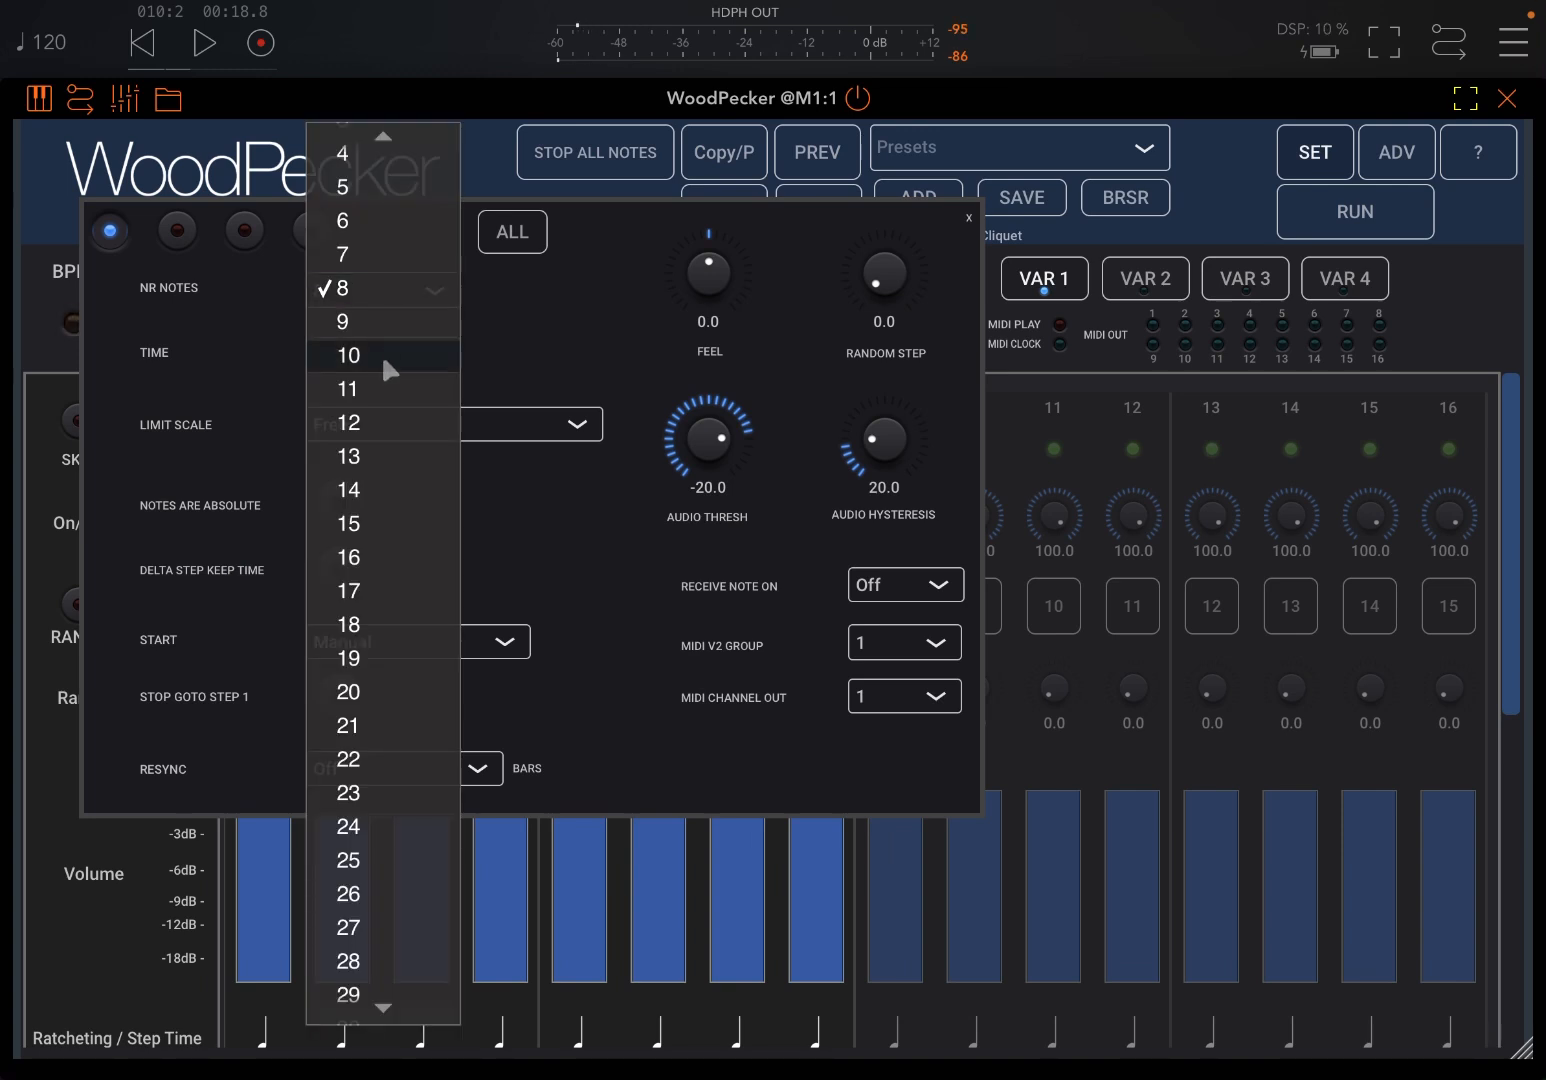
Shorten the pattern to 4 steps and close WoodPecker back to the mixer
left_click(344, 154)
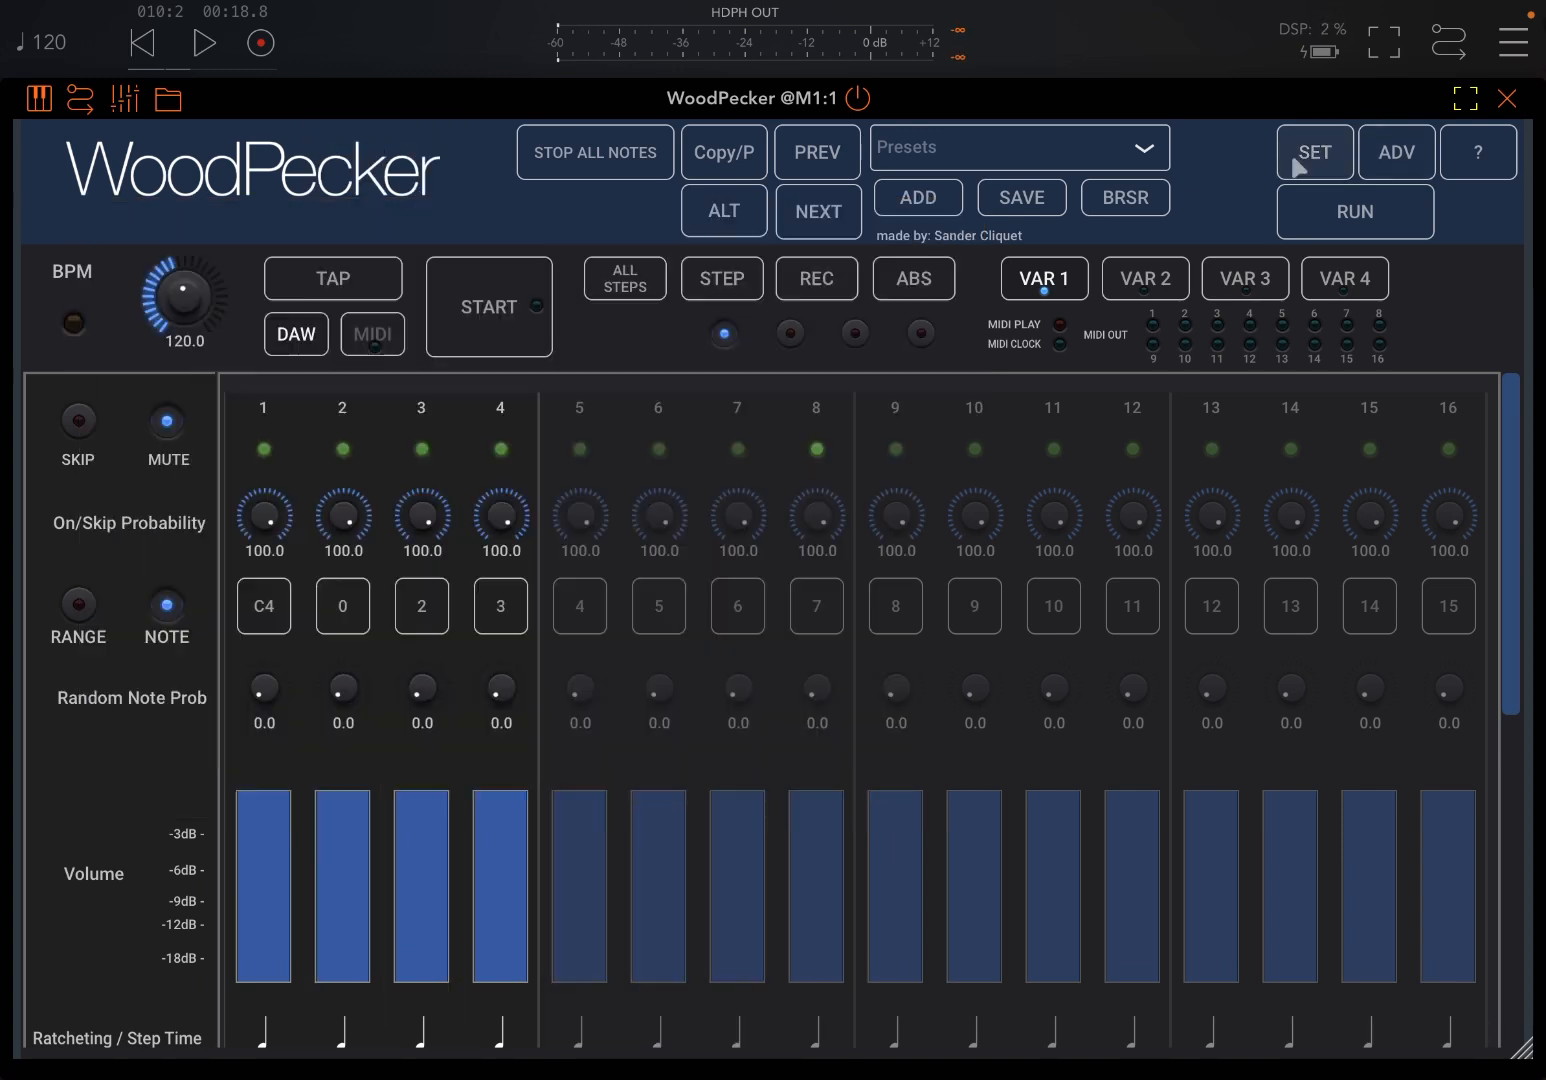
left_click(488, 308)
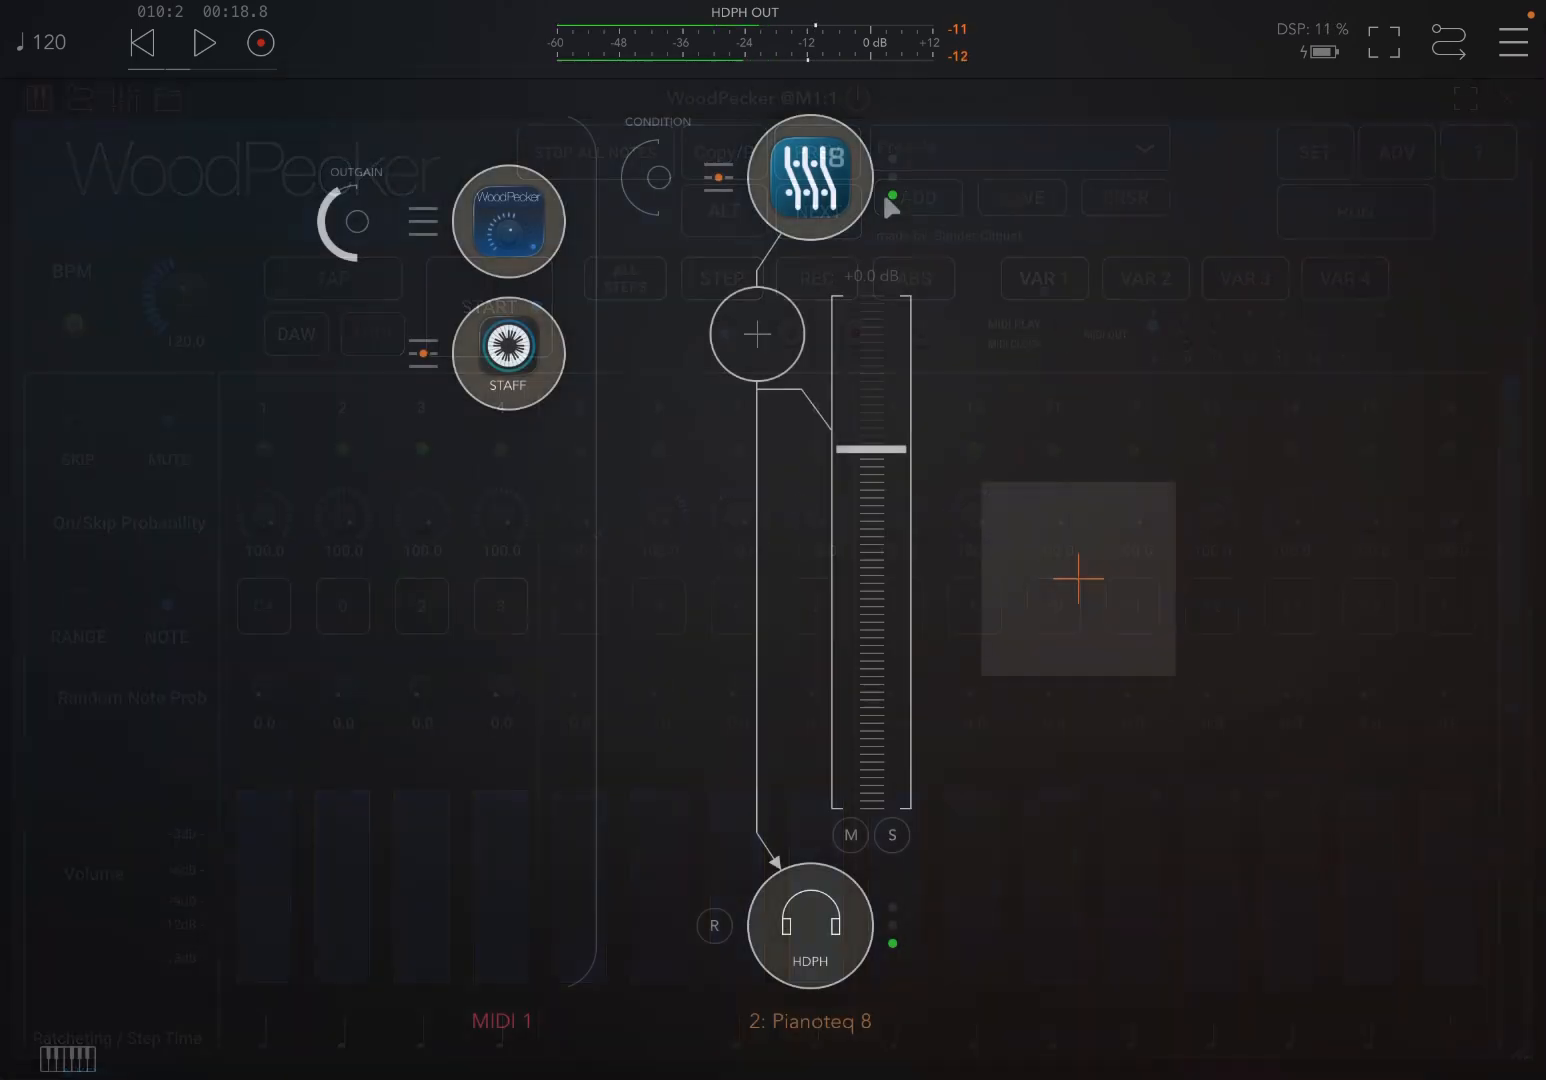
left_click(508, 354)
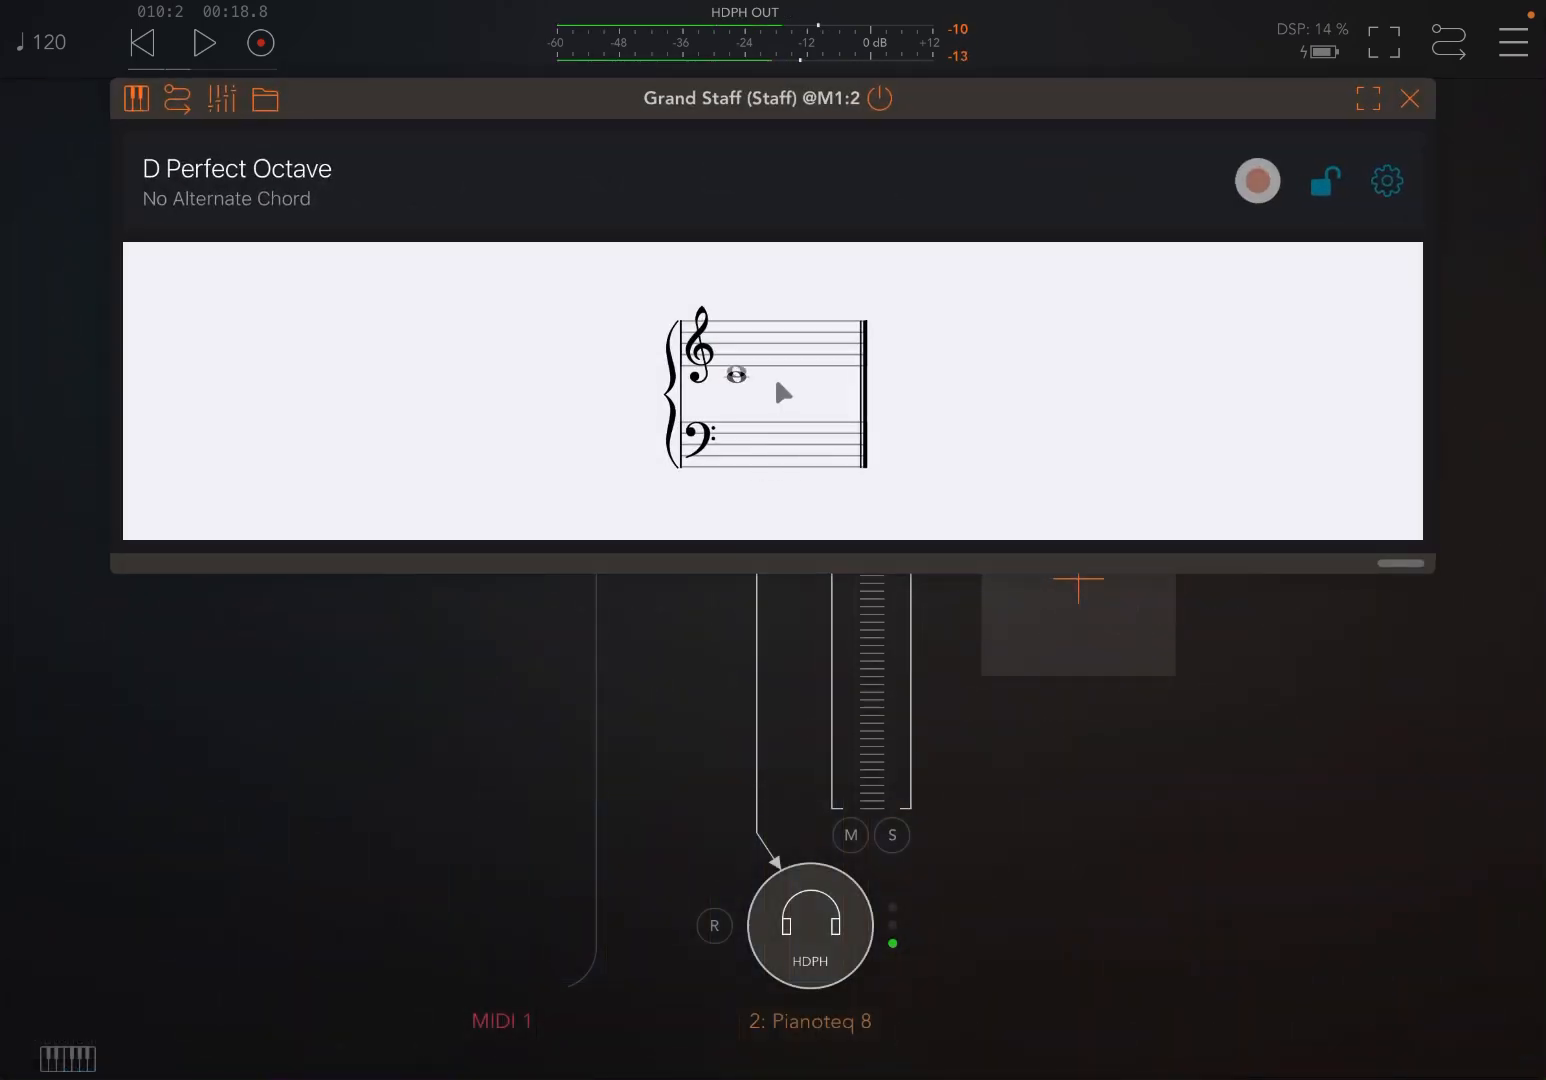
left_click_drag(736, 376, 736, 376)
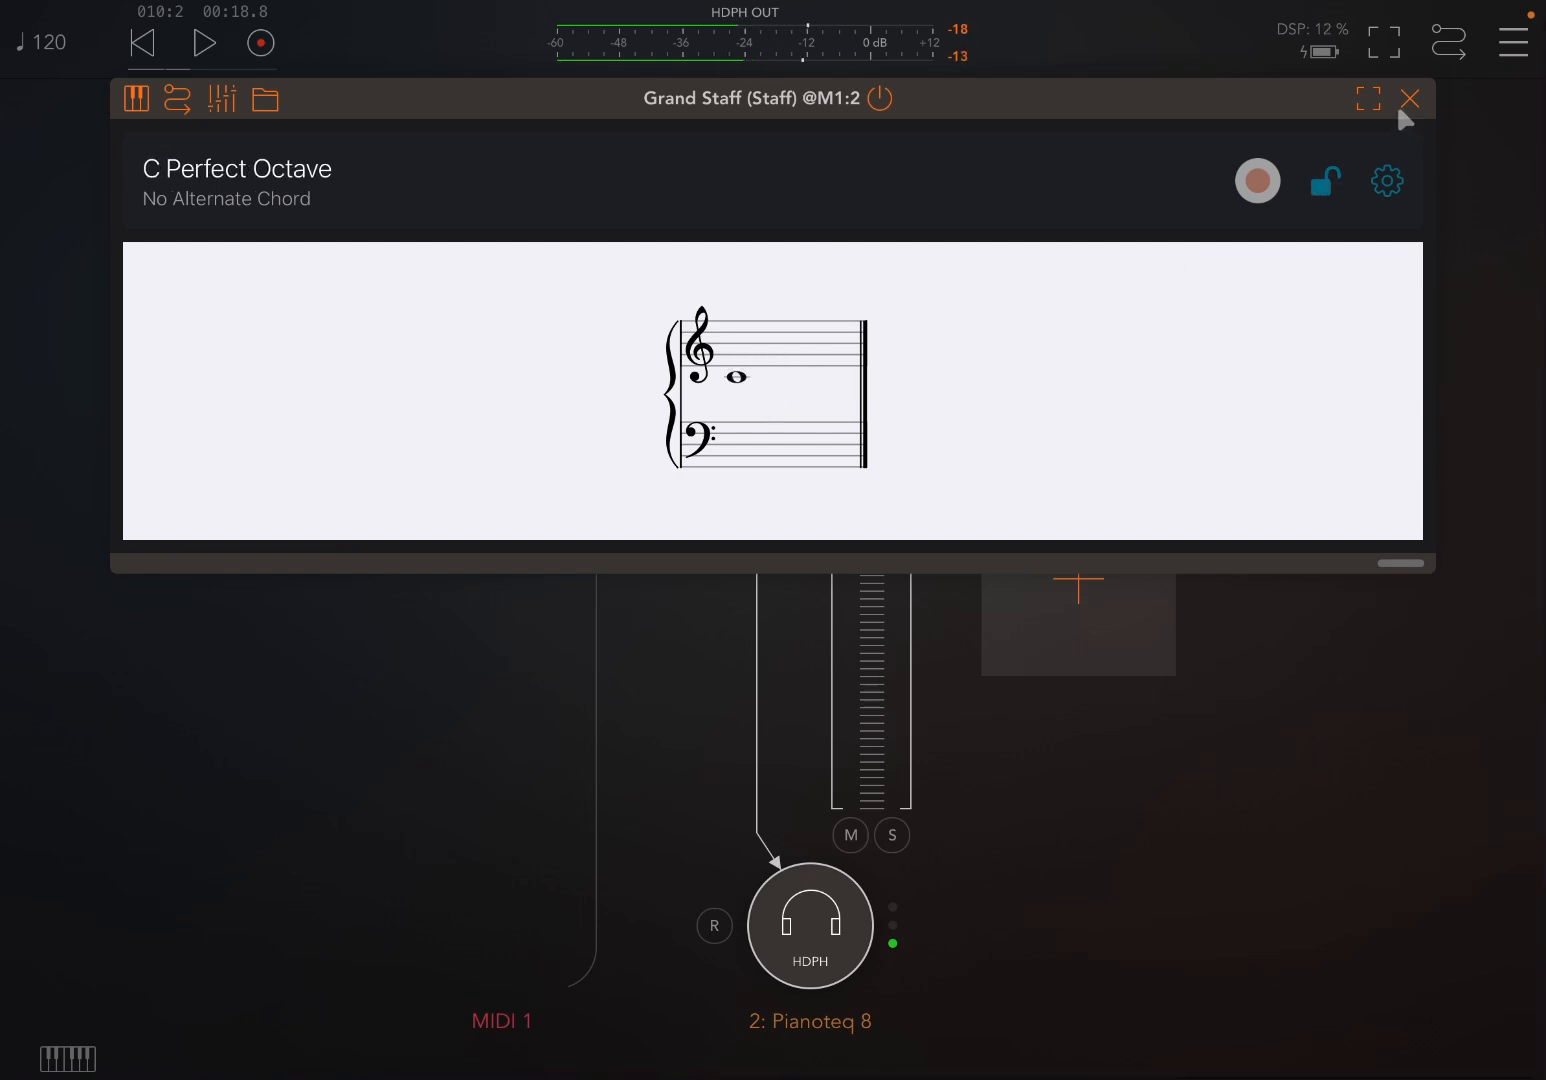
left_click(1412, 98)
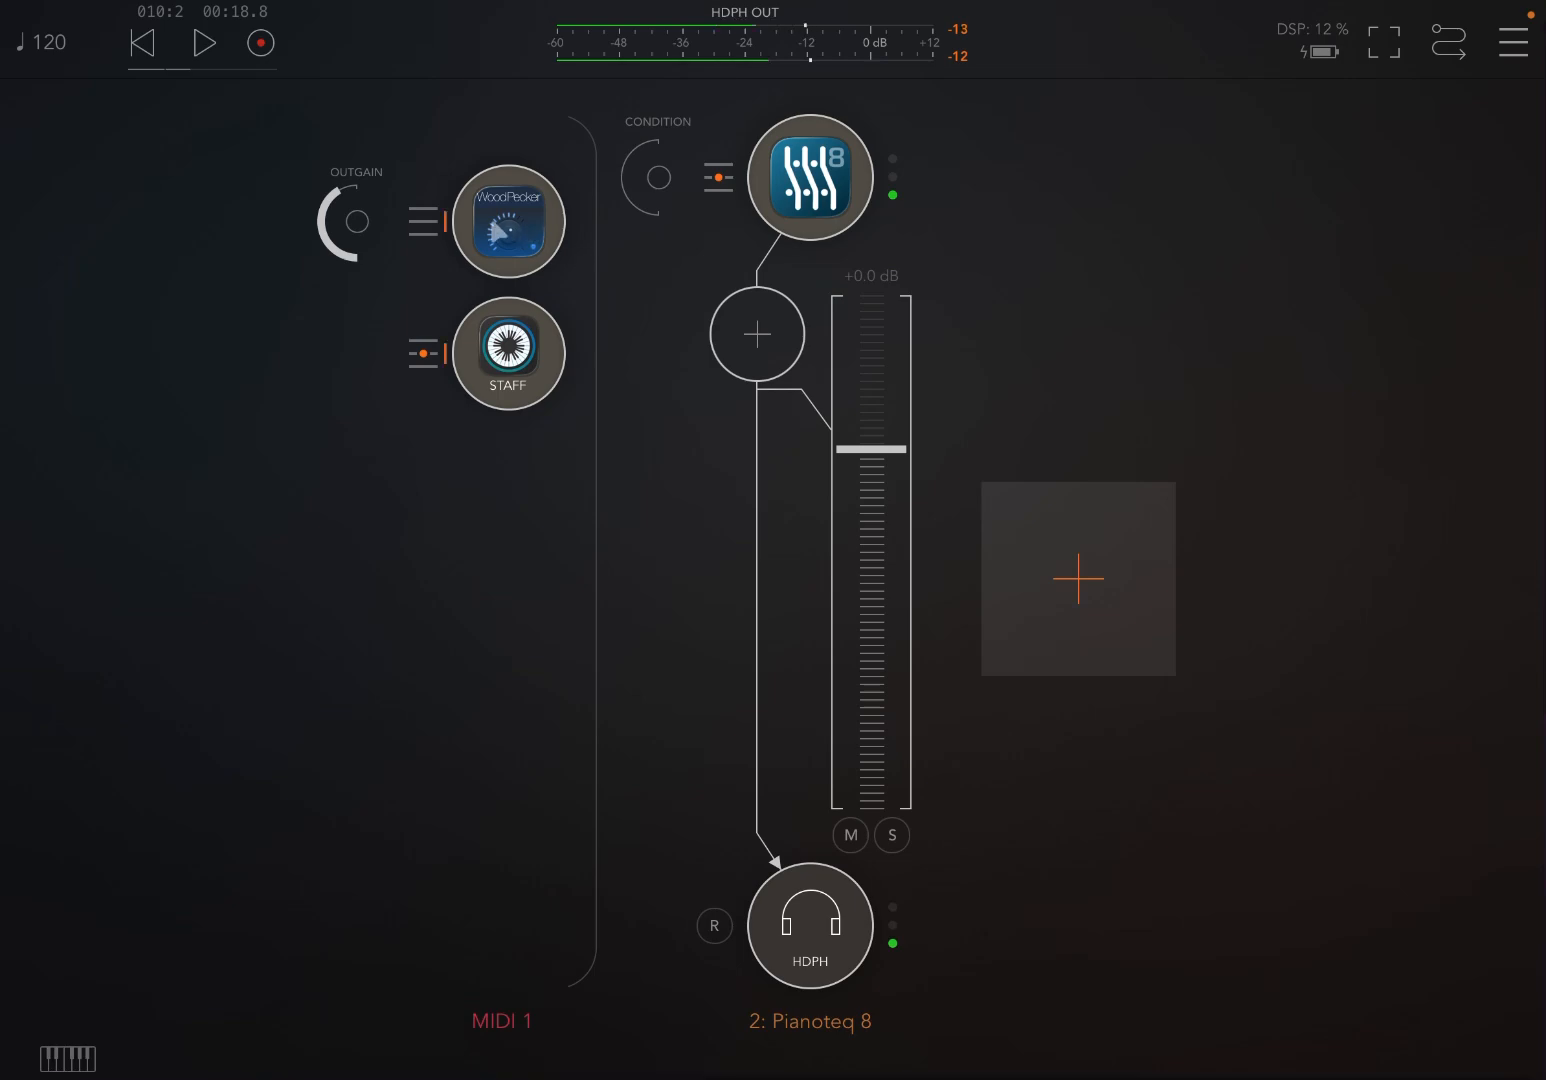
left_click(508, 222)
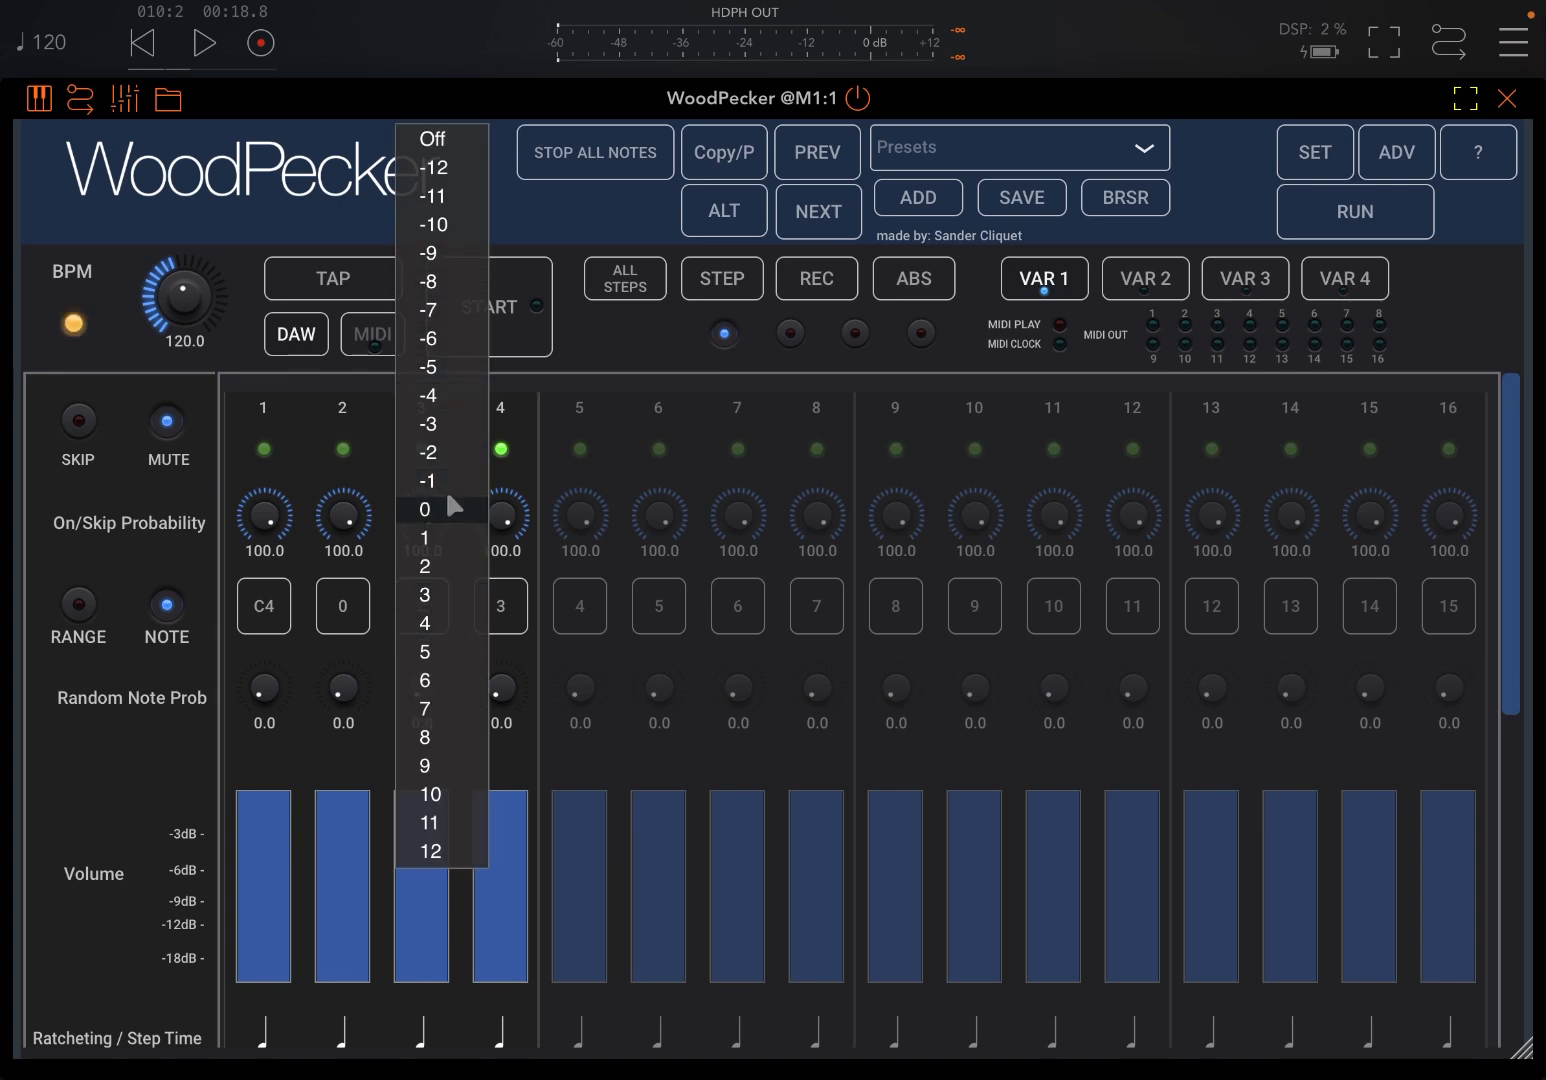
Set steps 3 and 4 to 0 and listen to the four-step pattern
left_click(424, 508)
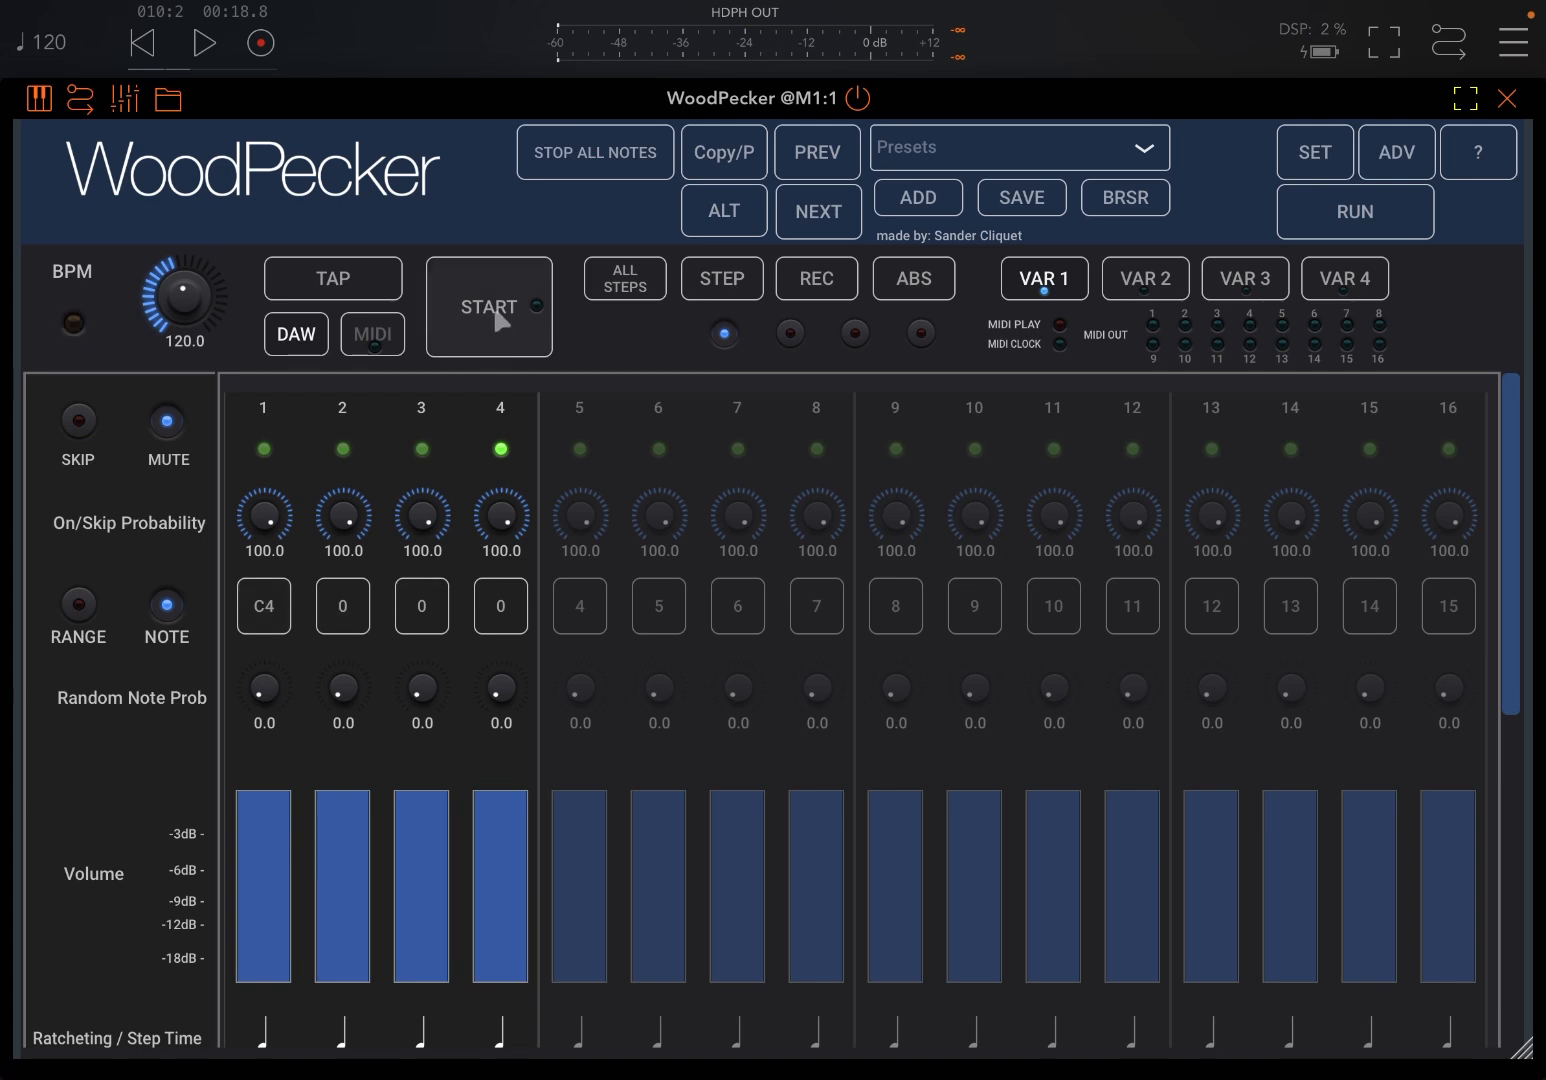
left_click(488, 308)
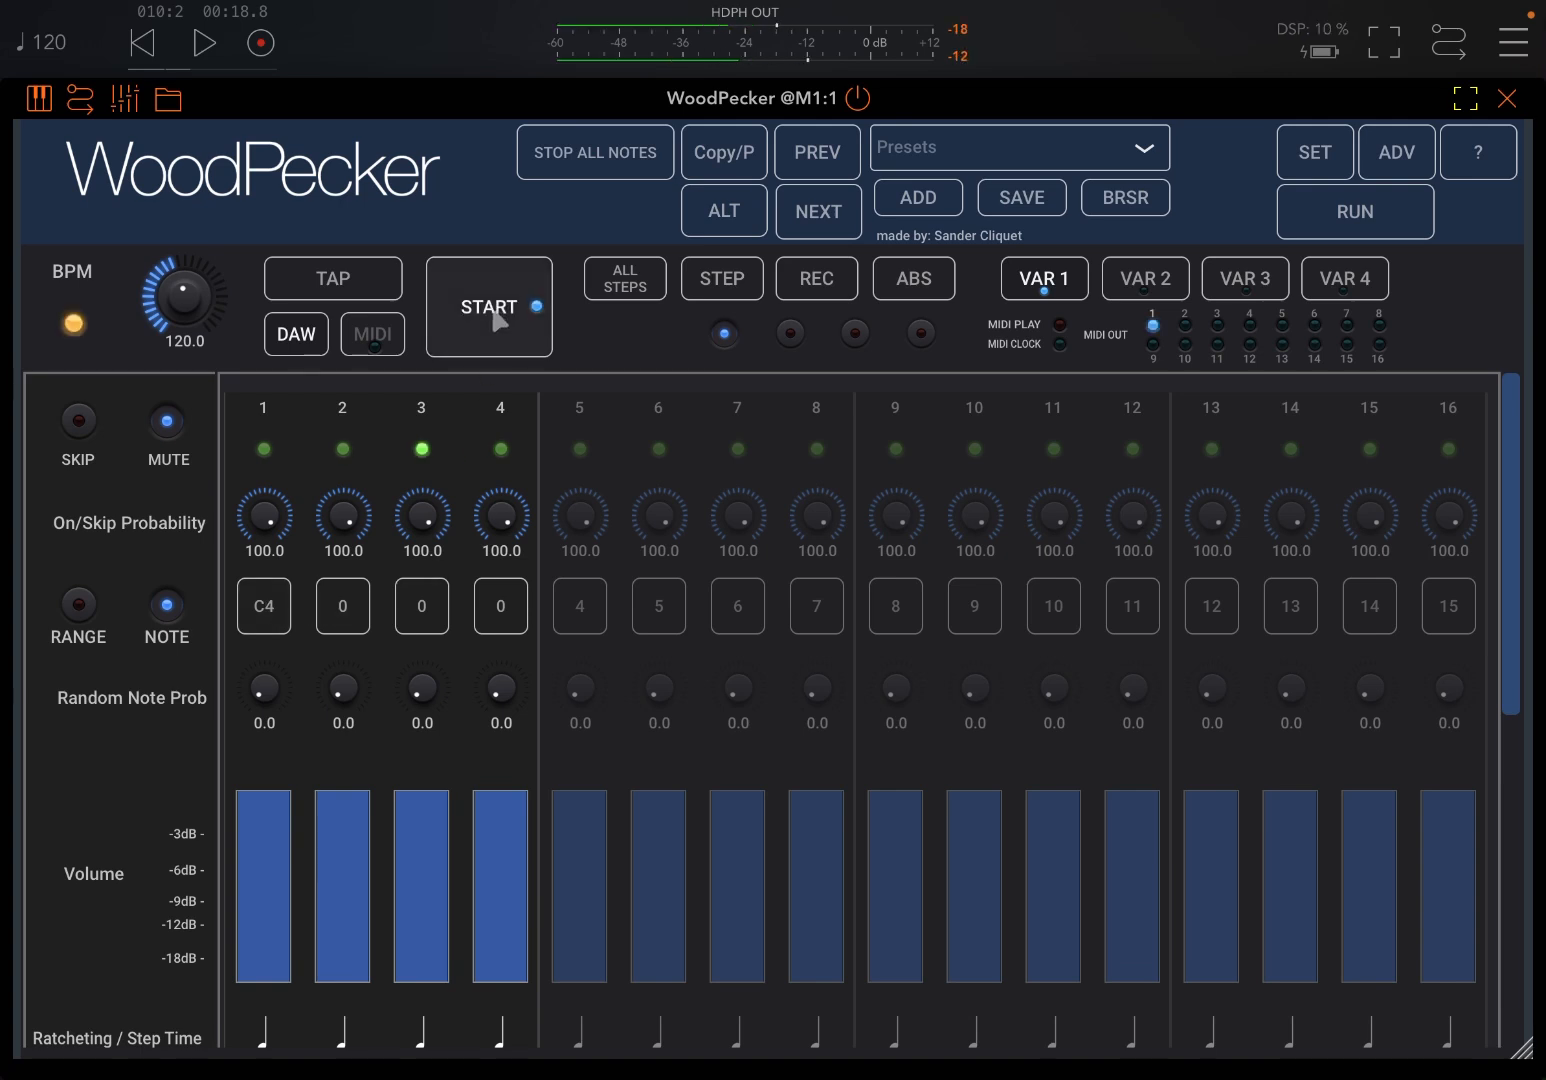
left_click(488, 306)
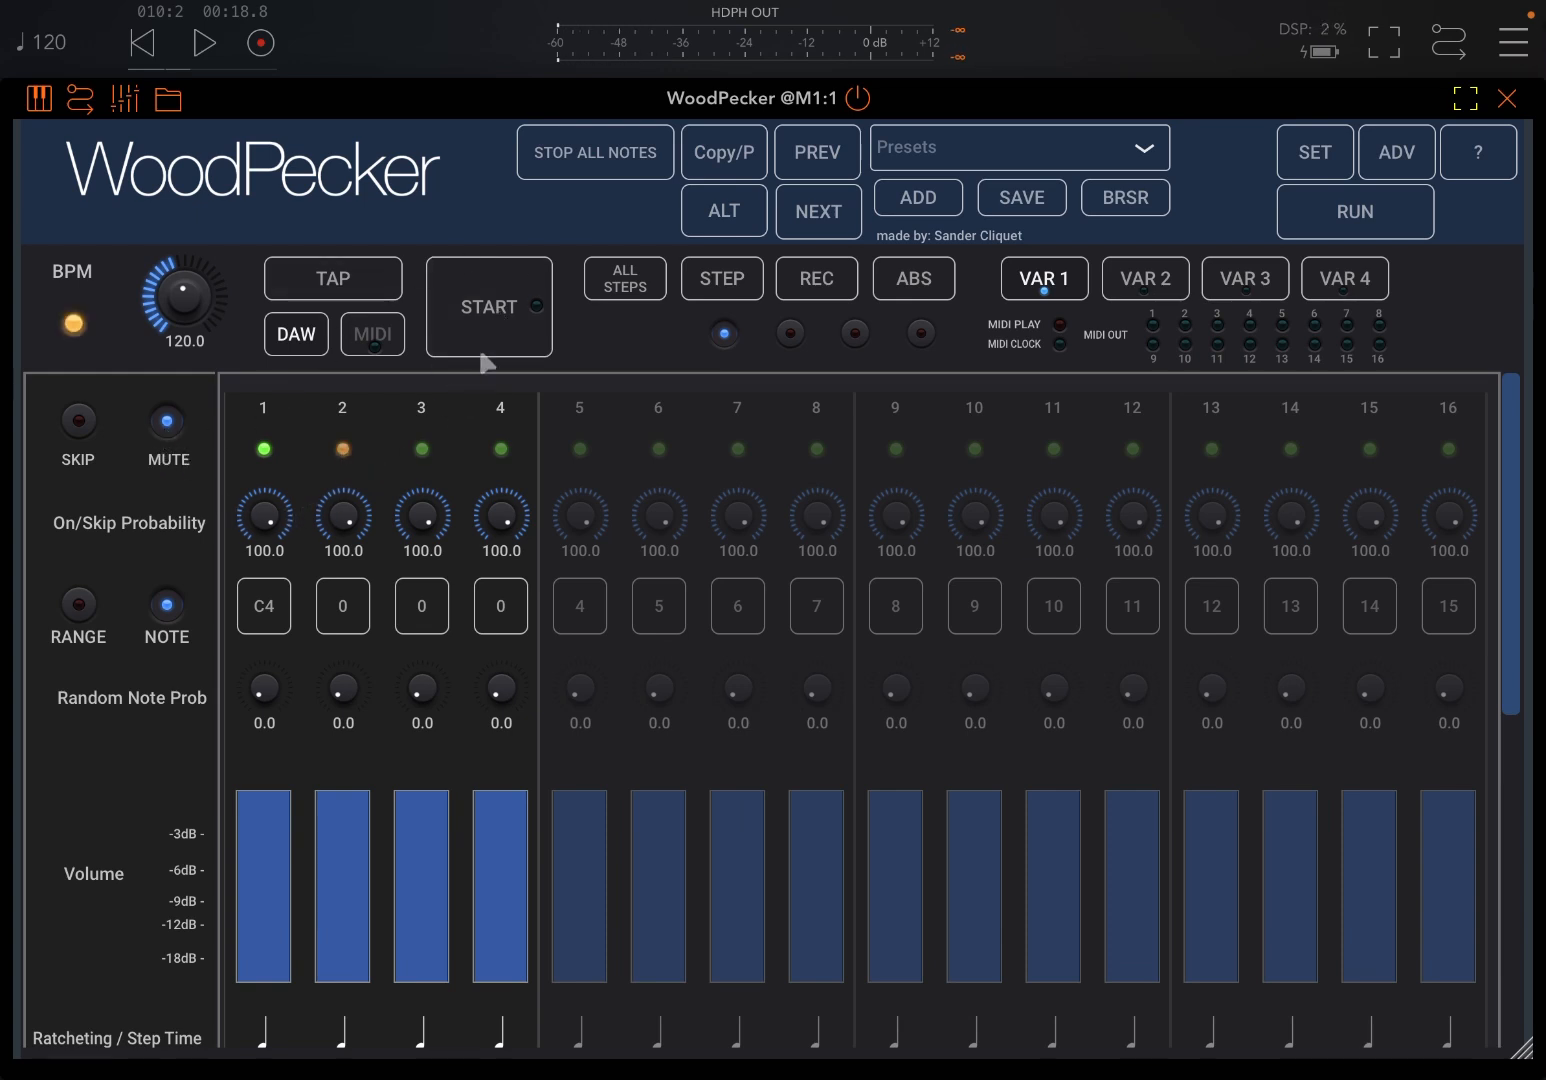
left_click(488, 308)
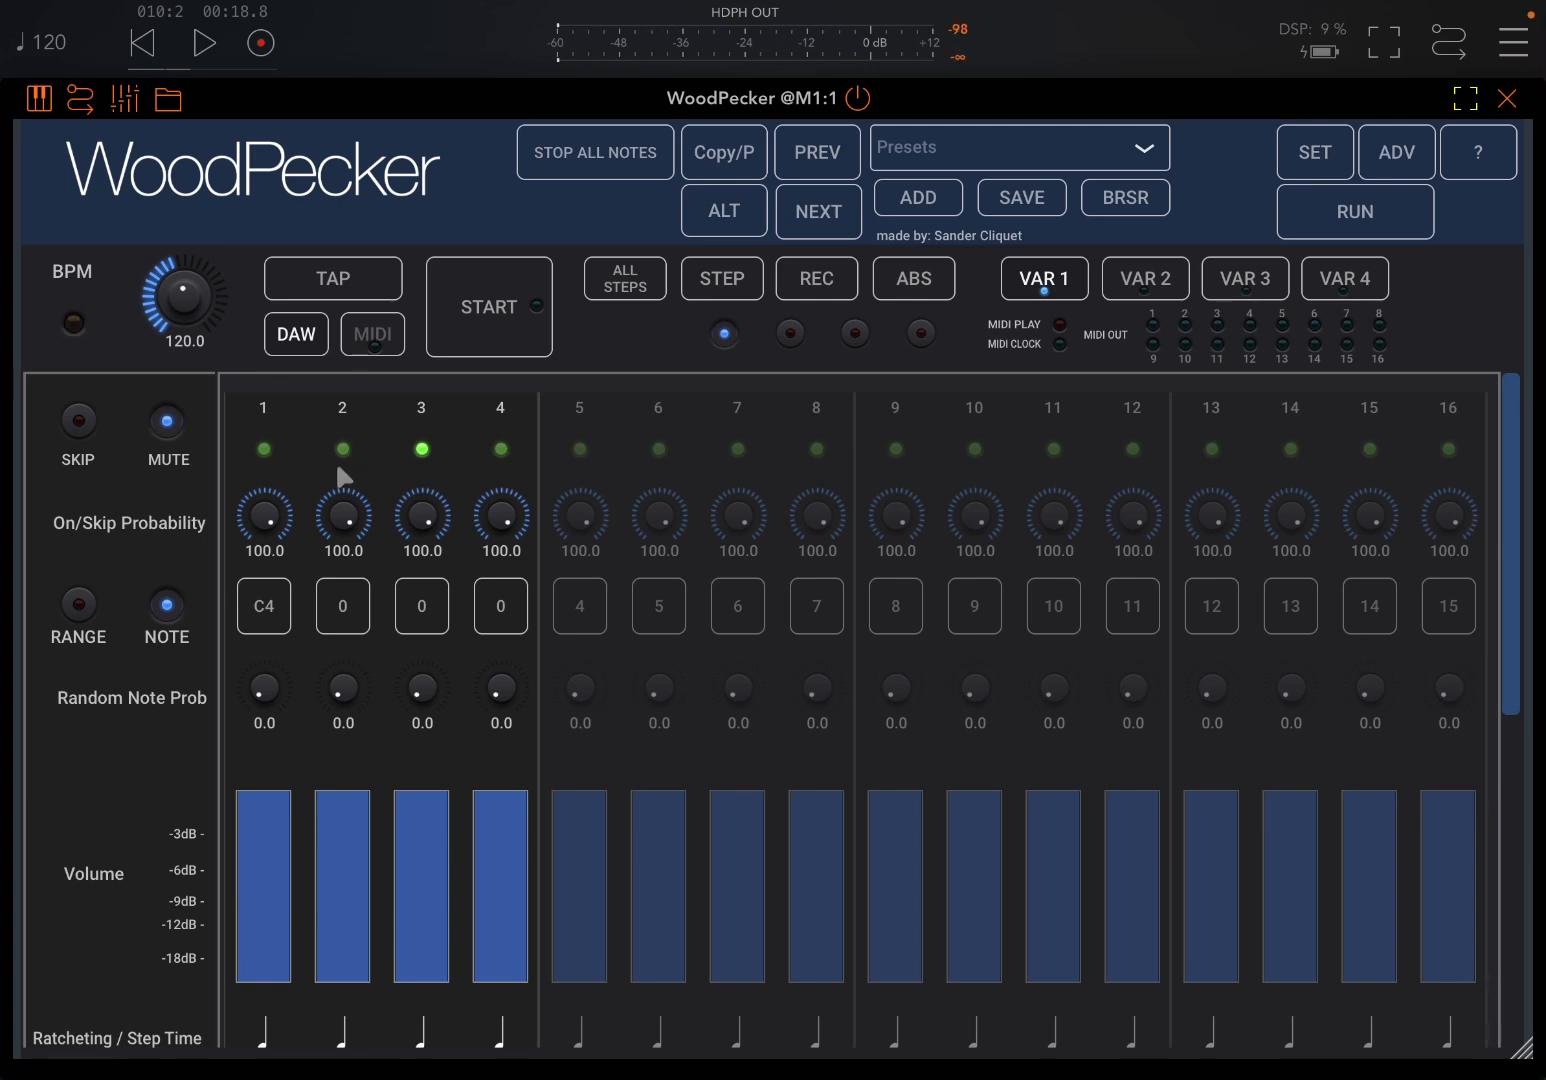
Make step 2 skipped instead of muted using SKIP mode
left_click(76, 420)
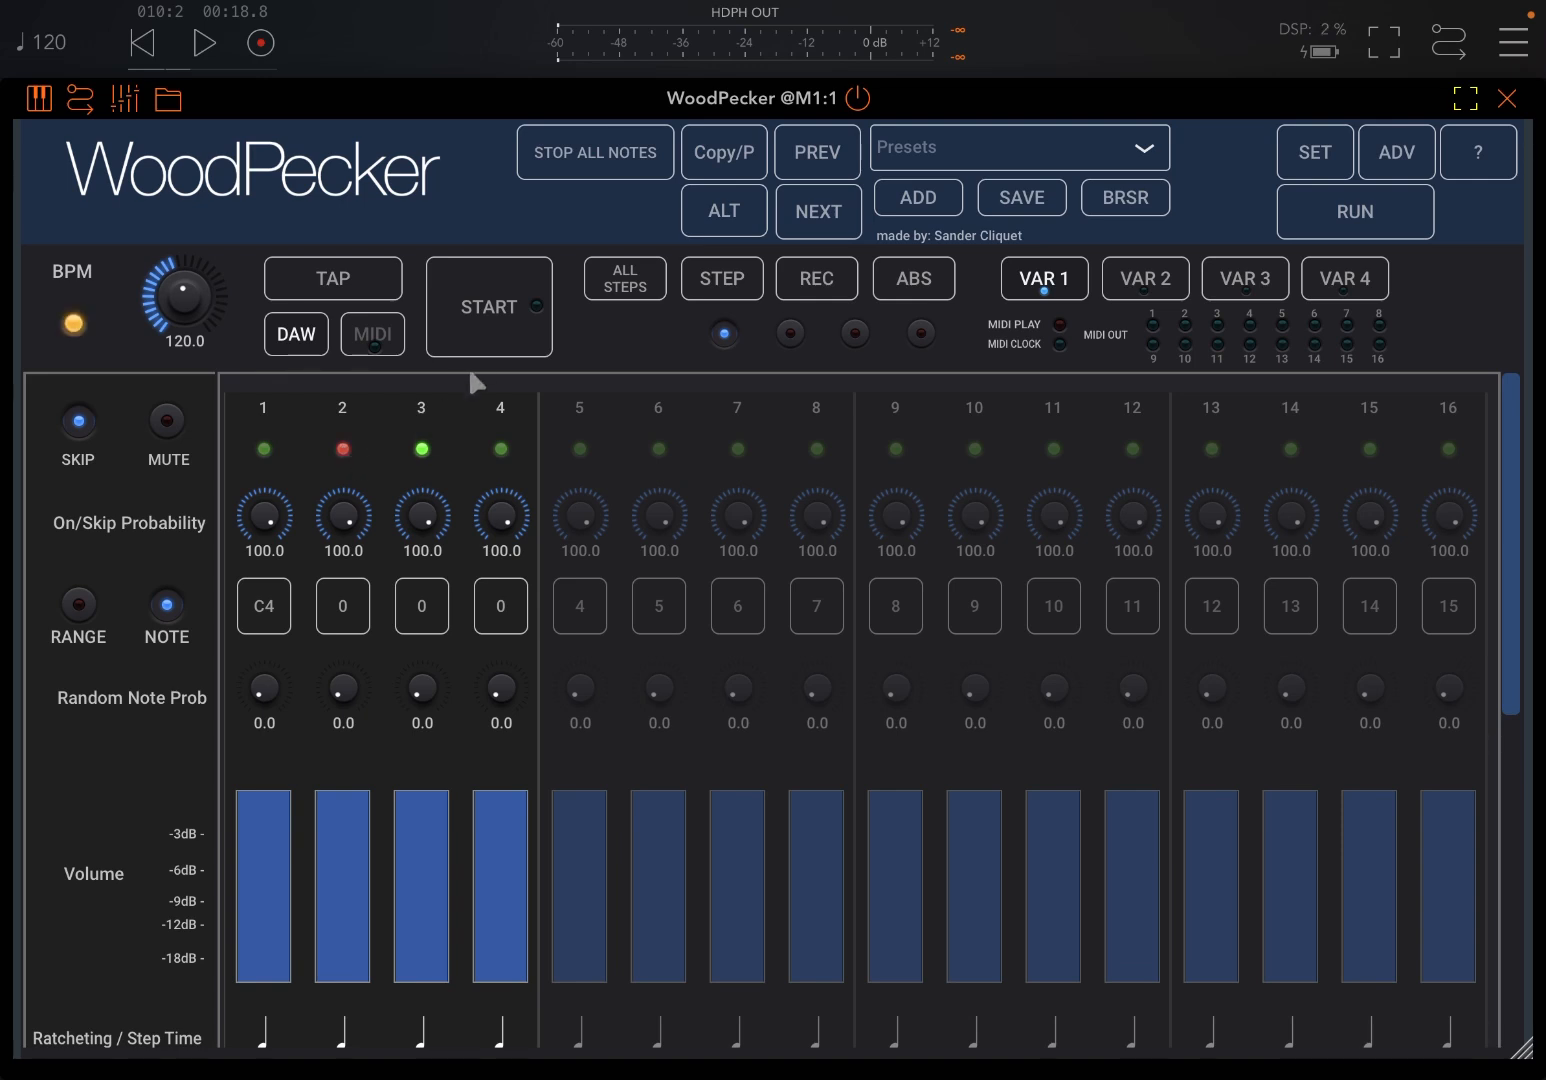
left_click(488, 306)
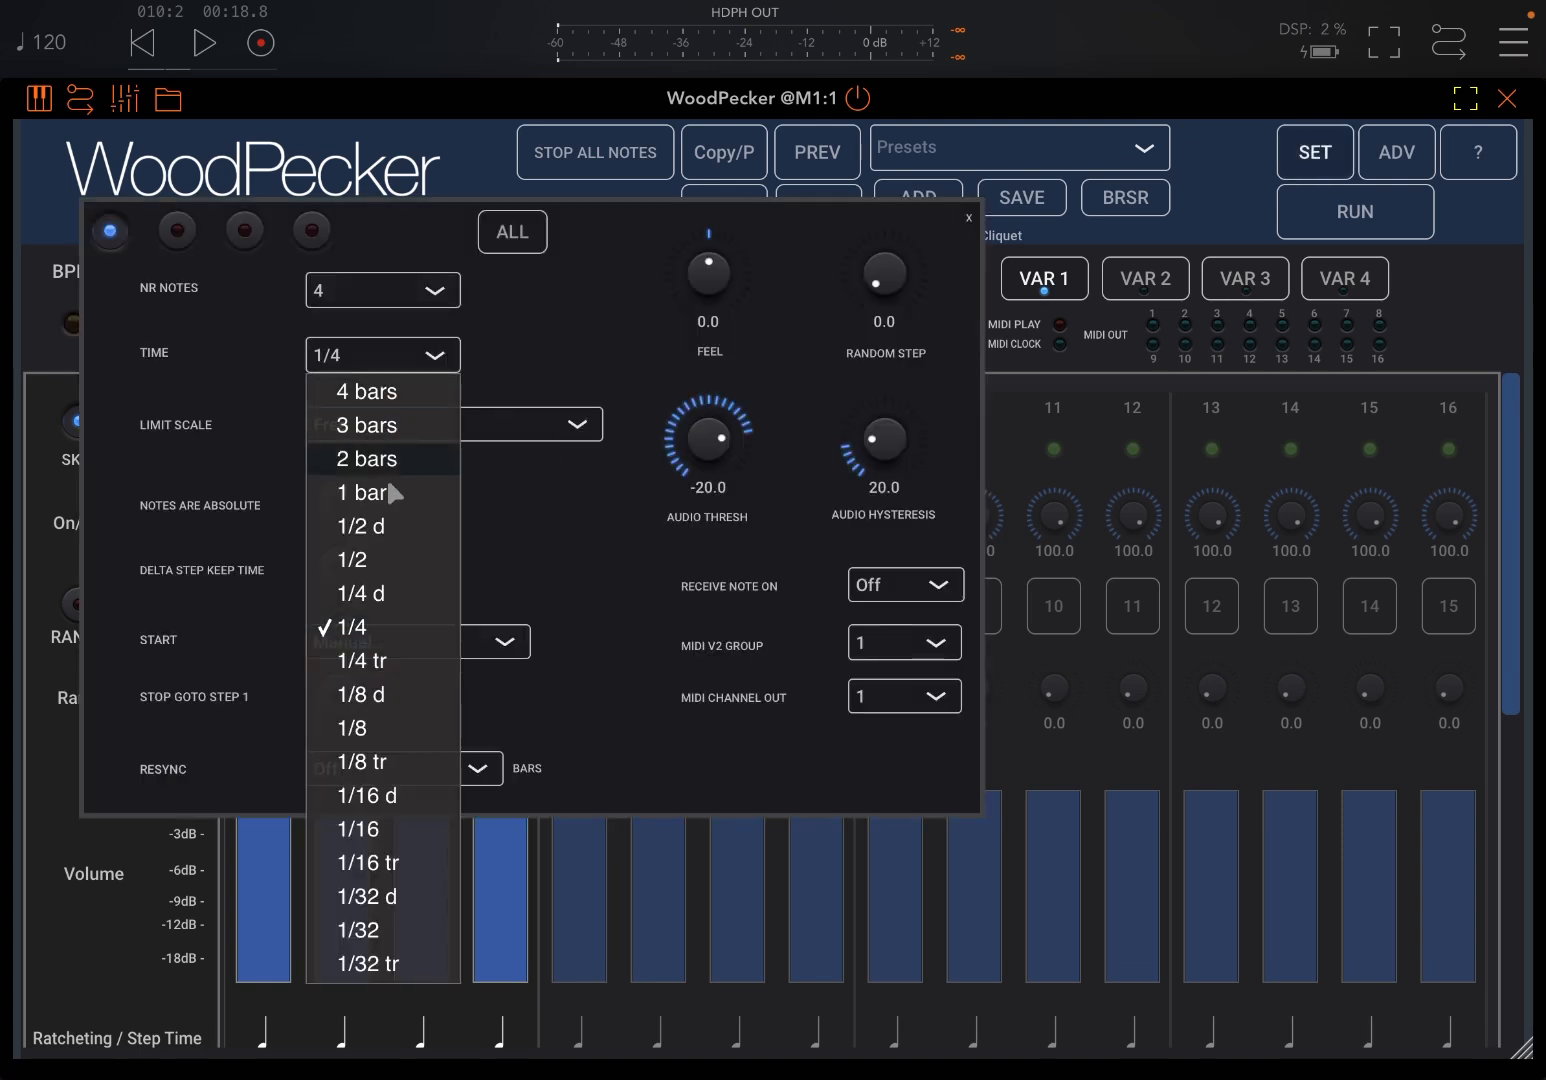
left_click(356, 728)
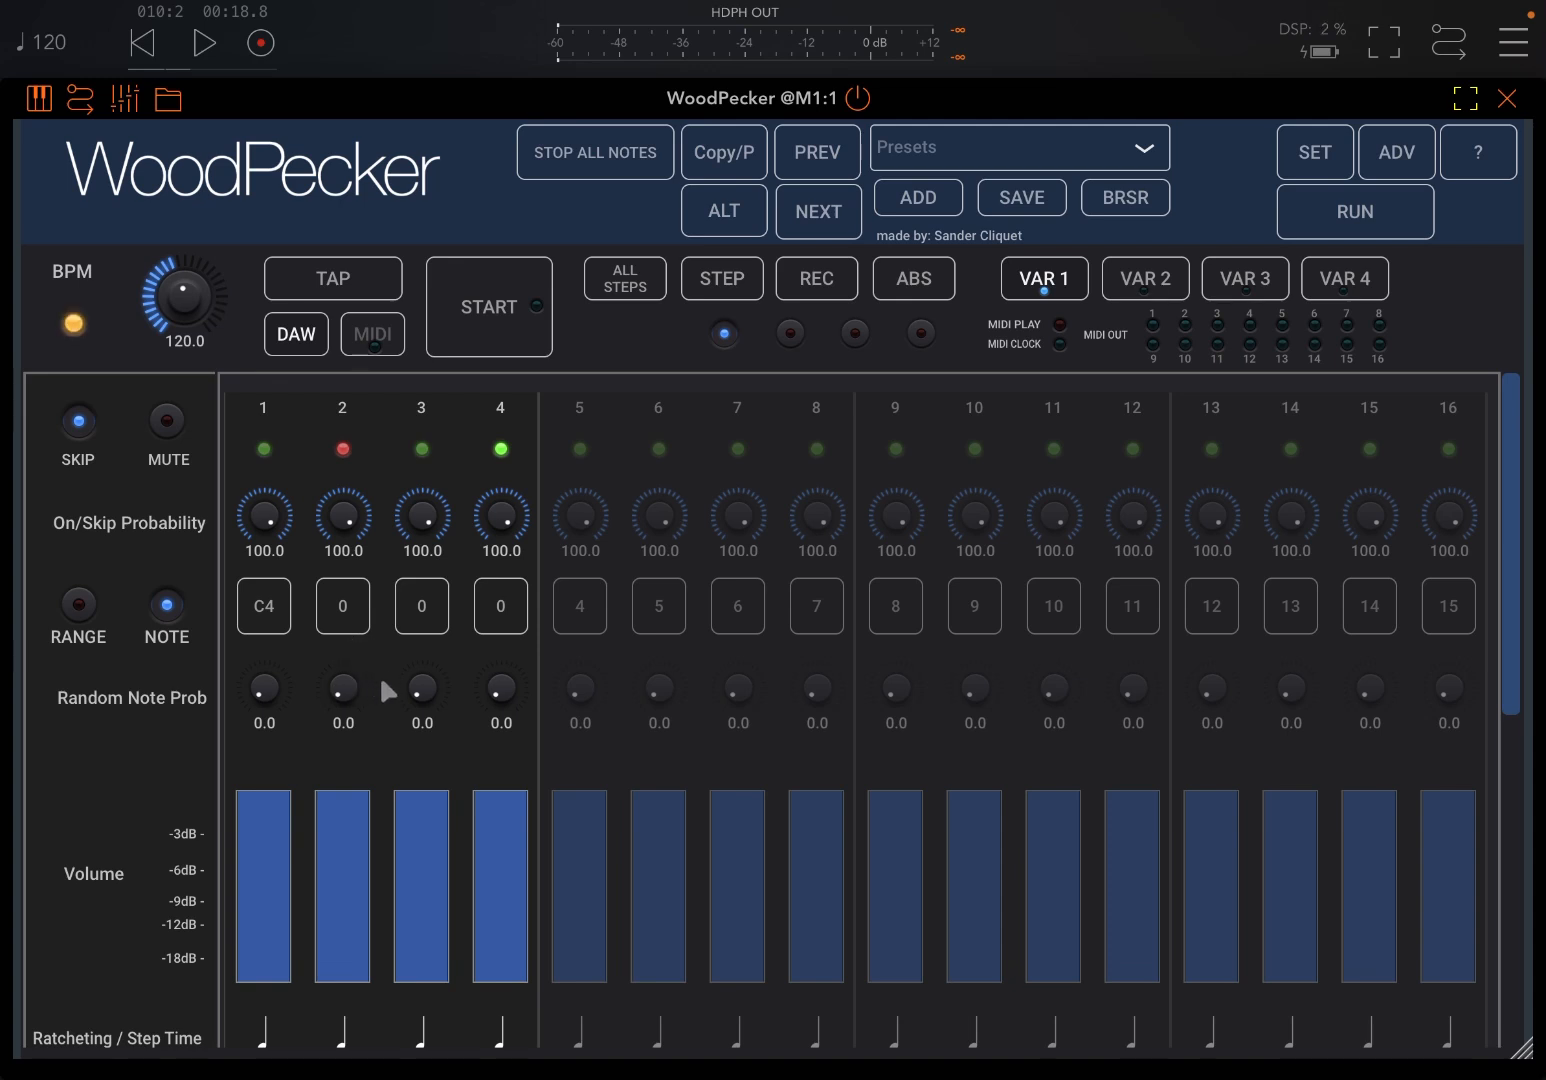
left_click_drag(422, 690, 422, 640)
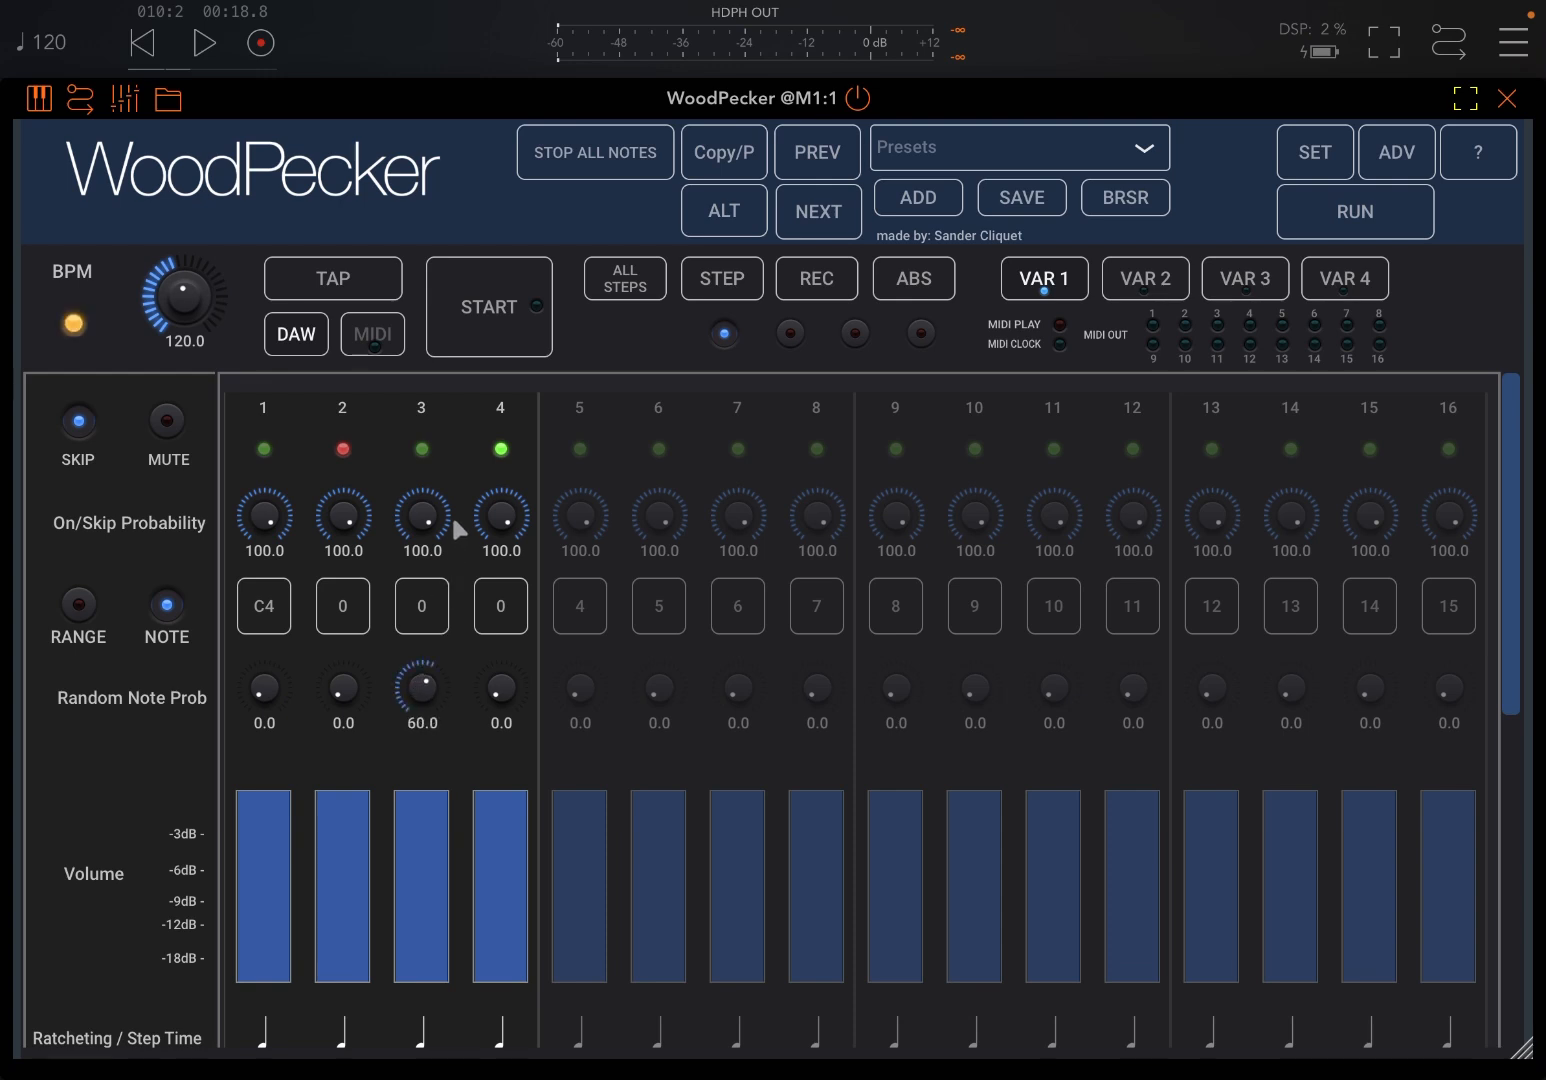
left_click(488, 308)
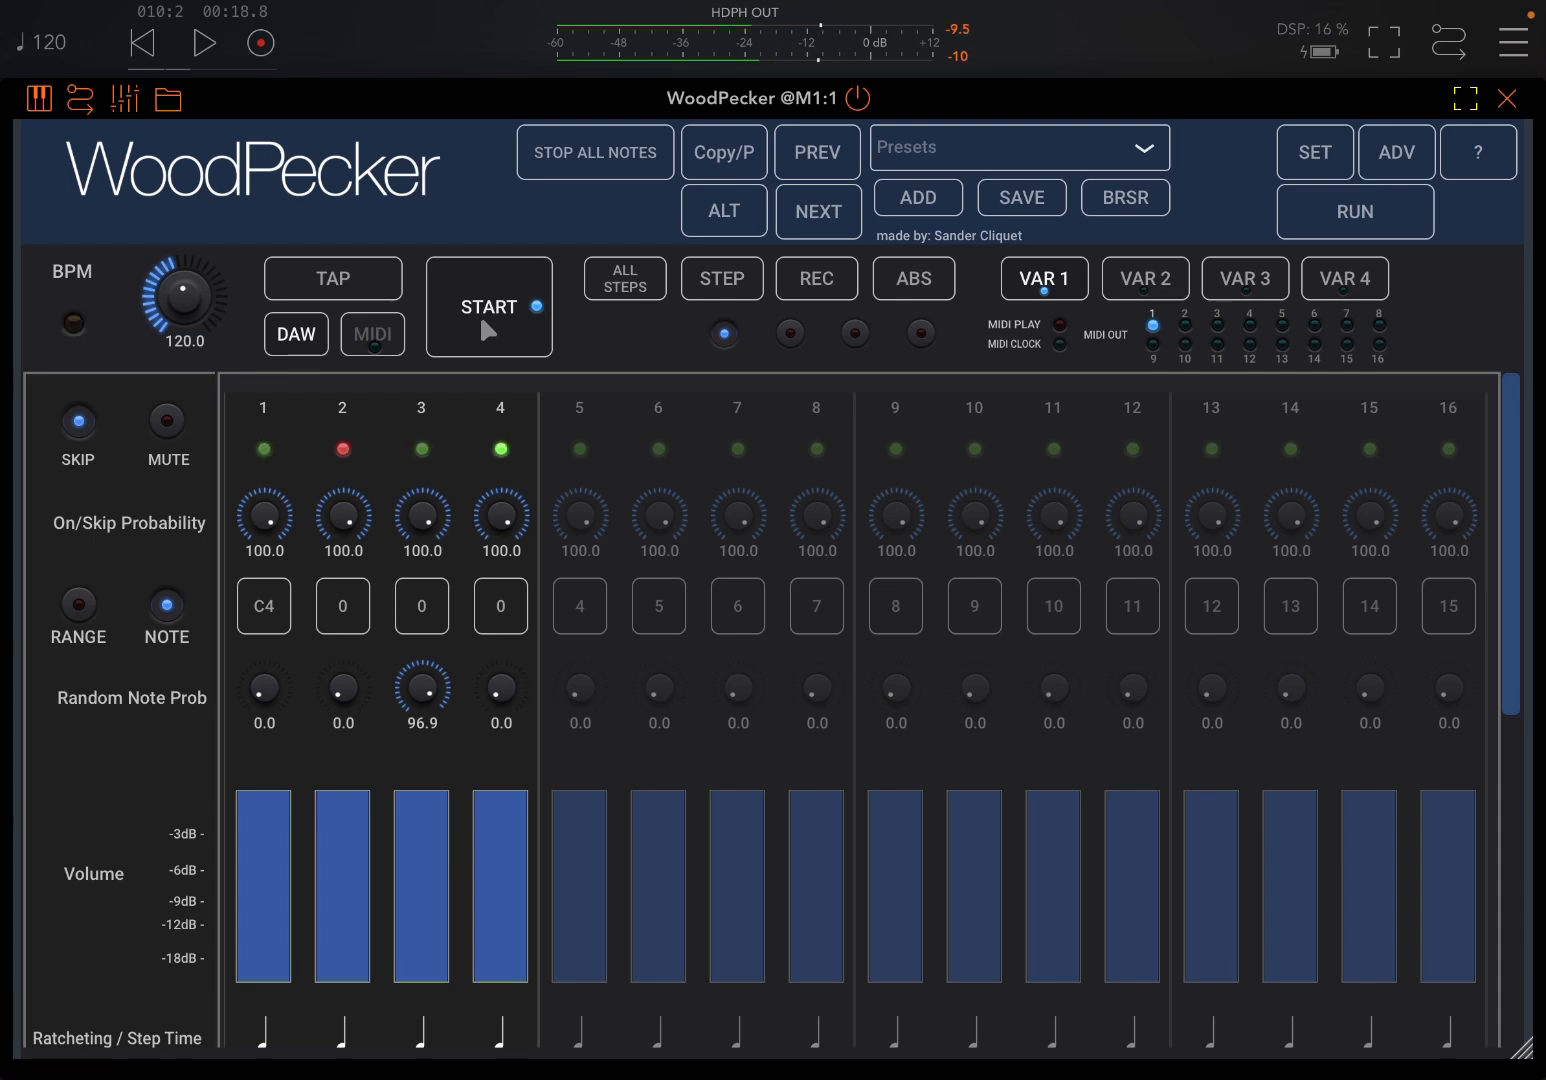
left_click(488, 308)
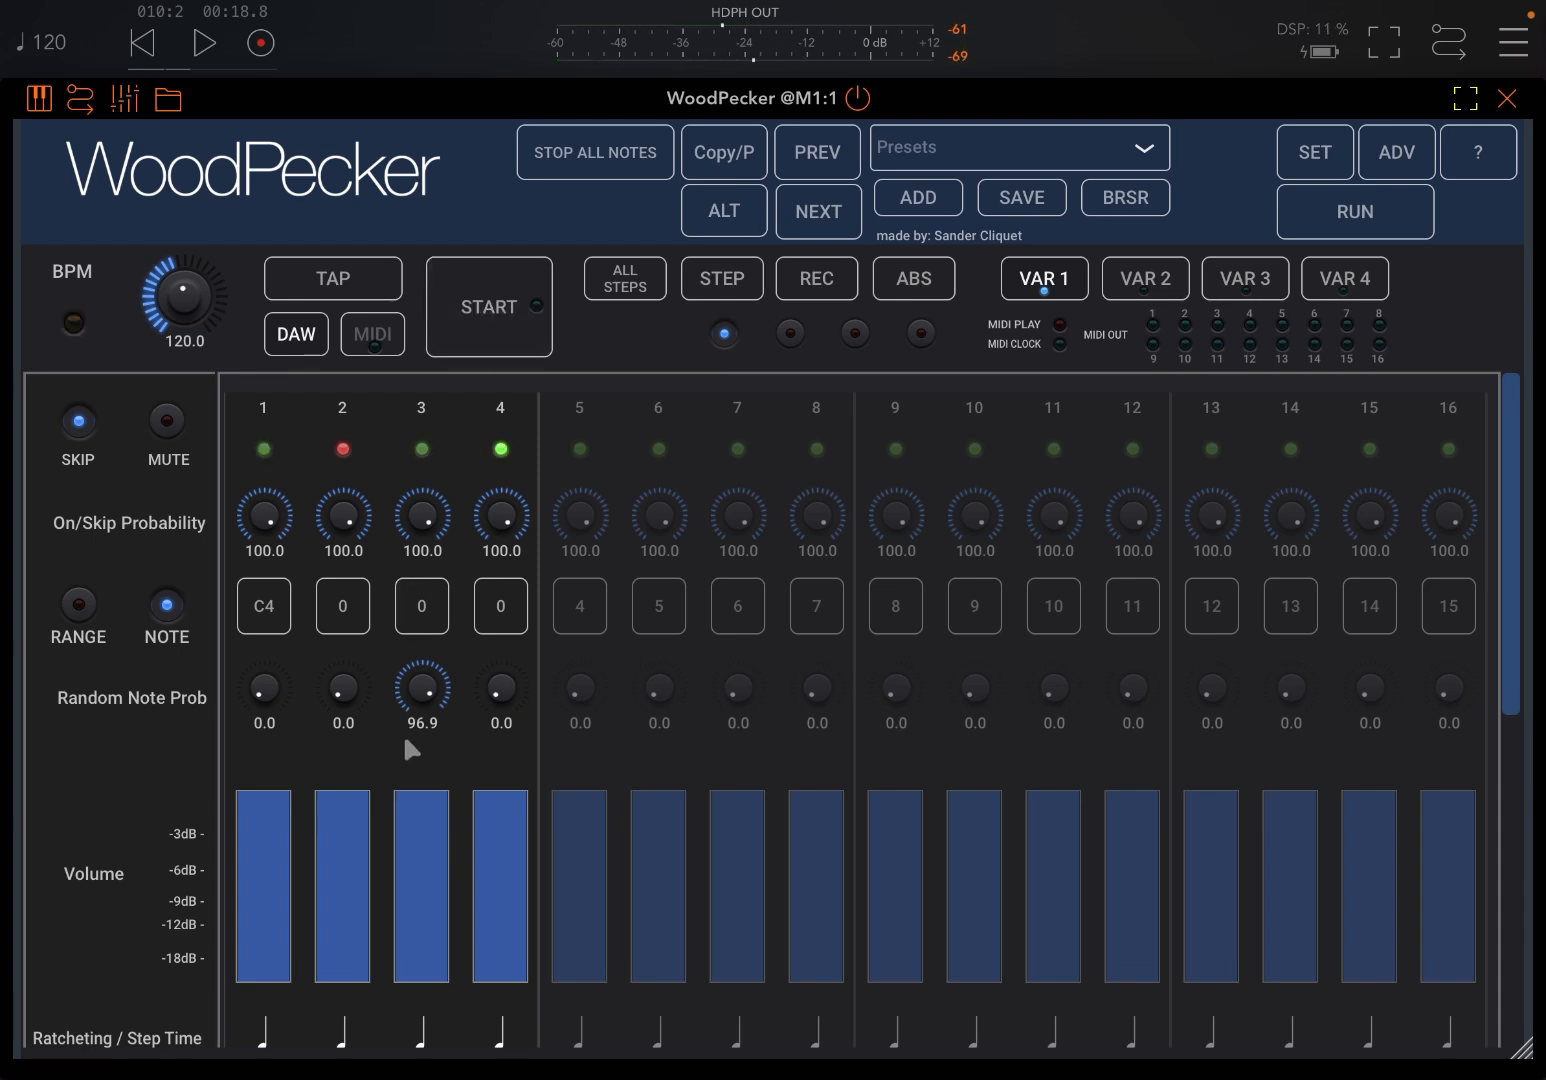
left_click(76, 608)
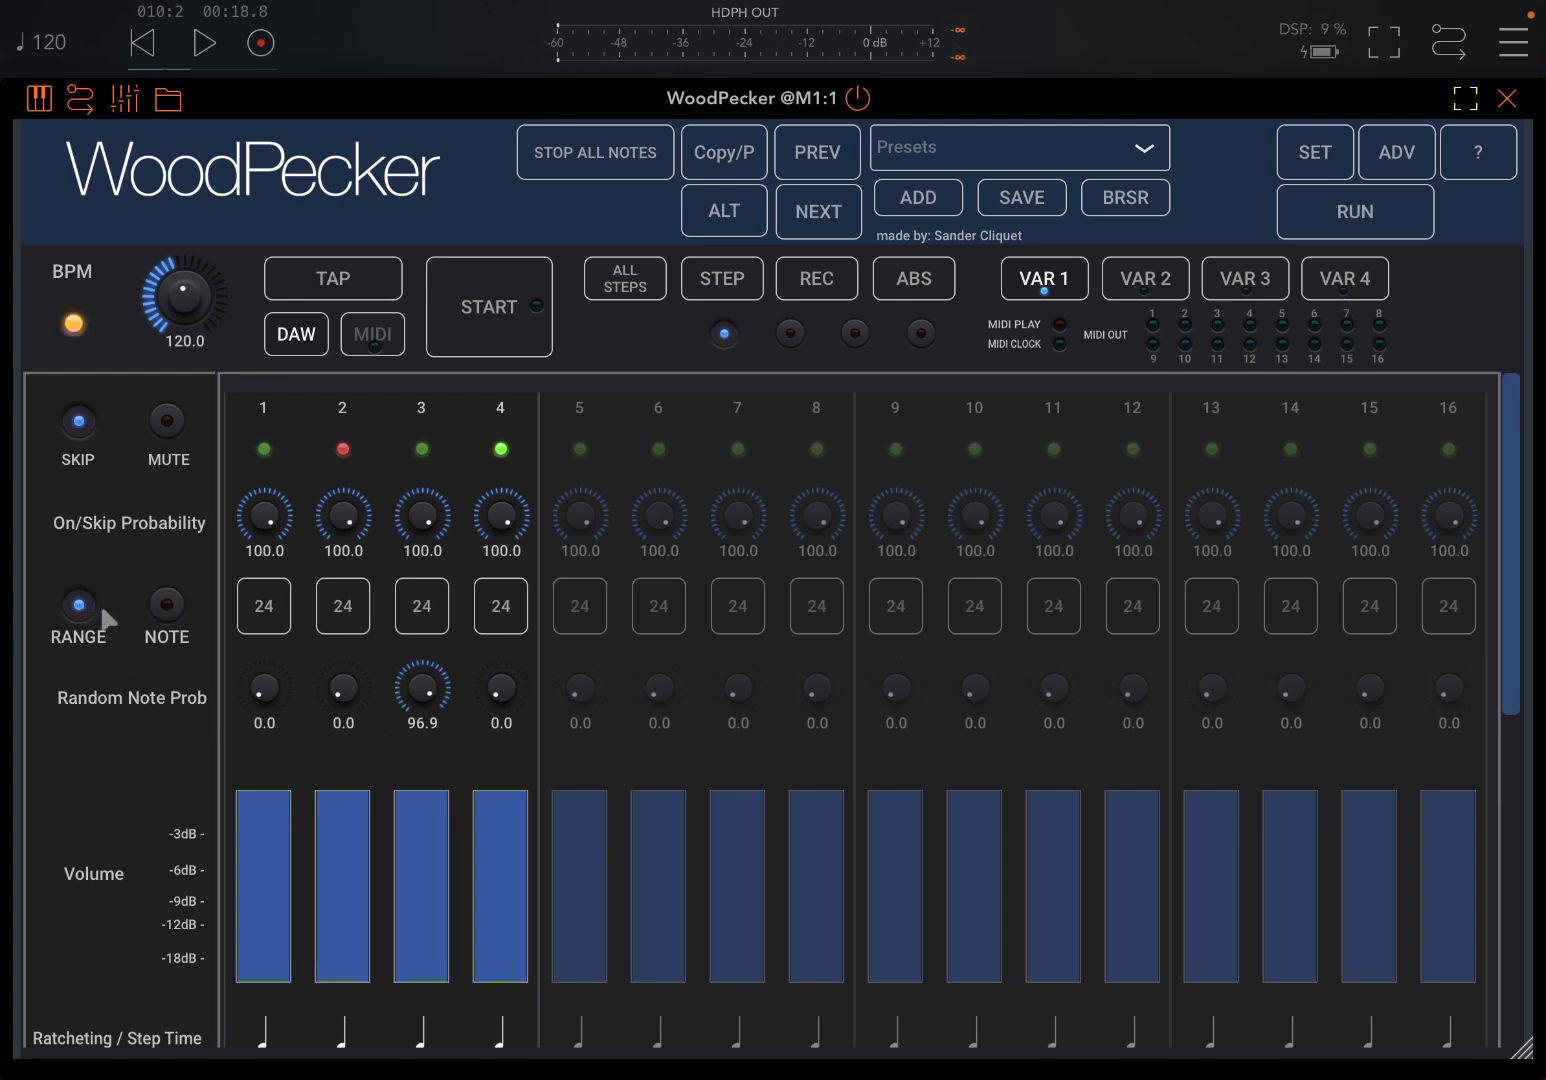
left_click(168, 596)
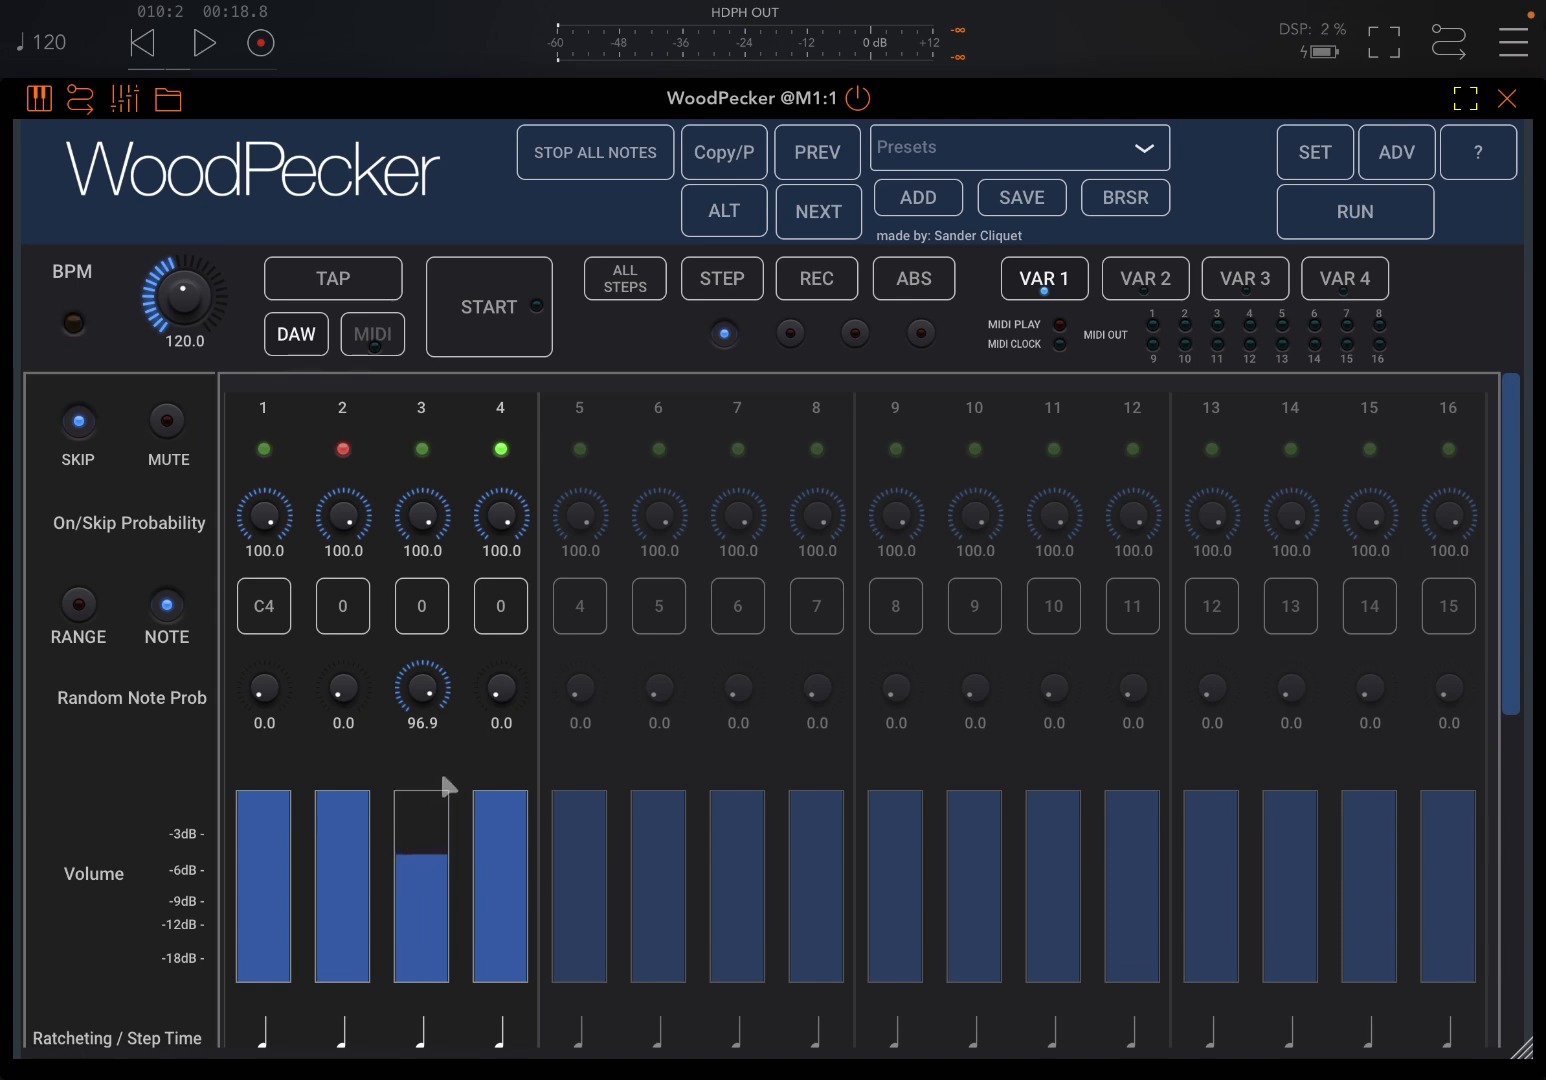
left_click(488, 308)
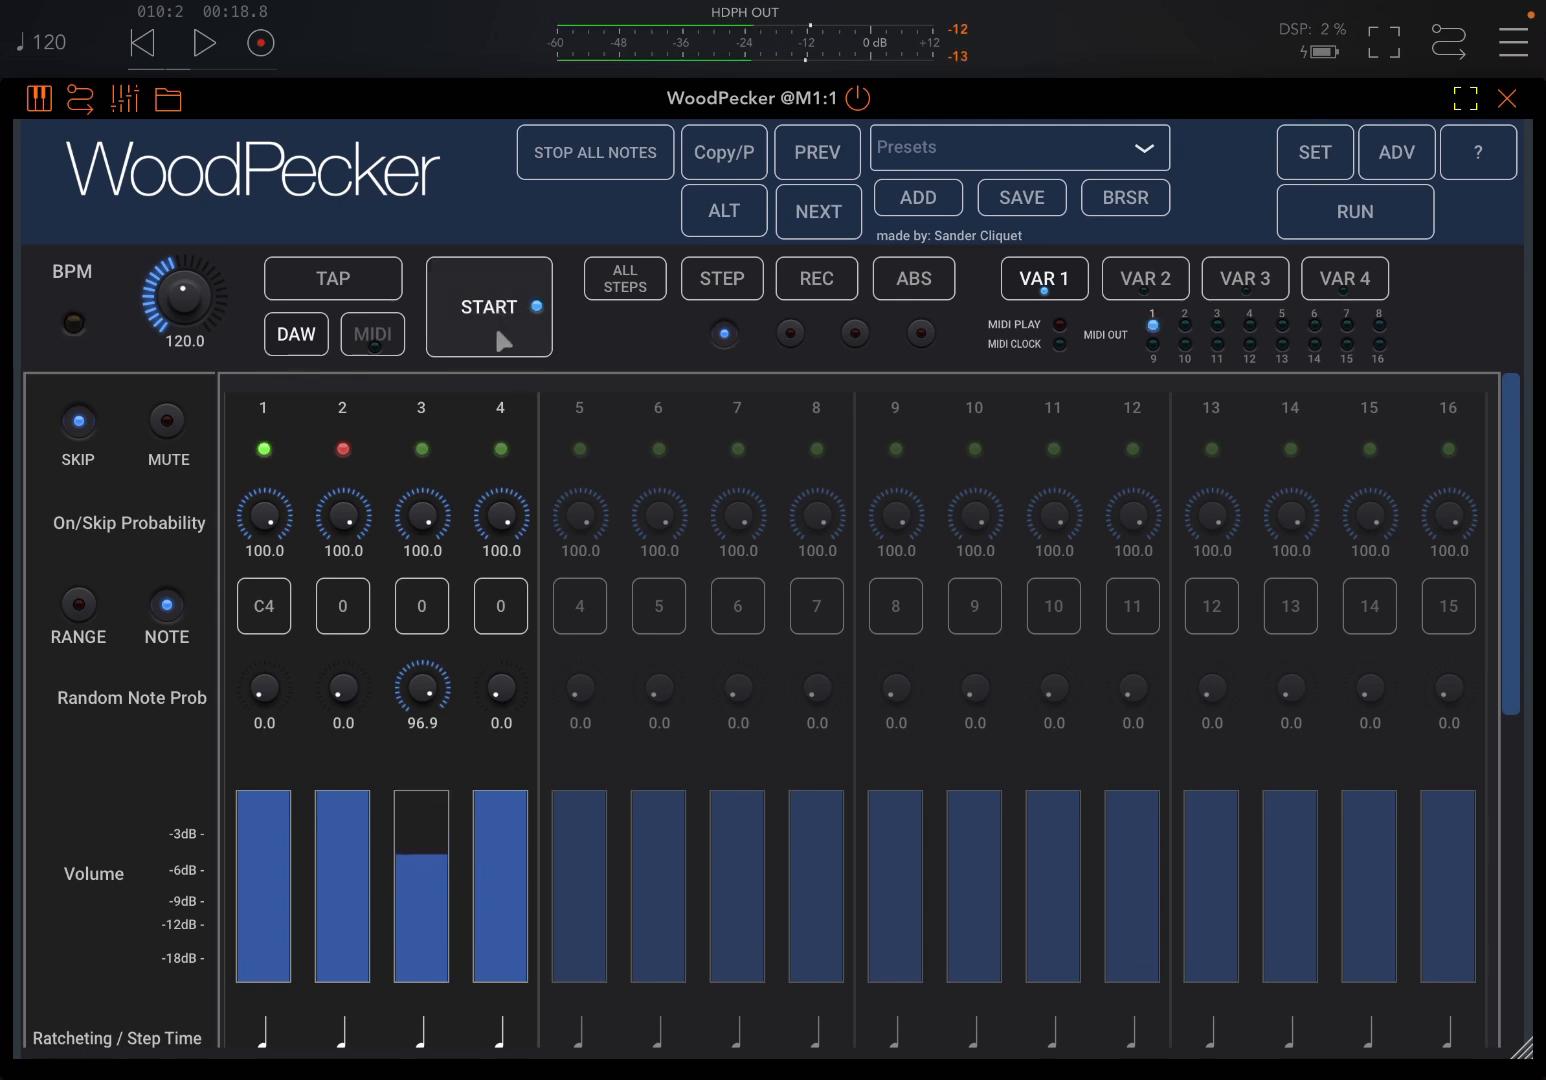
left_click(488, 308)
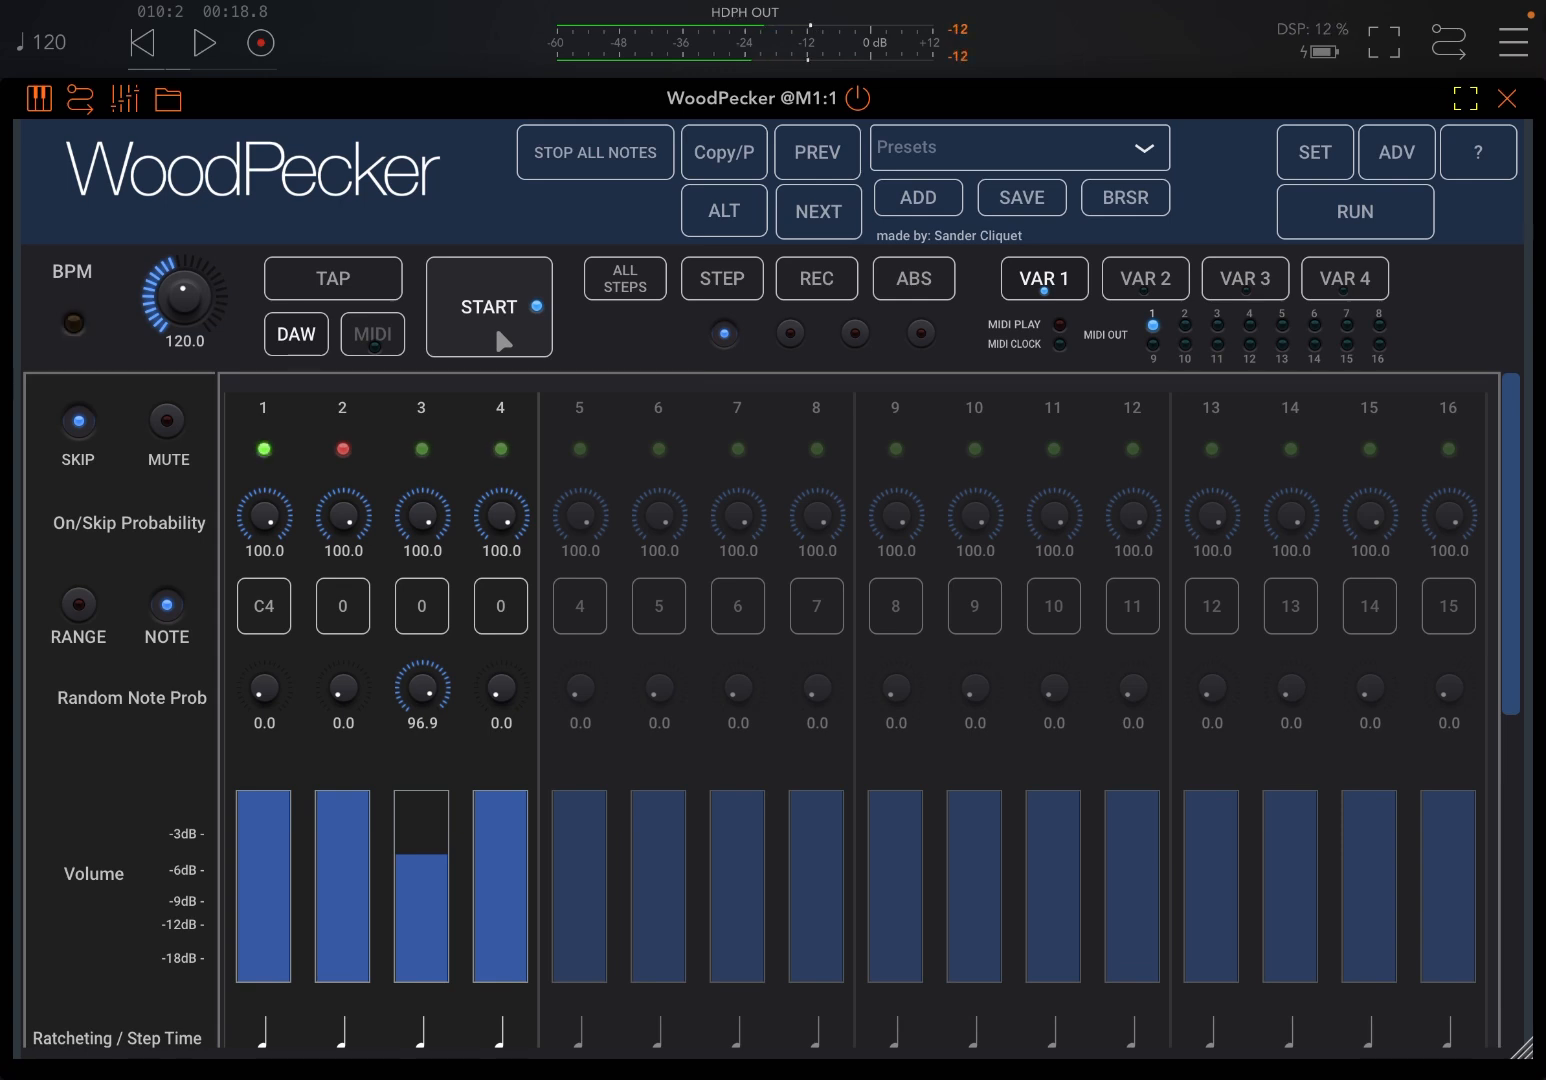
left_click(488, 306)
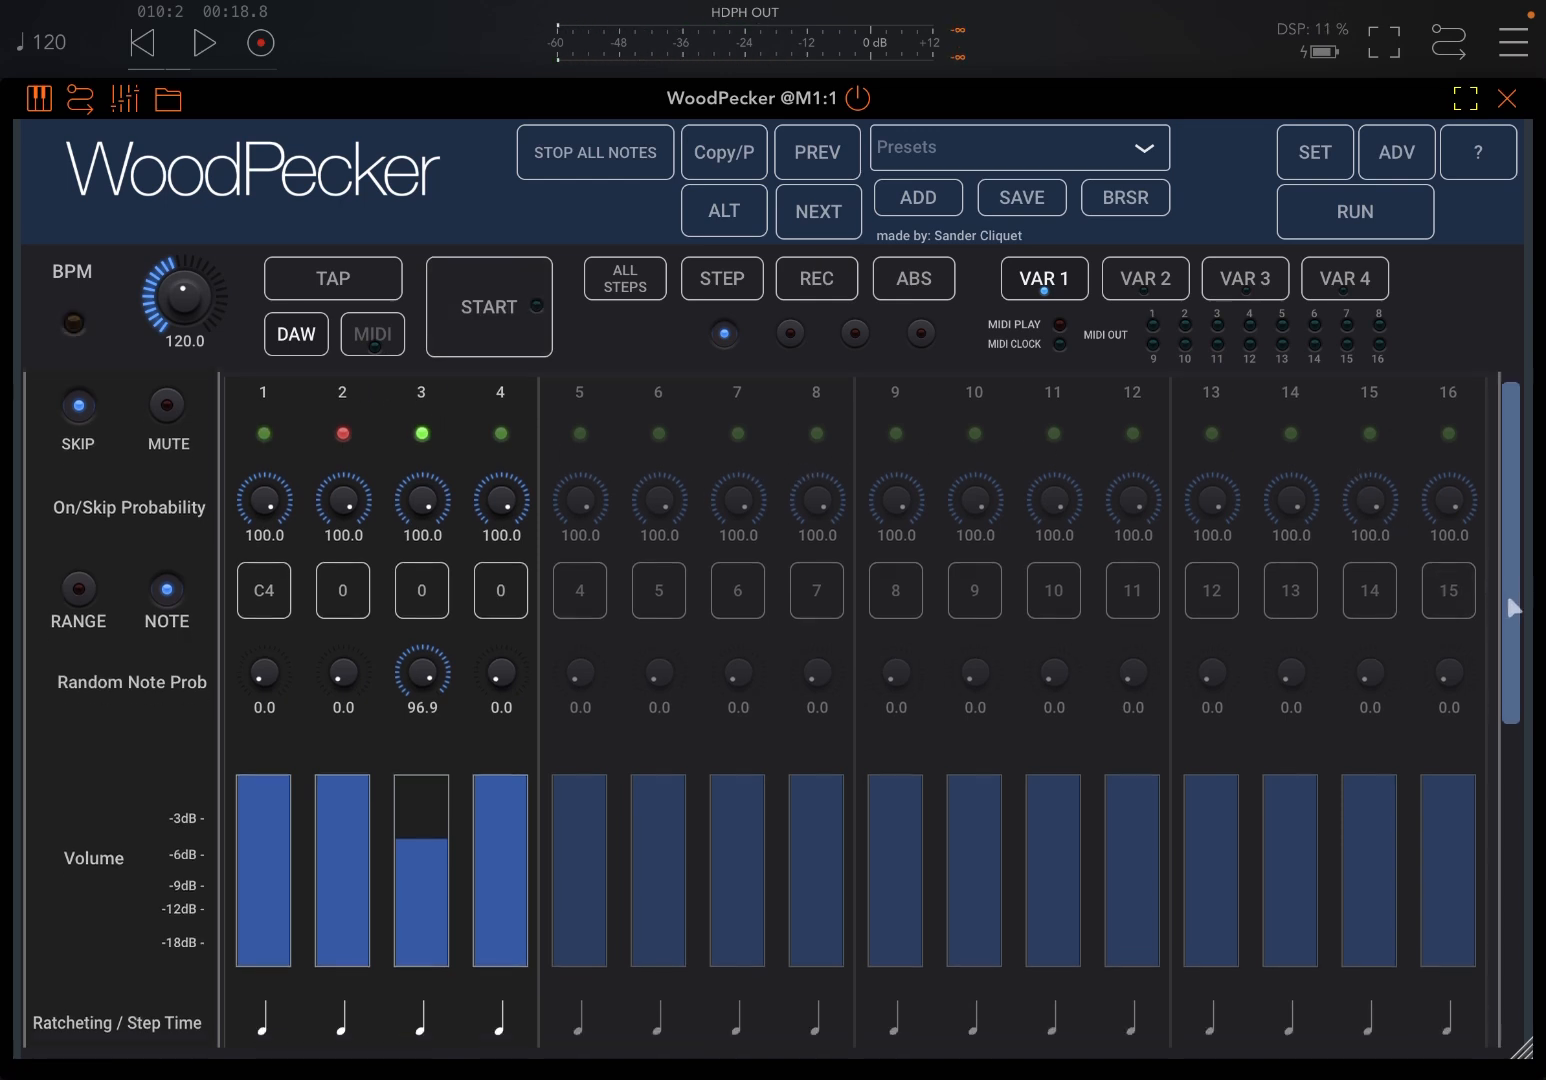
Give step 4 a ratchet so it repeats notes, and audition the result
scroll("down", 3)
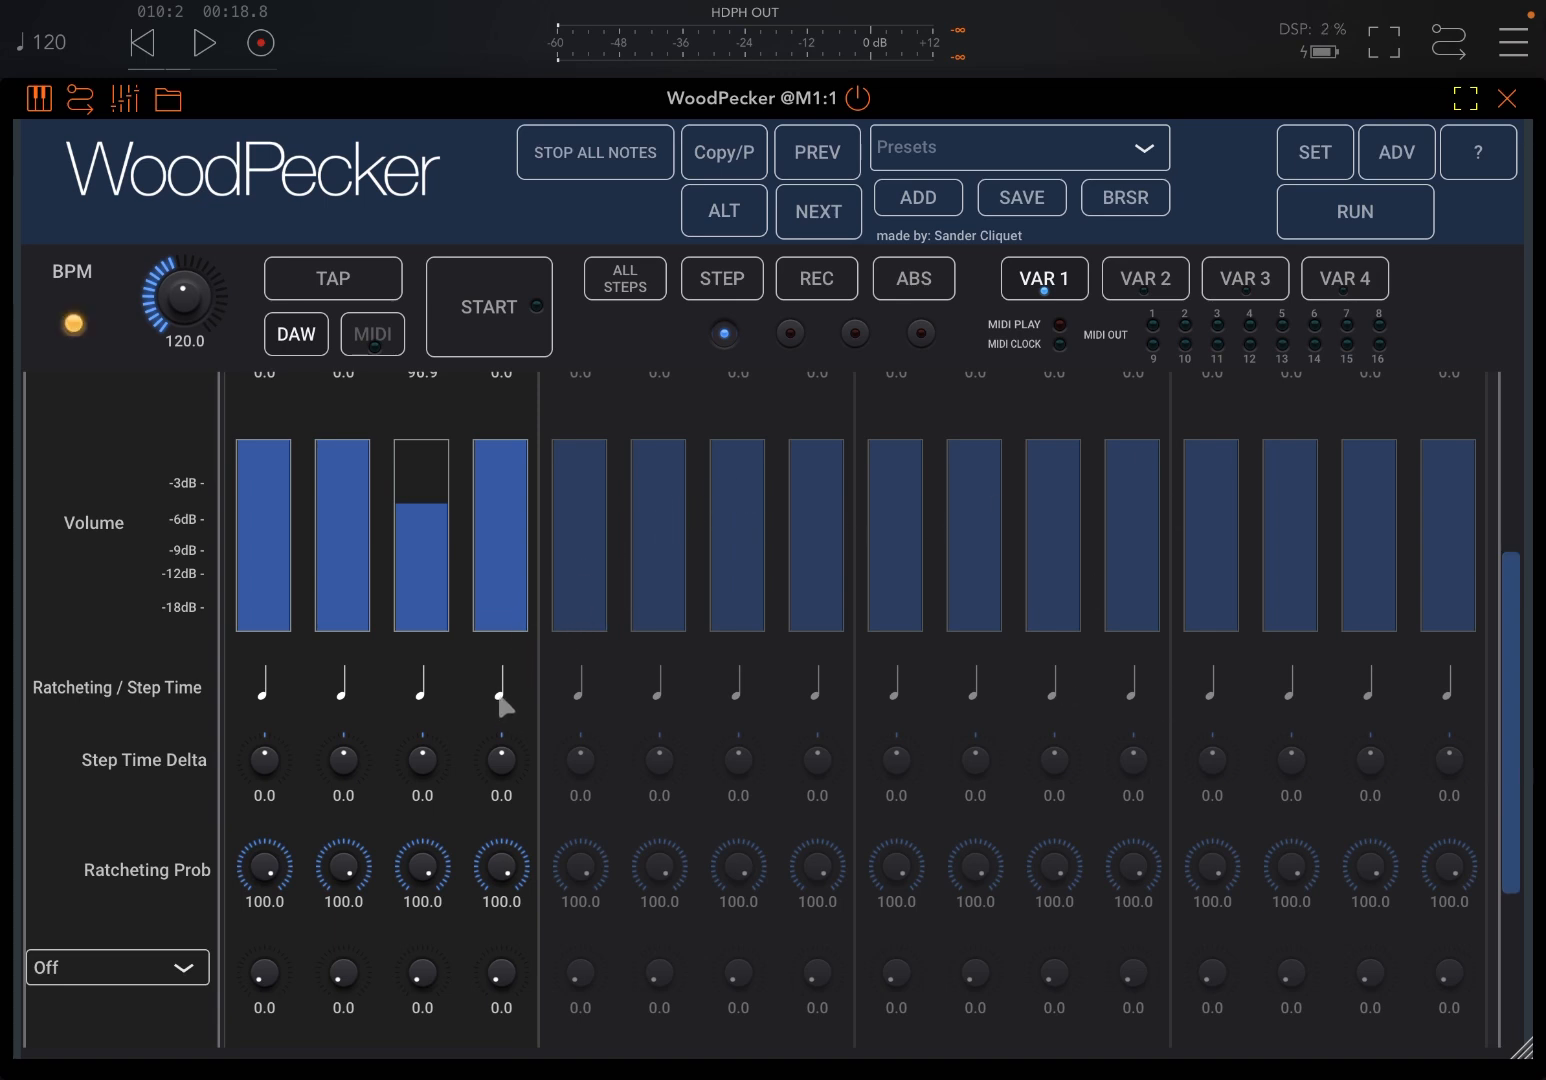
left_click(500, 684)
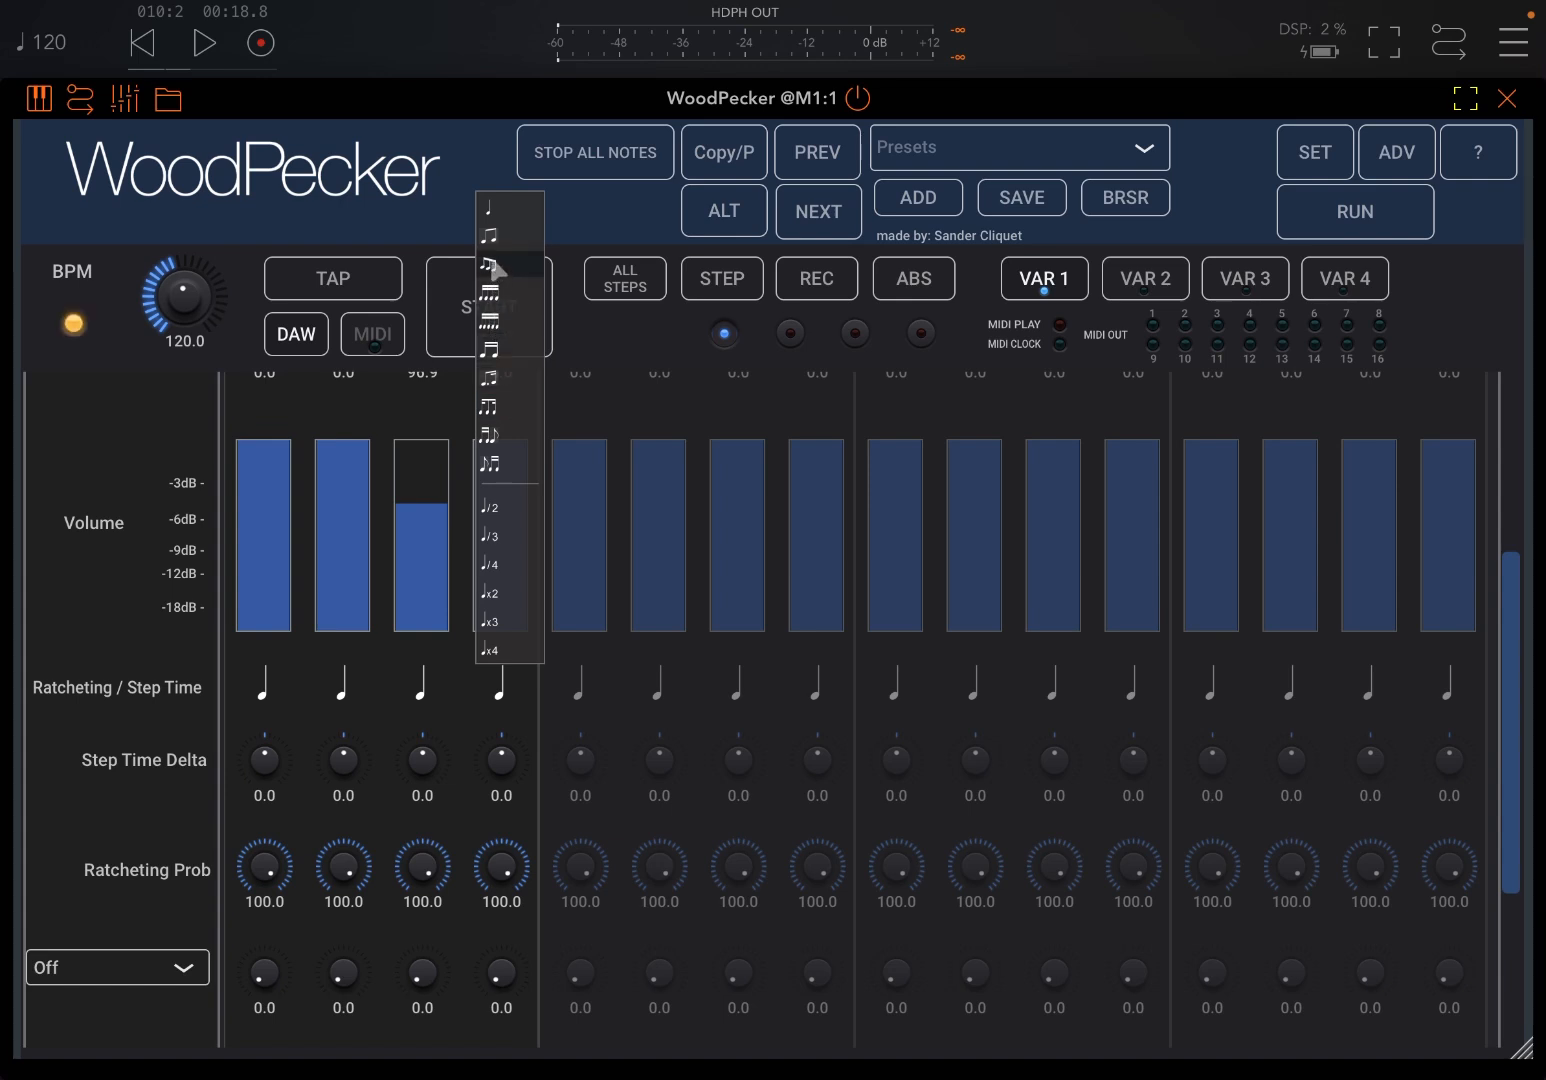
left_click(500, 464)
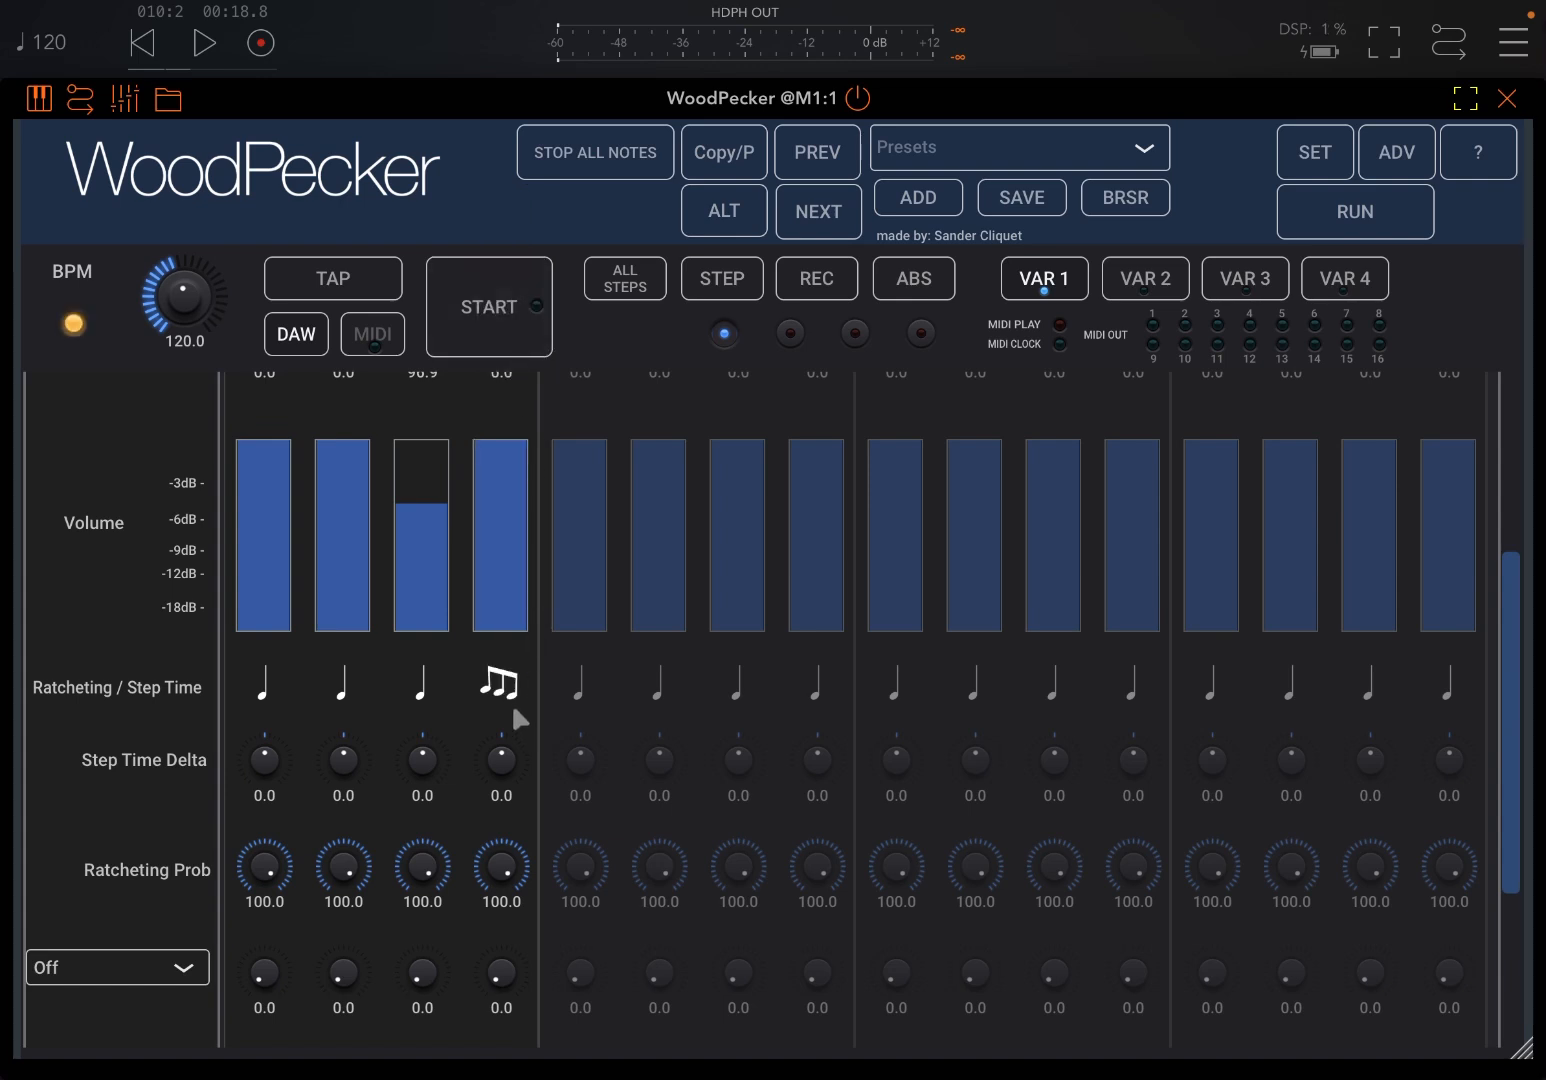
left_click(488, 308)
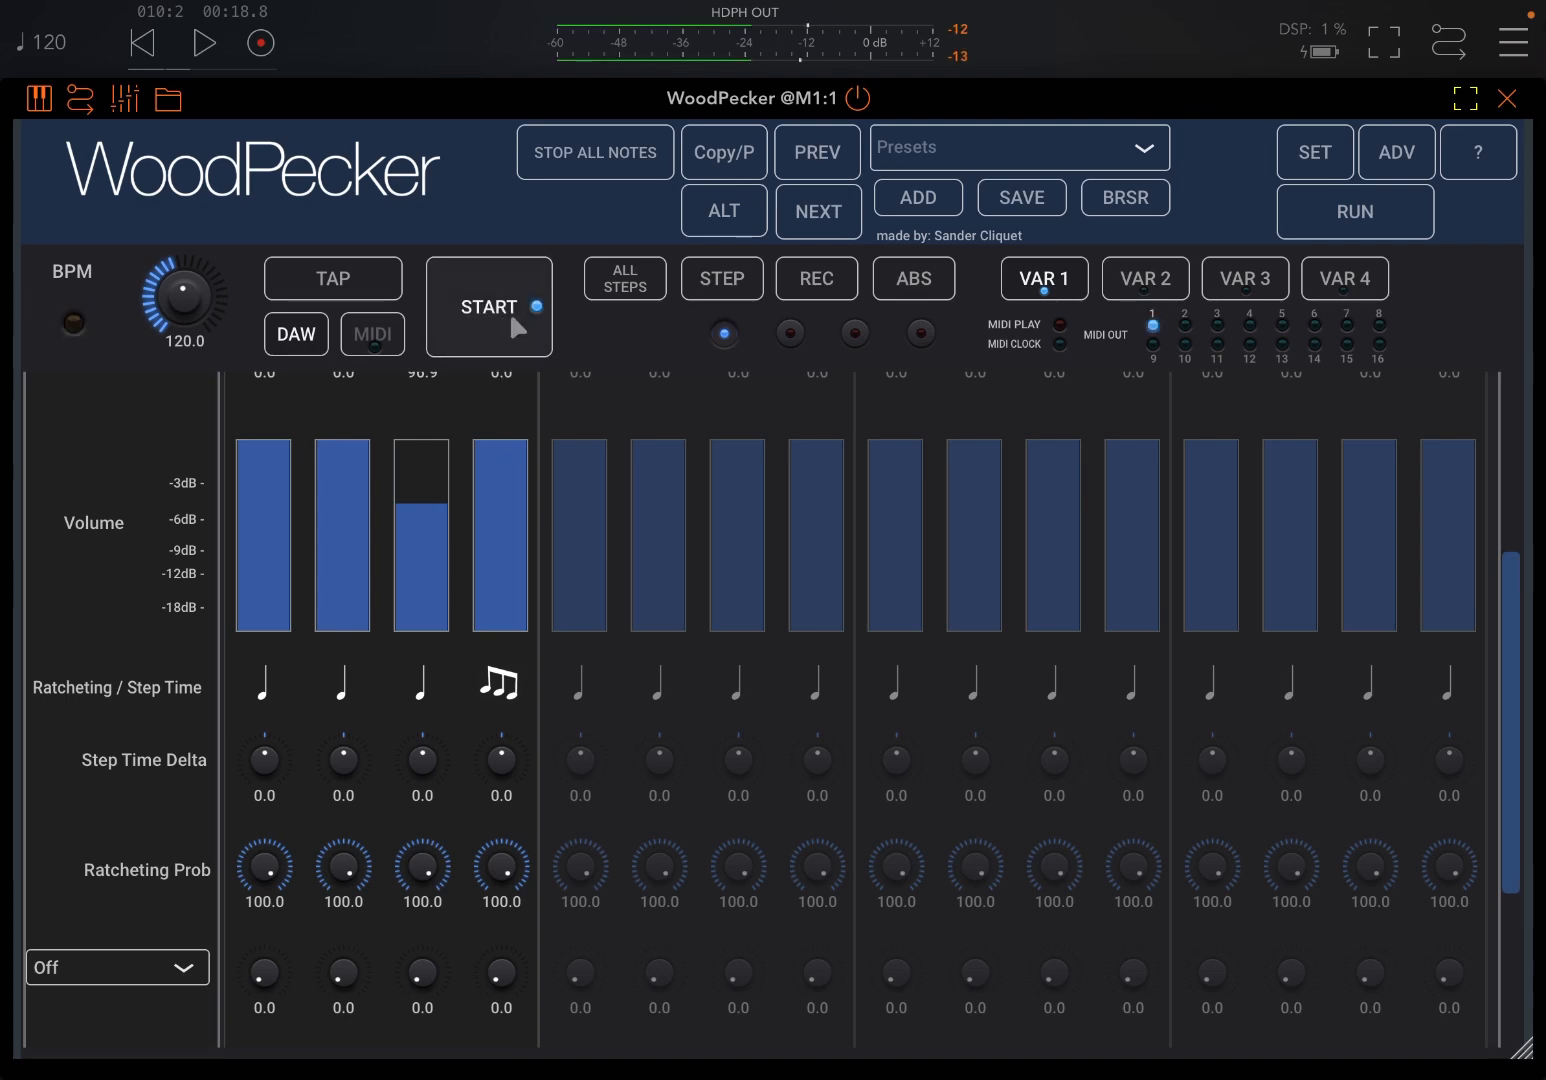
left_click(488, 306)
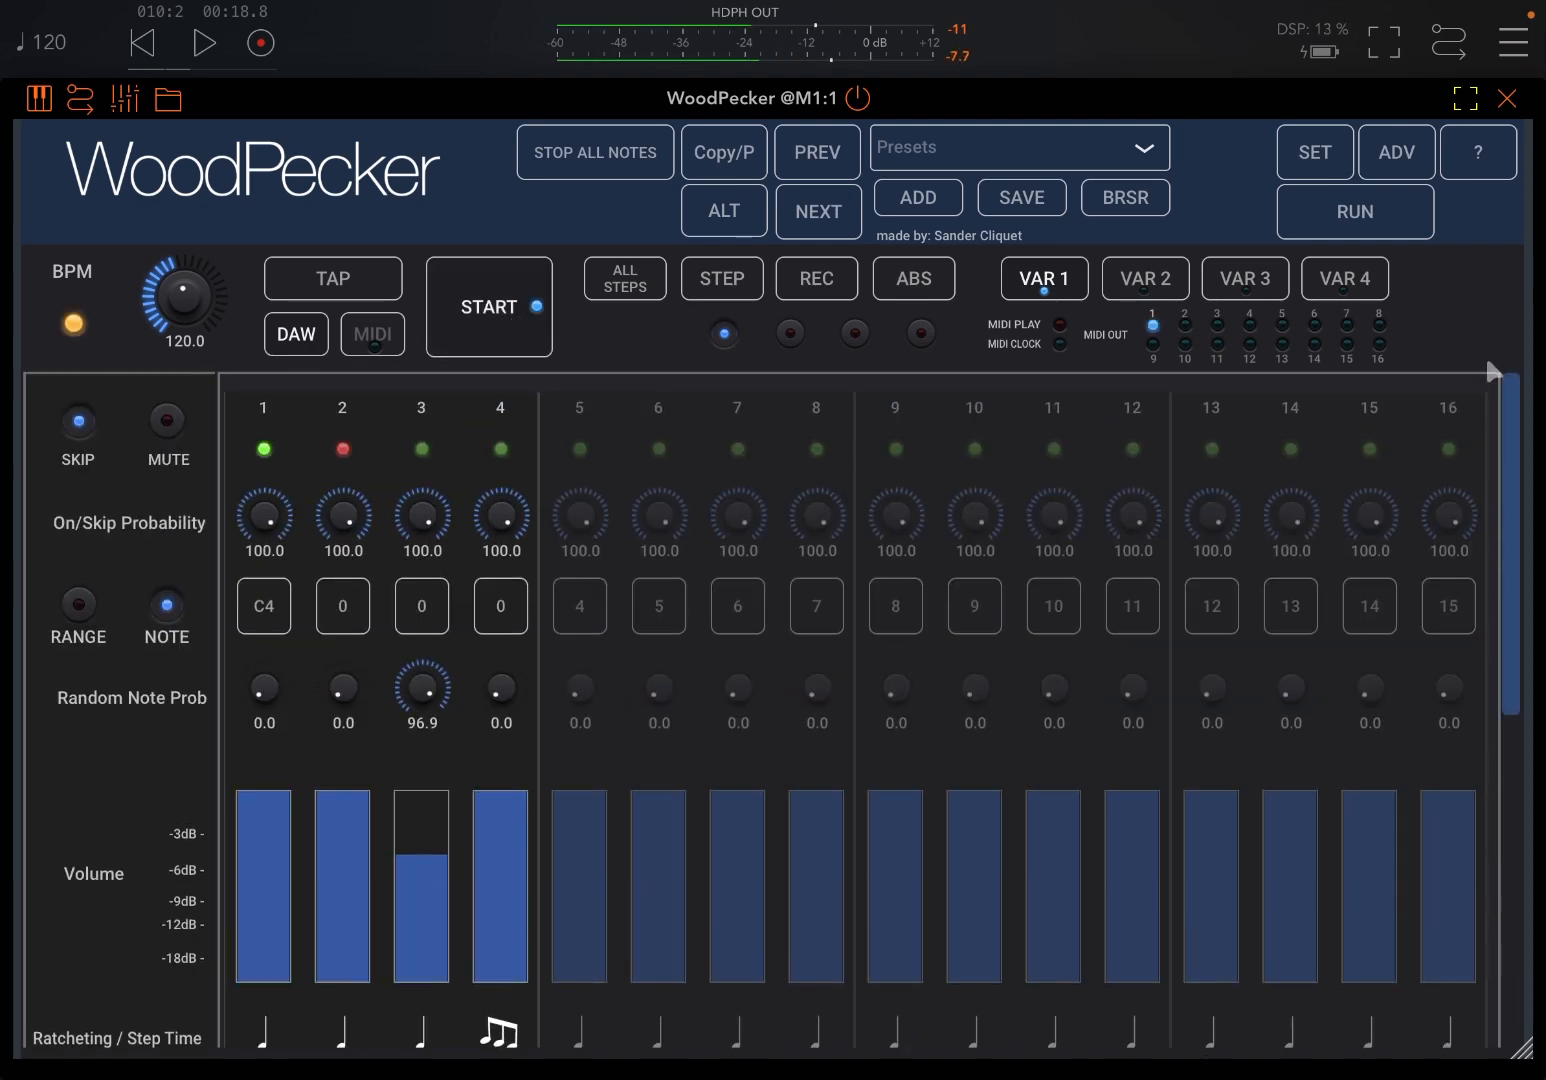
left_click(488, 308)
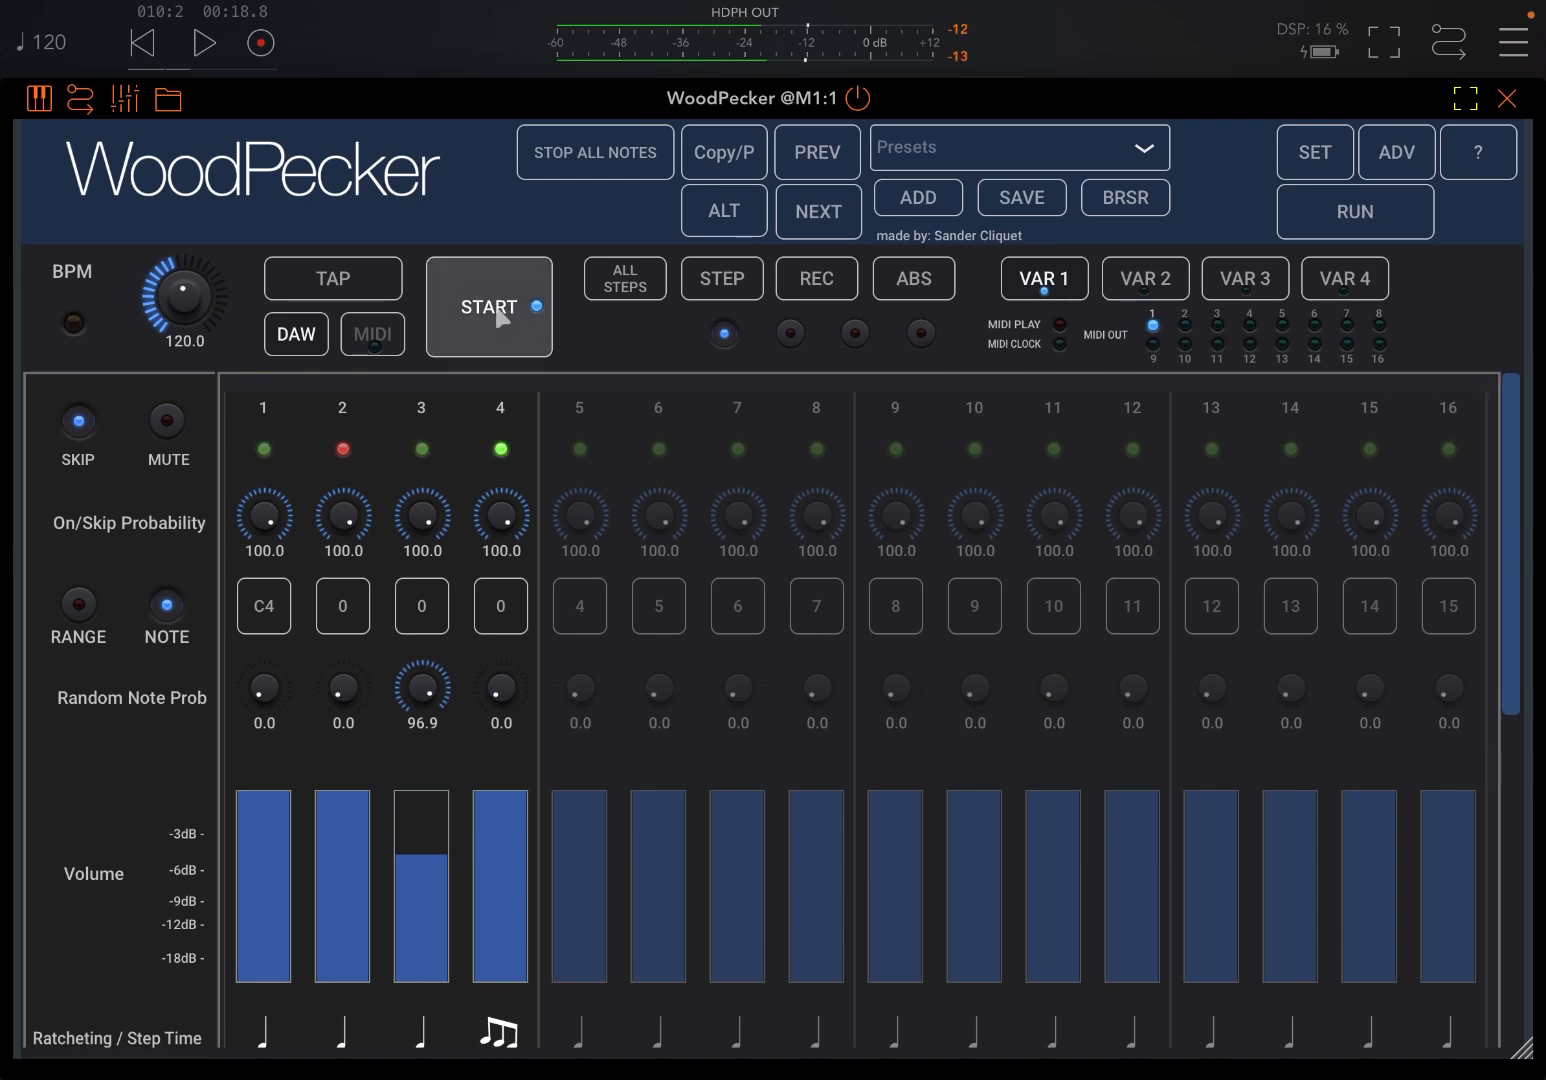
left_click(488, 308)
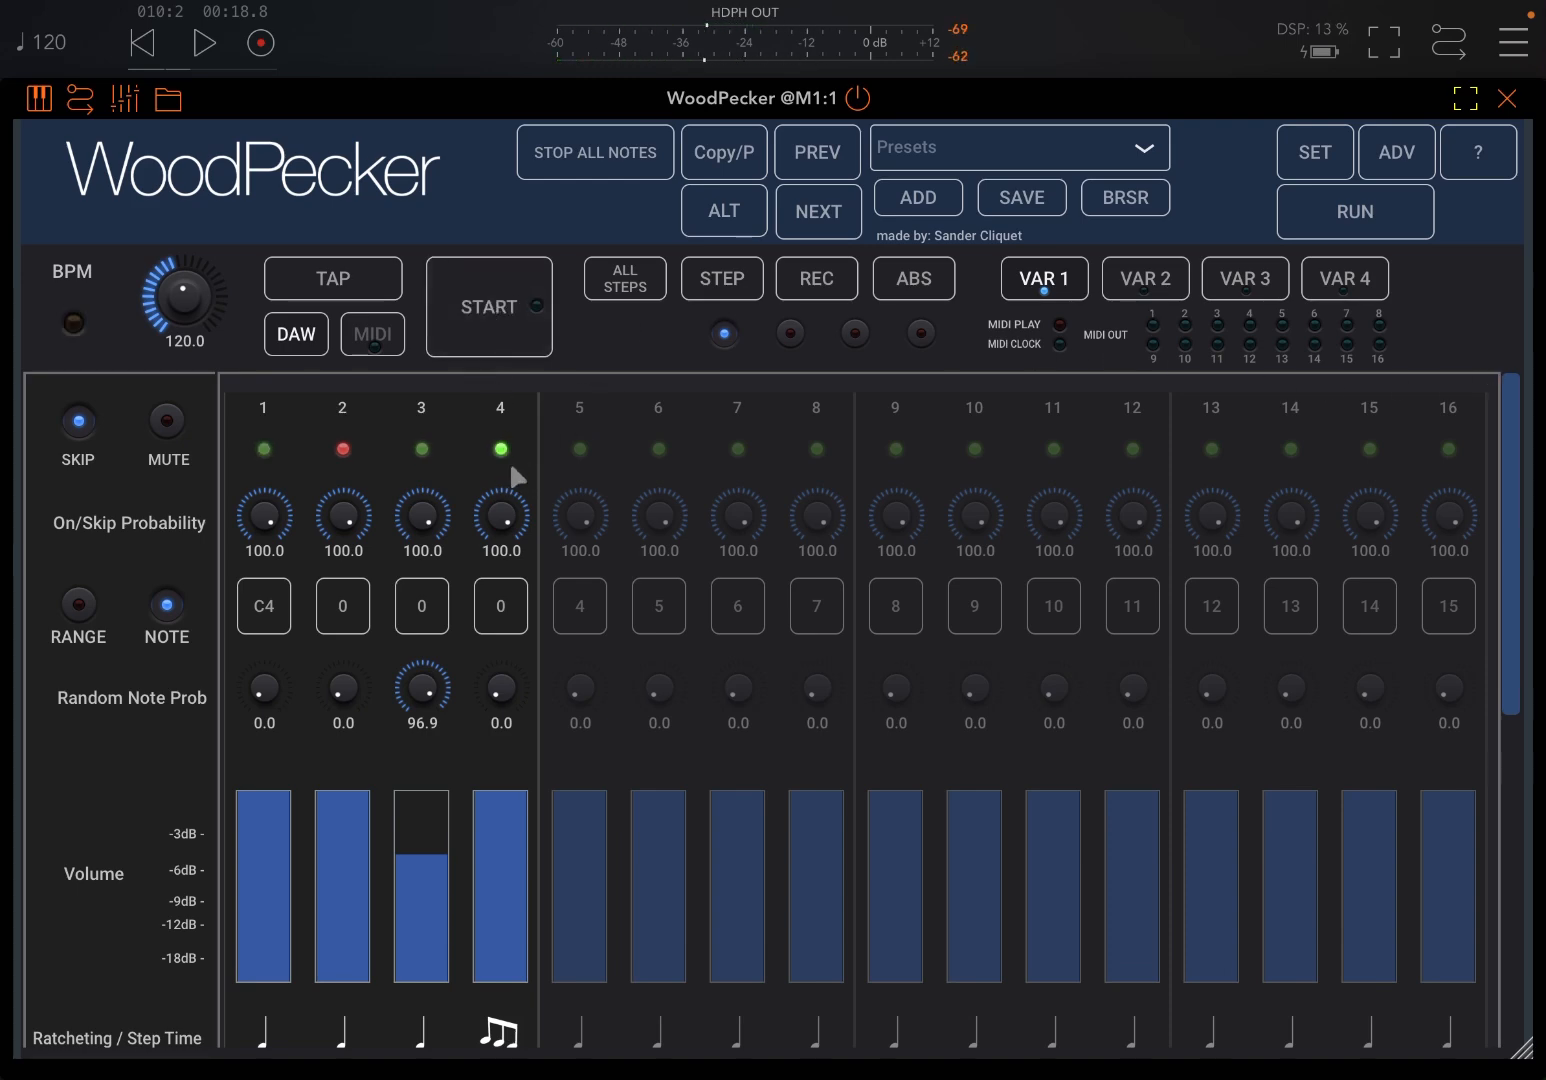
Try step 4's ratchet at a faster division, then switch to the second layer
scroll("down", 3)
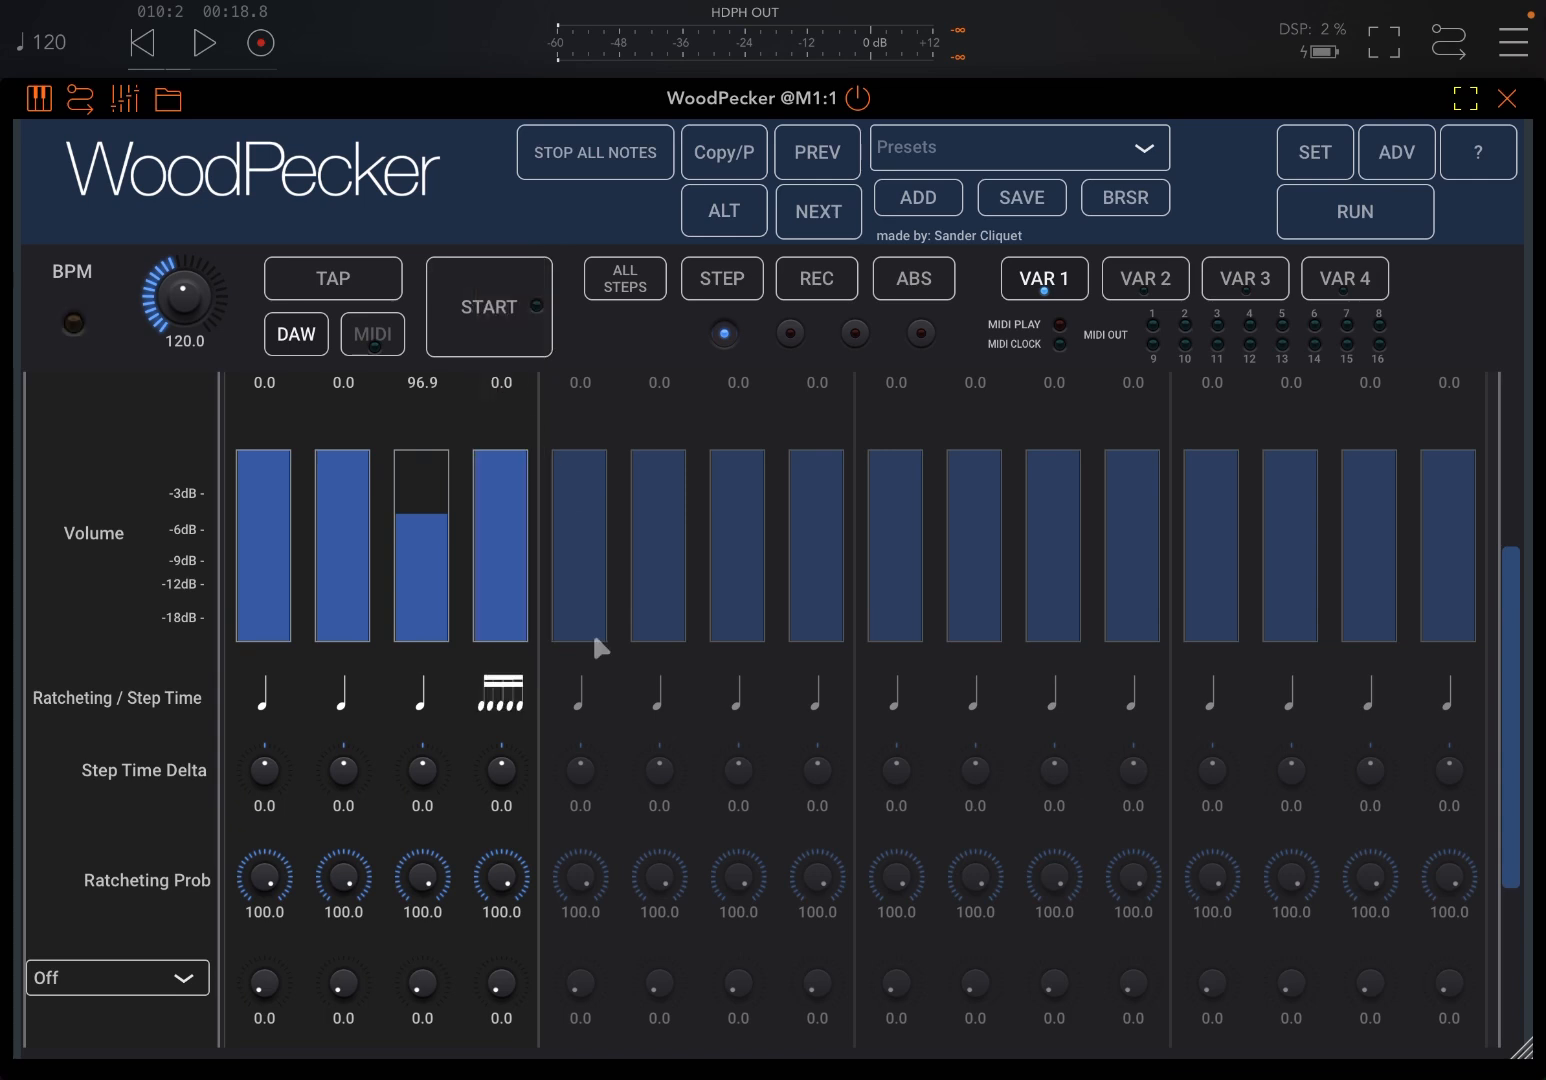
left_click(488, 306)
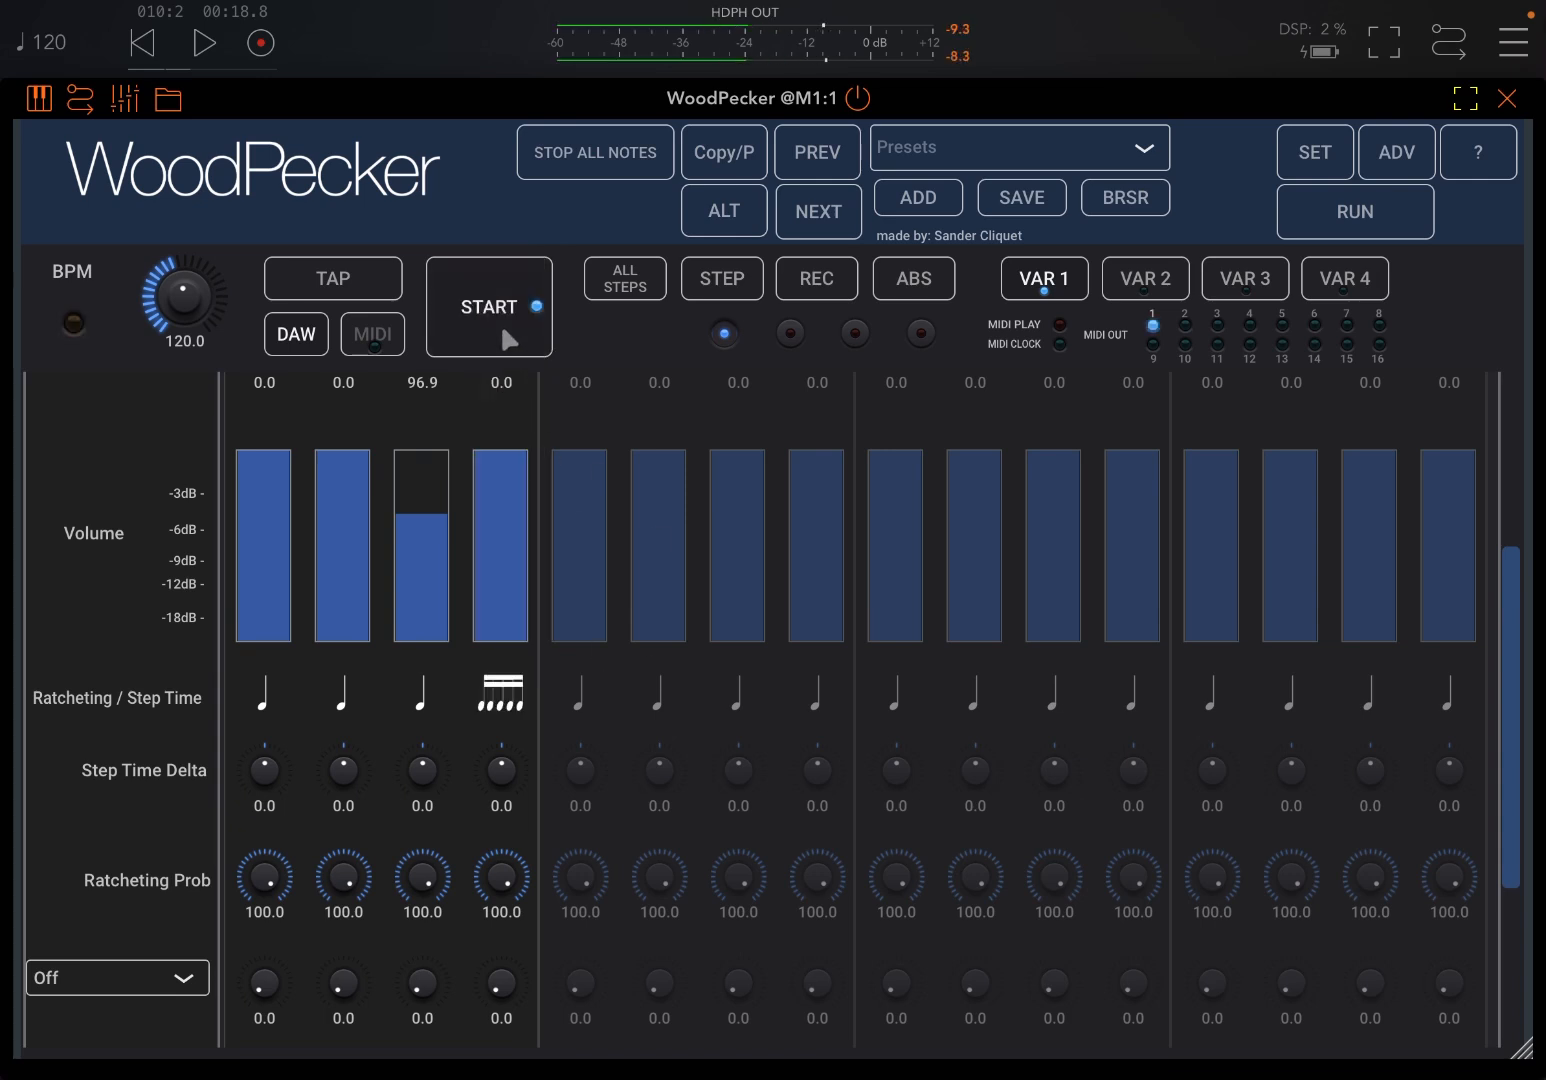
left_click(488, 308)
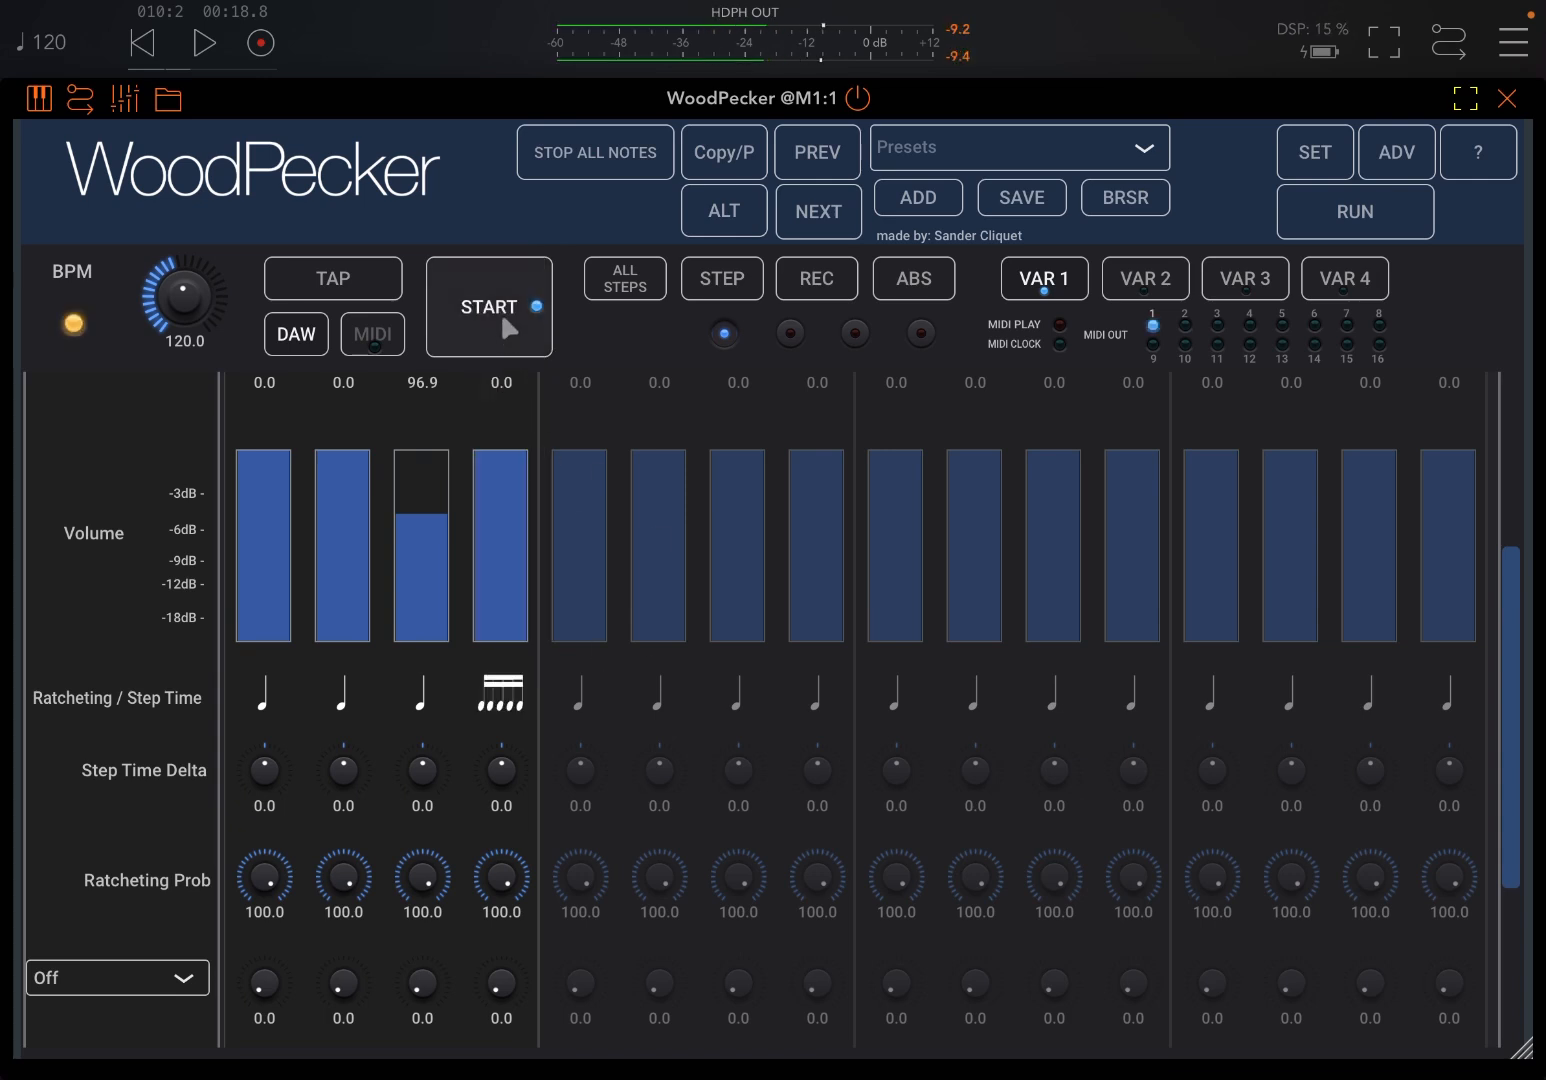
left_click(500, 694)
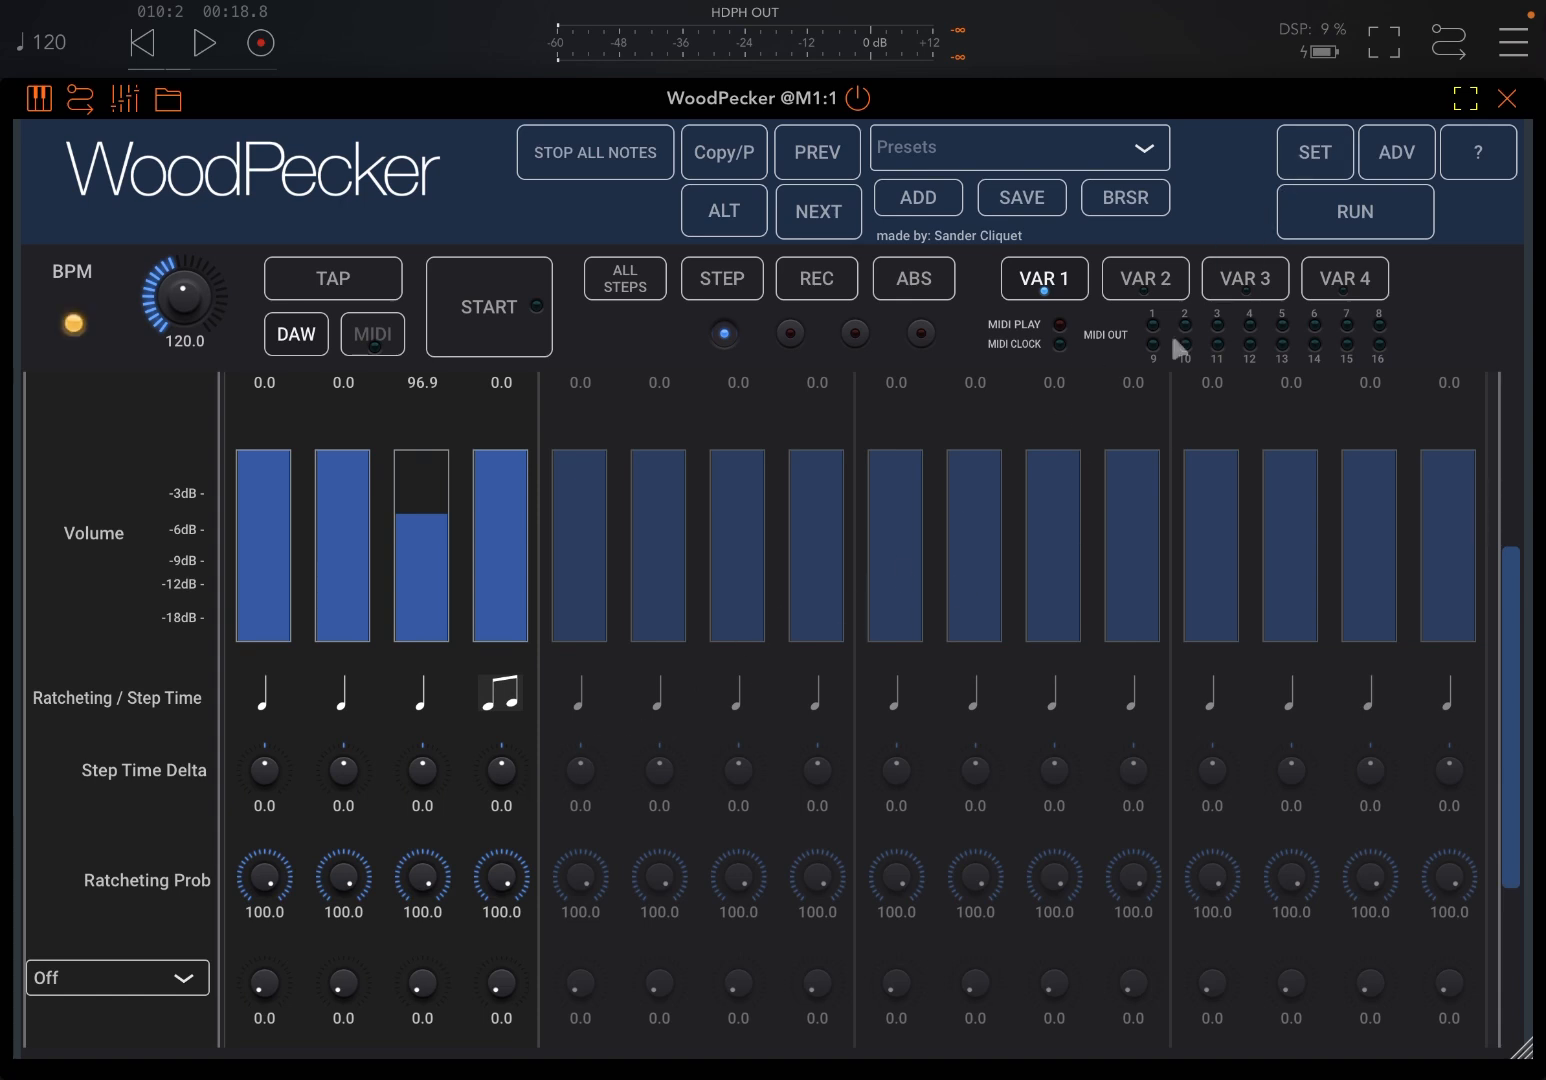
left_click(1314, 152)
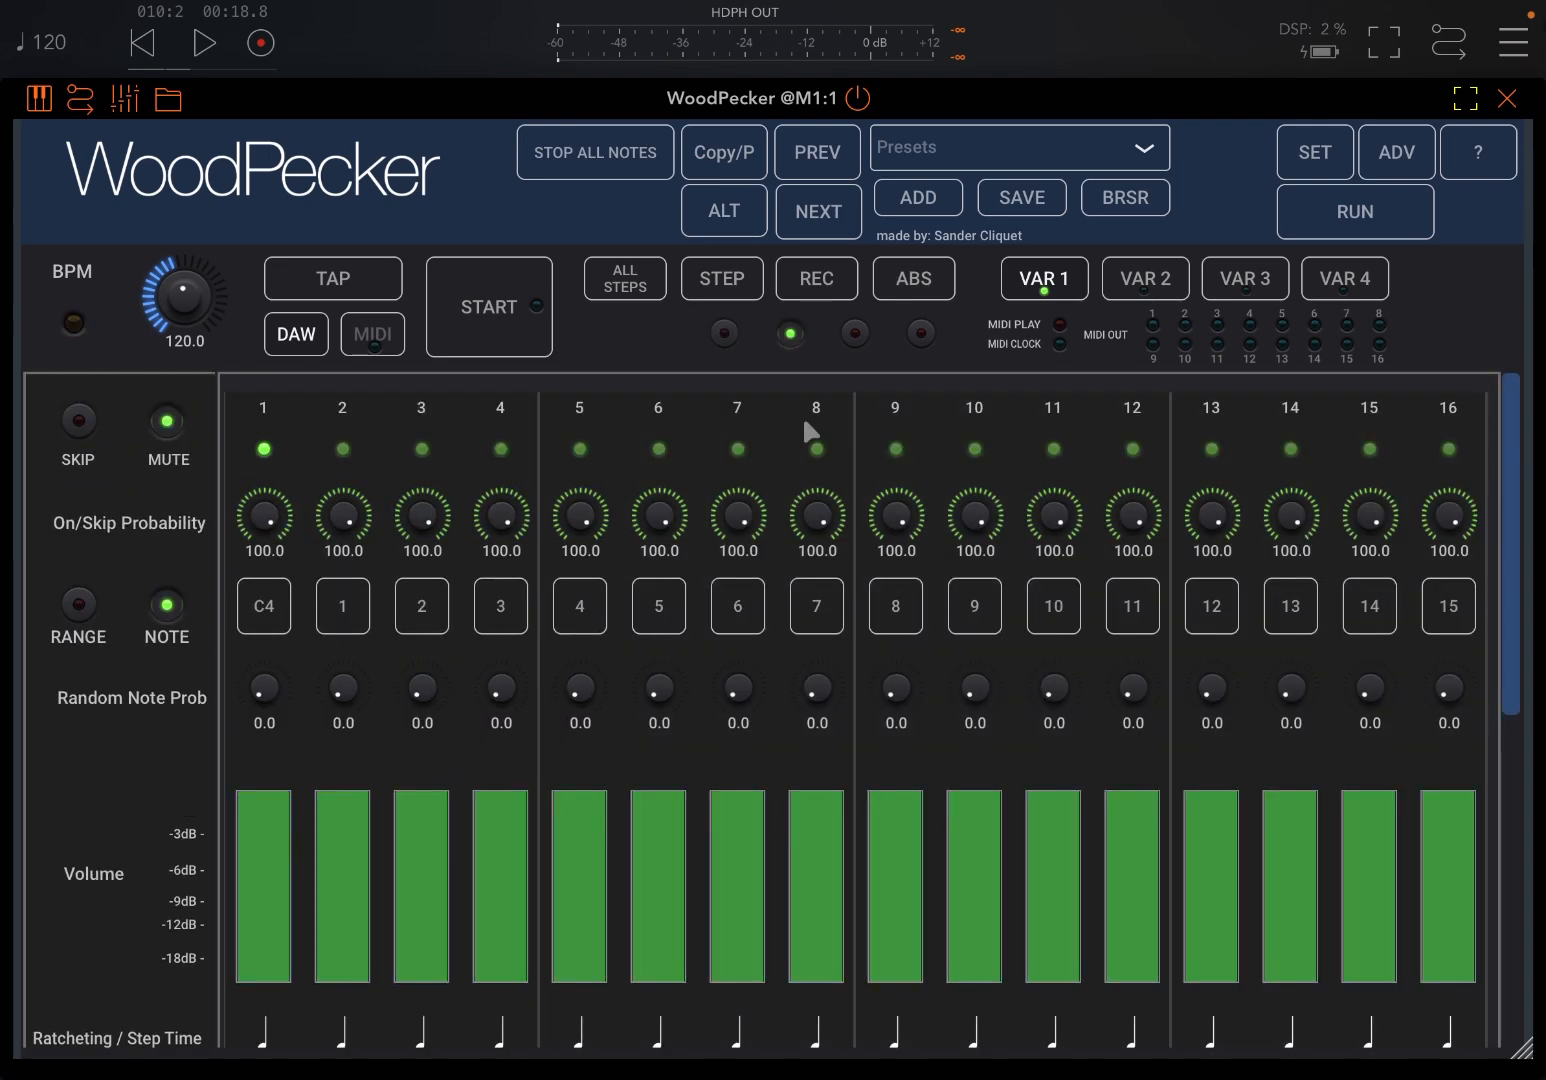
mouse_move(862, 496)
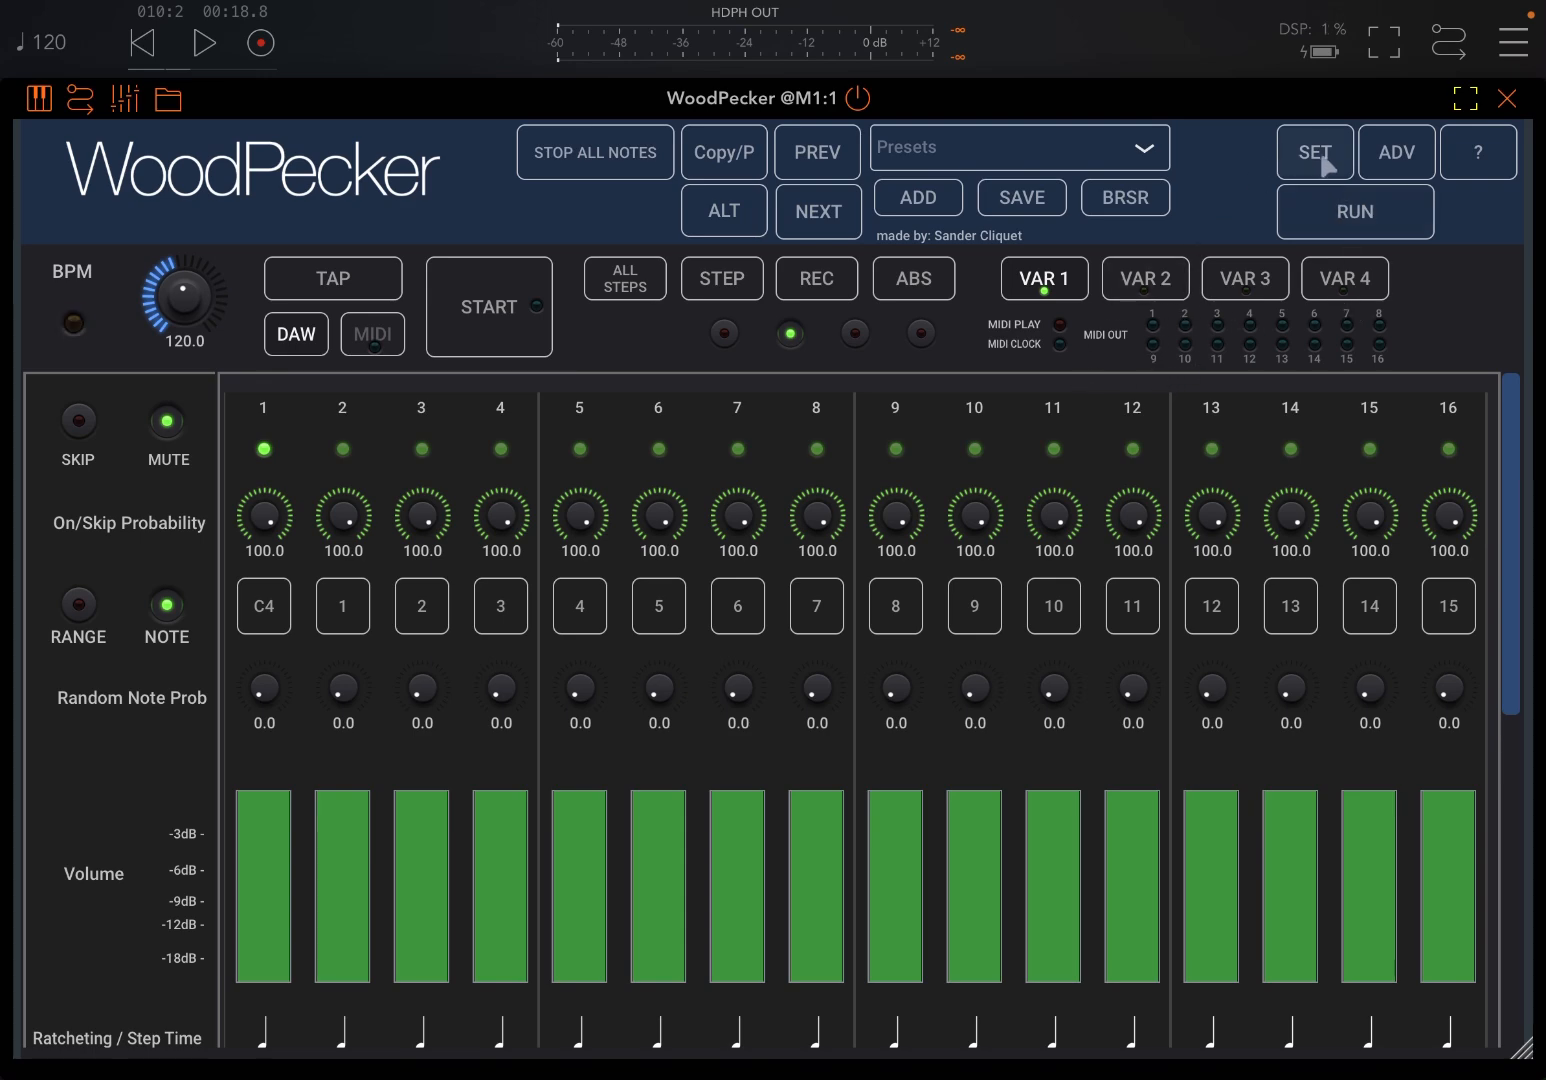
Set the second layer's TIME to 1/4 and NR NOTES to 2
left_click(1312, 152)
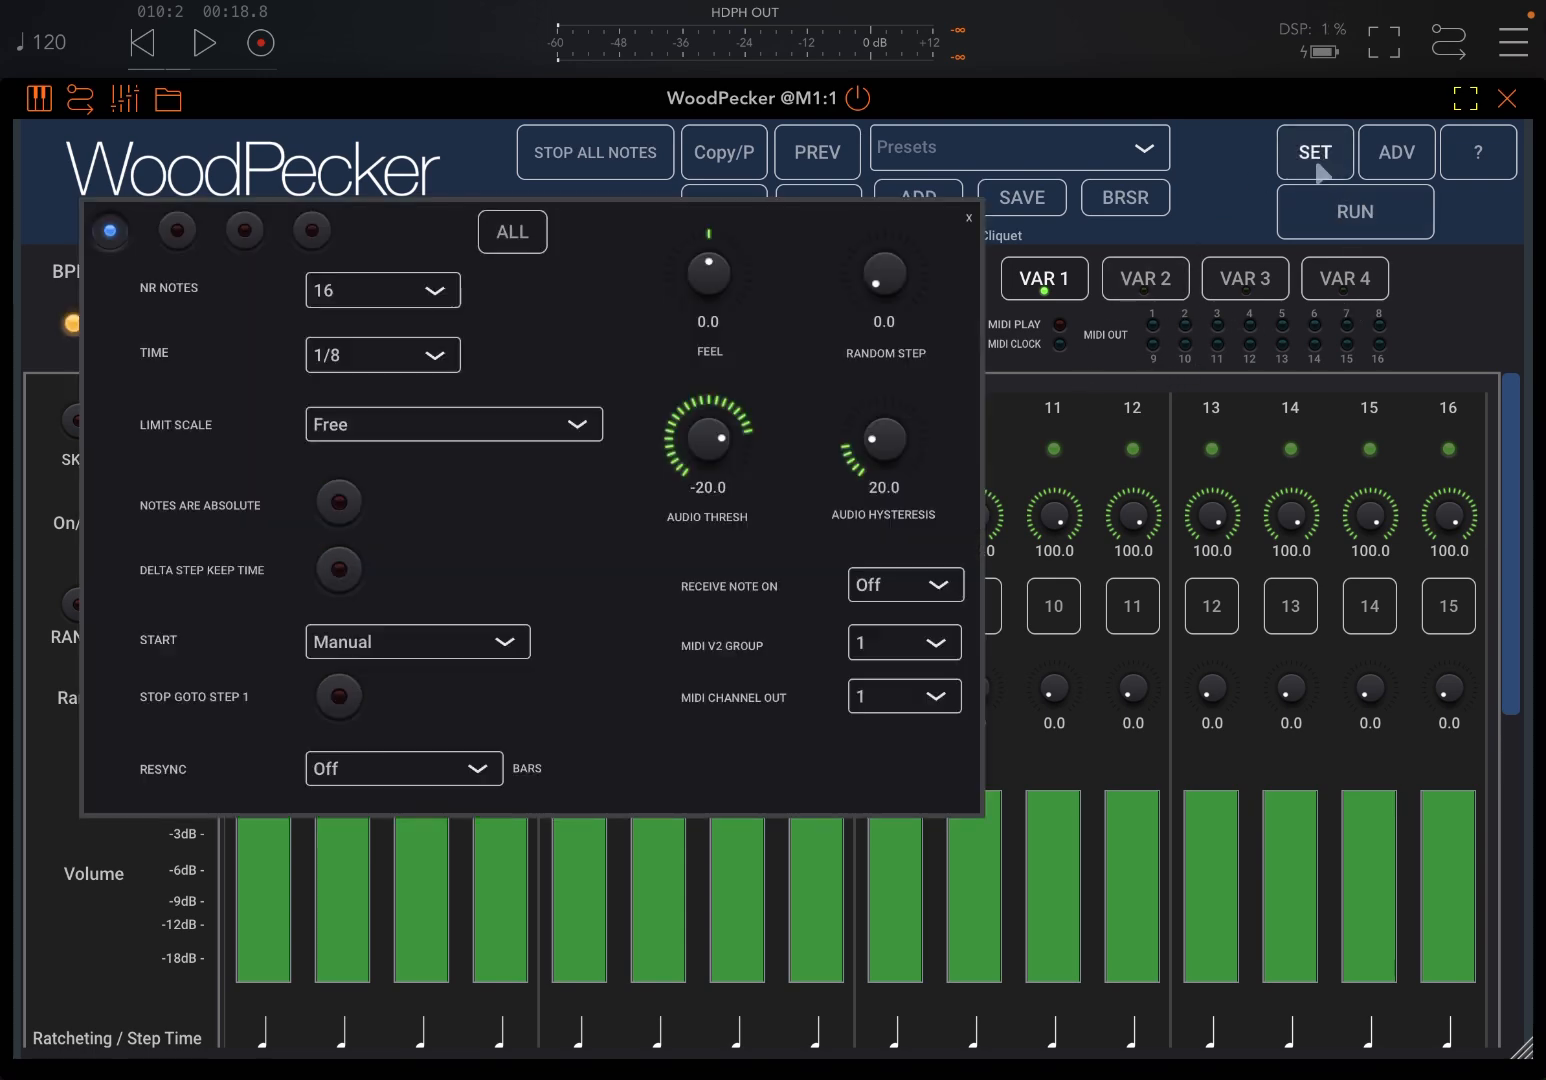
left_click(382, 356)
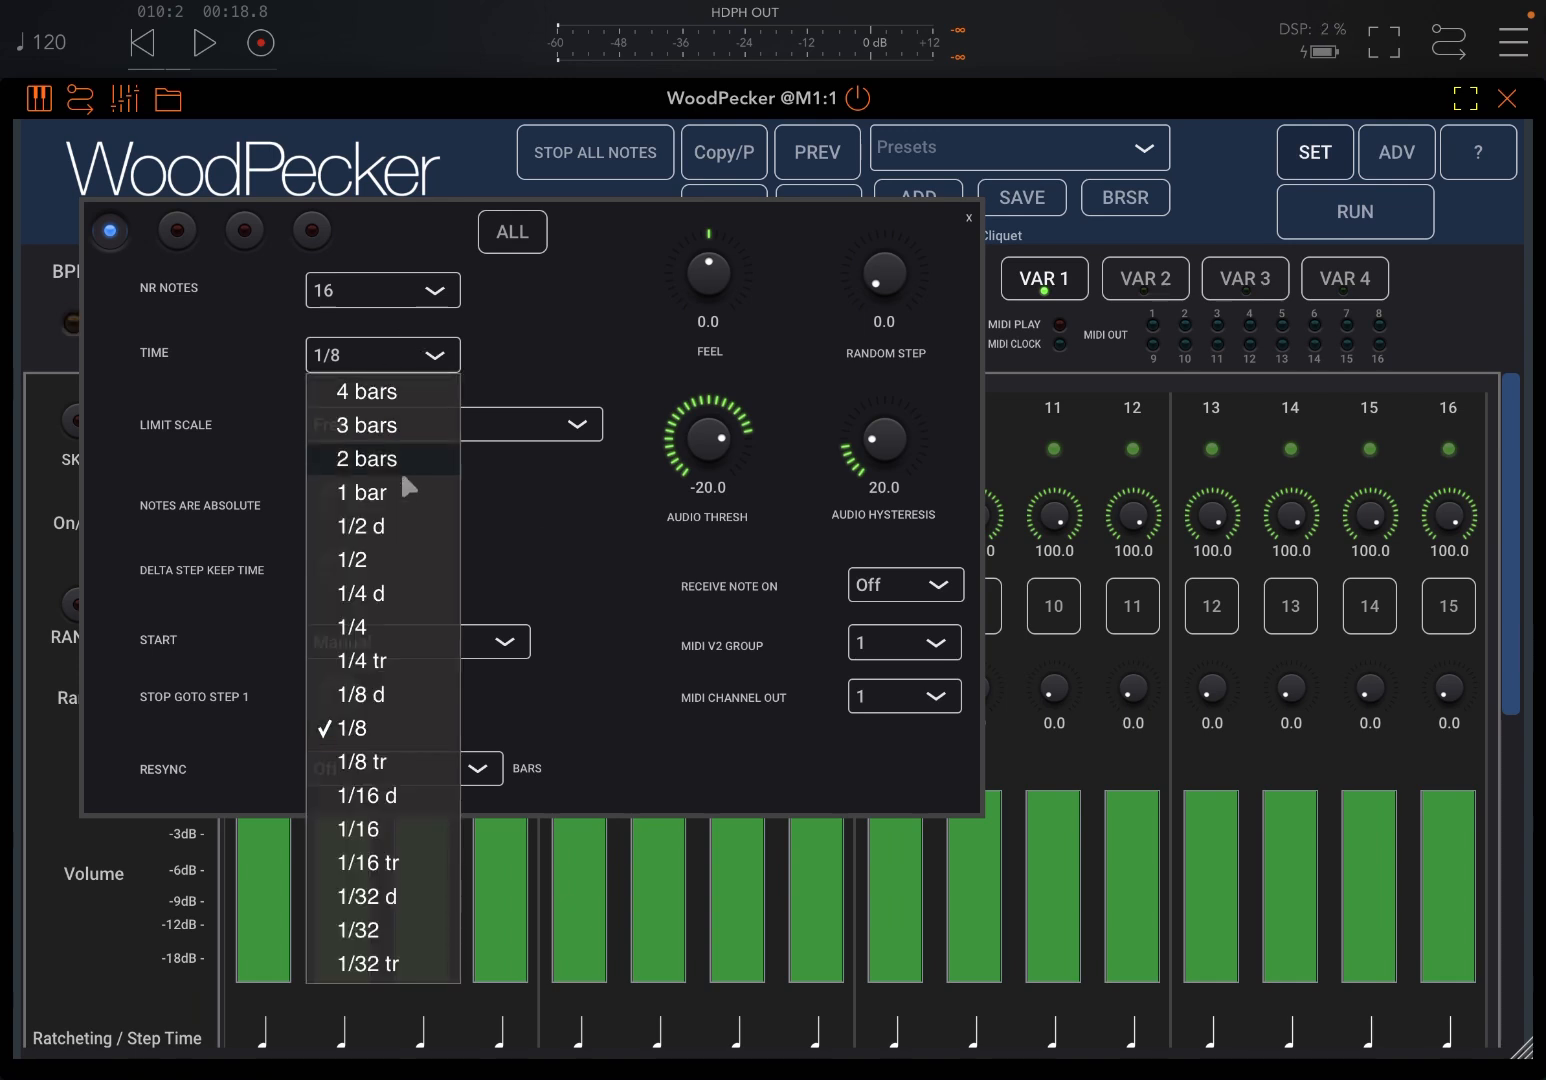
left_click(352, 626)
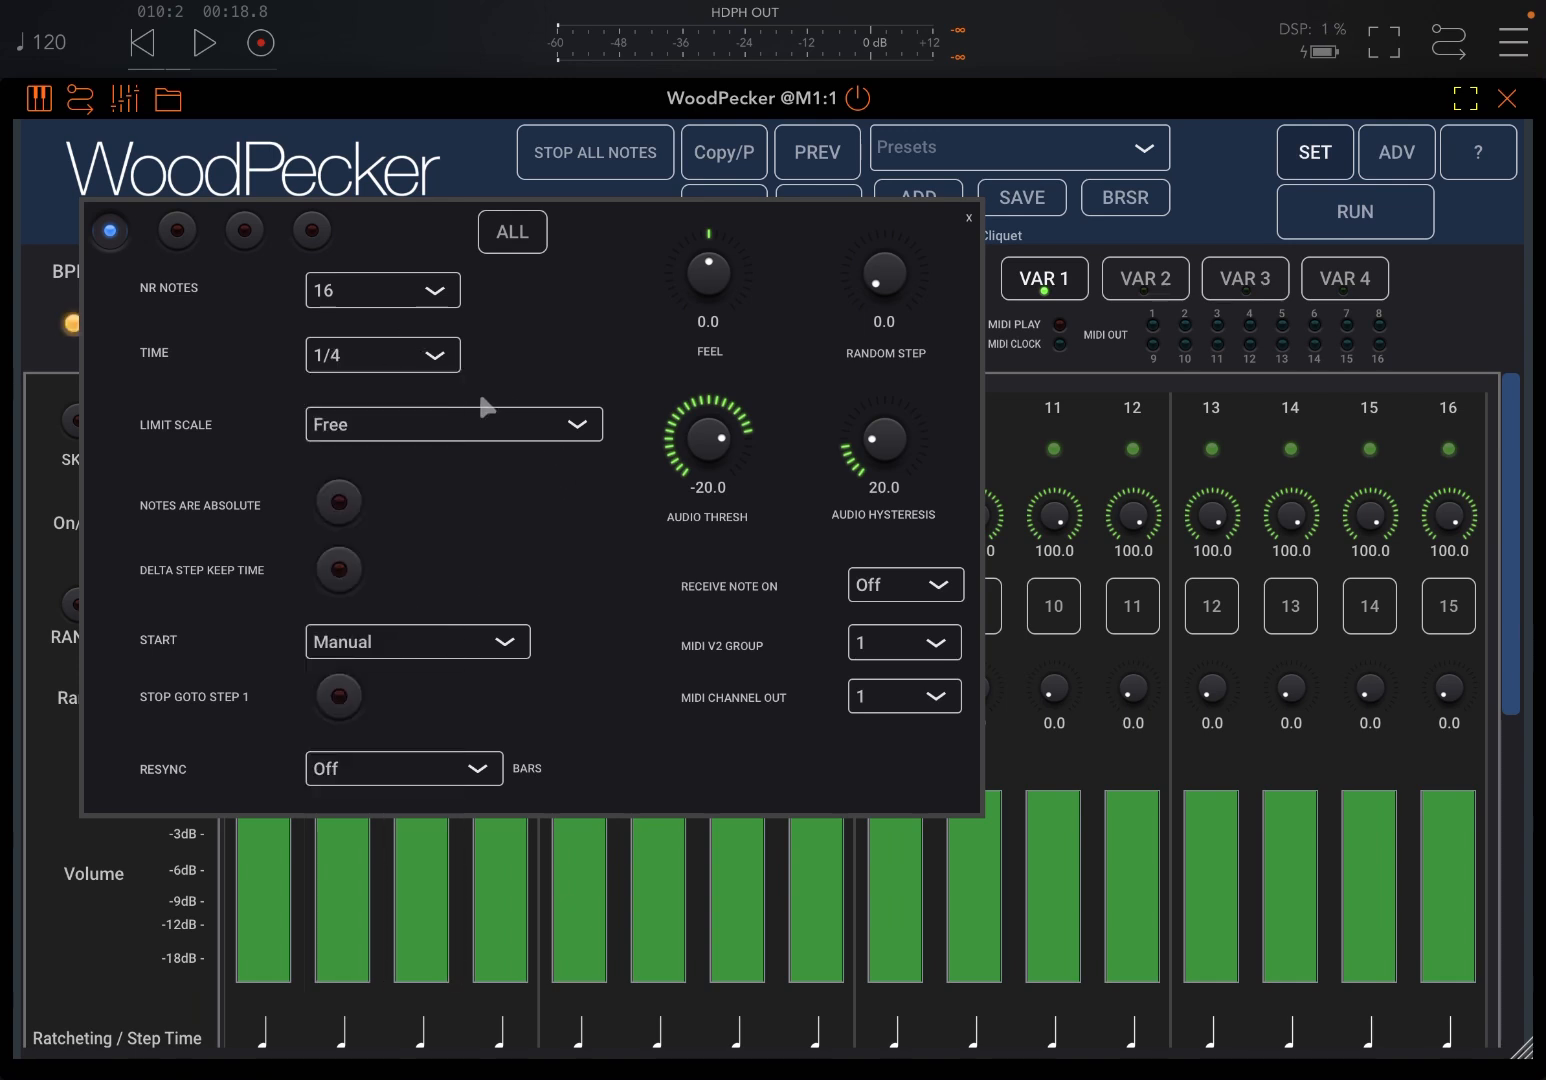
left_click(384, 290)
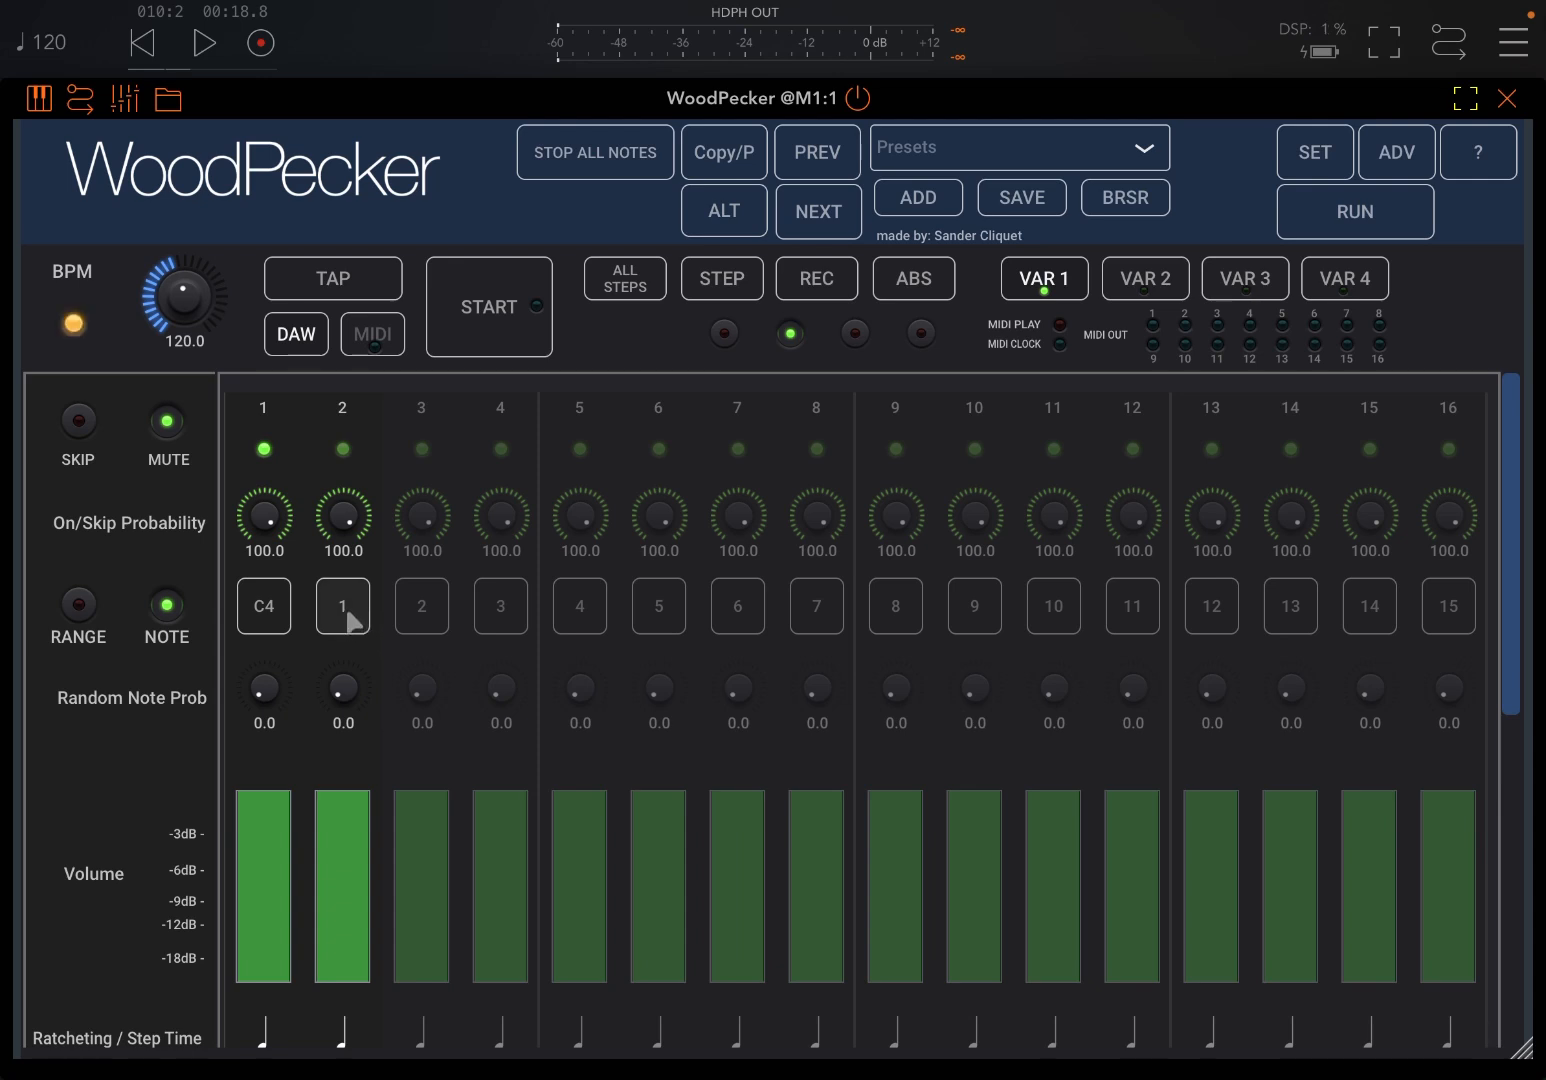
Set second-layer step 2 to 12 and lower step 1's base note to C3
left_click(344, 604)
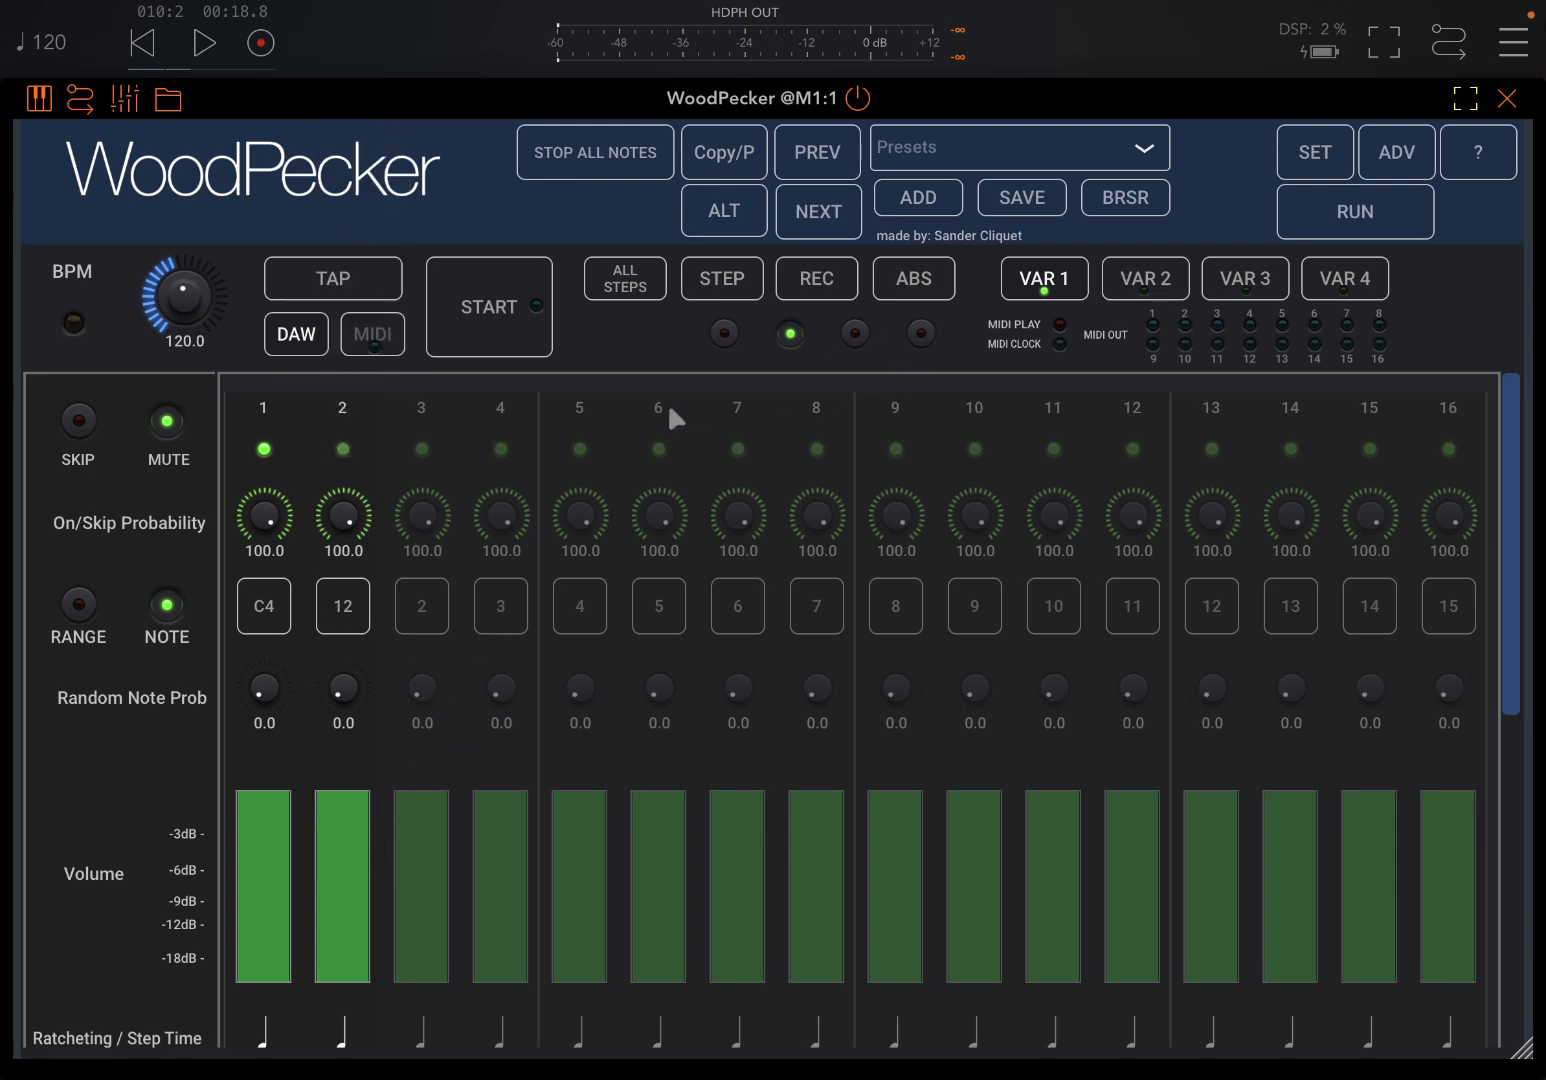
left_click(488, 306)
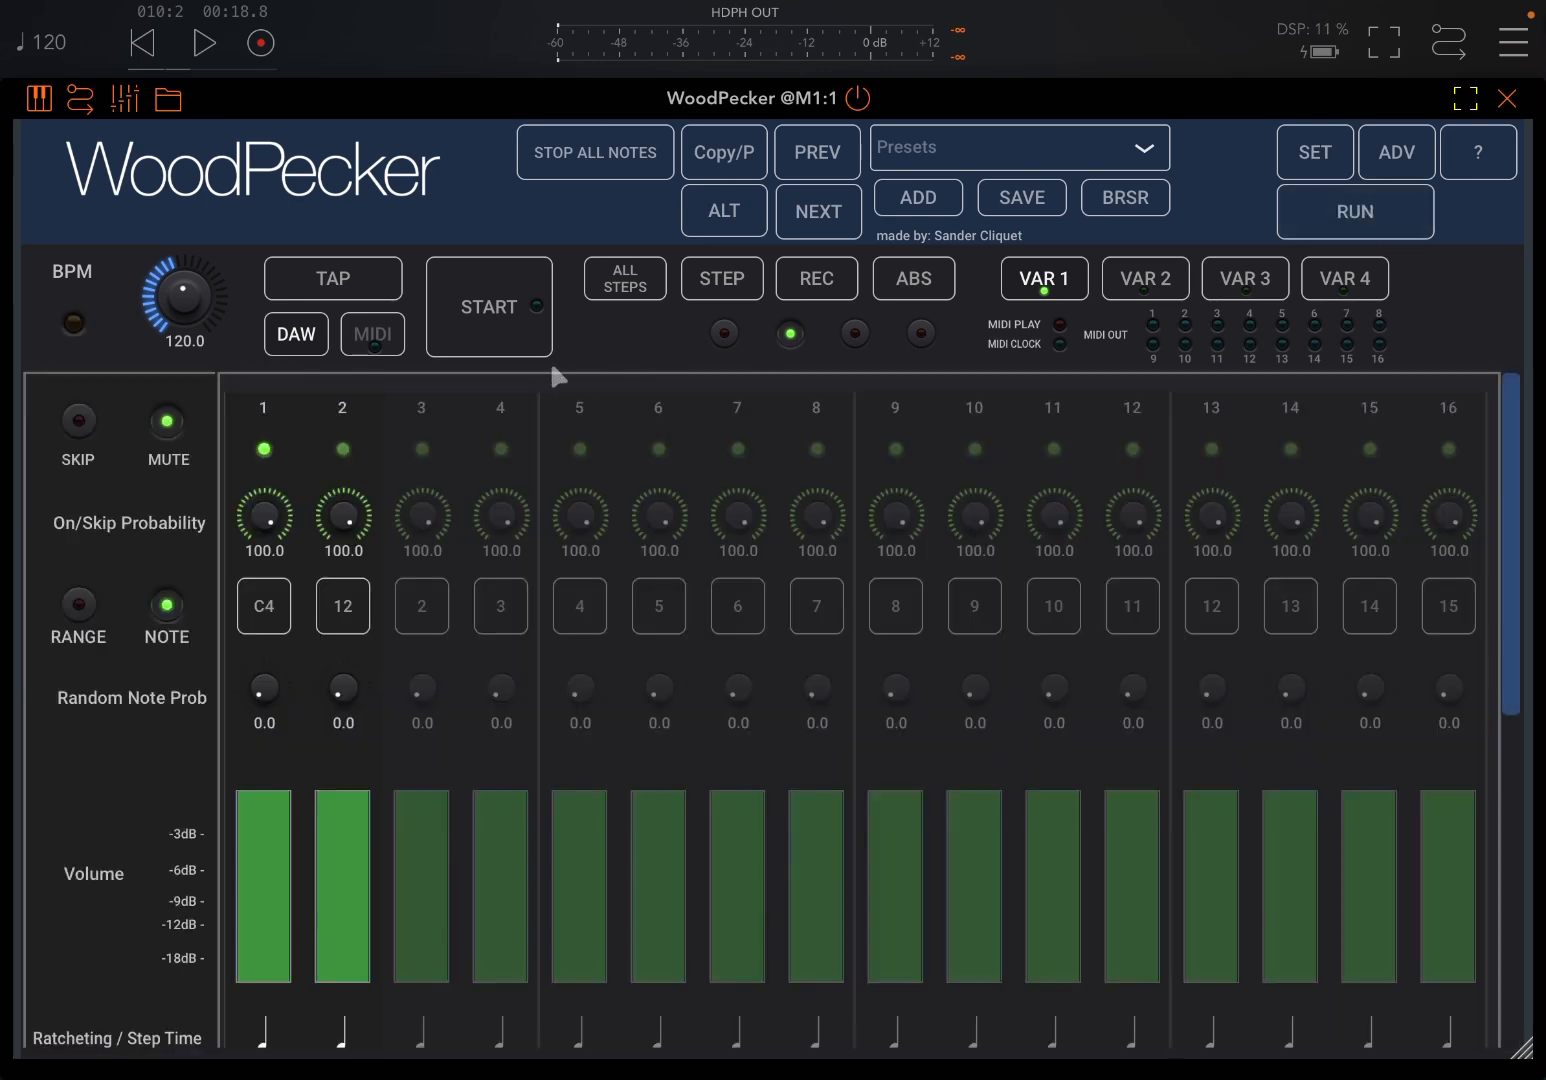
left_click(488, 306)
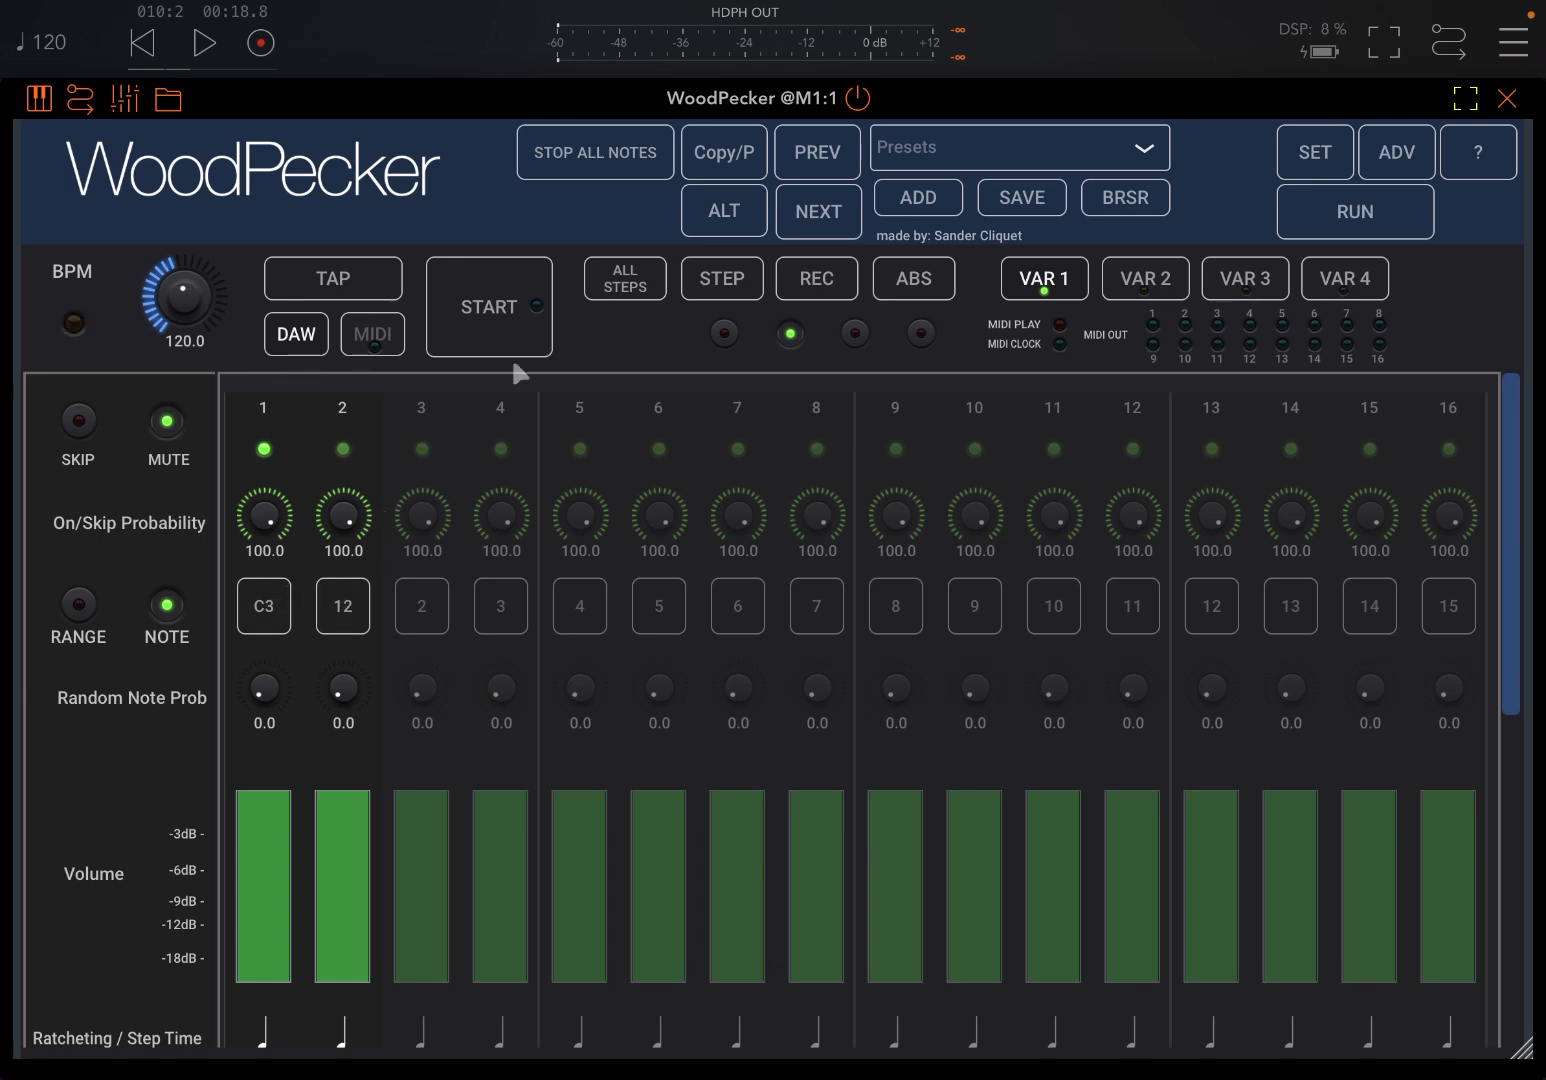
Audition both layers together, then close WoodPecker back to the AUM mixer
left_click(488, 308)
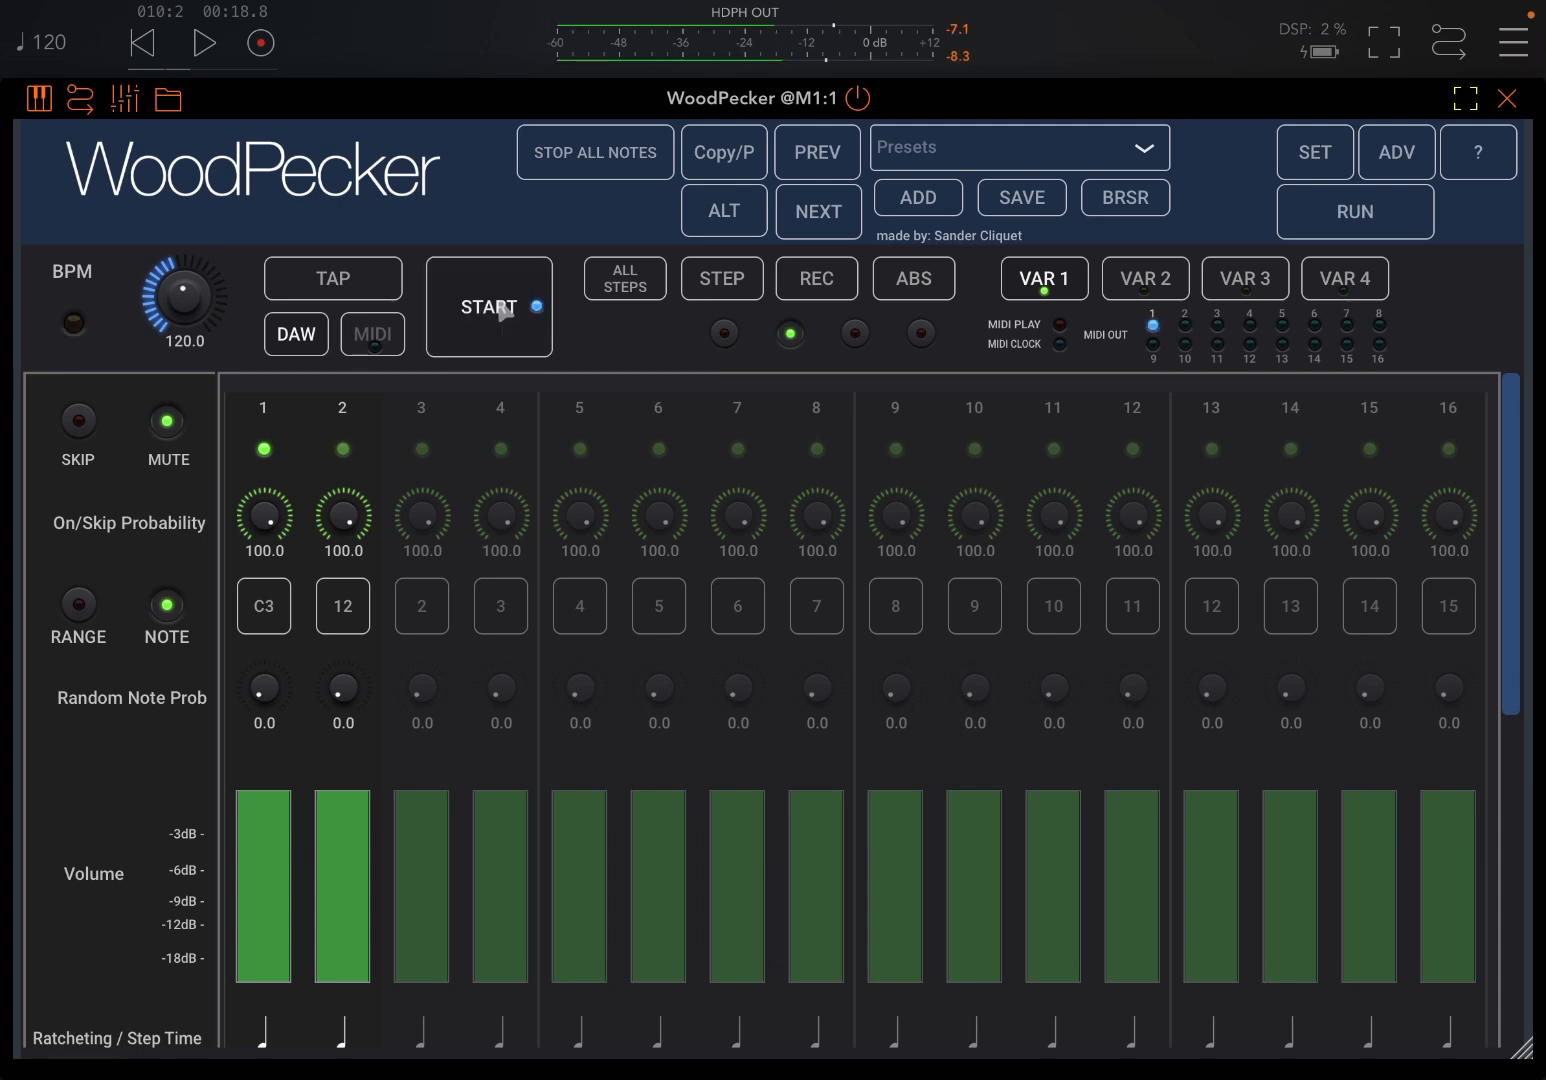
left_click(488, 308)
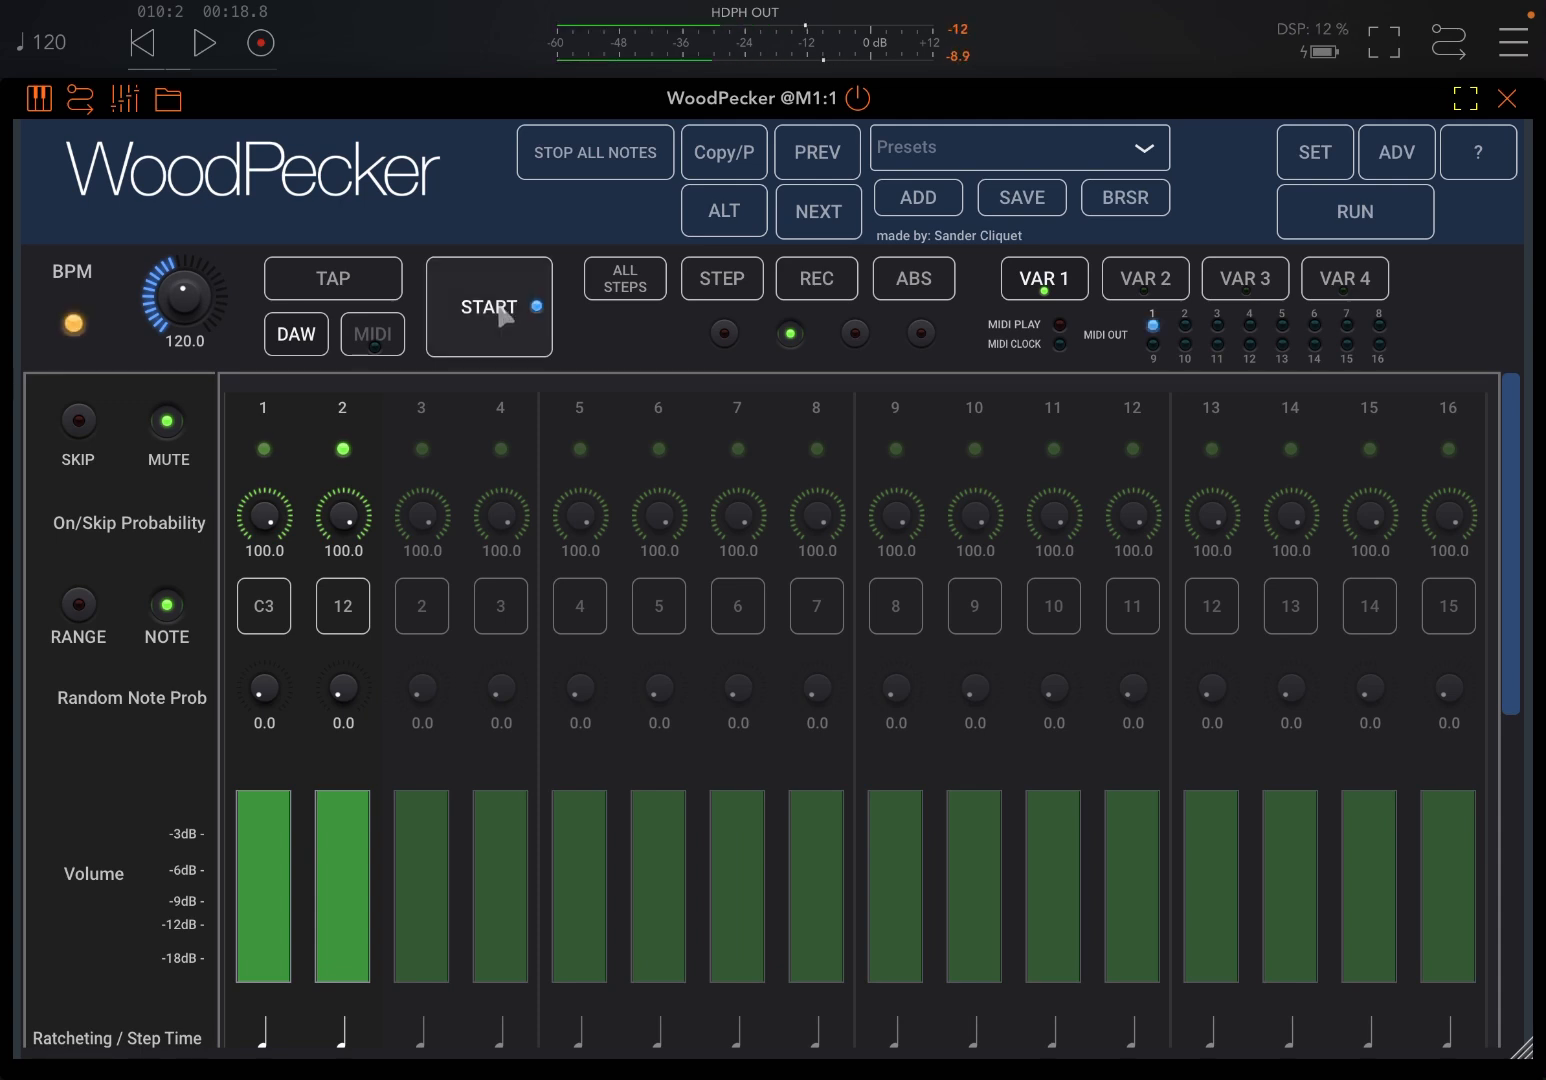
left_click(488, 308)
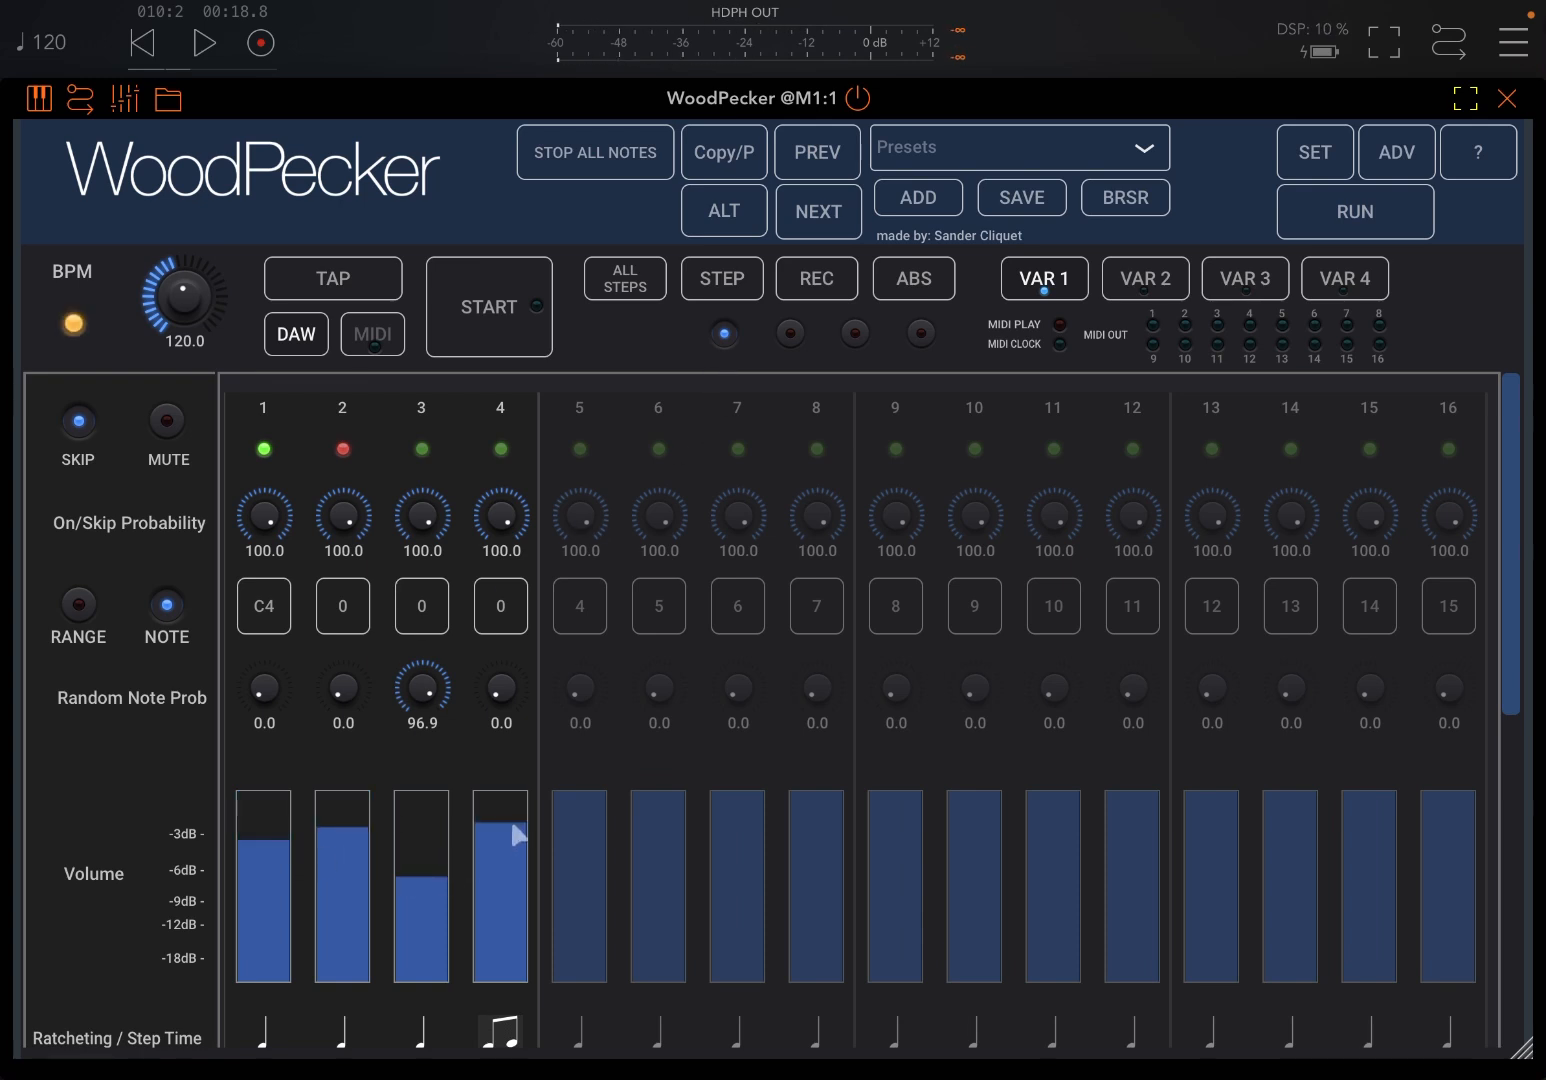
left_click(488, 306)
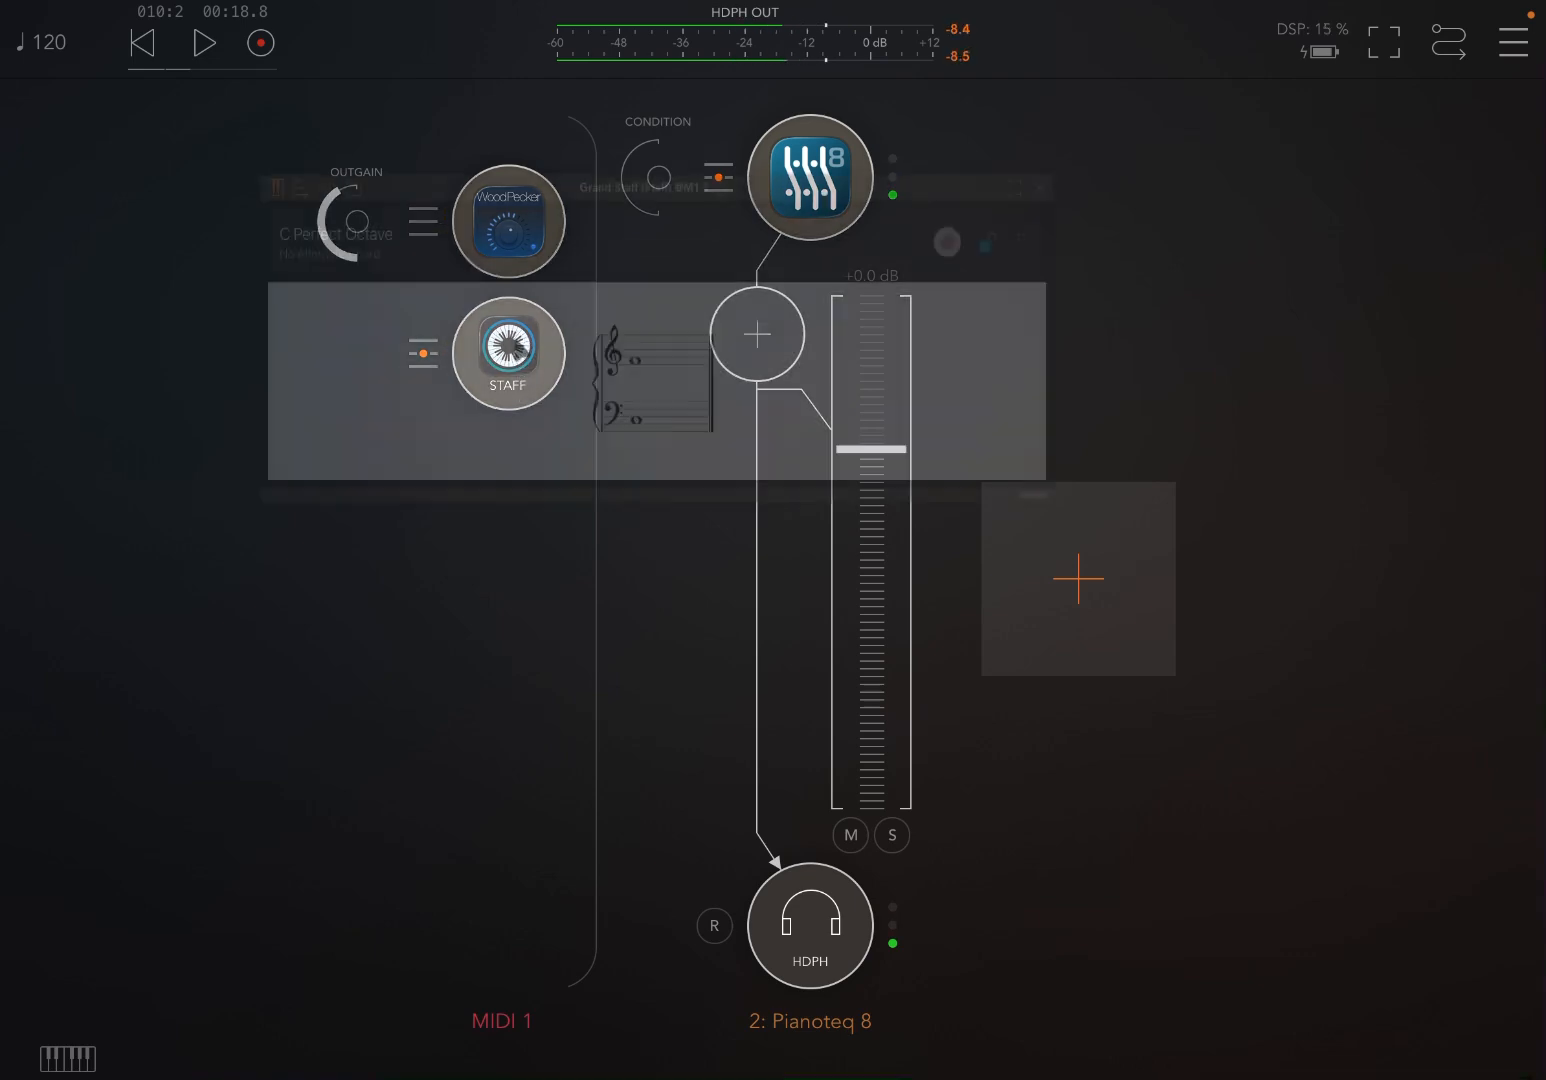
Peek at the Grand Staff display, then reopen the WoodPecker editor
left_click(508, 352)
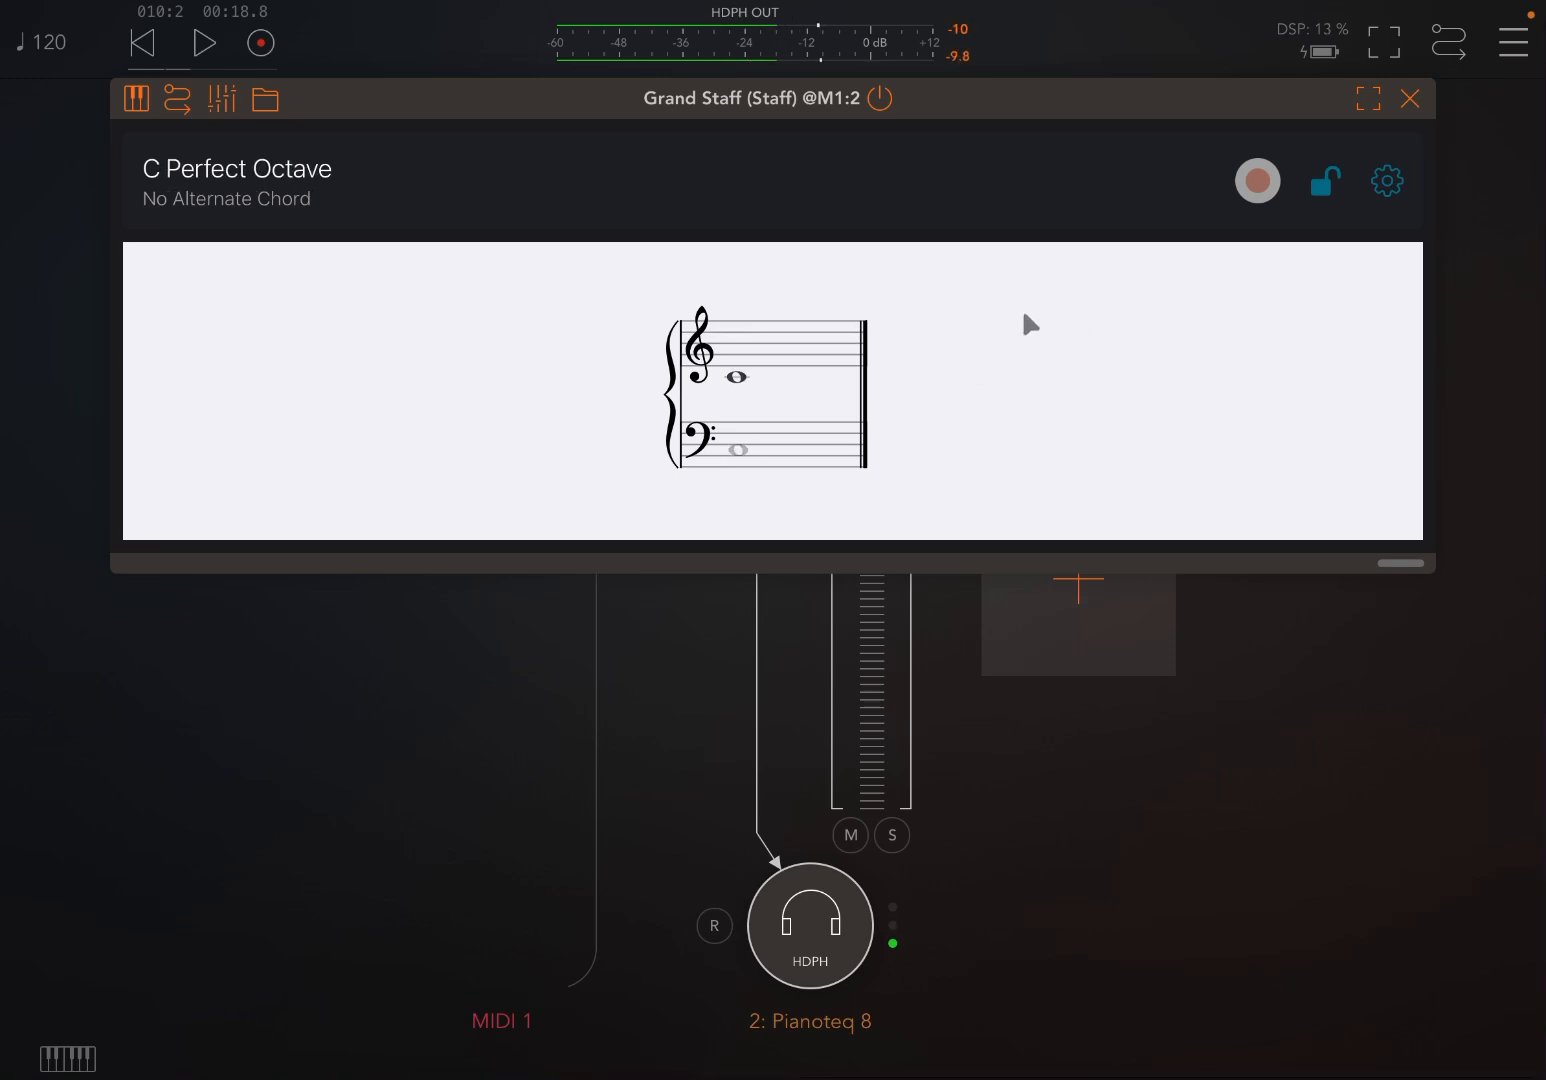
left_click(1410, 98)
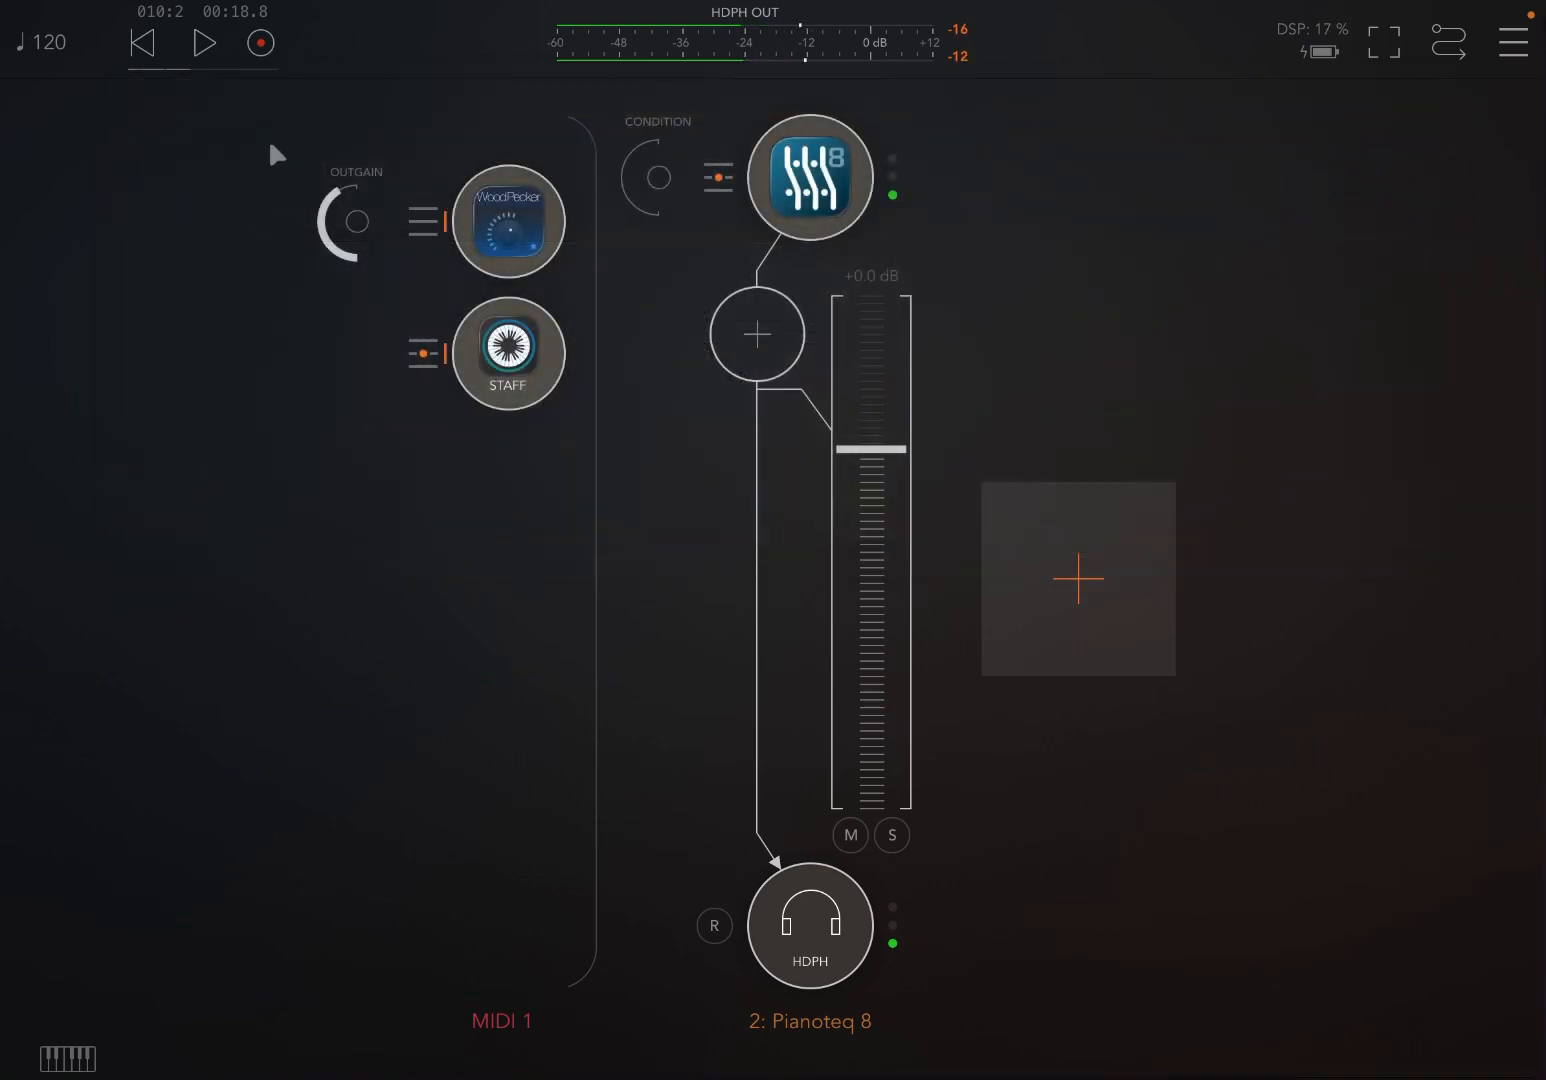
left_click(508, 220)
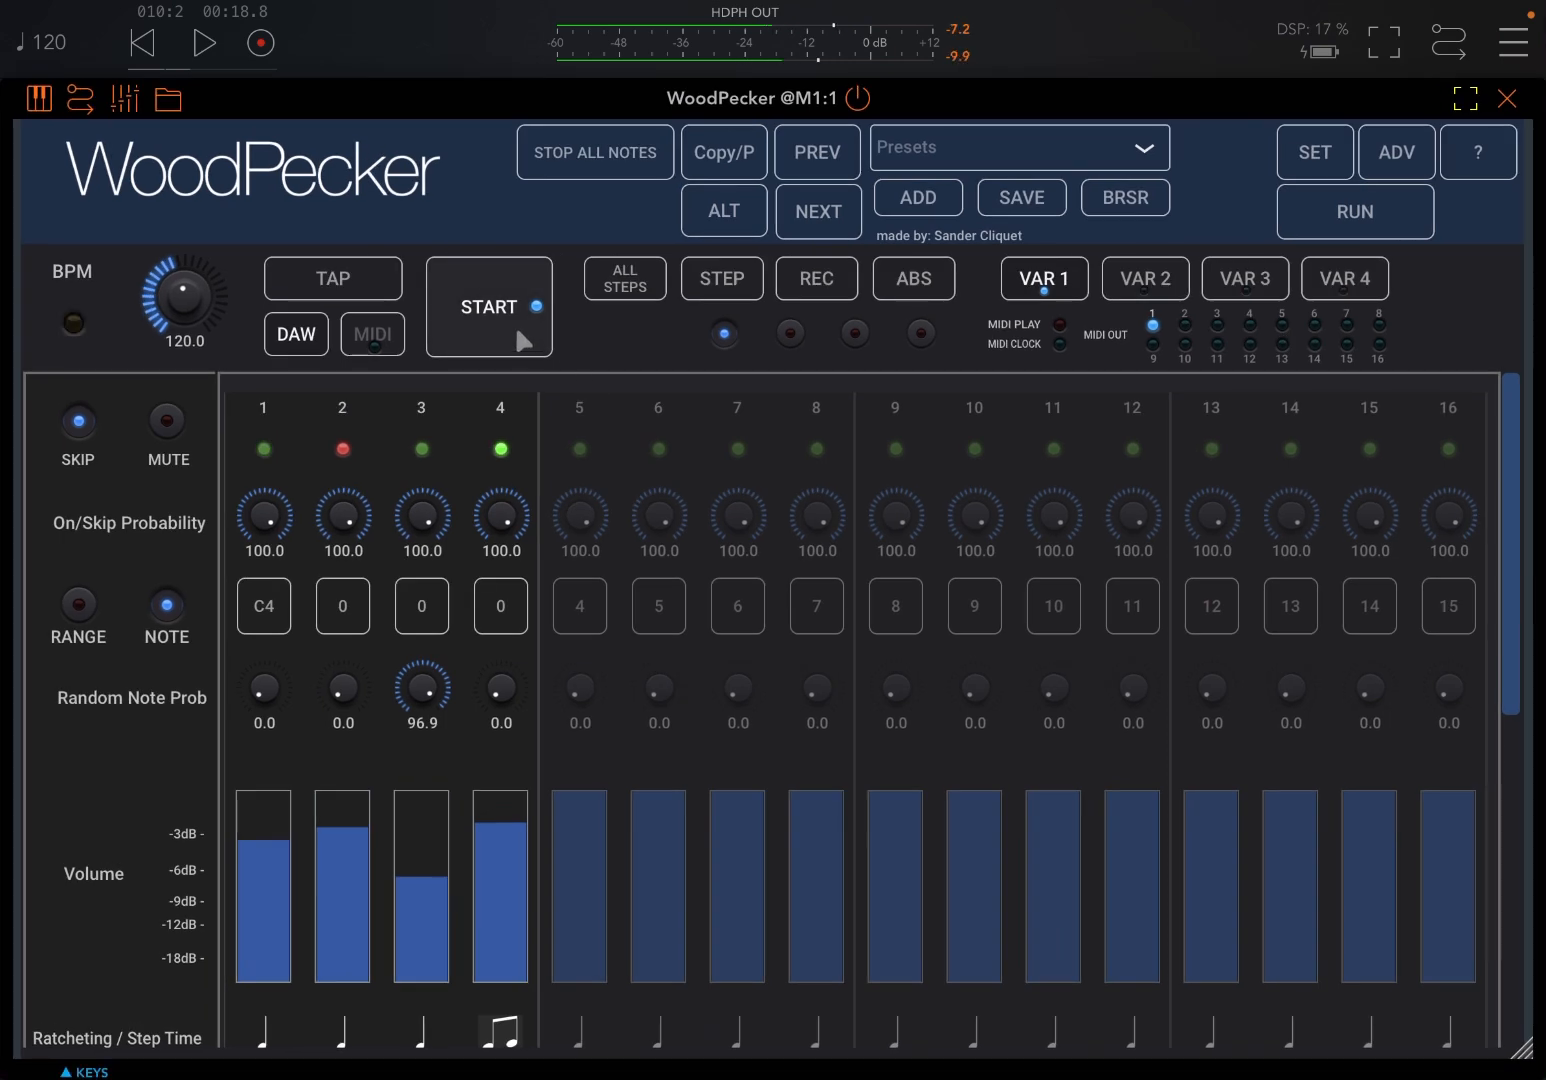
Stop the running sequence, glance at variation 2's pattern, then return to variation 1
left_click(488, 308)
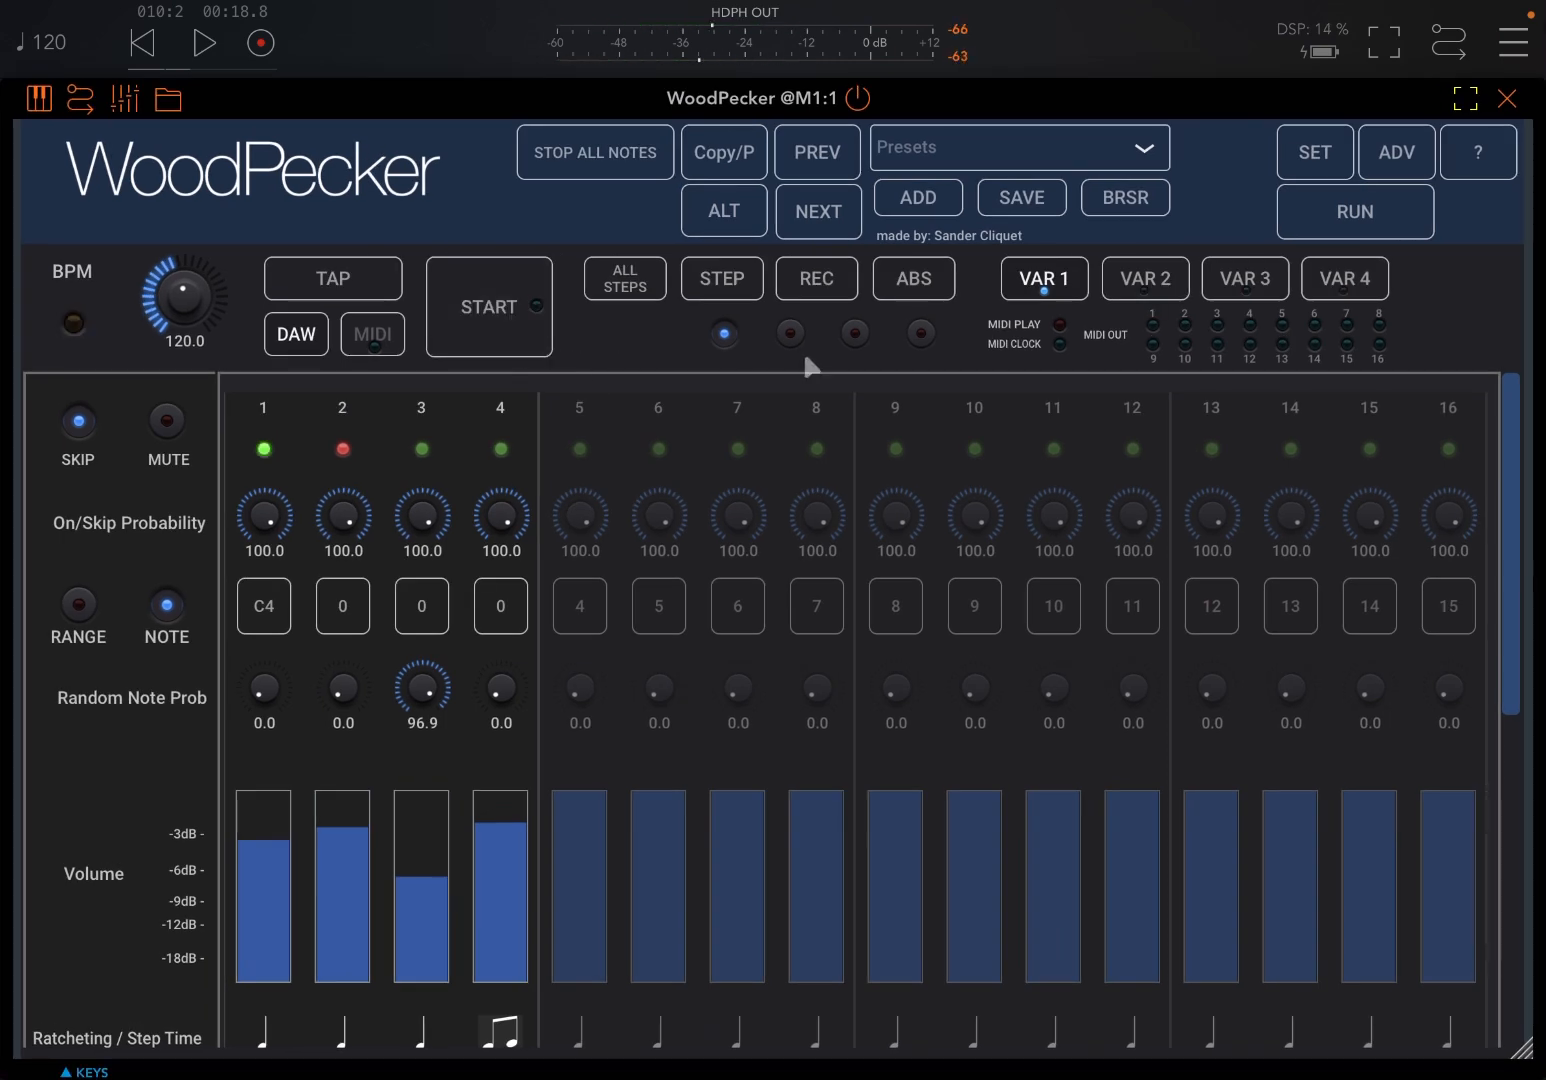
left_click(1354, 212)
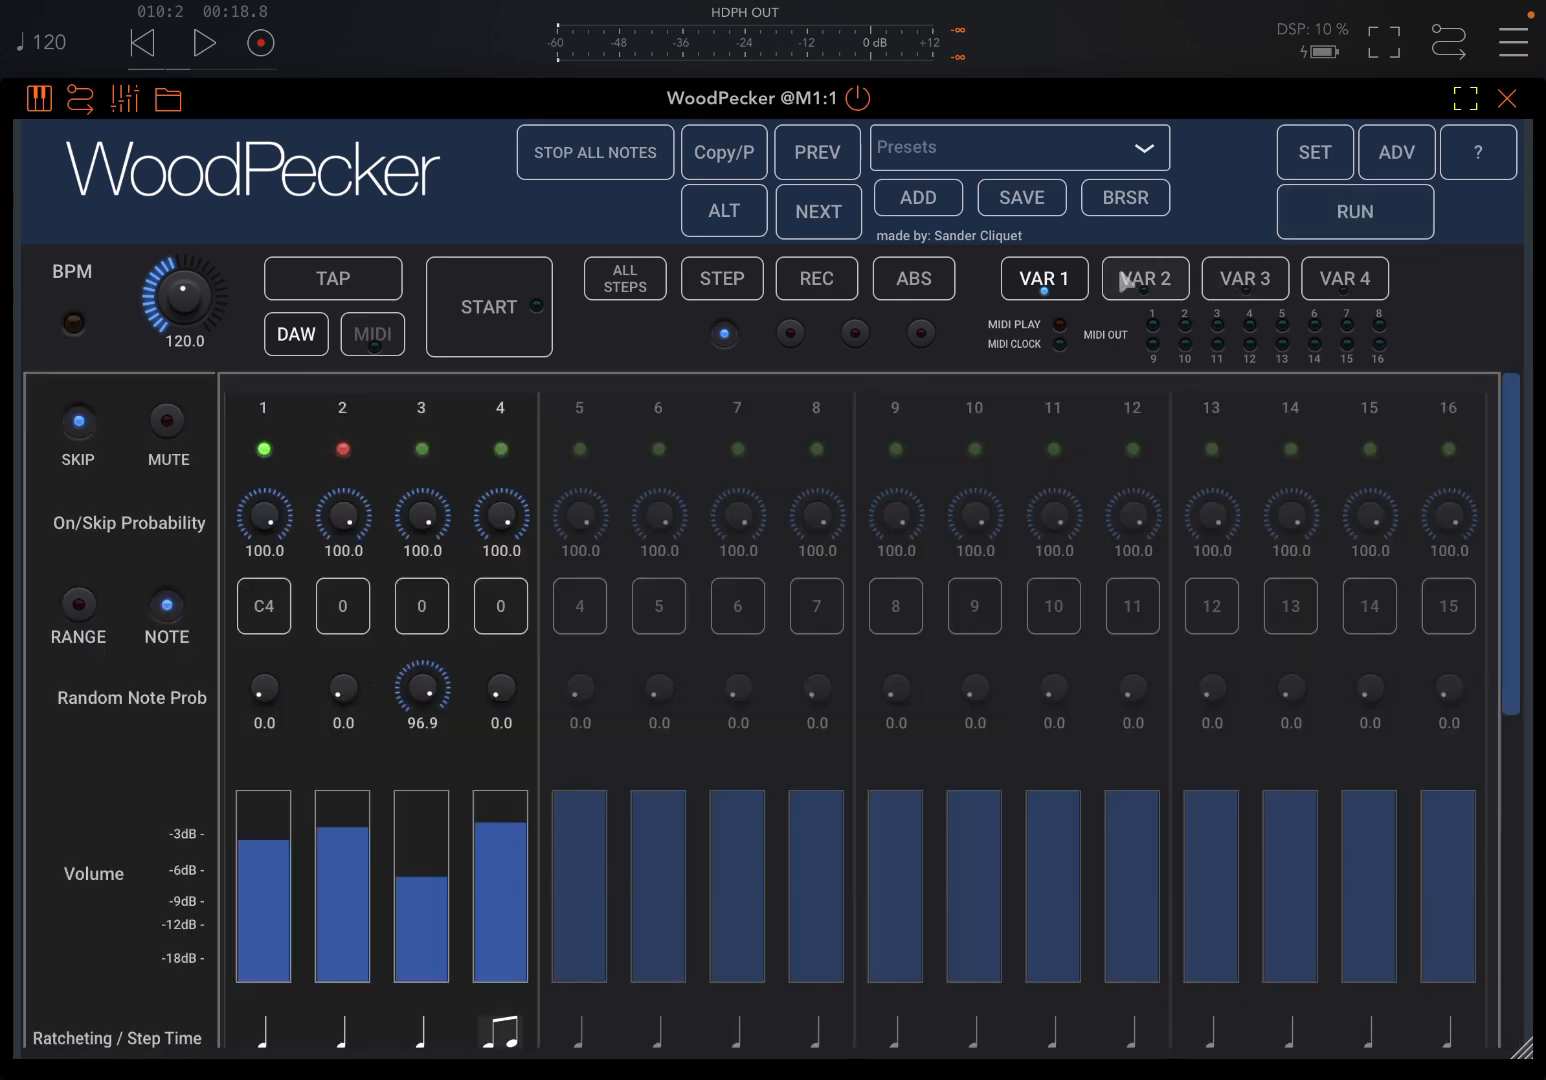
left_click(1144, 278)
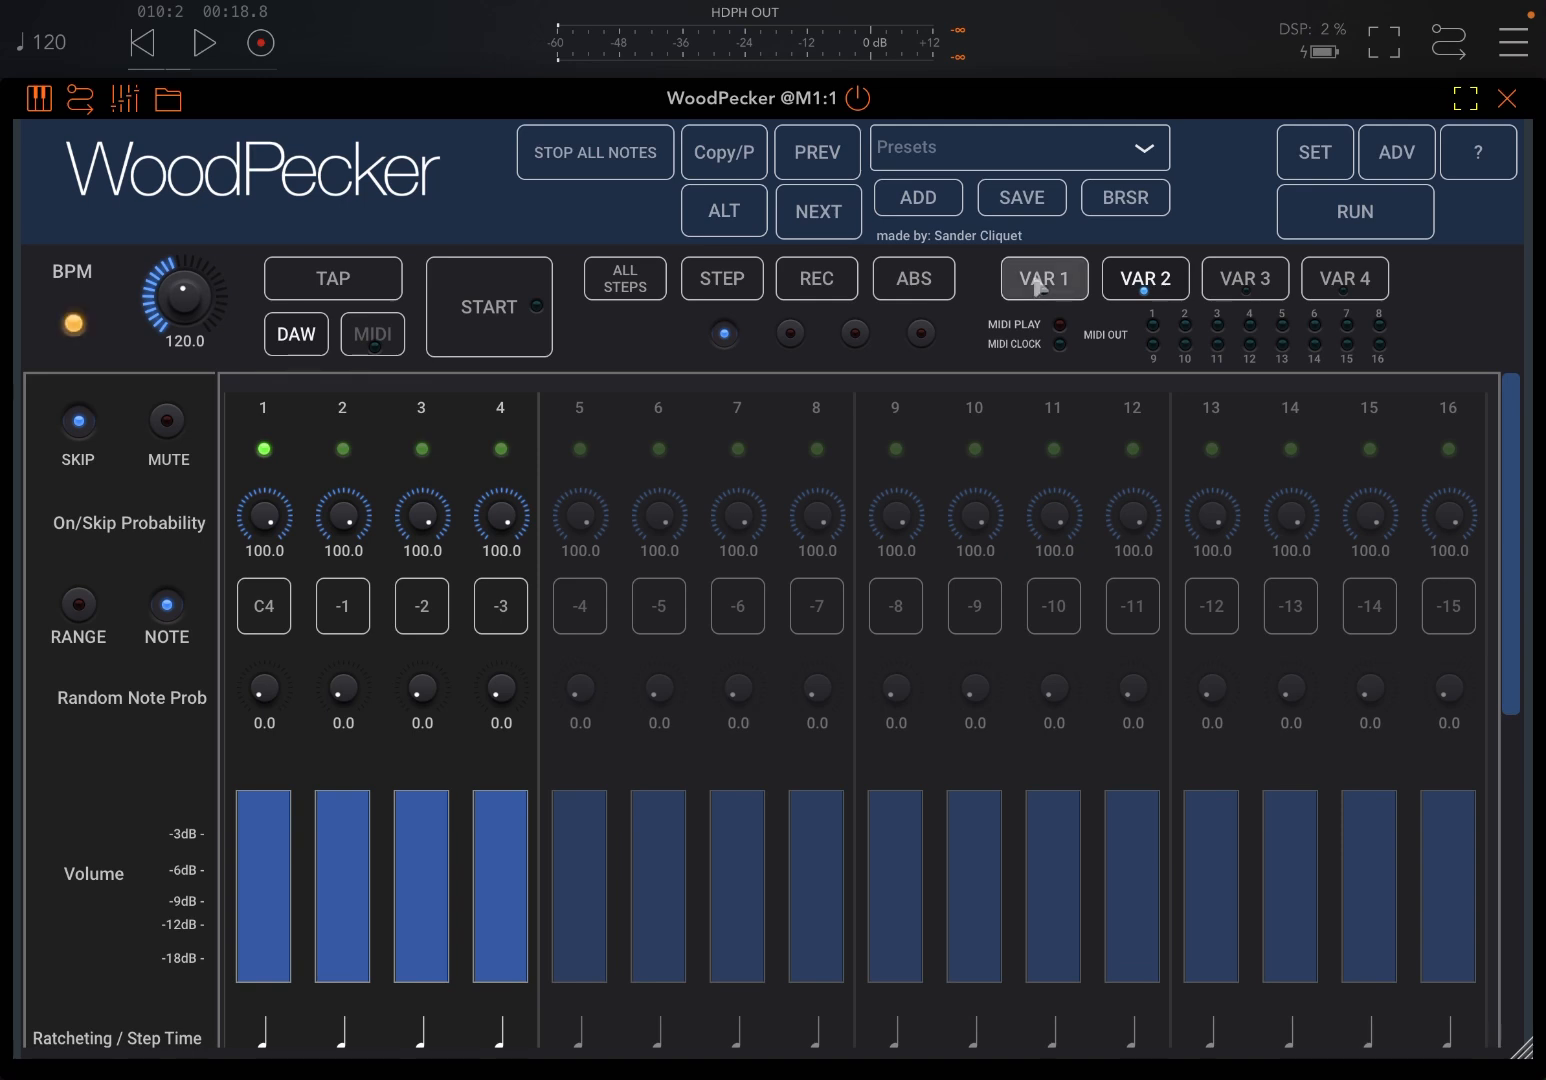
left_click(1044, 278)
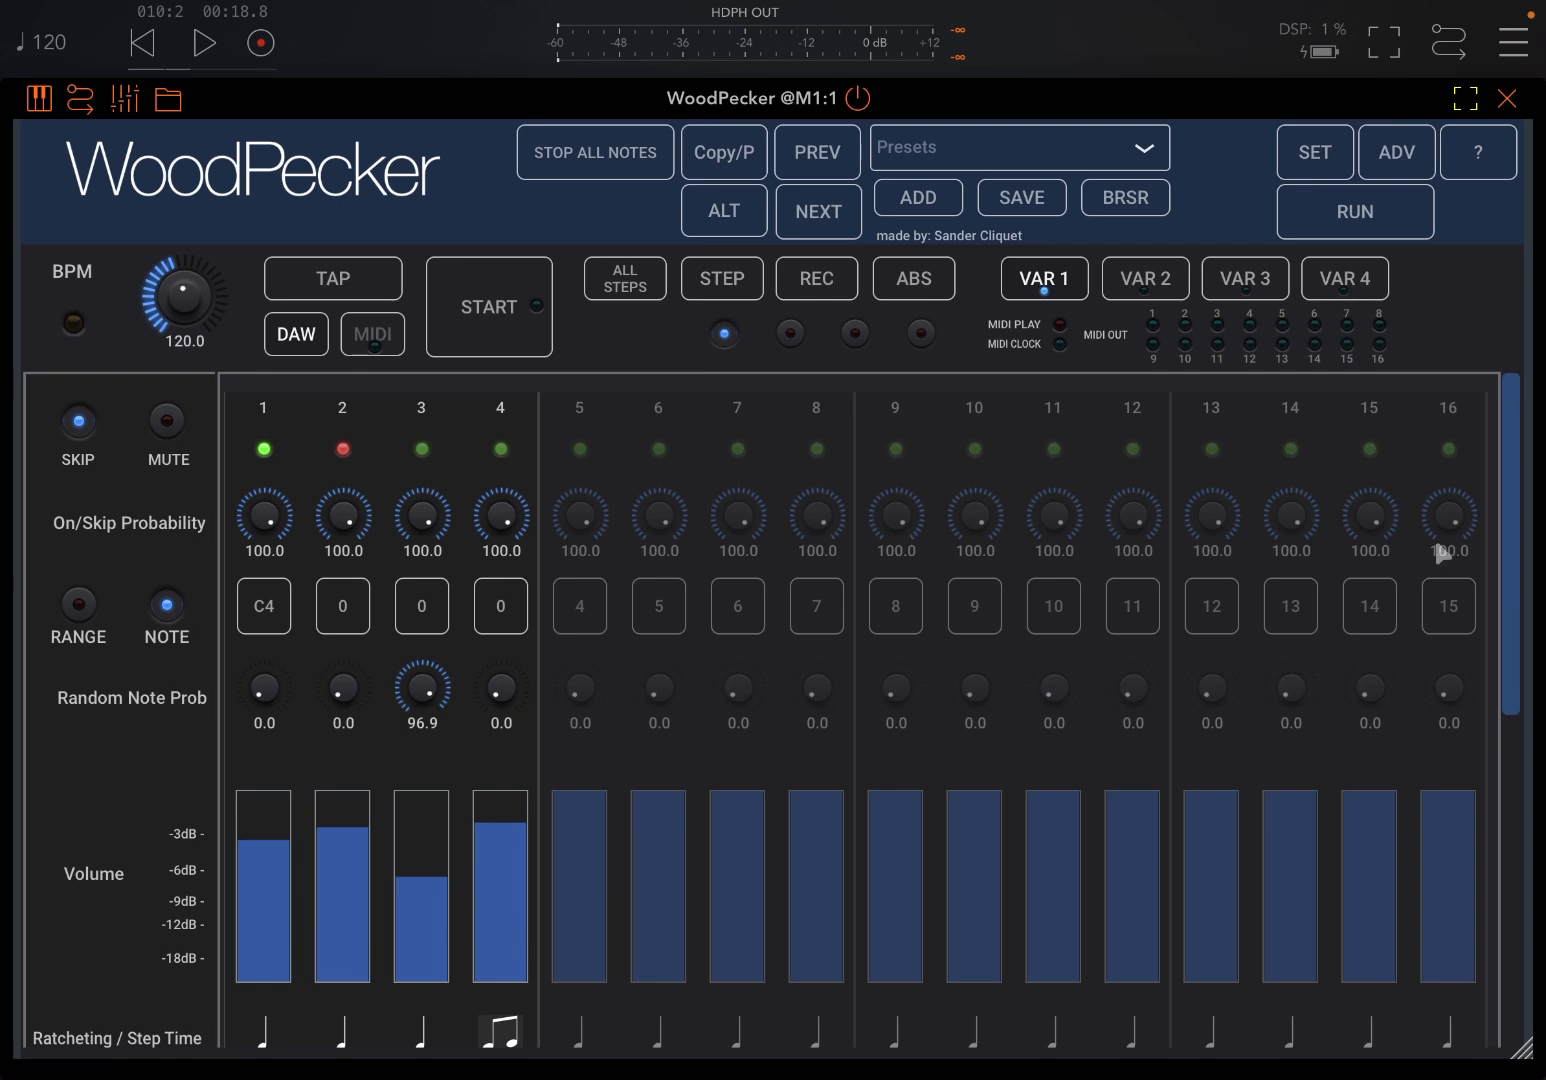
mouse_move(1390, 488)
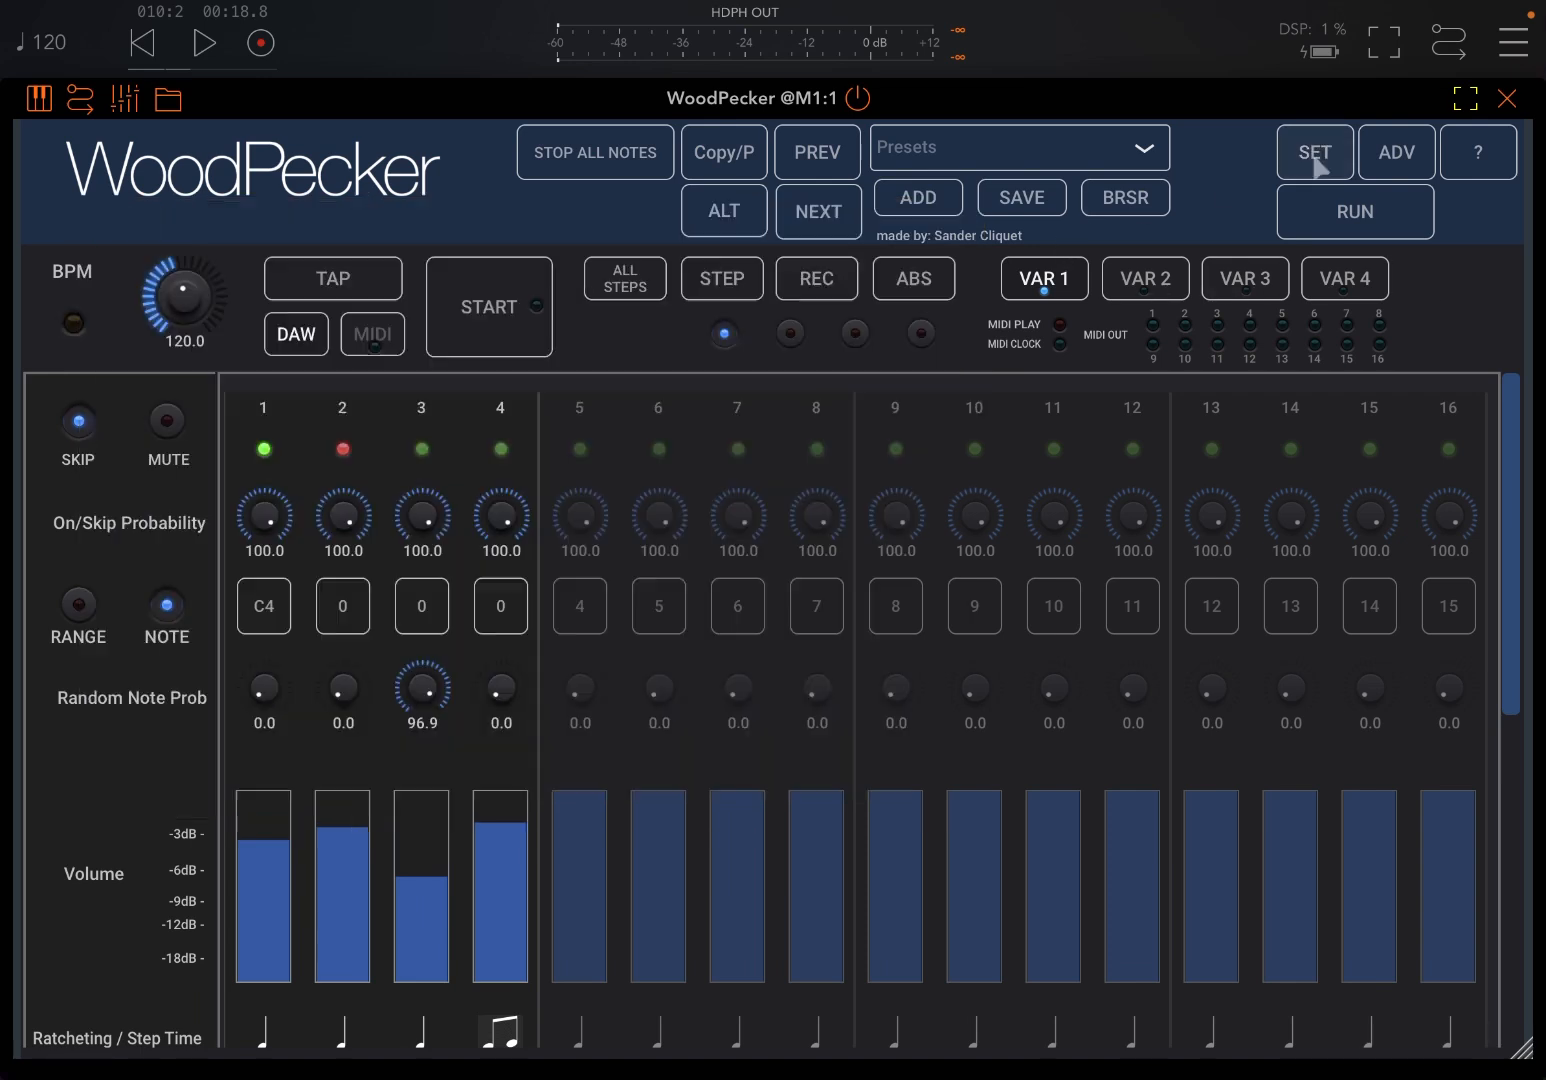
In the sequence settings, choose Note On Restart for START and enable STOP GOTO STEP 1
left_click(1394, 152)
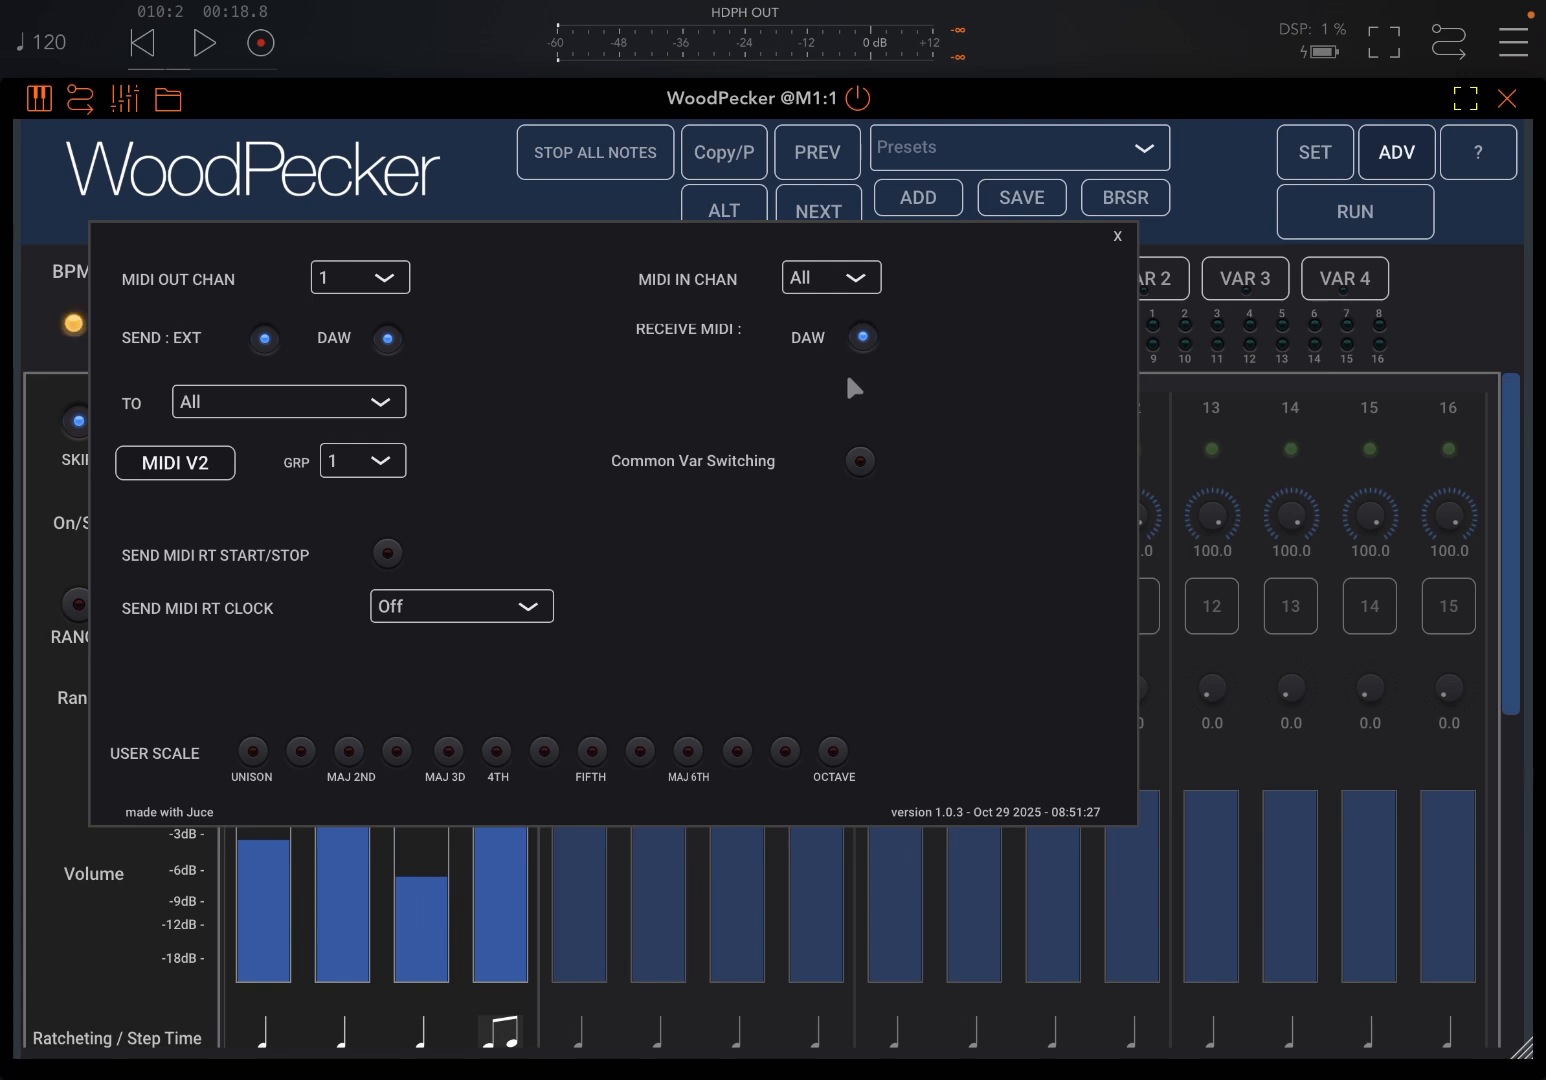
mouse_move(1122, 268)
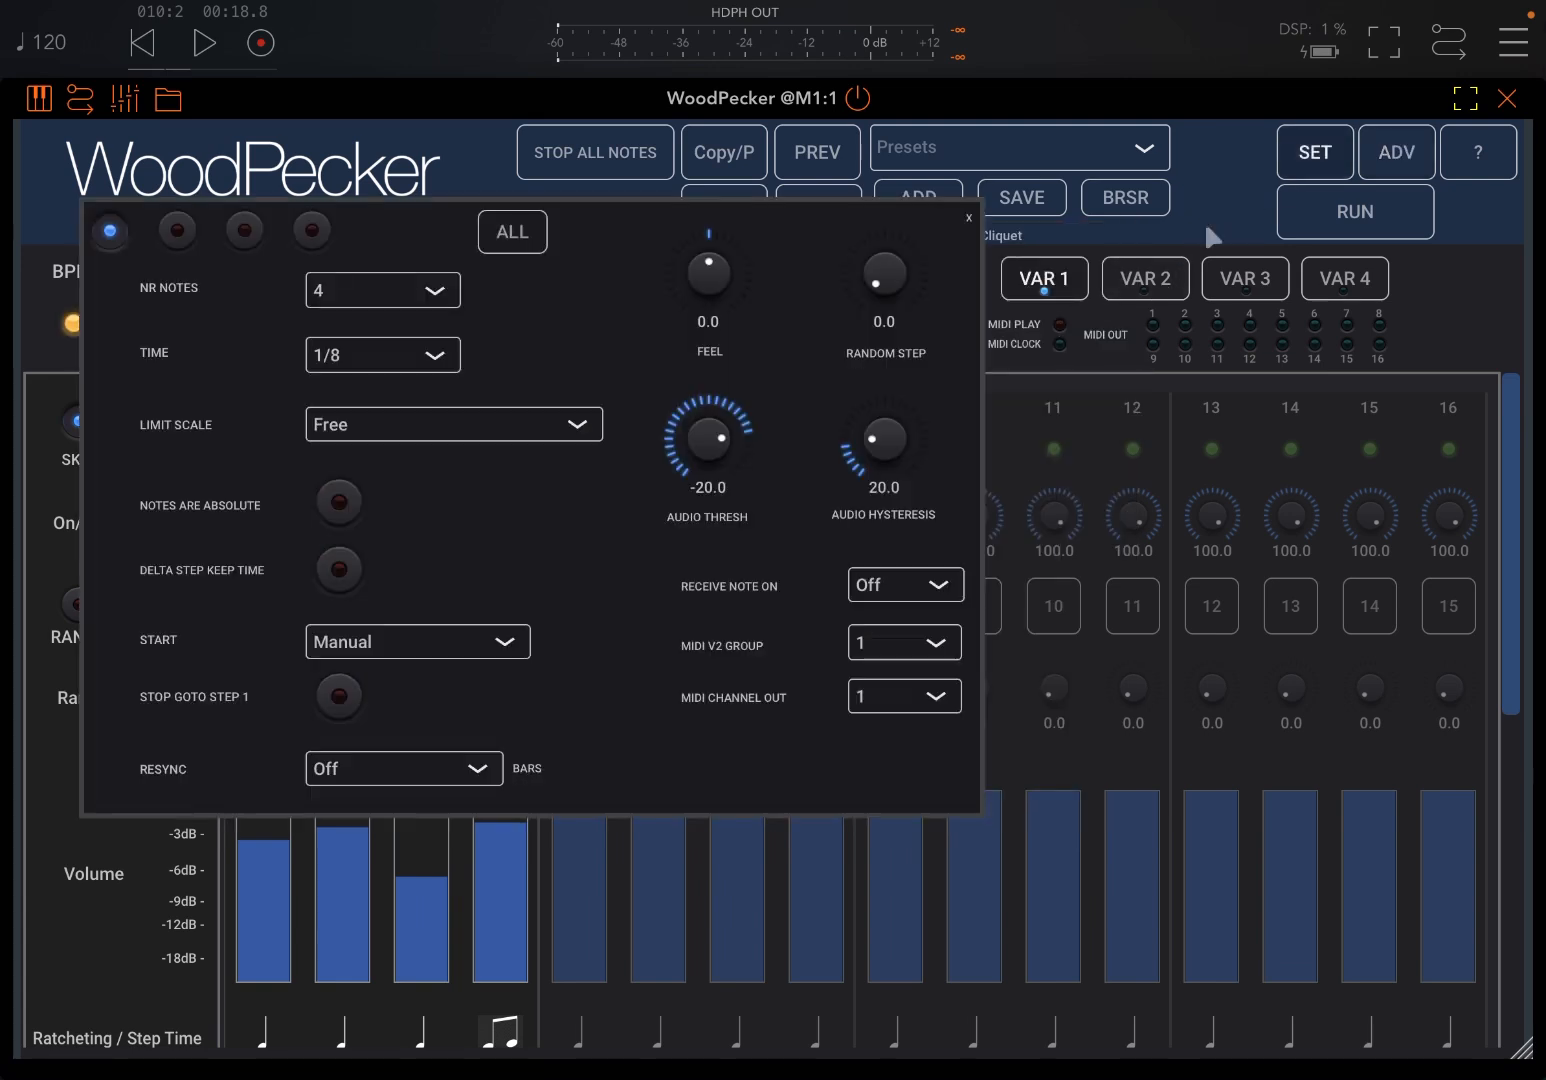
left_click(416, 640)
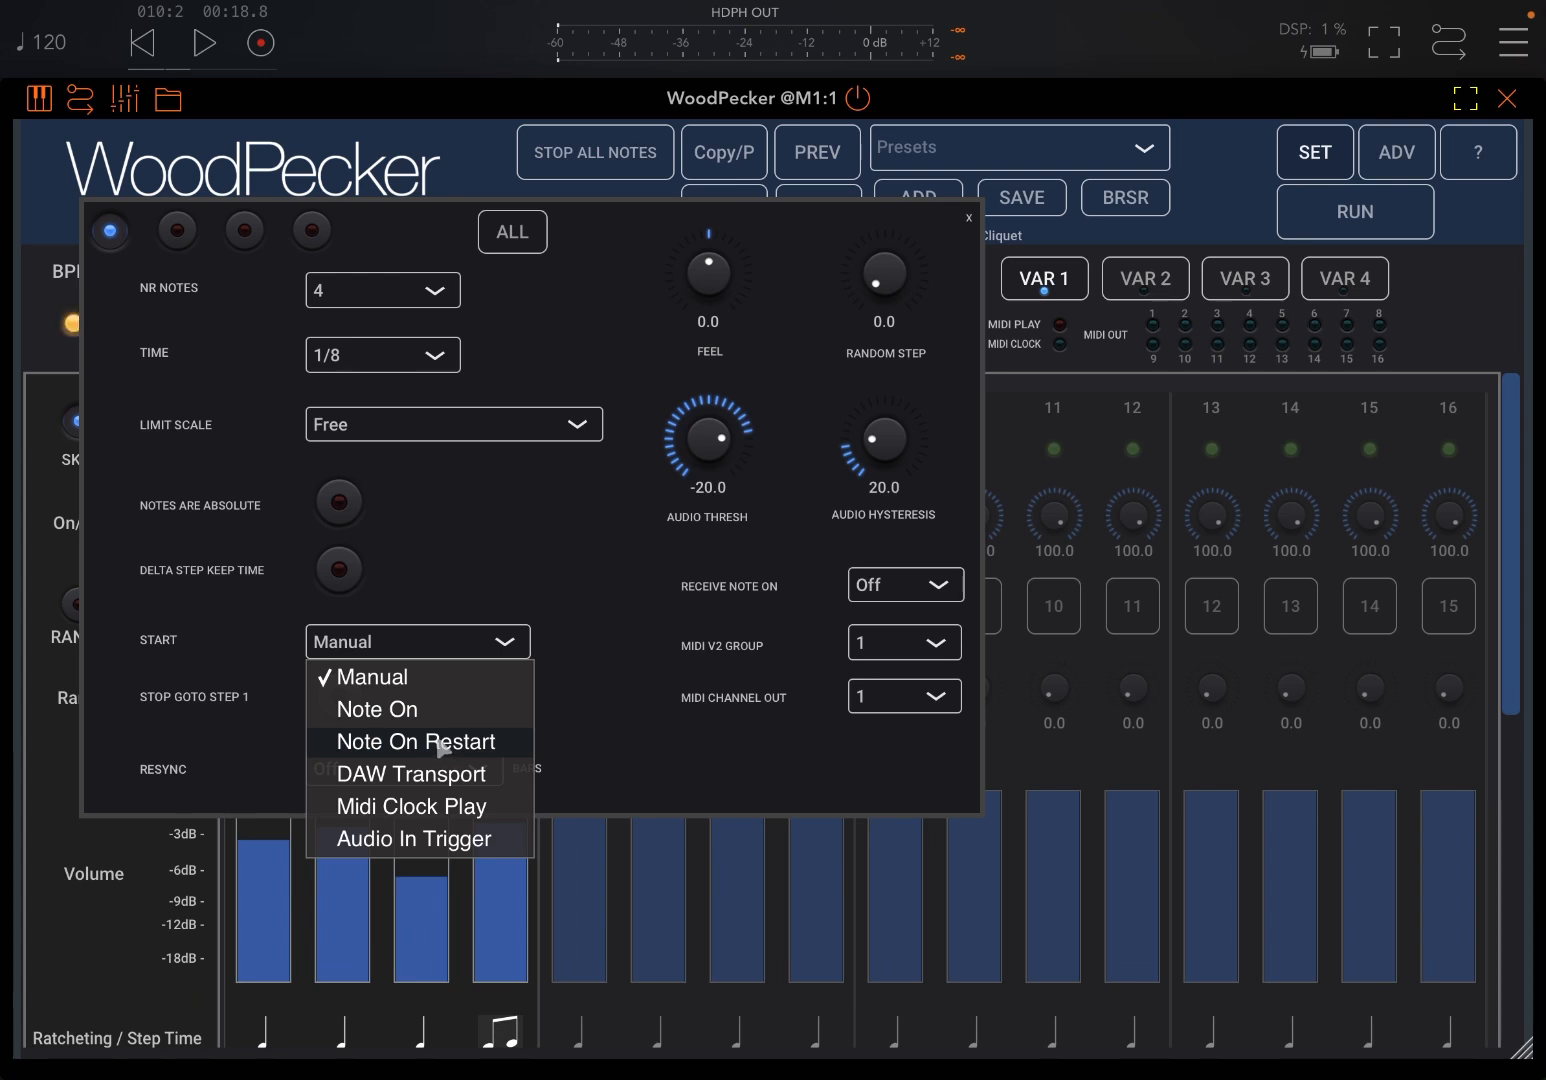
left_click(416, 740)
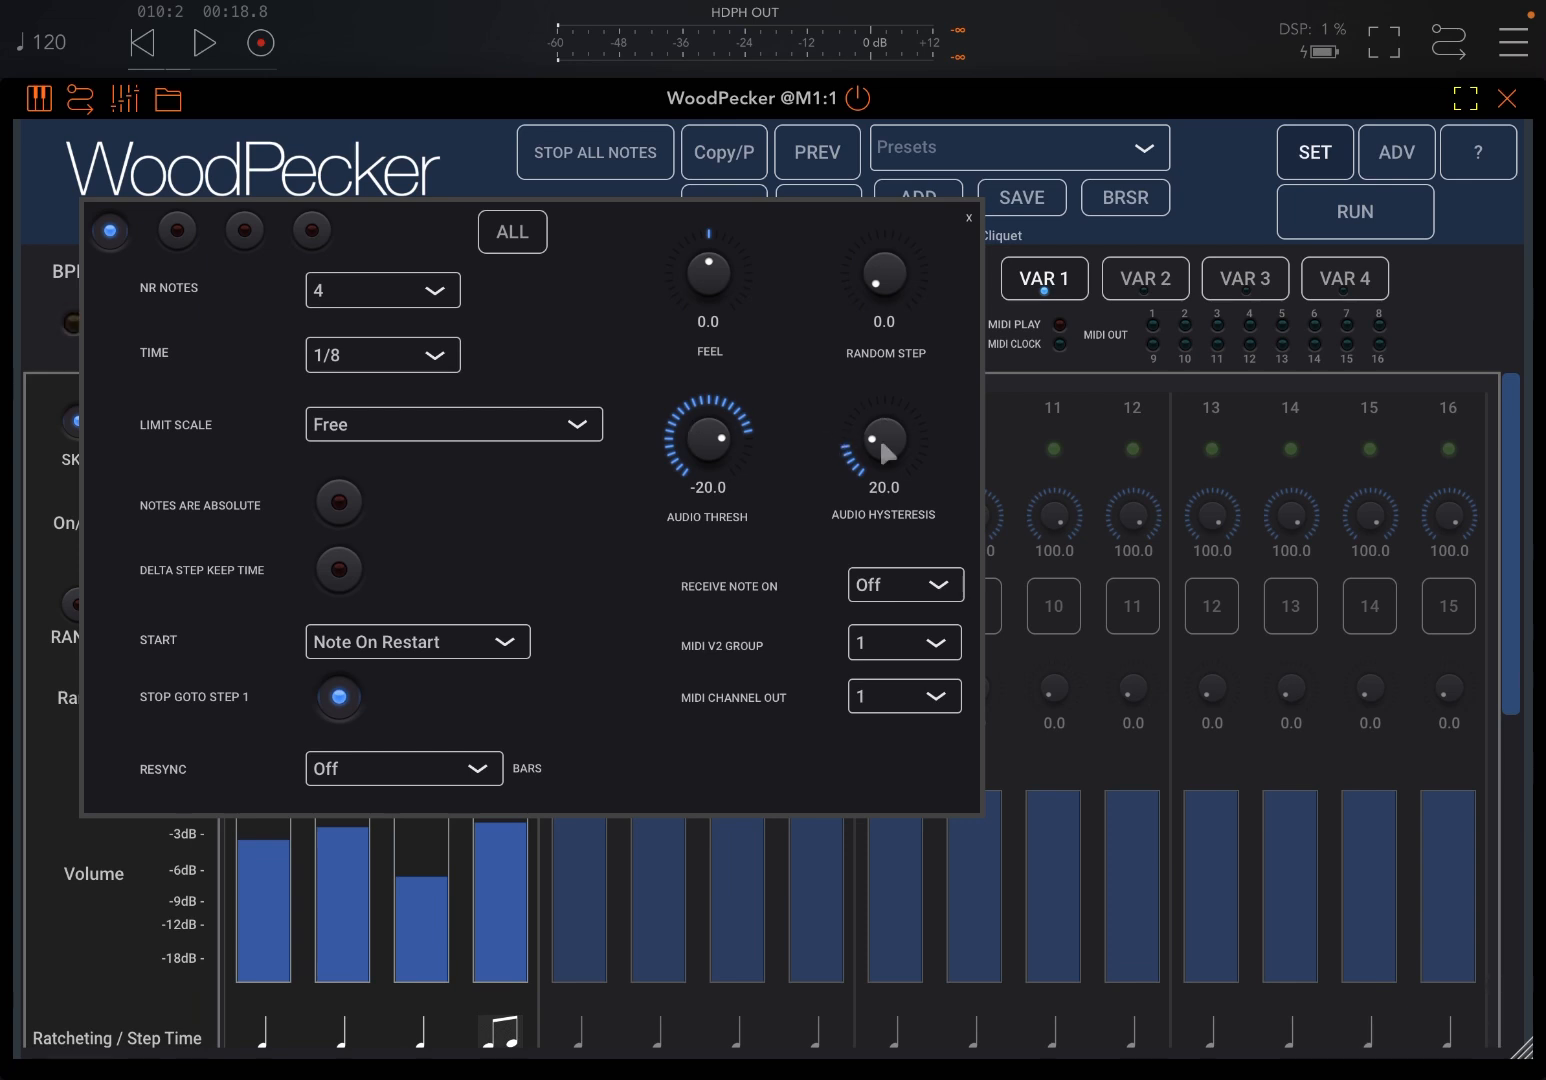
mouse_move(448, 632)
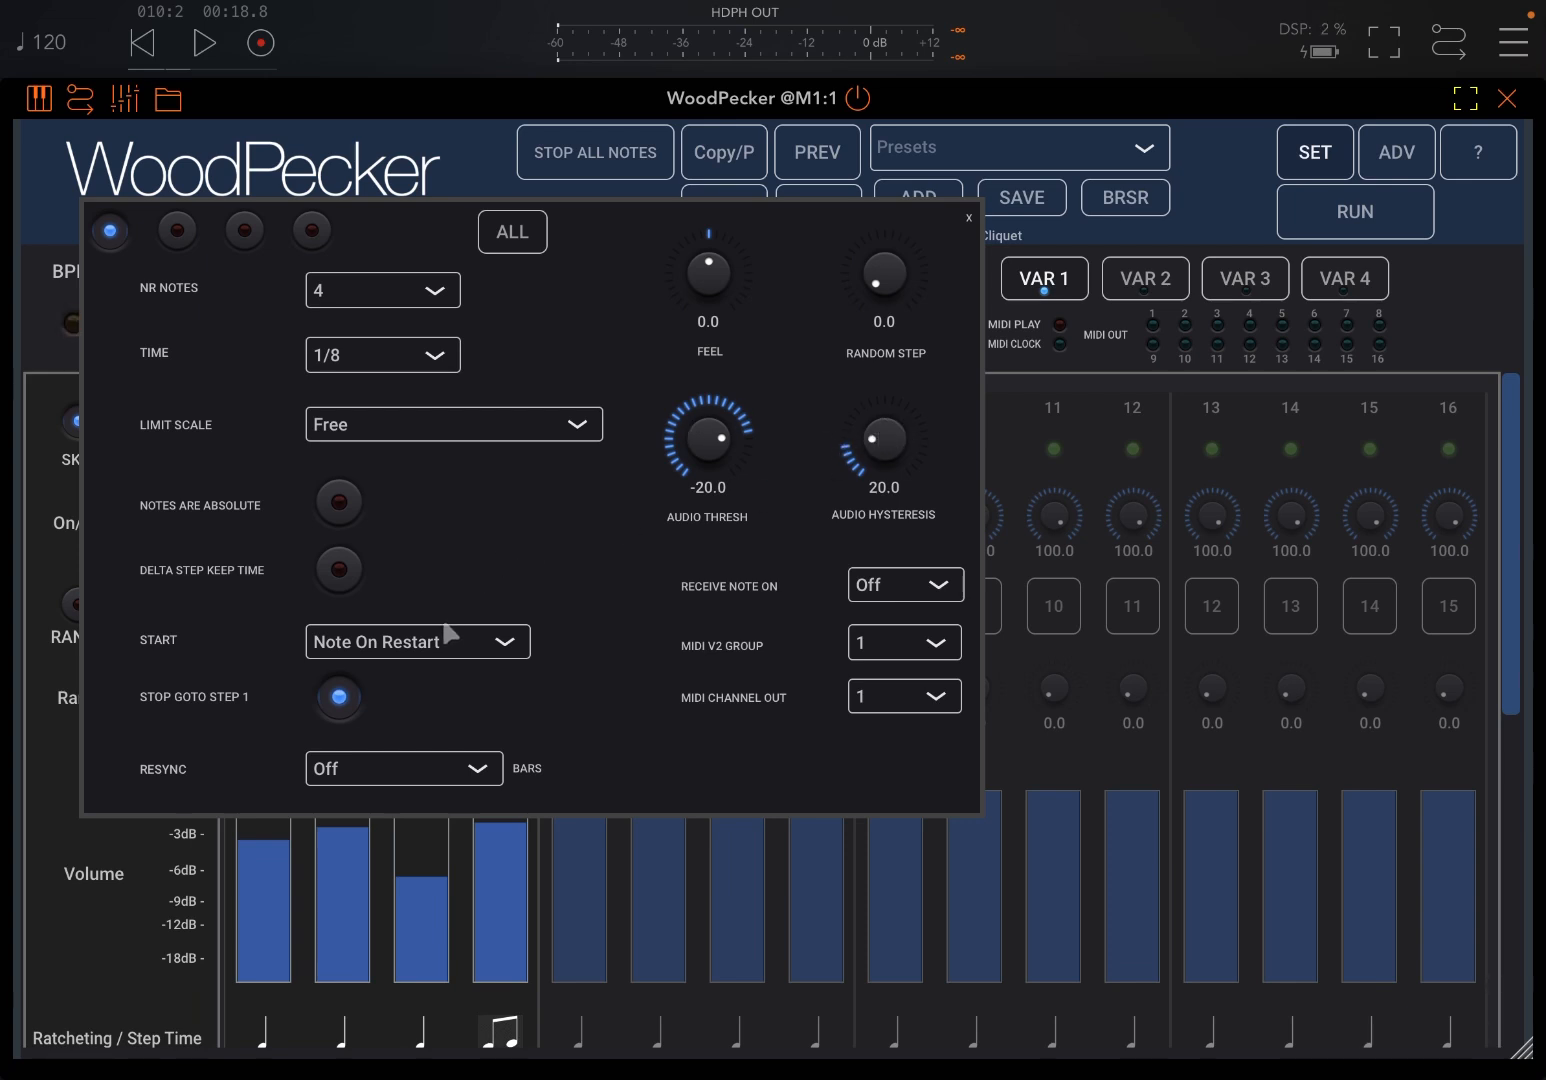
left_click(416, 640)
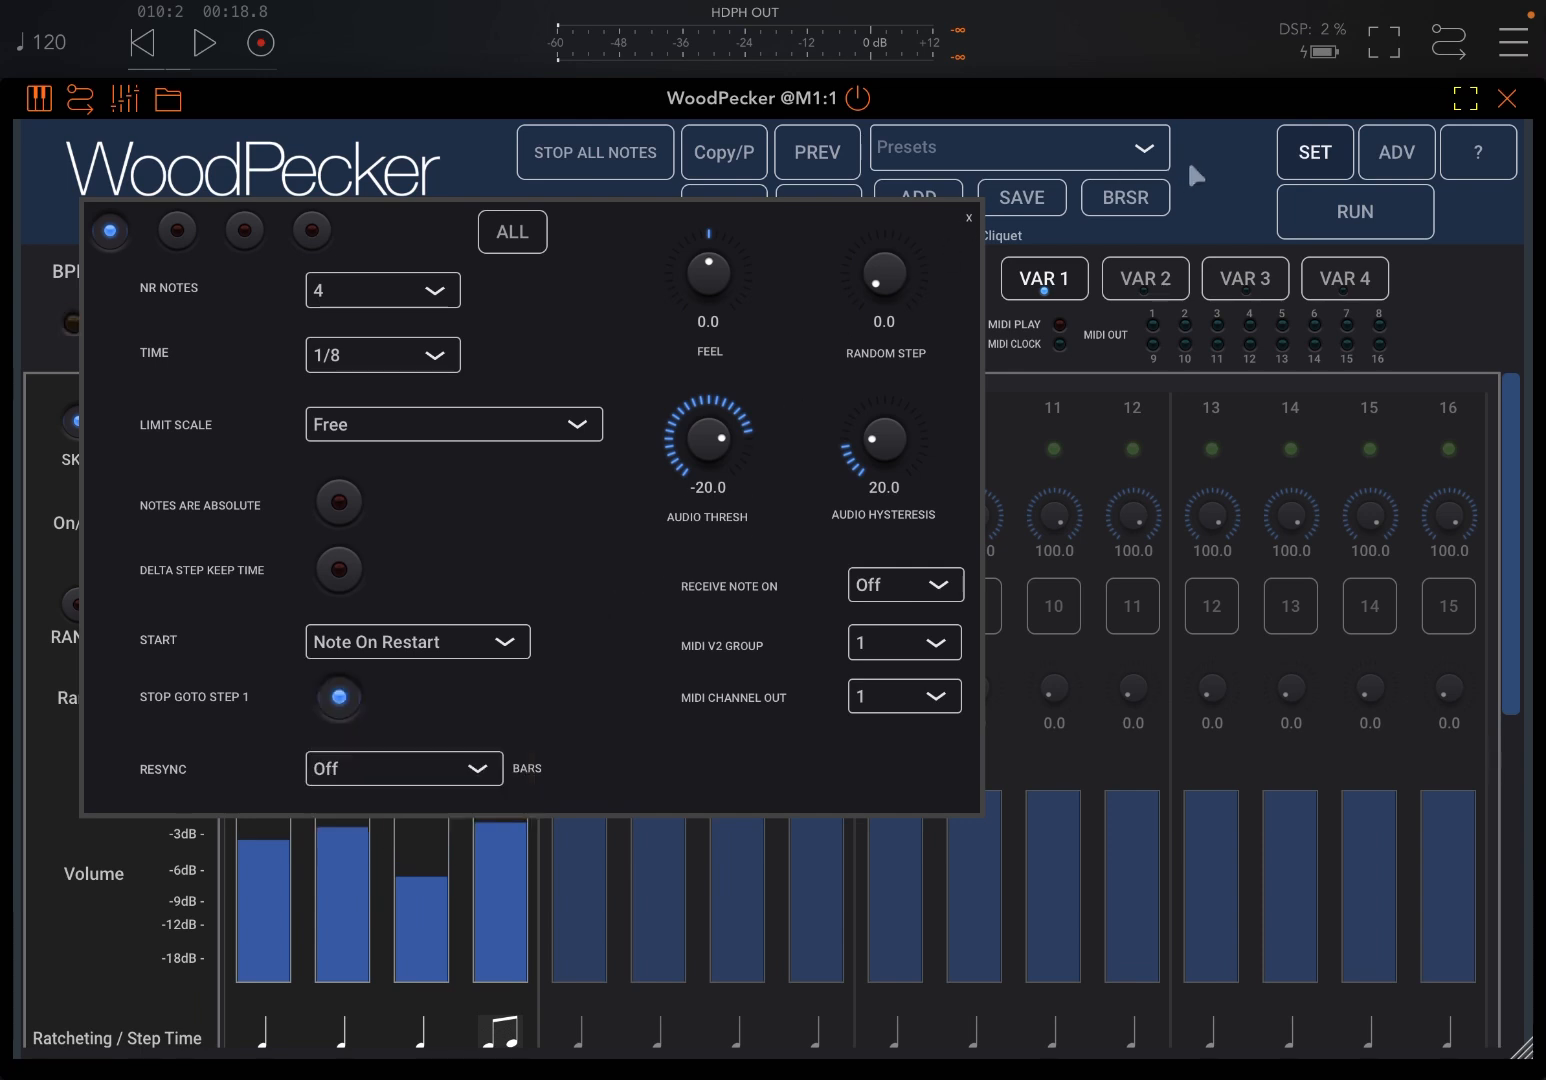
left_click(966, 218)
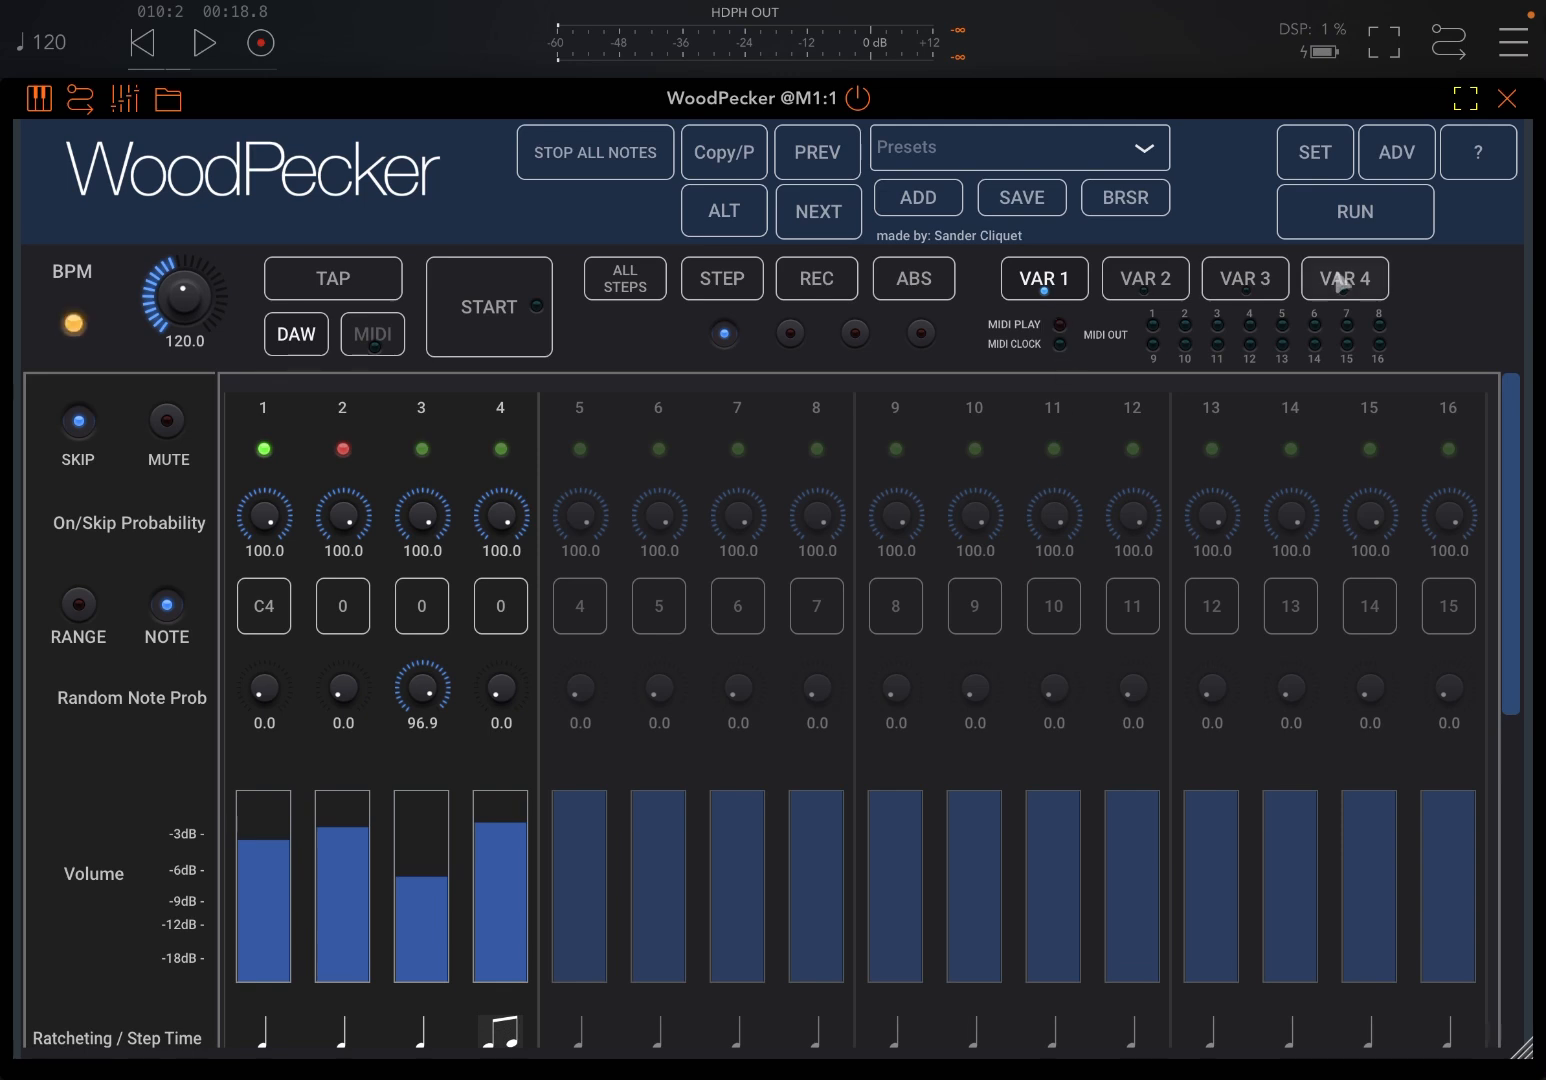
Add a Start Seq row with step 1 initially starting sequence 1
scroll("down", 3)
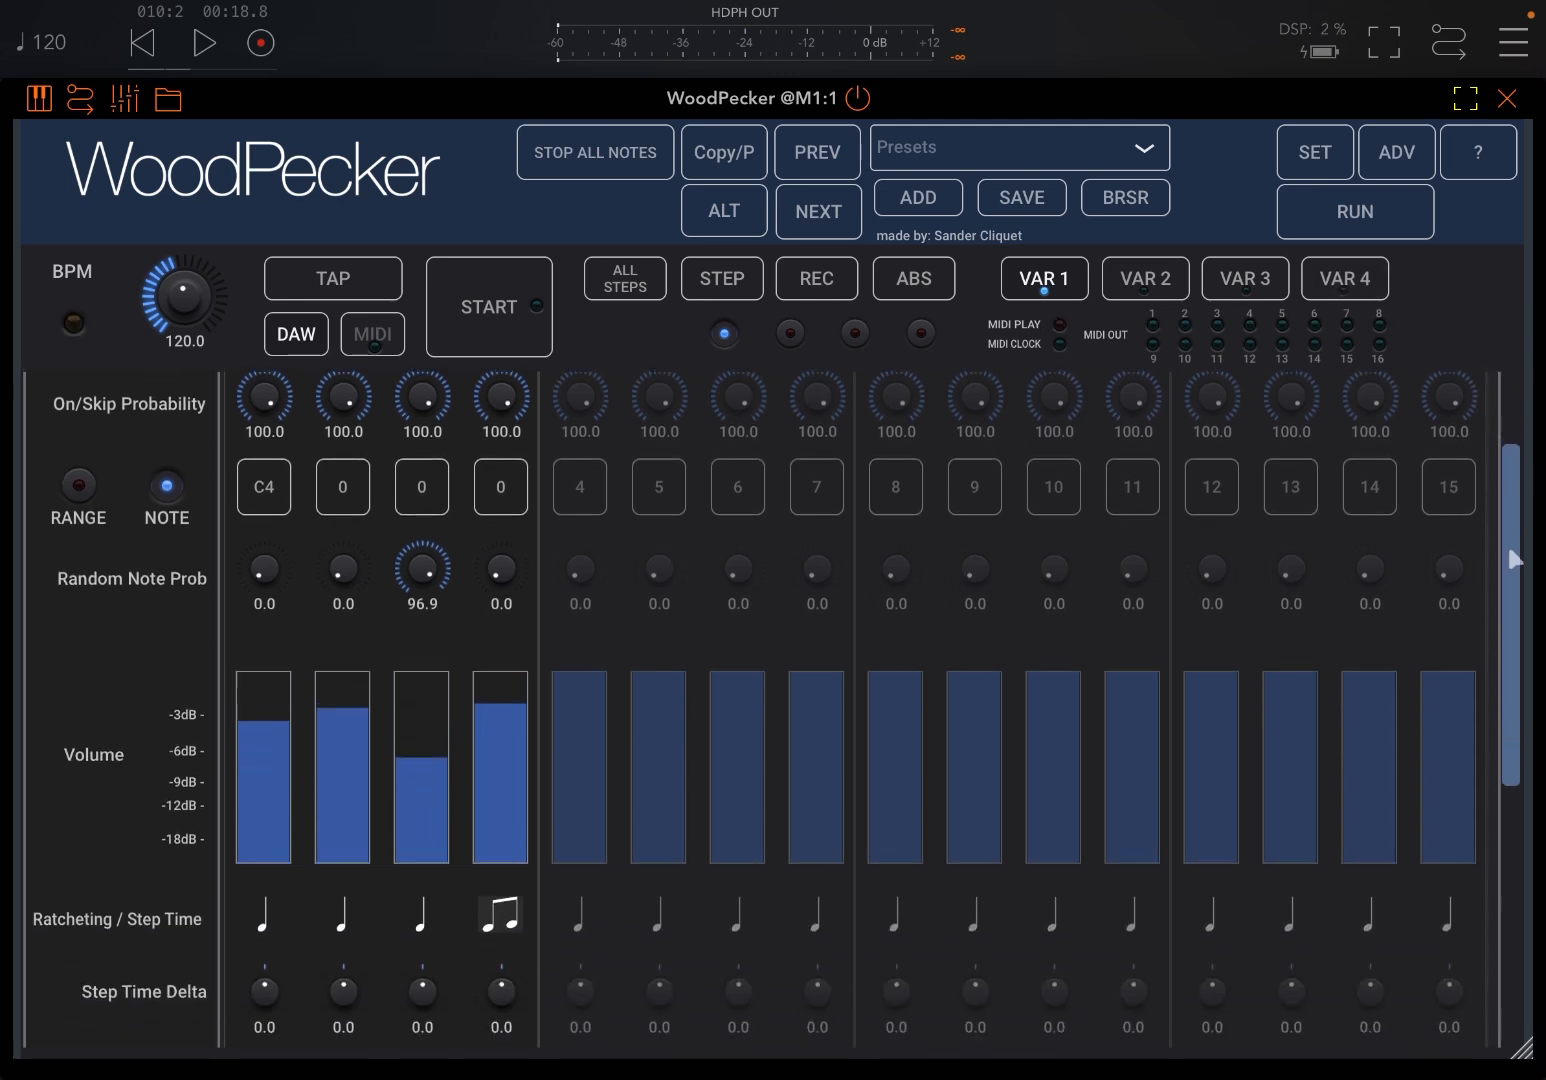
scroll("down", 3)
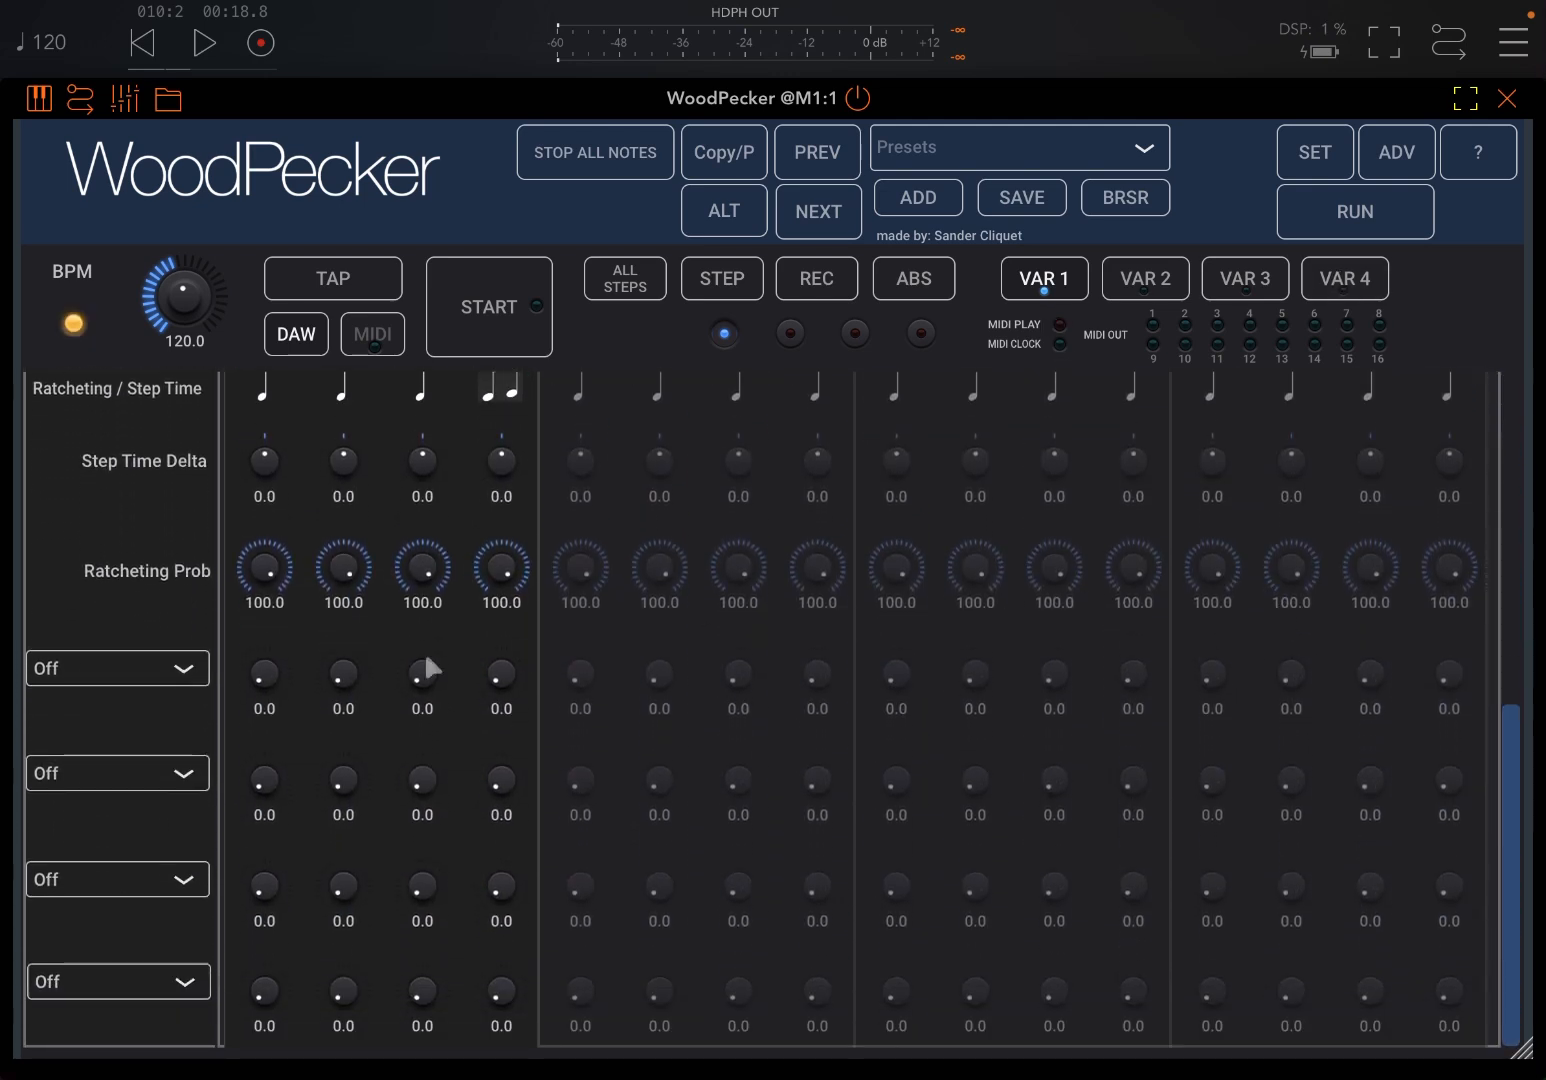
left_click(116, 668)
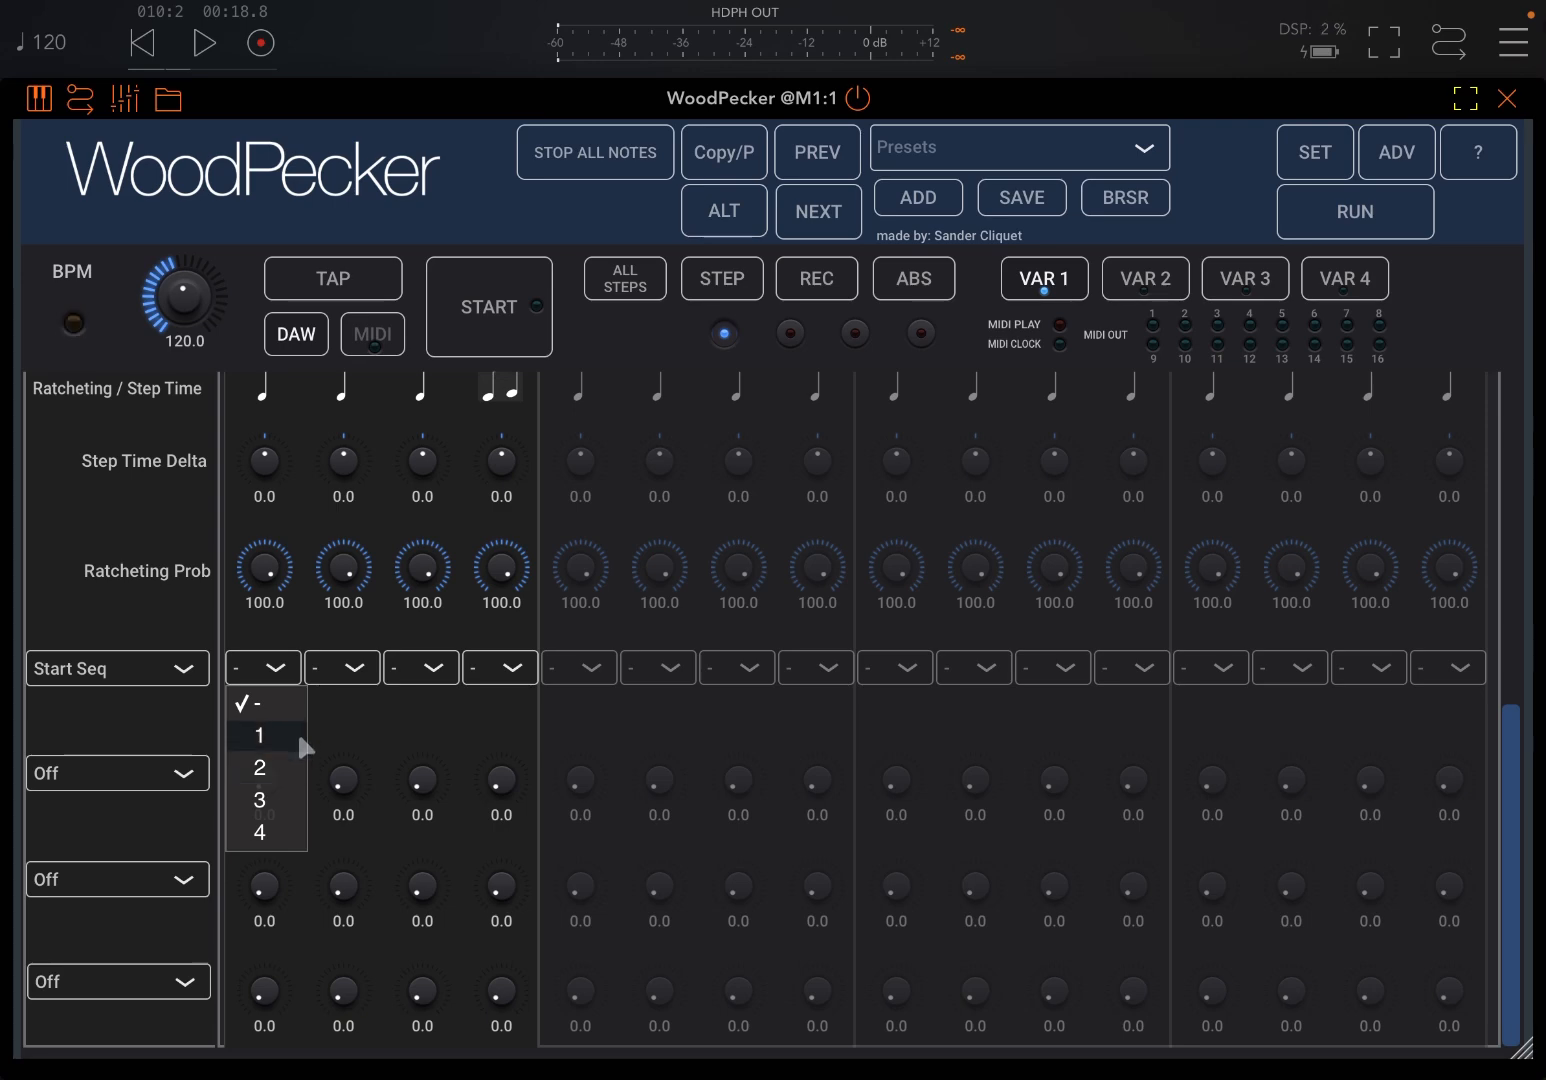
left_click(260, 736)
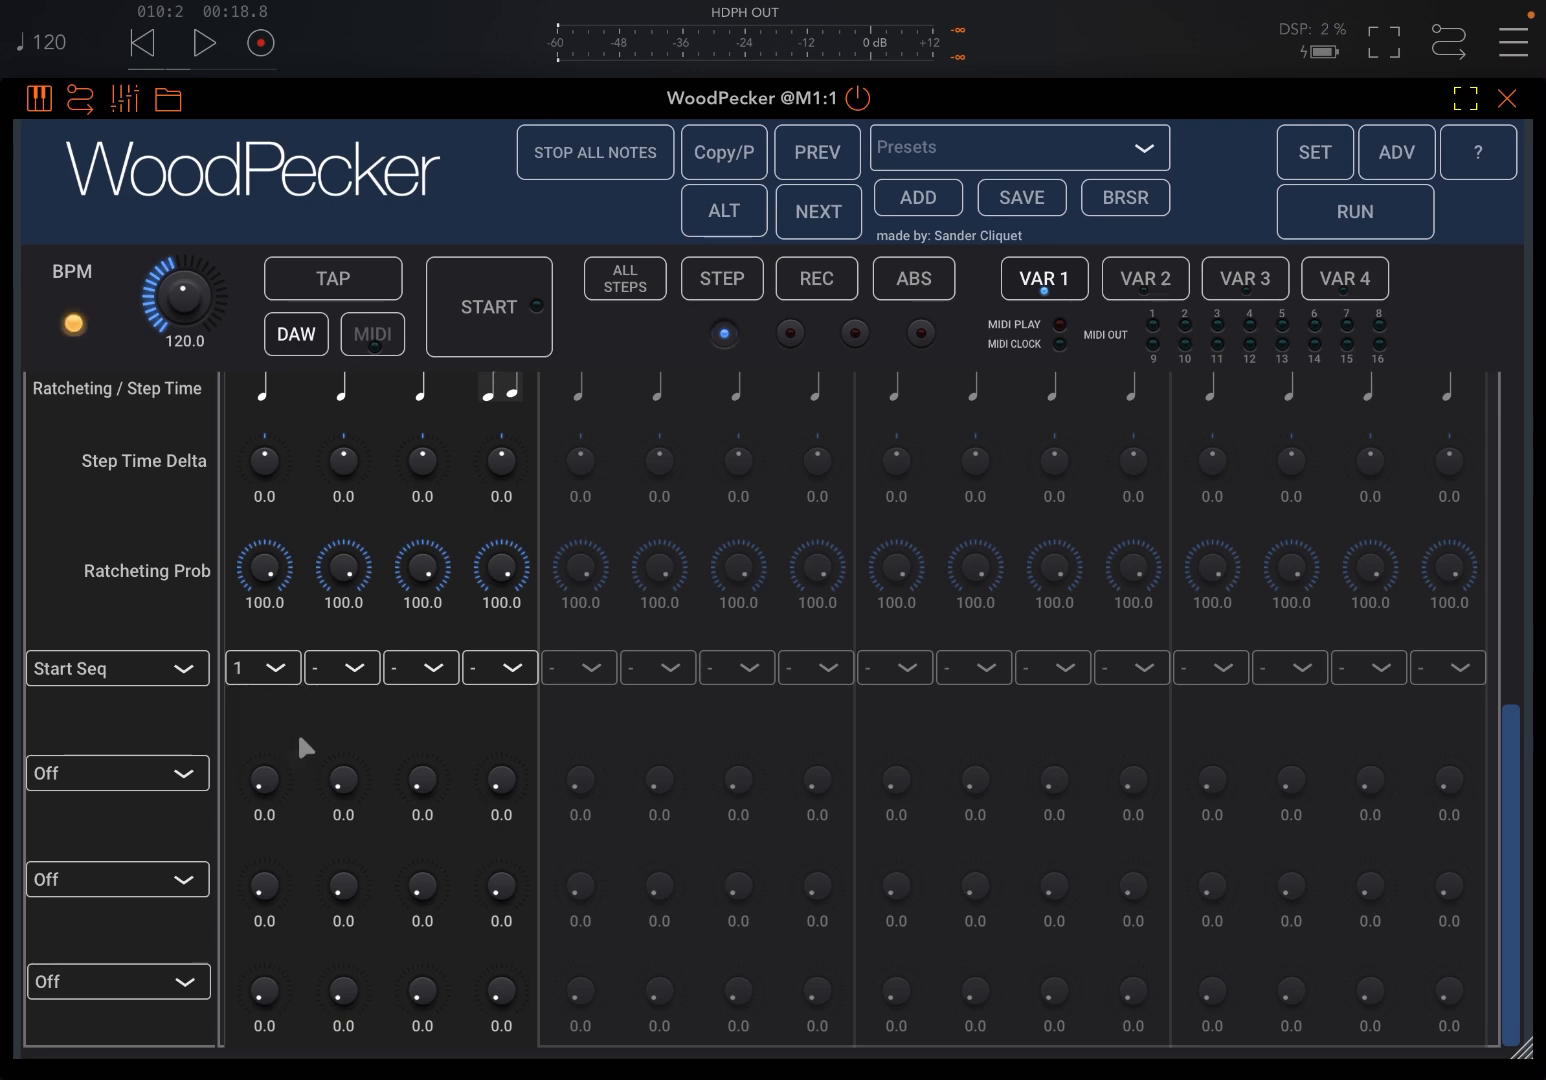
Add a Stop Seq row with step 4 stopping sequence 1, then change step 1 to start sequence 2
left_click(116, 772)
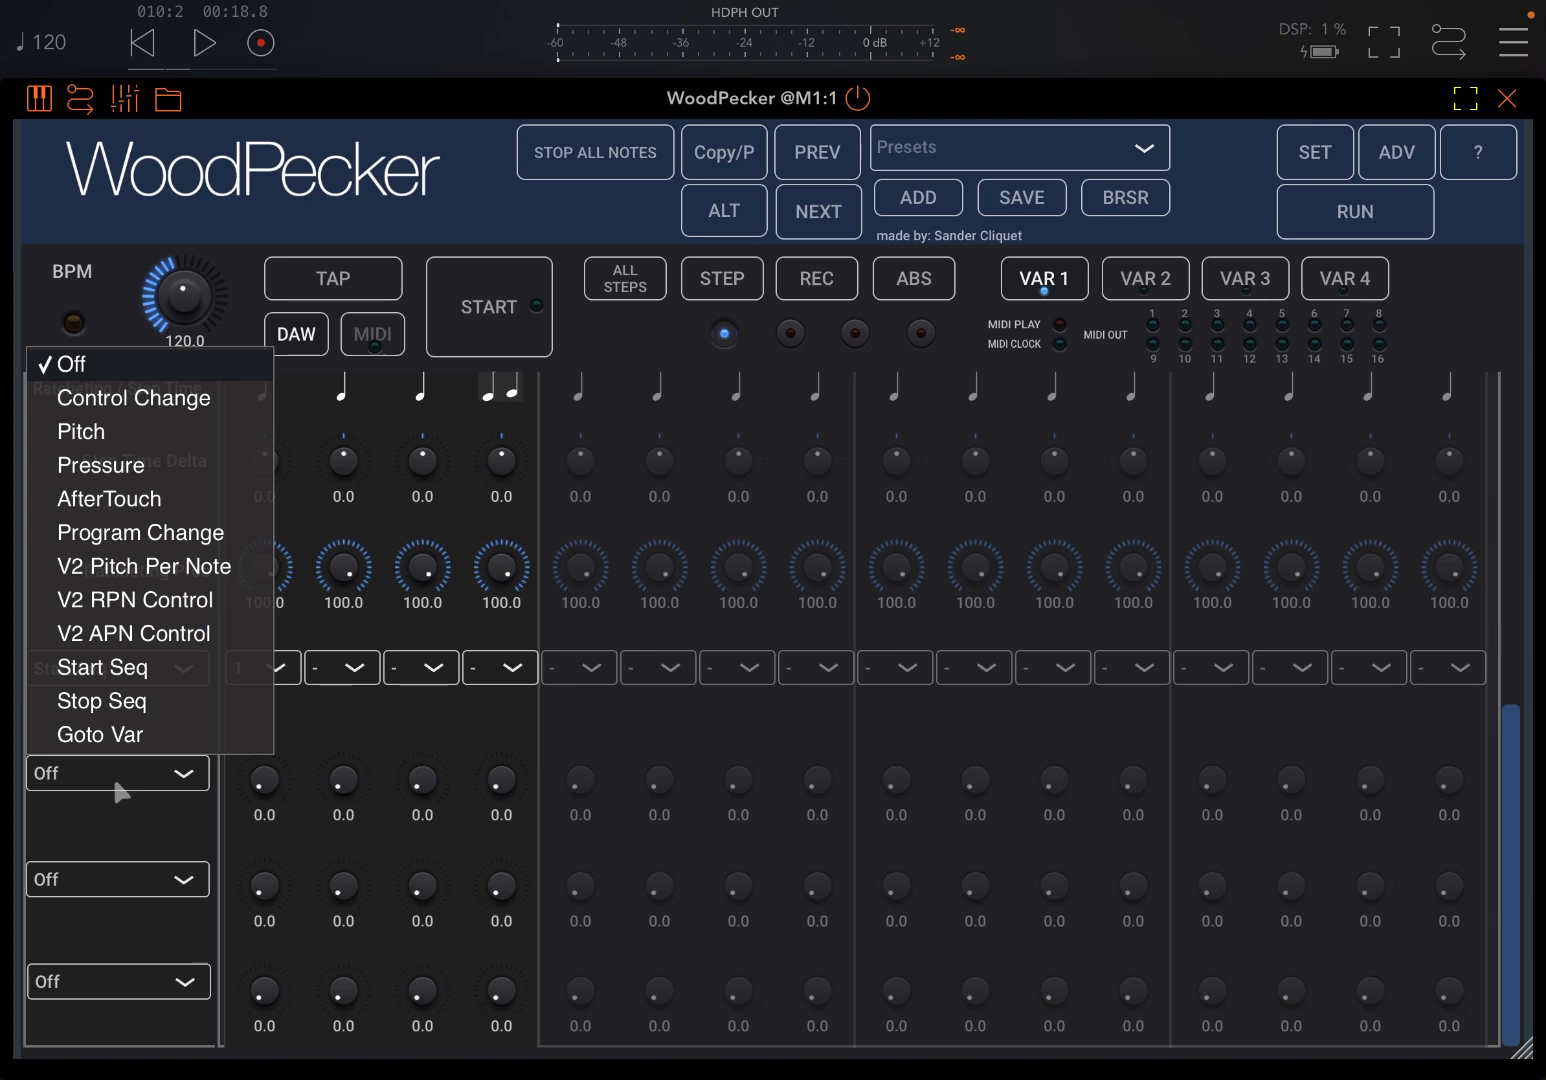
mouse_move(160, 618)
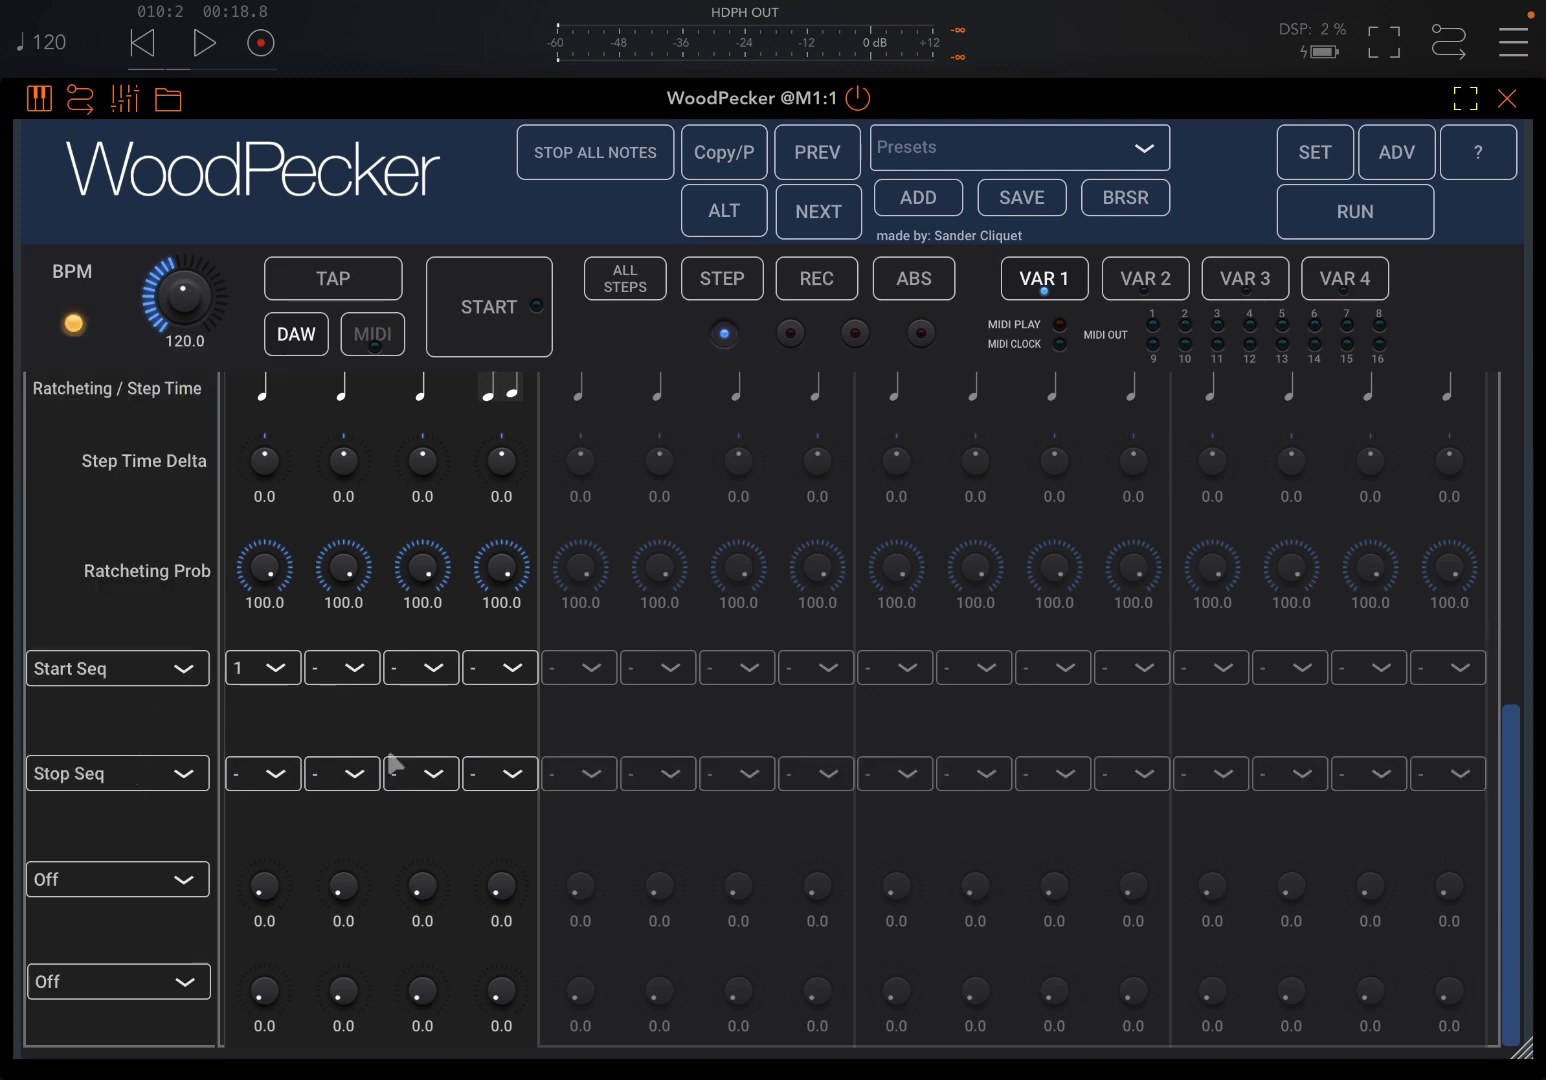
left_click(500, 772)
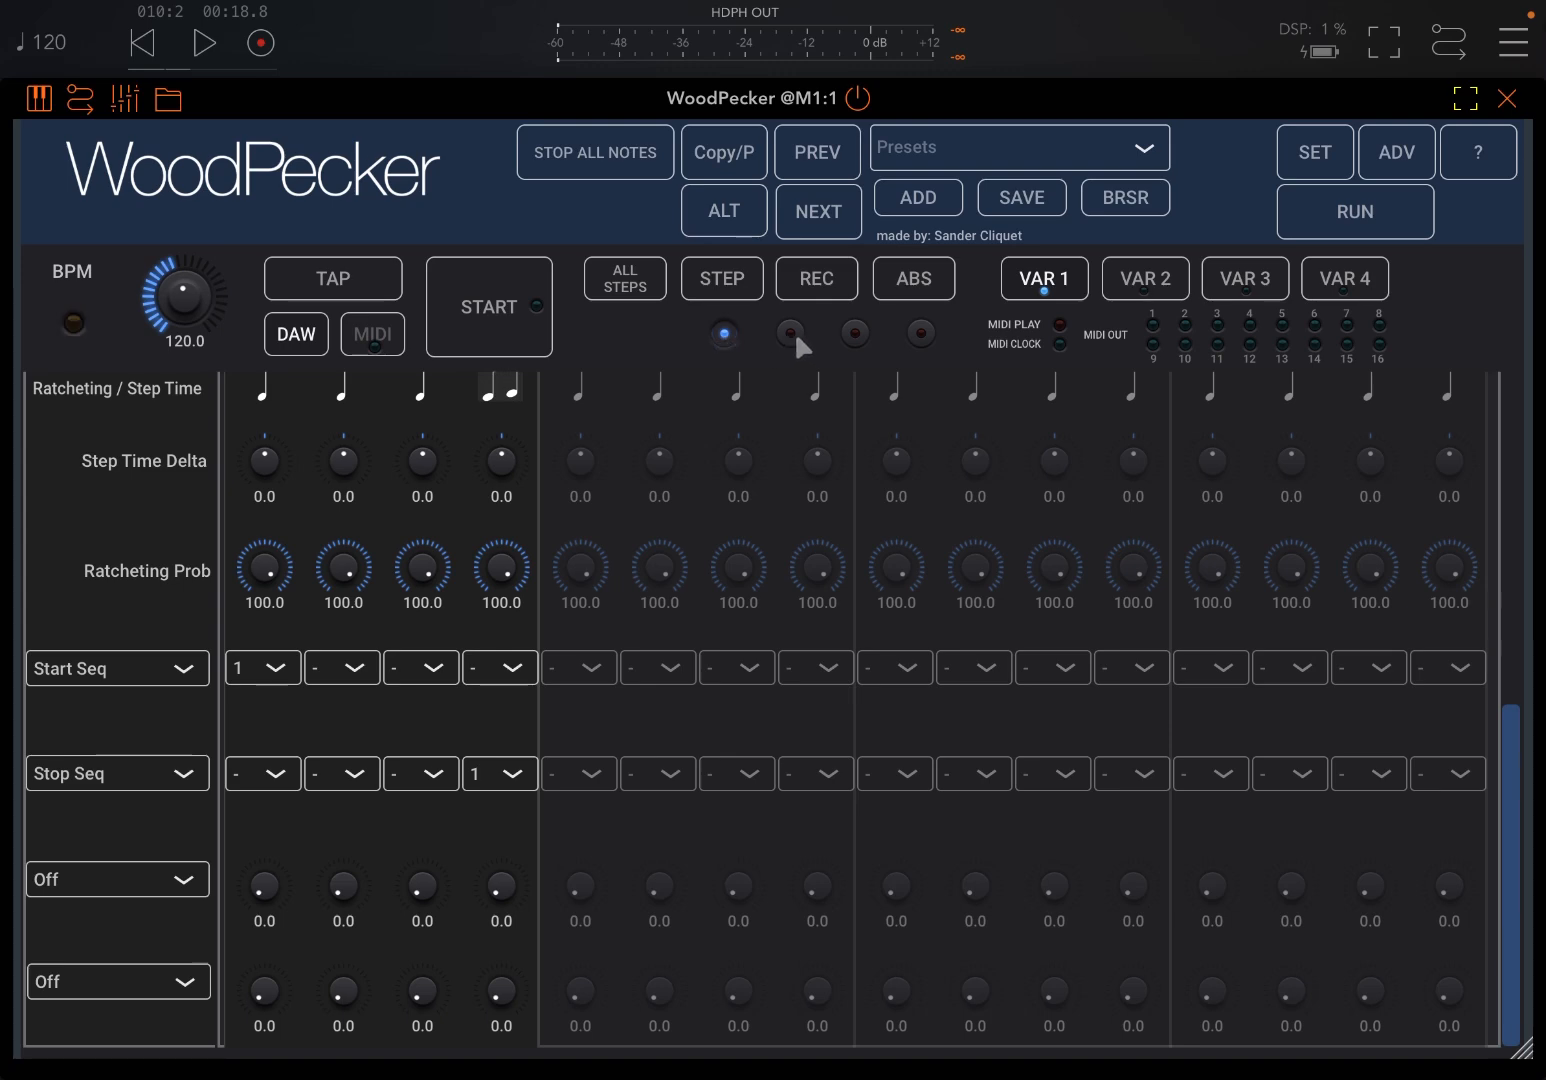
left_click(260, 668)
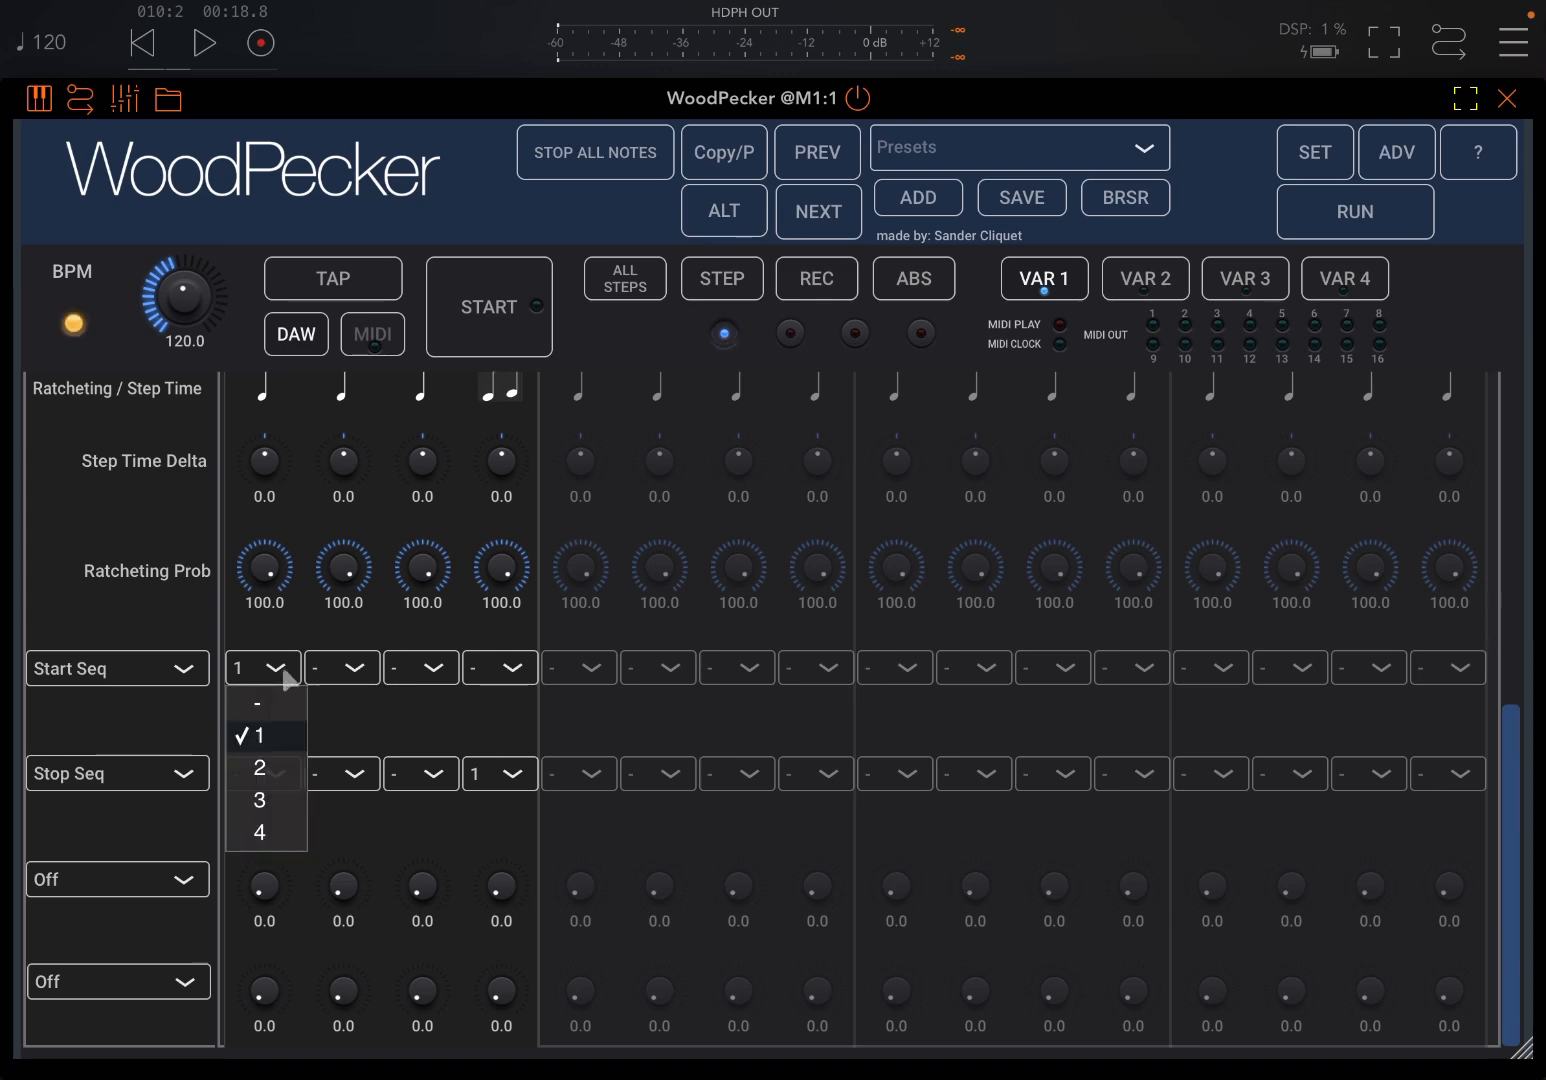
left_click(258, 768)
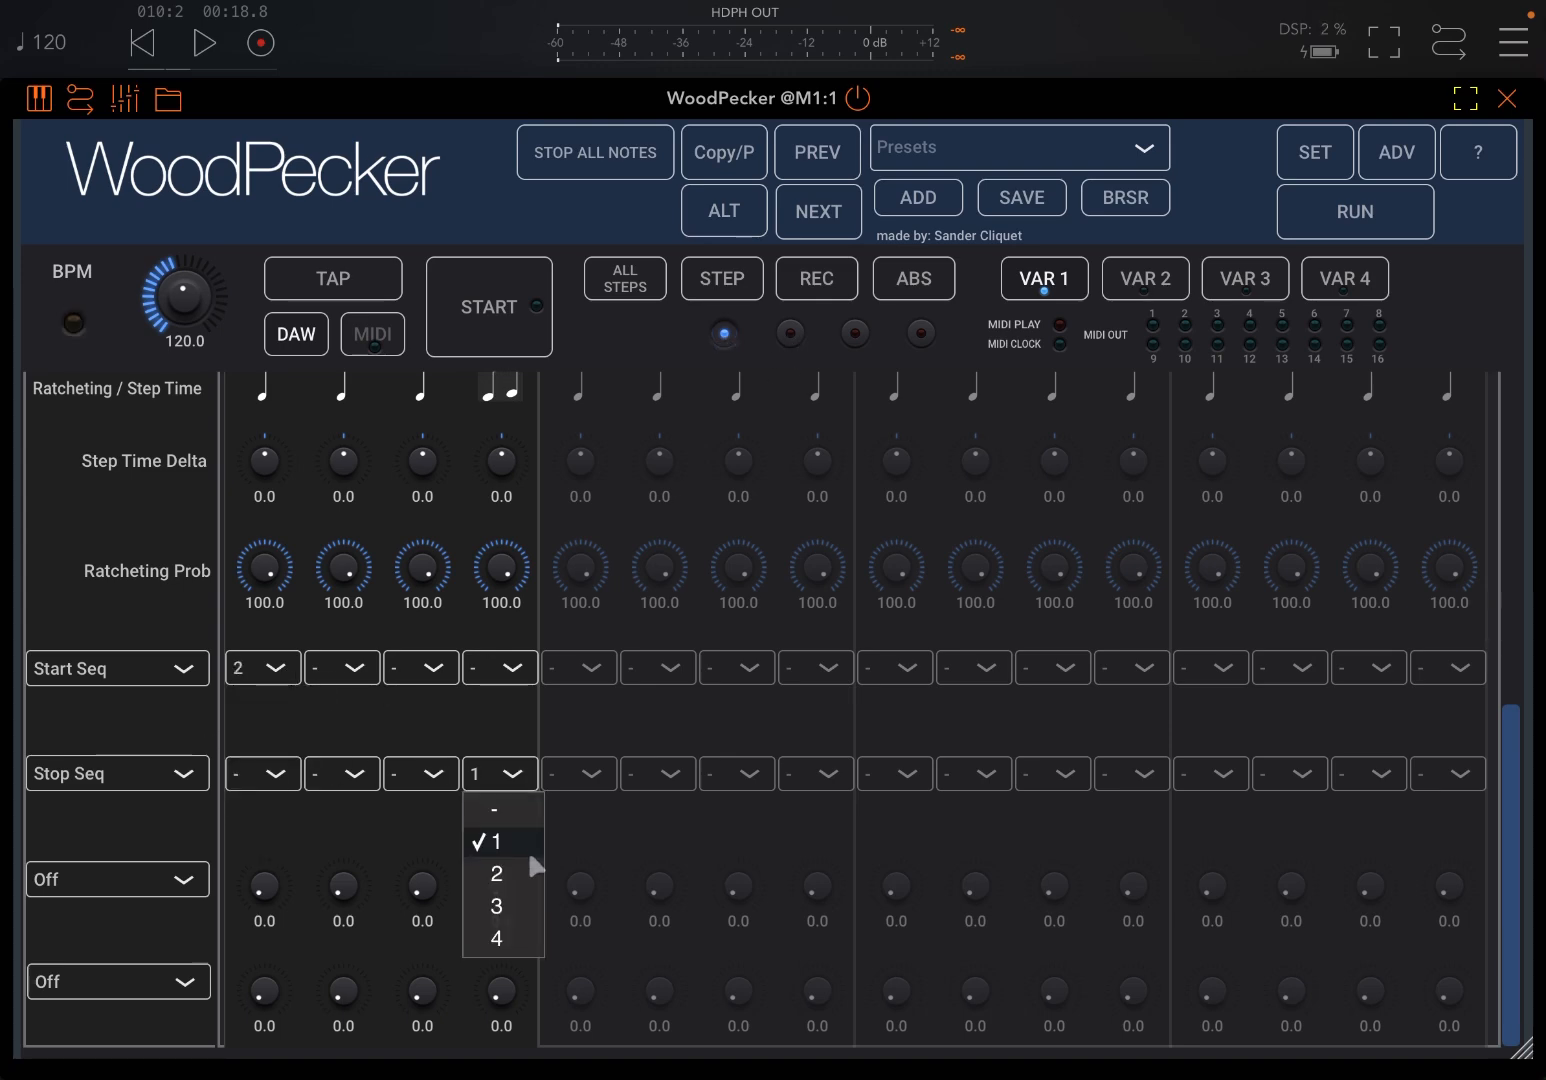